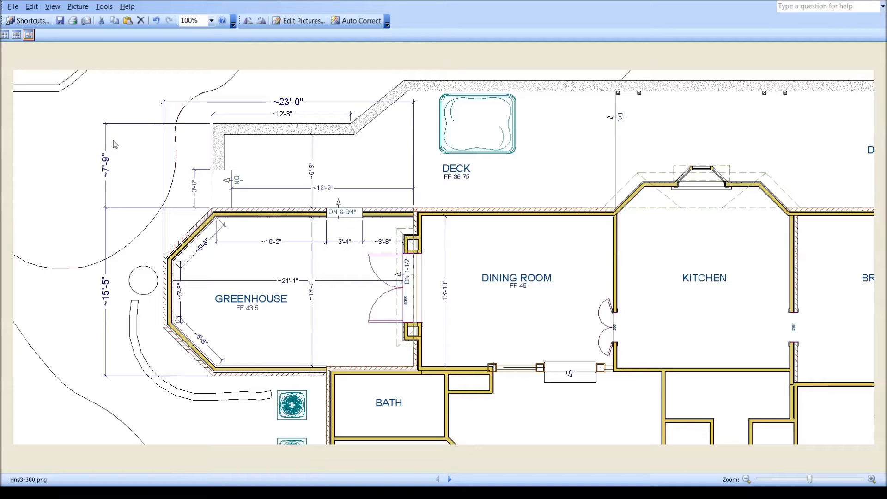
mouse_move(223, 214)
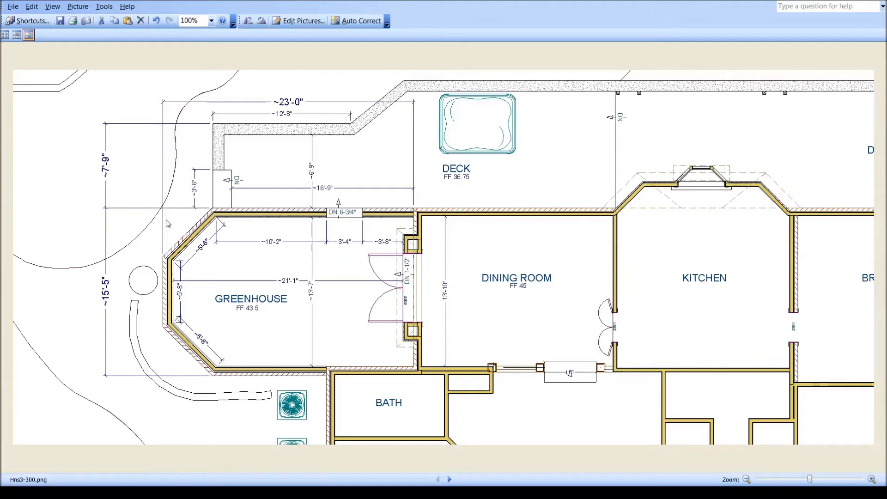
mouse_move(168, 347)
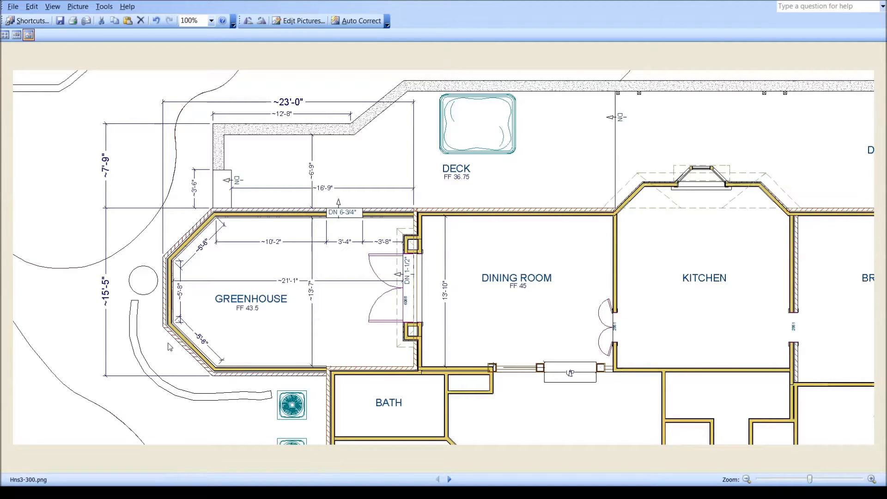
mouse_move(167, 381)
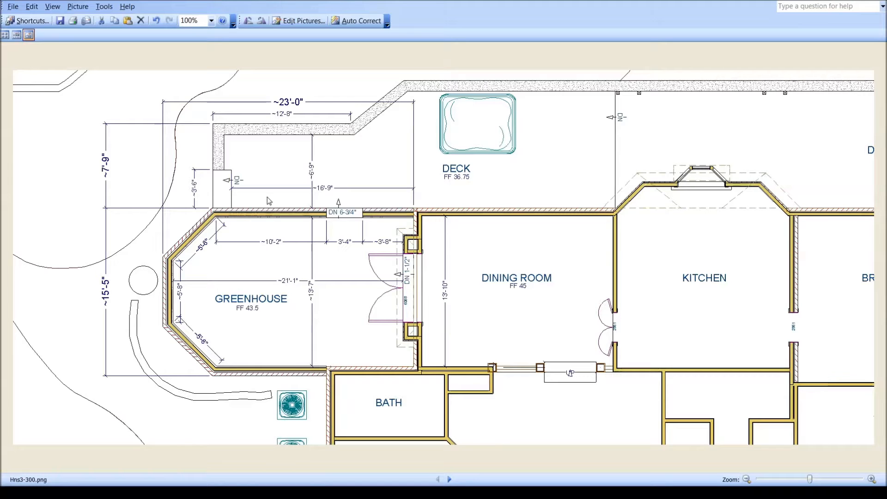
mouse_move(241, 311)
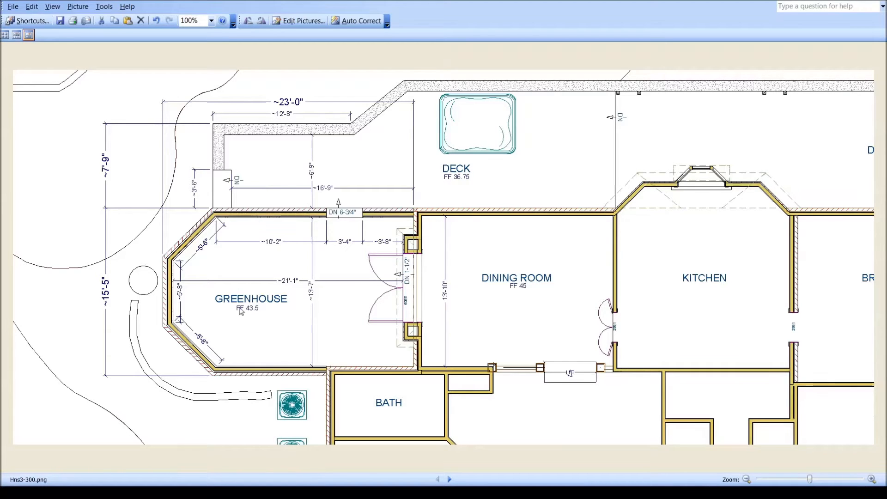
mouse_move(530, 468)
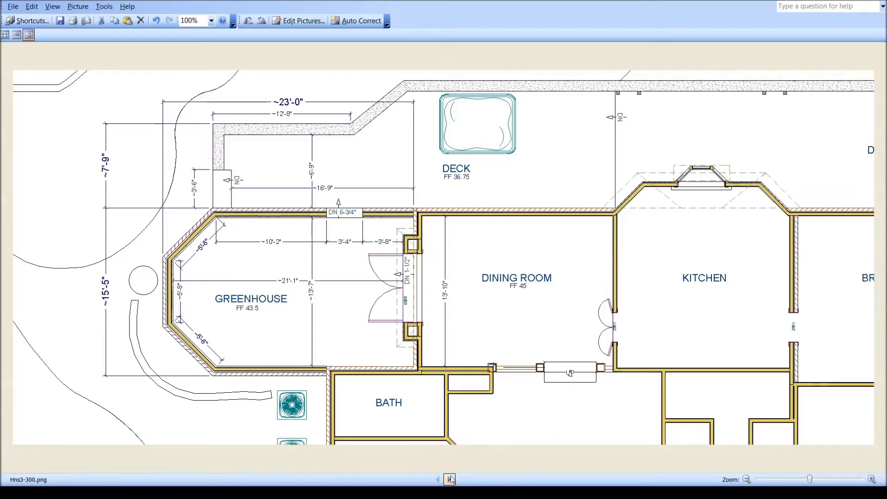
Advance to Hns3-300a-1.png, the wall section detail with glazing and veneer layers.
click(450, 480)
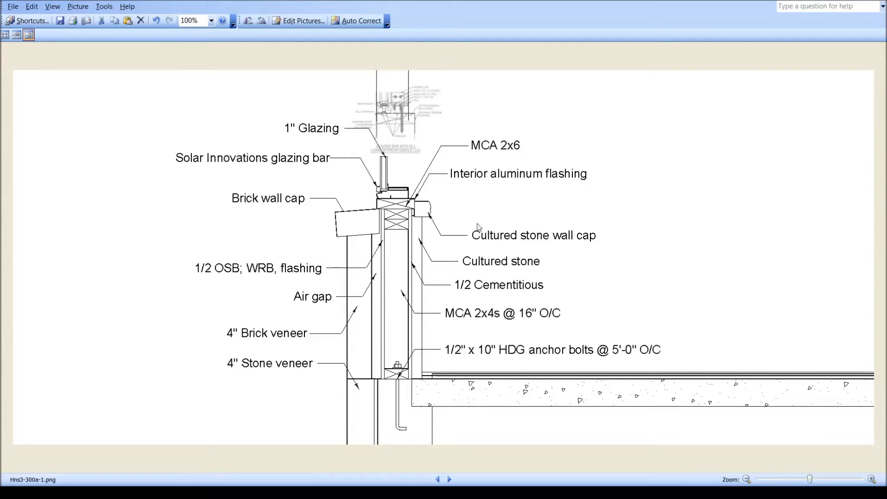
mouse_move(669, 250)
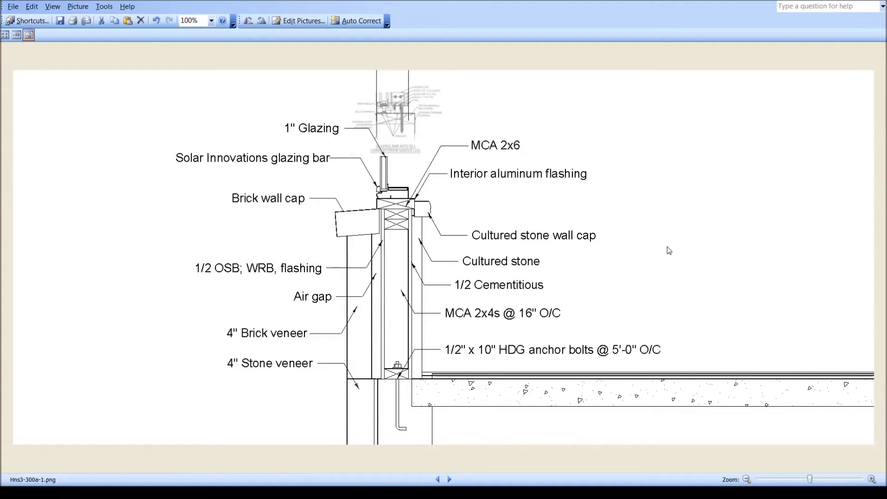
mouse_move(398, 221)
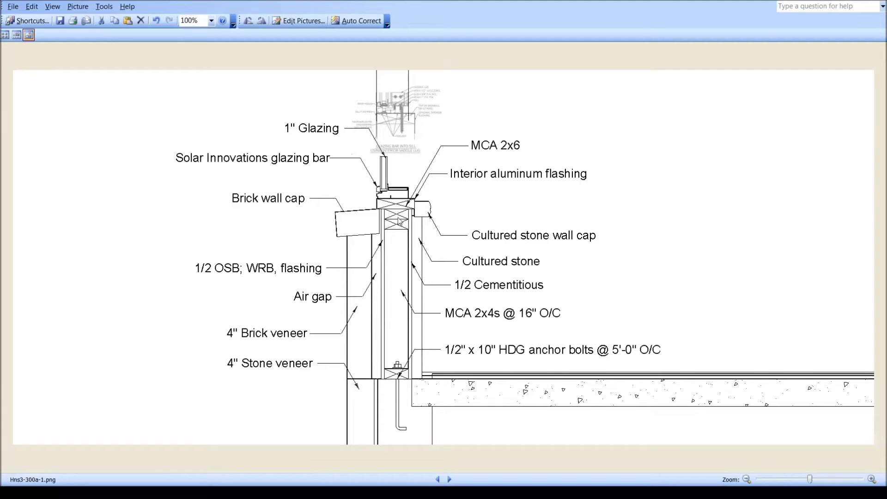
Go back to Hns3-300.png, the floor plan with deck, dining room and kitchen.
click(450, 480)
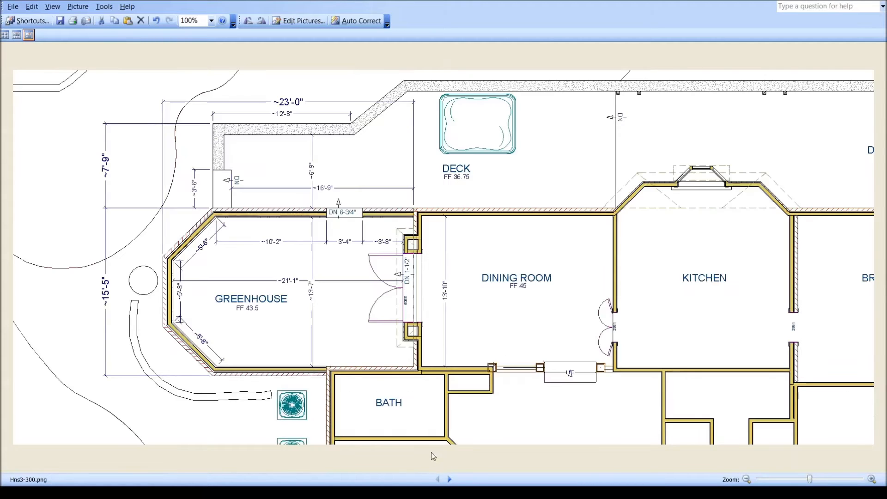
mouse_move(272, 407)
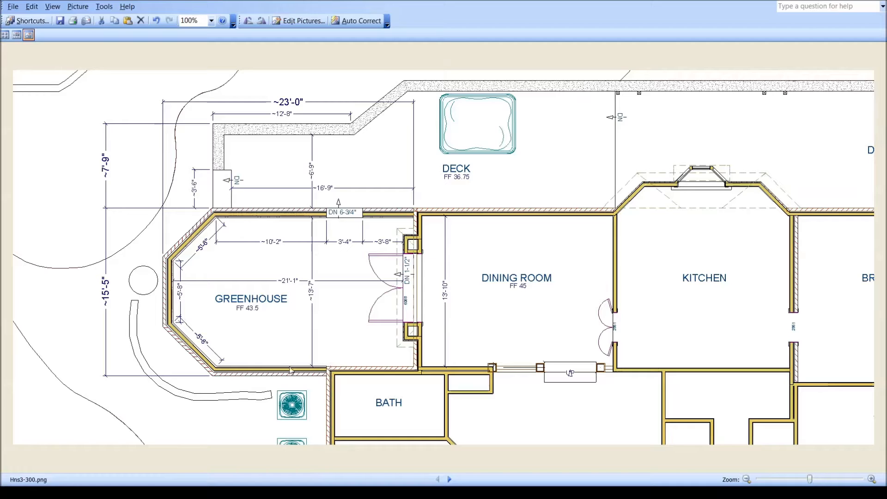
mouse_move(323, 274)
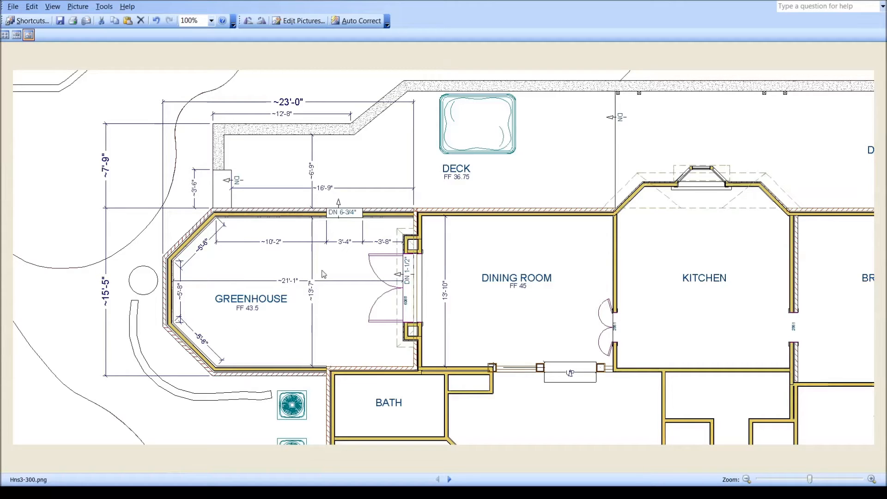
mouse_move(314, 299)
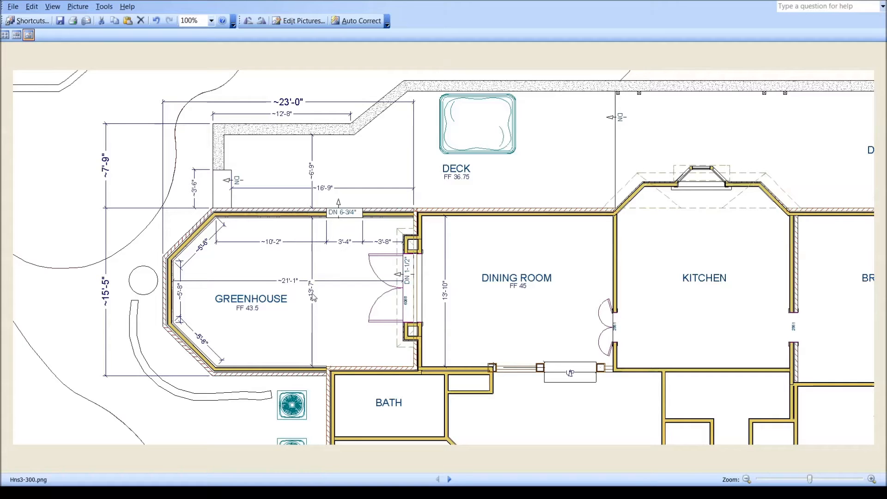
mouse_move(282, 378)
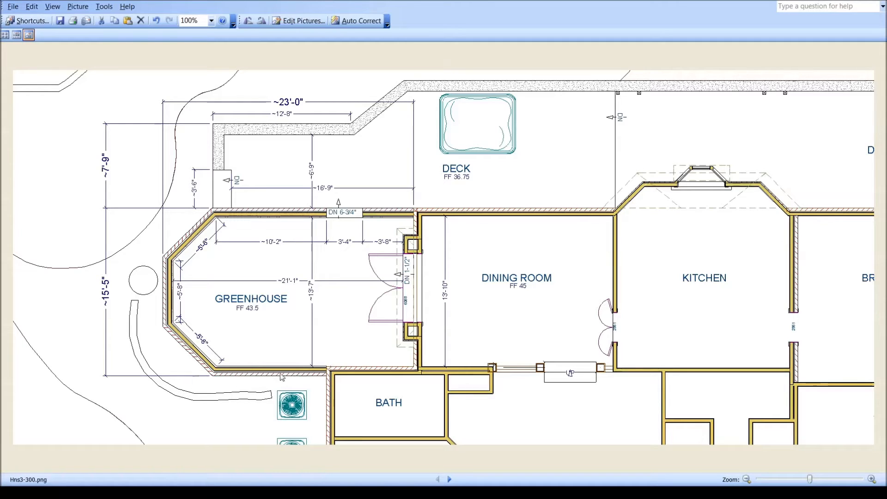
mouse_move(262, 221)
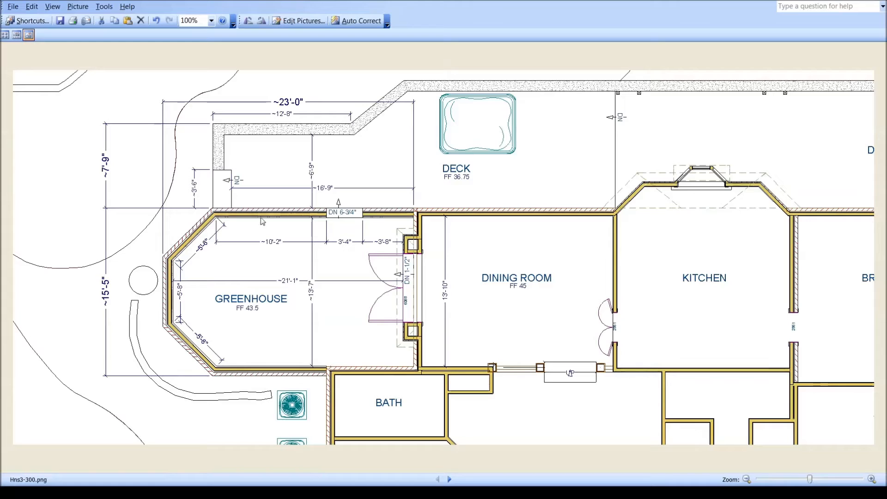
mouse_move(283, 224)
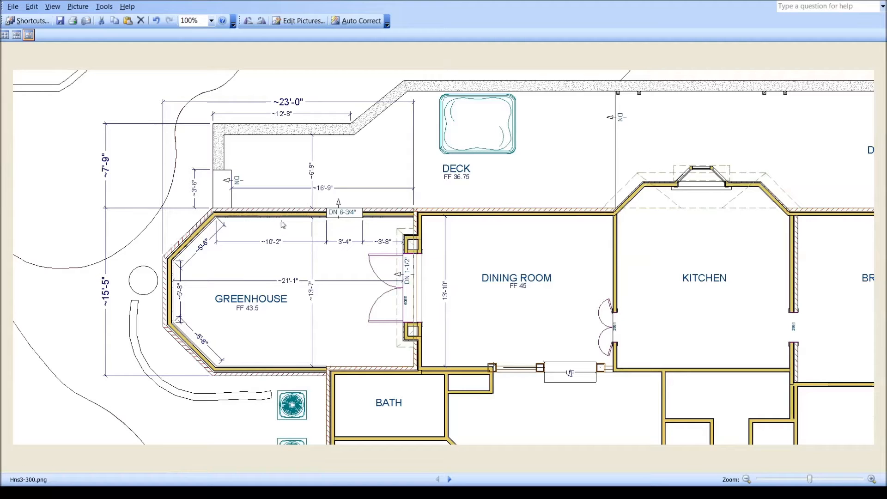
mouse_move(440, 445)
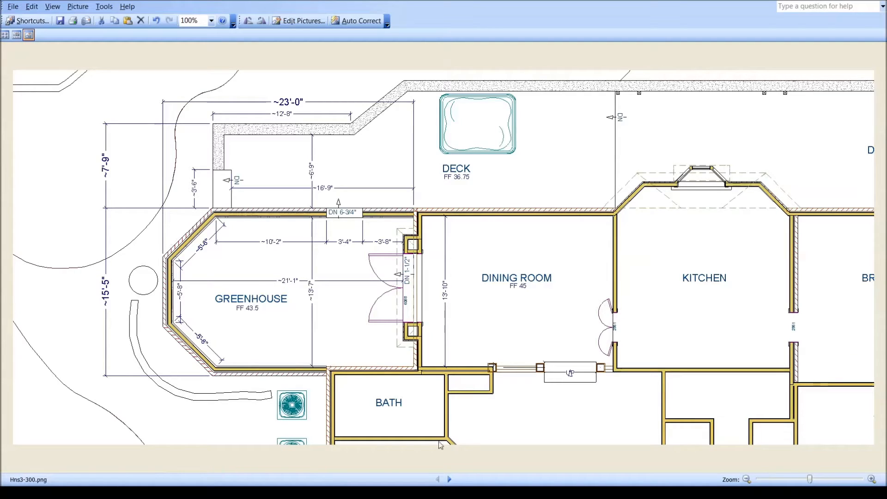
Advance again to Hns3-300a-1.png, the wall section detail with anchor bolts.
click(449, 479)
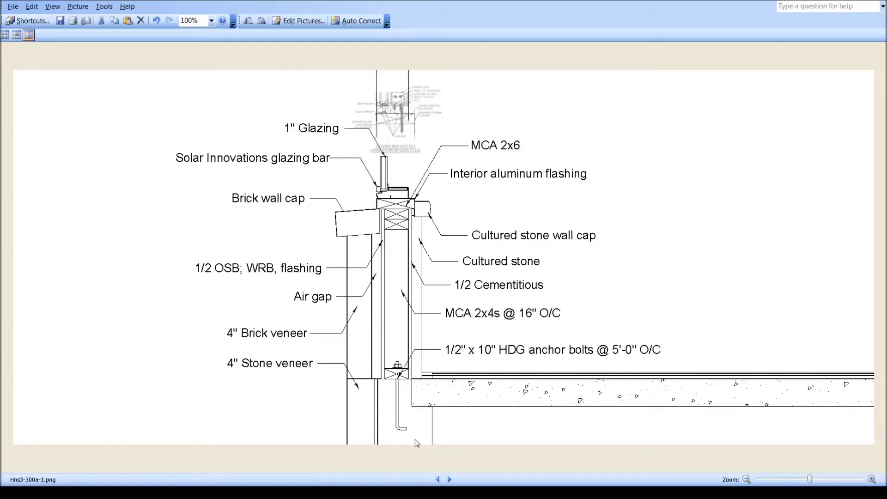
Return to the greenhouse floor plan Hns3-300.png from the wall section detail.
click(450, 480)
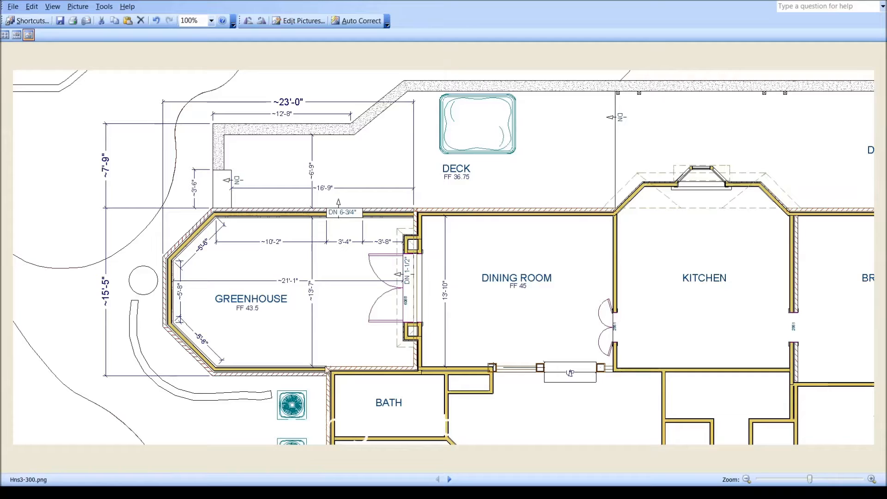
mouse_move(340, 376)
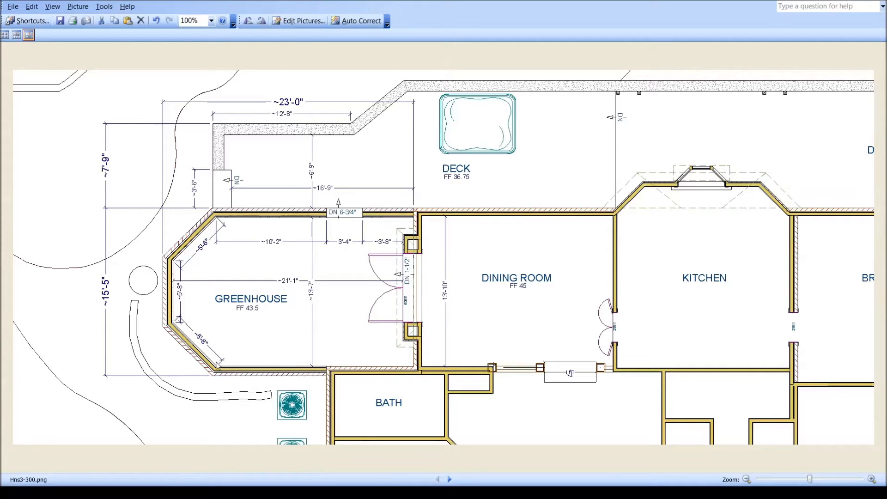
mouse_move(385, 232)
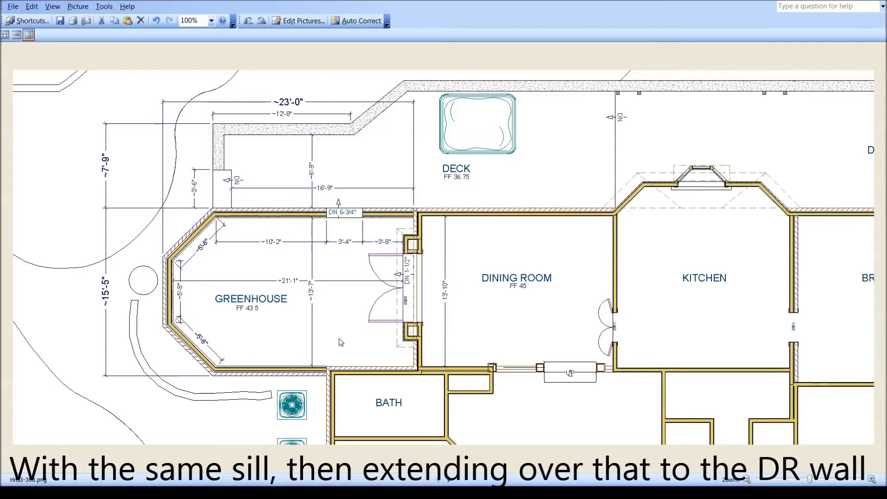
mouse_move(331, 362)
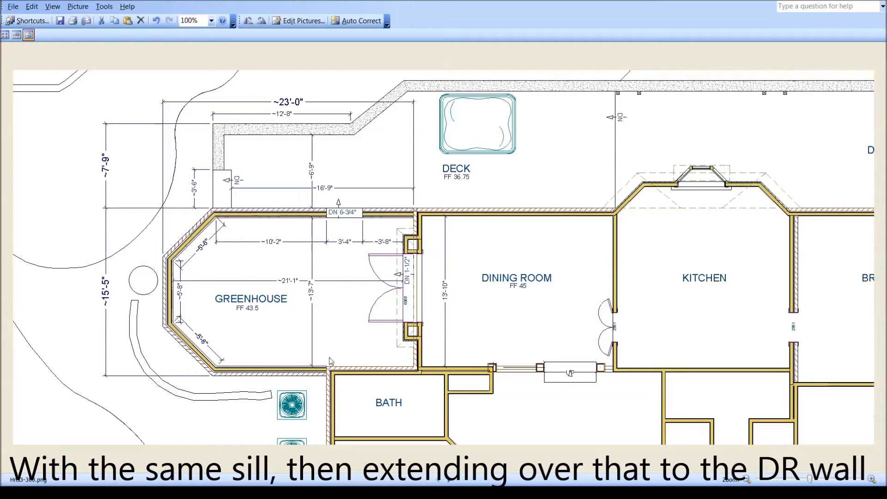
mouse_move(421, 344)
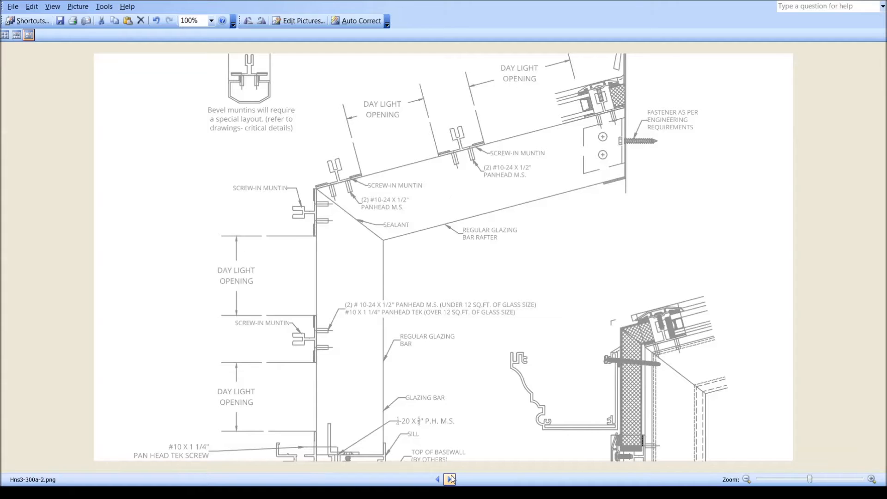
Step through the eave gutter and capped ridge panel details to the brick house exterior render.
click(450, 480)
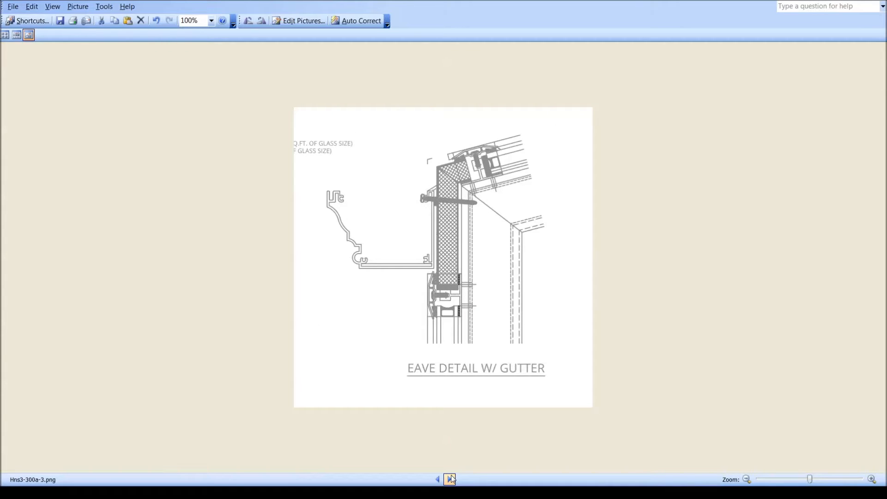
click(450, 479)
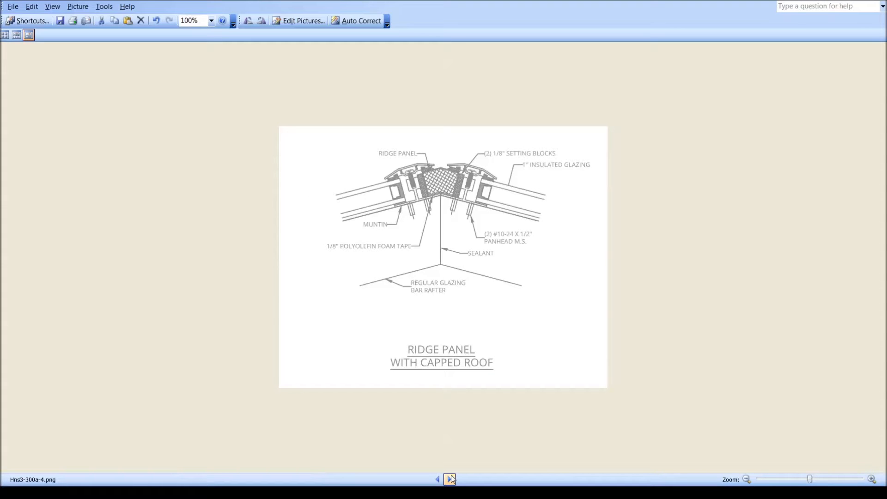
click(450, 479)
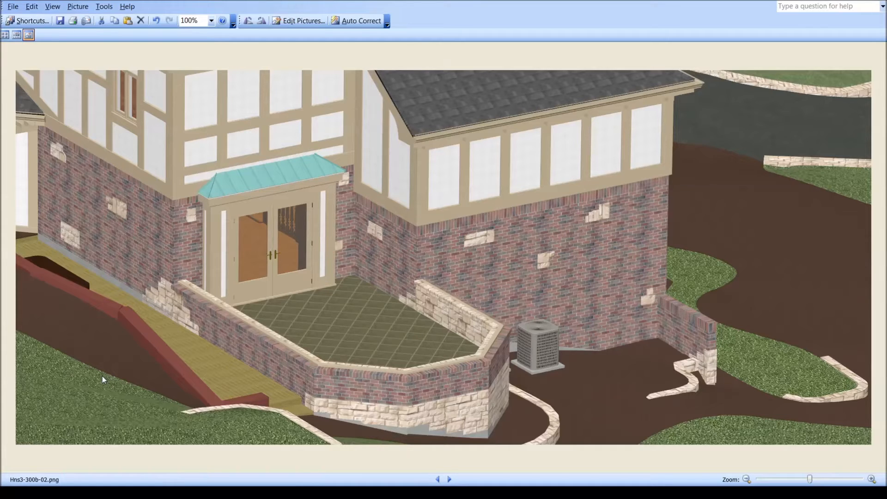
mouse_move(255, 328)
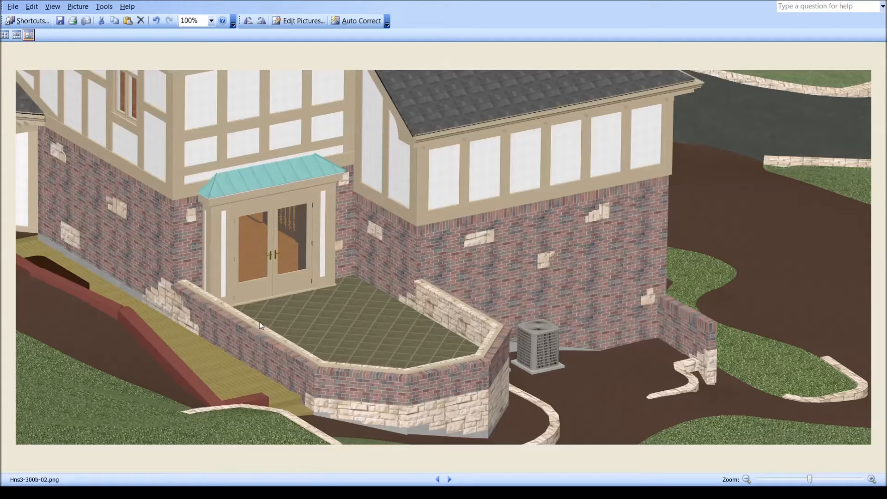
mouse_move(256, 325)
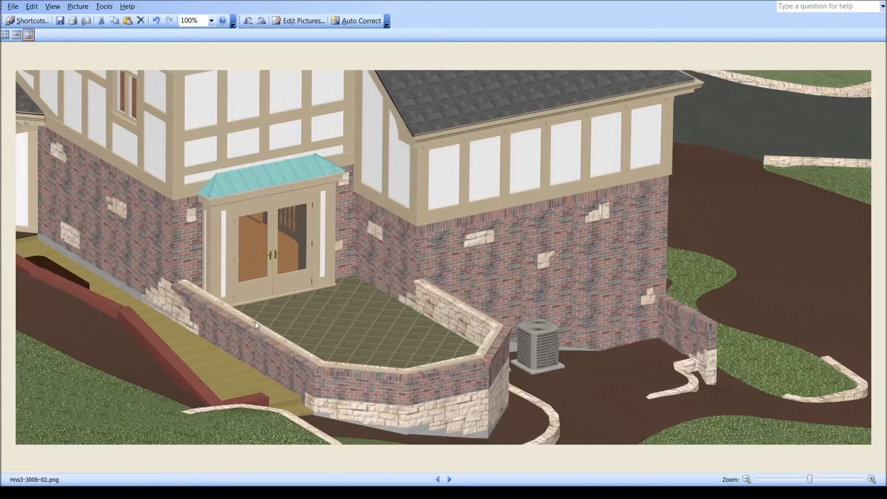
mouse_move(667, 180)
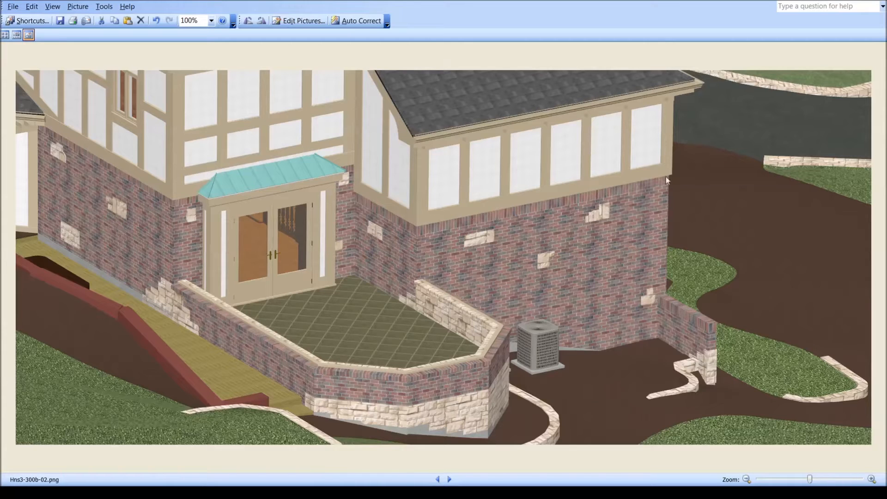
mouse_move(350, 117)
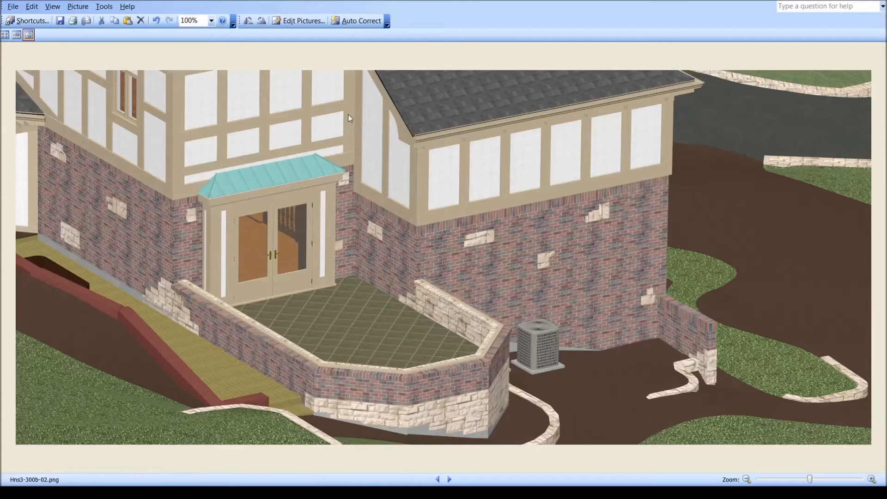
mouse_move(686, 179)
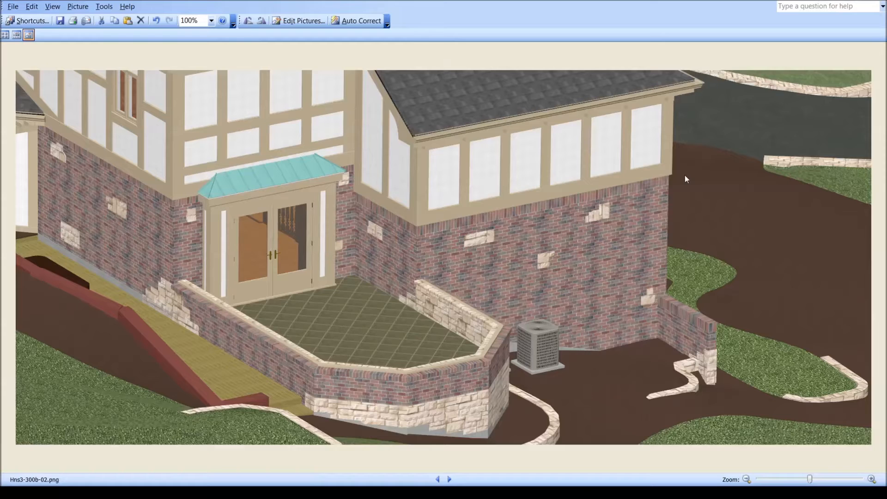
mouse_move(334, 388)
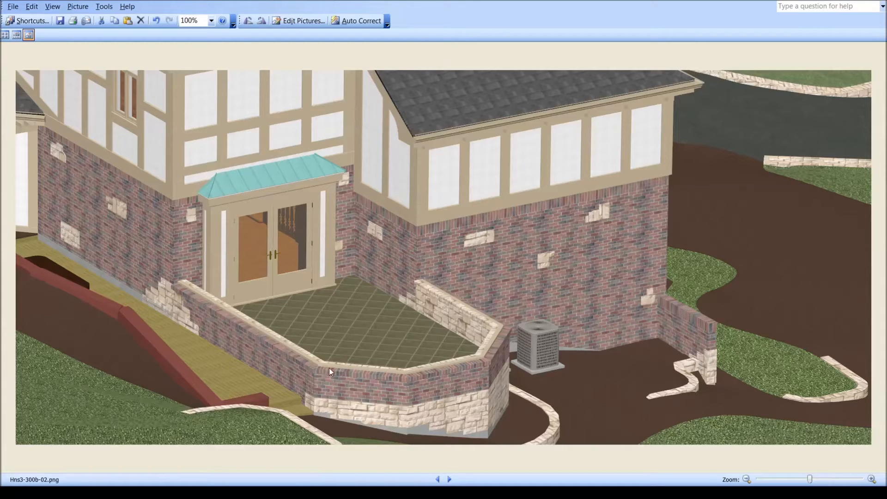
mouse_move(321, 365)
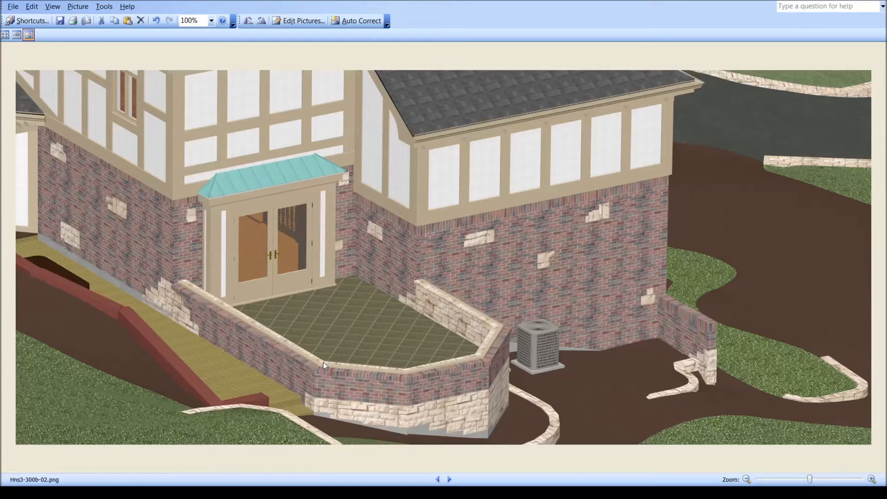
mouse_move(411, 390)
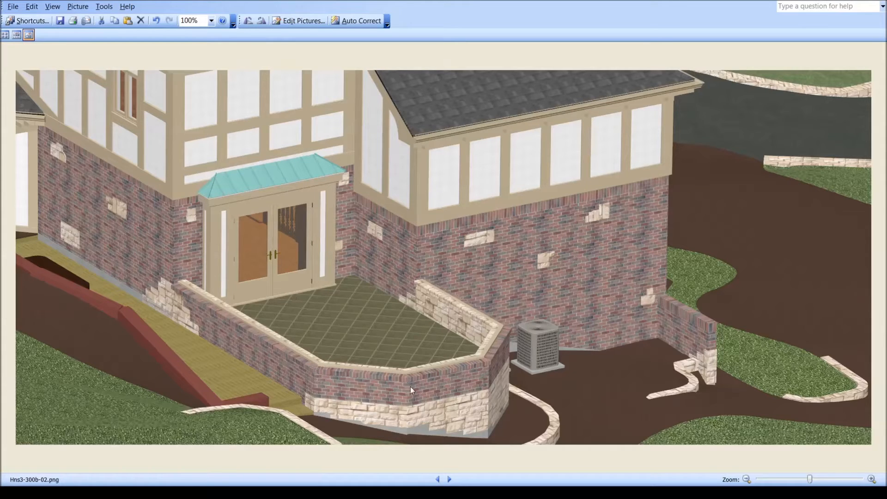
mouse_move(186, 295)
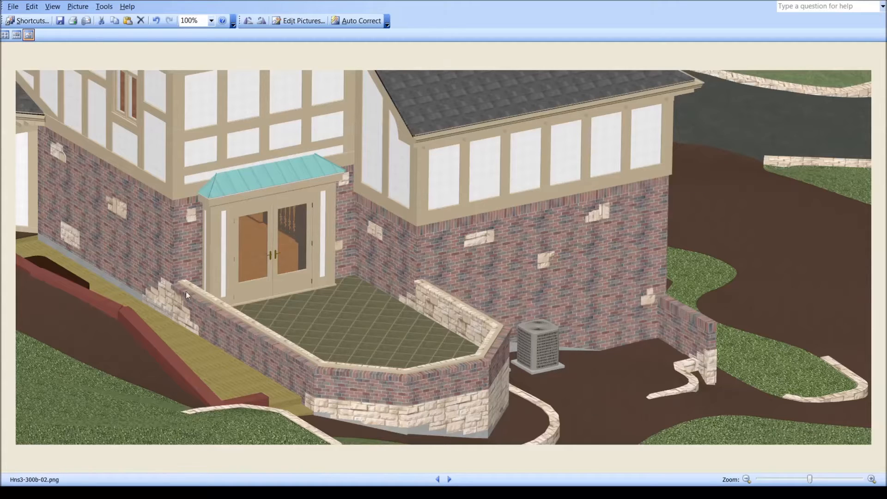
mouse_move(429, 275)
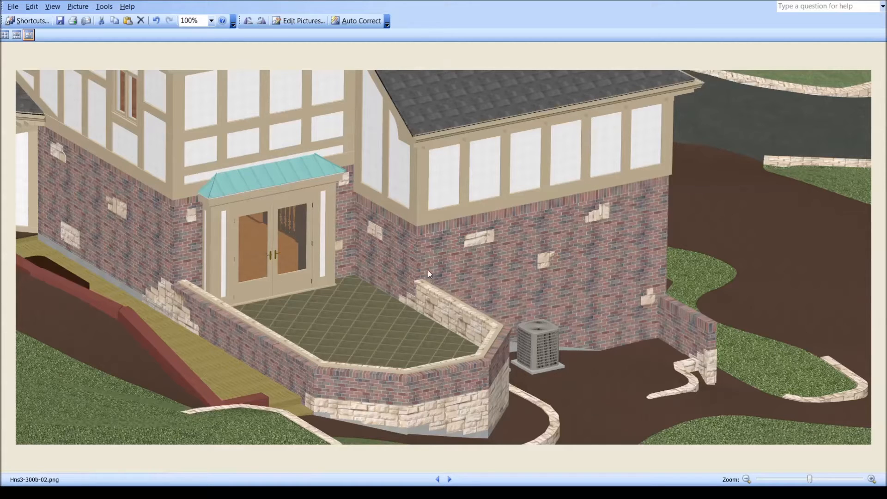
mouse_move(480, 317)
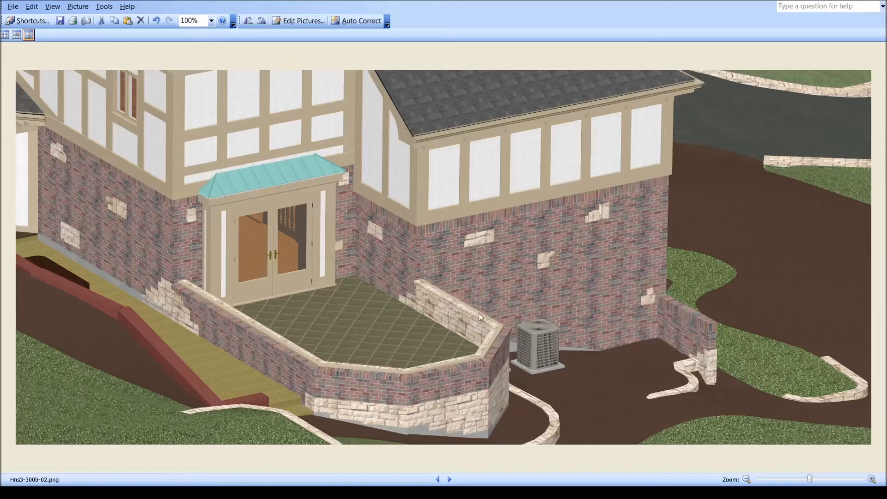
mouse_move(197, 365)
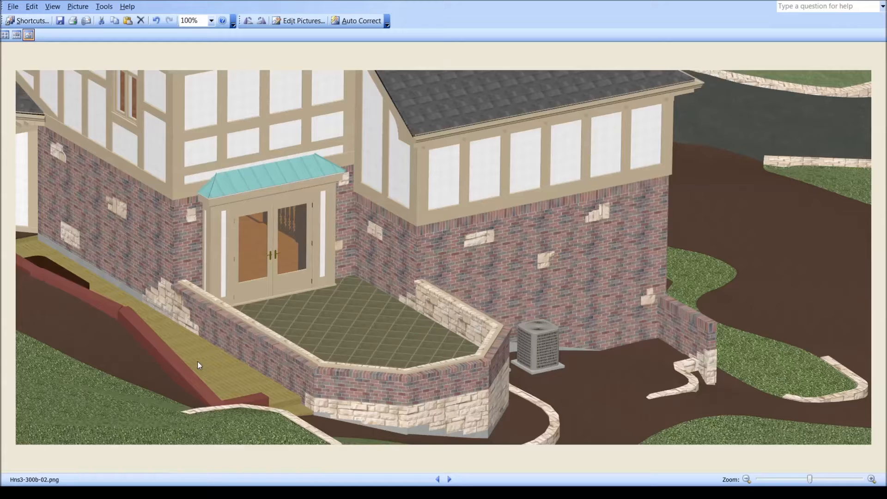
mouse_move(309, 251)
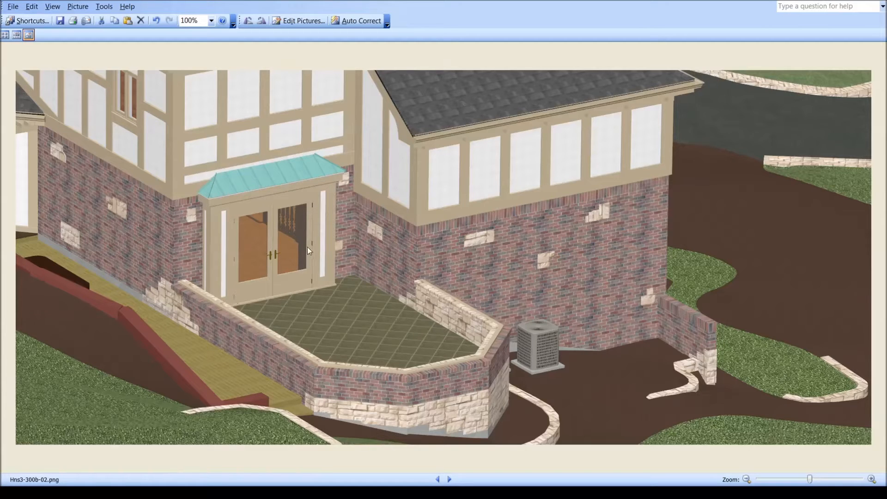
mouse_move(313, 251)
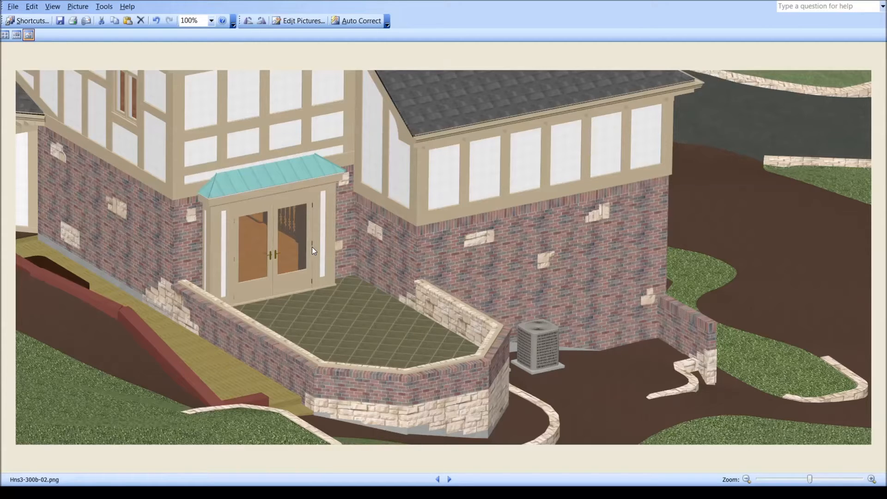
Advance through the design renders to Hns3-300c-01.png, the wider-angle glass conservatory view.
click(449, 479)
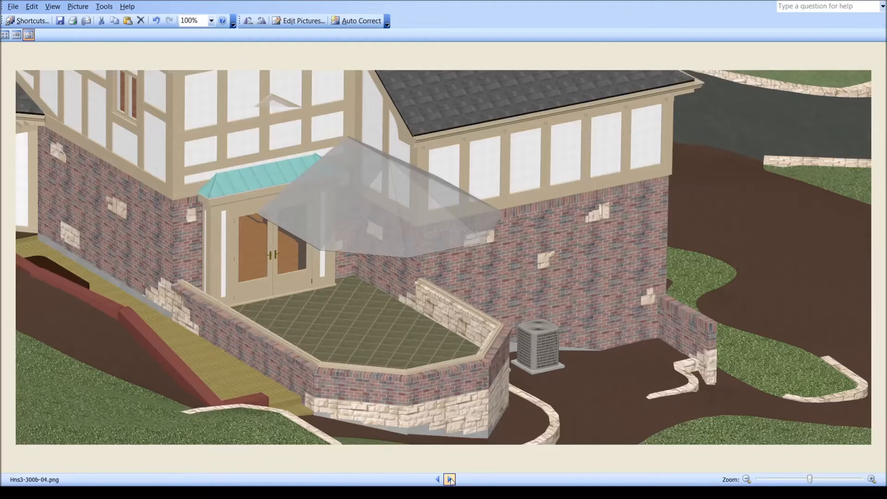
click(450, 480)
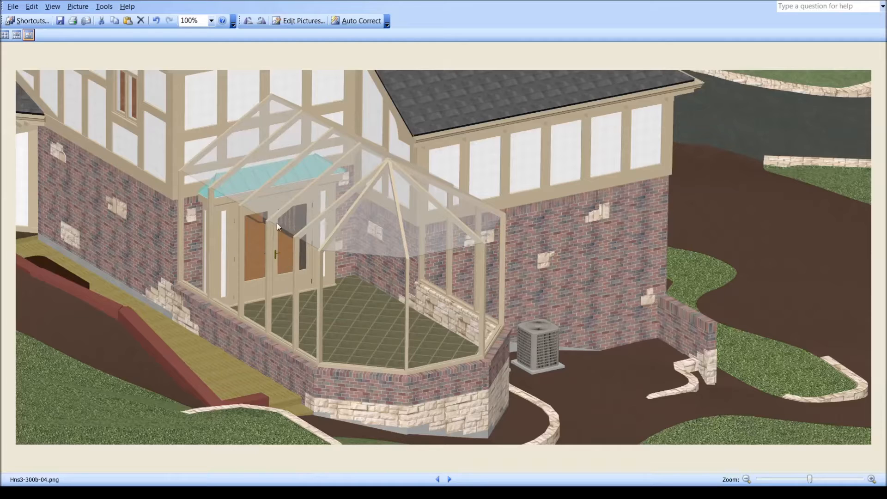
mouse_move(389, 126)
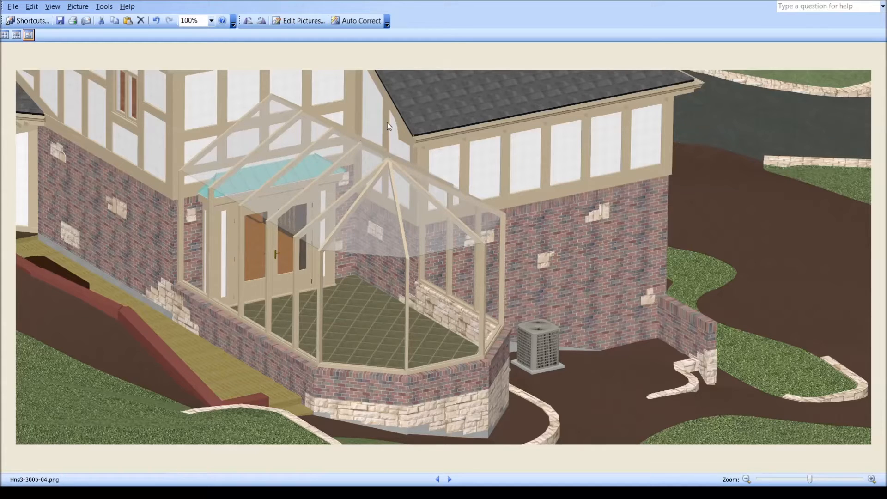
mouse_move(450, 423)
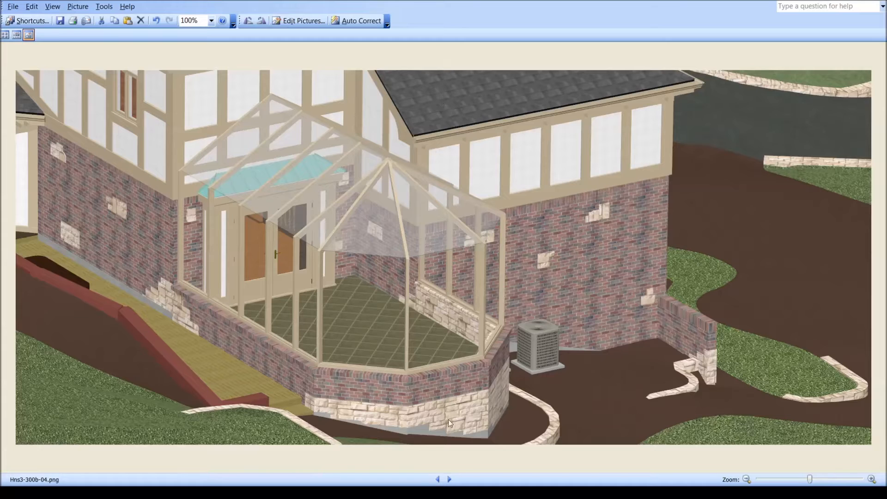
click(449, 480)
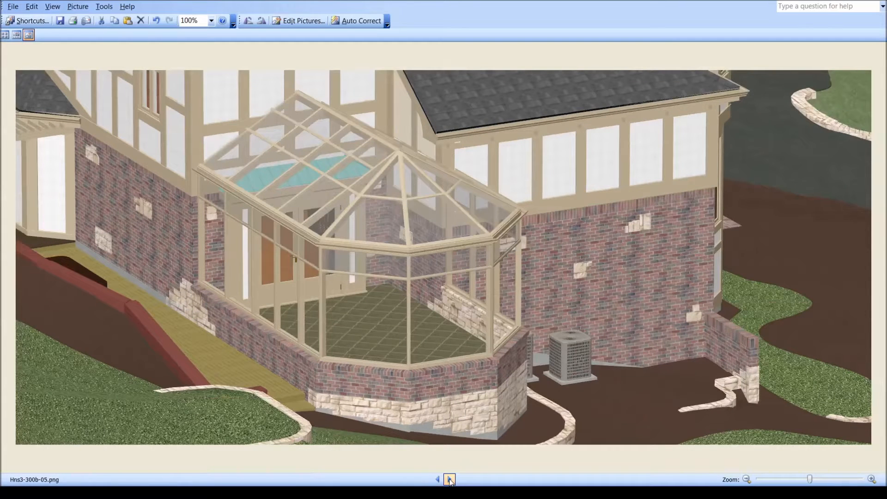
click(449, 480)
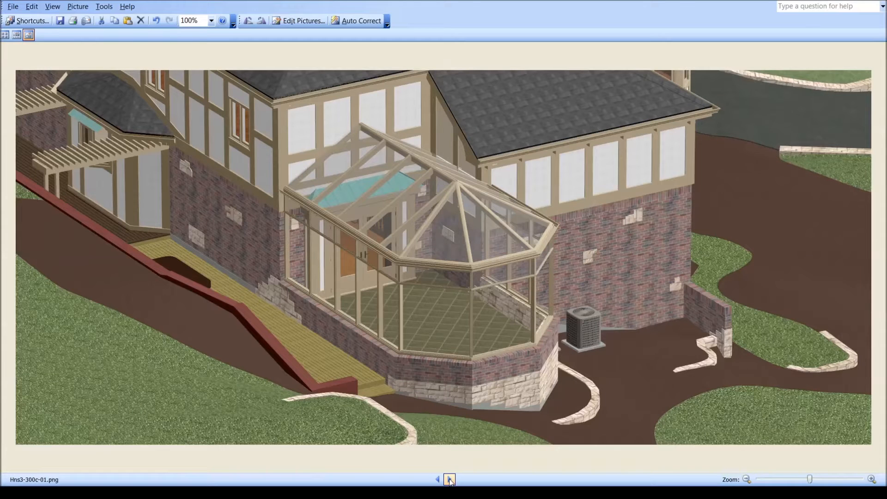
Advance three renders to Hns3-300c-04.png, then step back to the elevated whole-house view Hns3-300c-03.png.
click(449, 480)
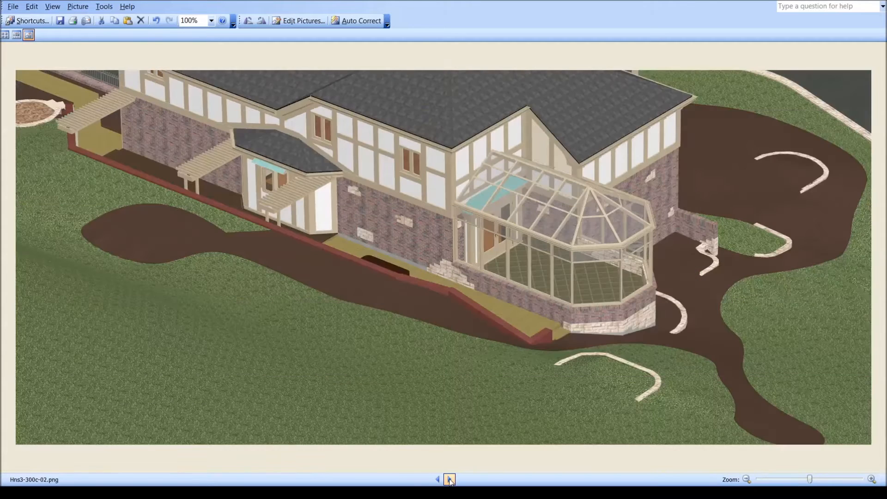
click(450, 479)
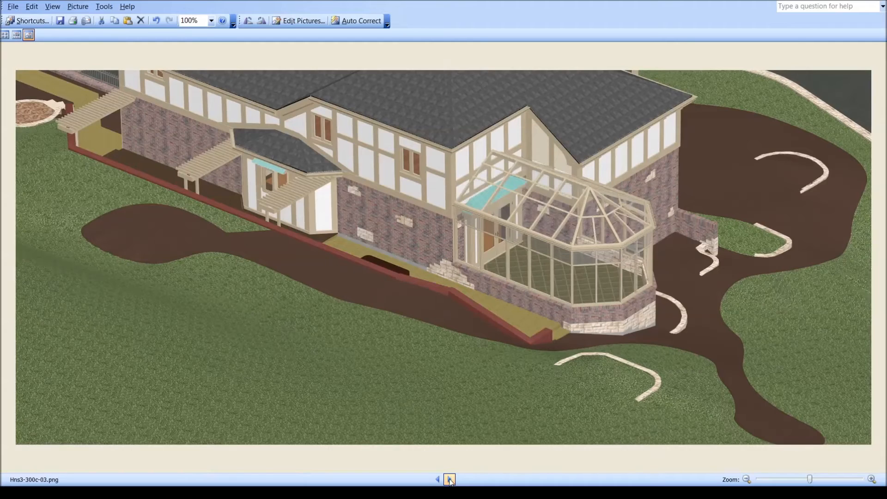
click(450, 480)
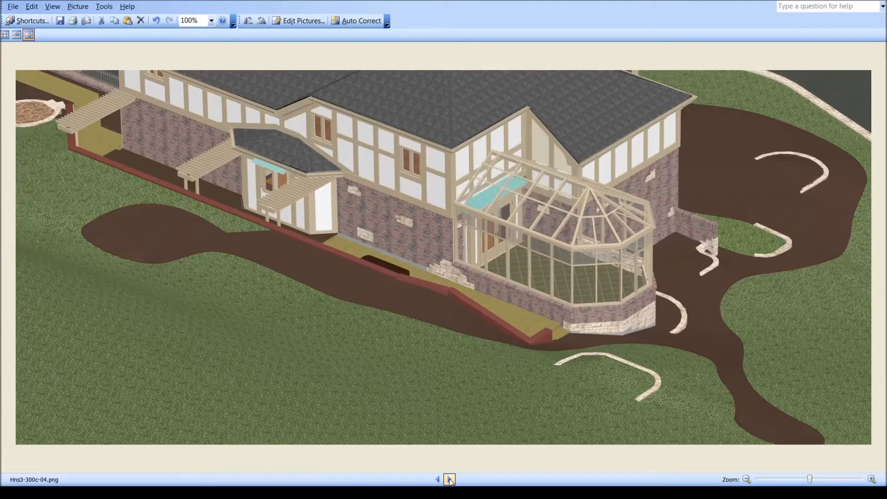
click(449, 479)
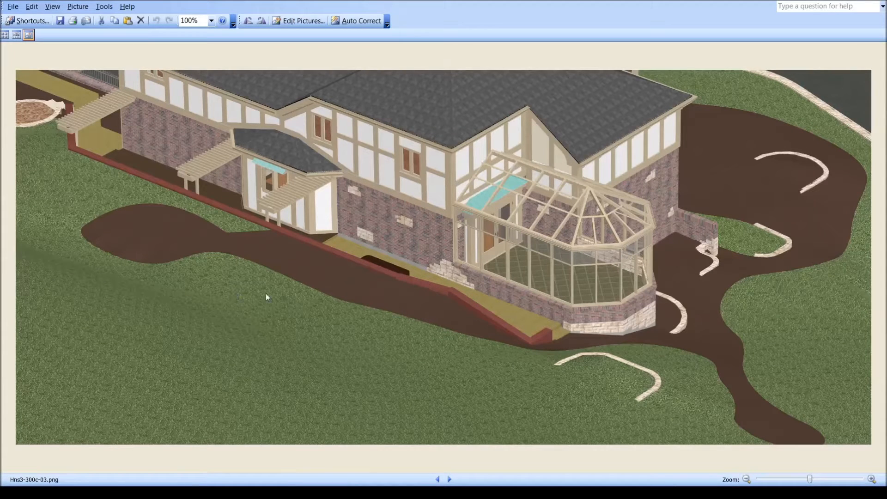
mouse_move(502, 287)
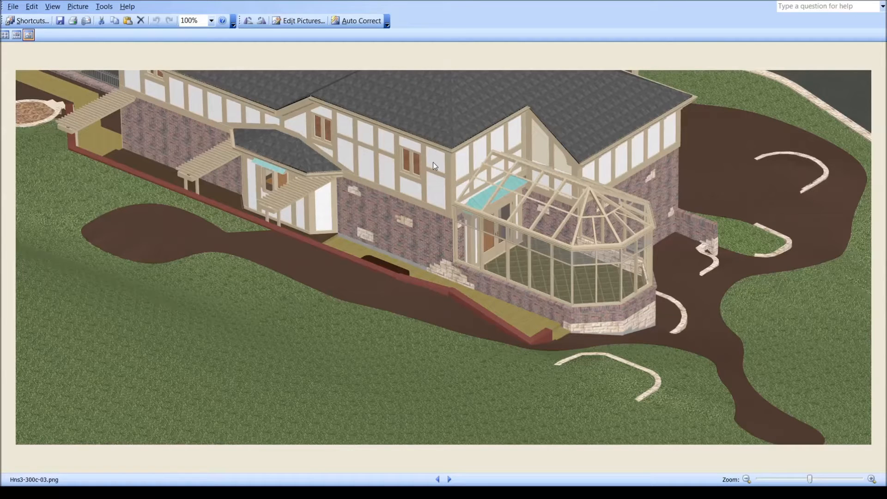
mouse_move(530, 225)
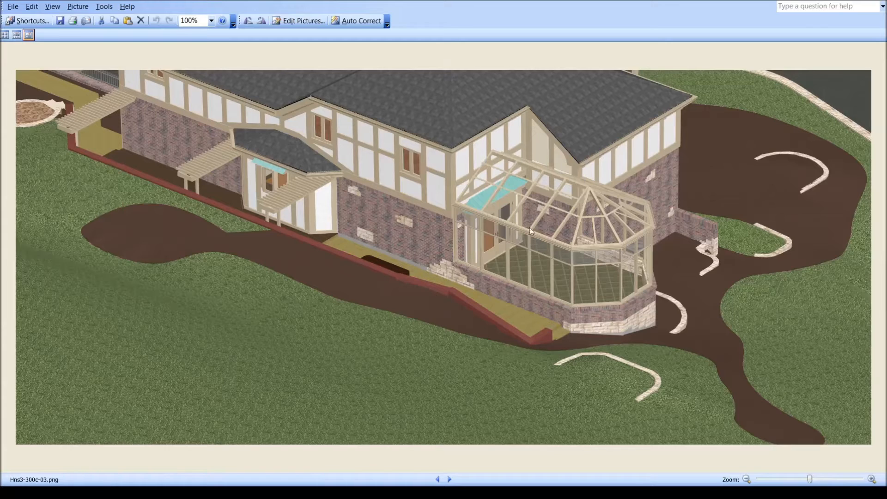
mouse_move(532, 242)
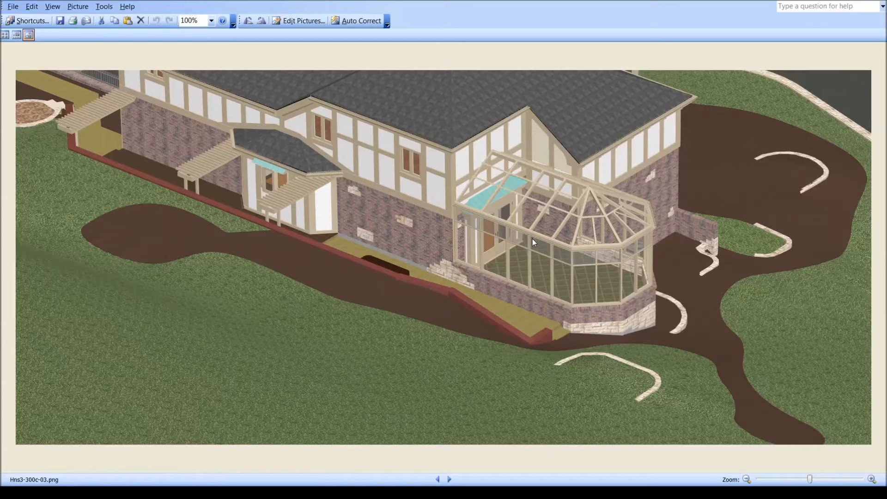
mouse_move(538, 240)
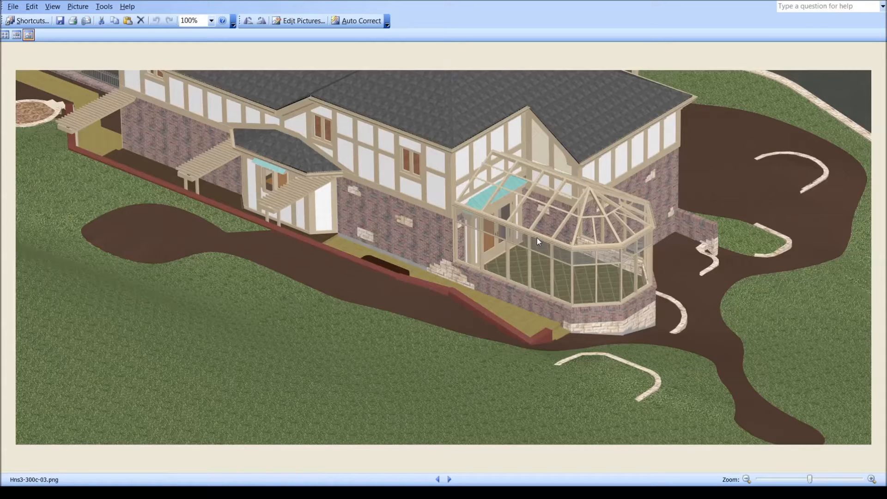
mouse_move(532, 235)
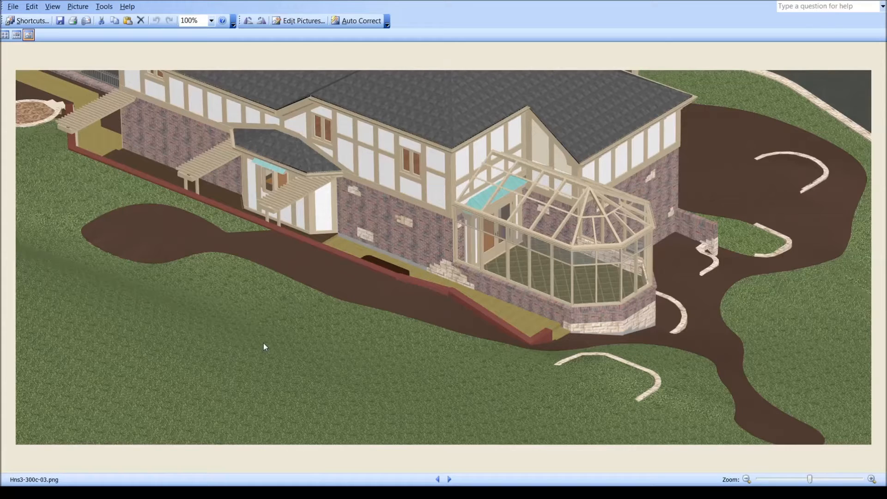
mouse_move(394, 393)
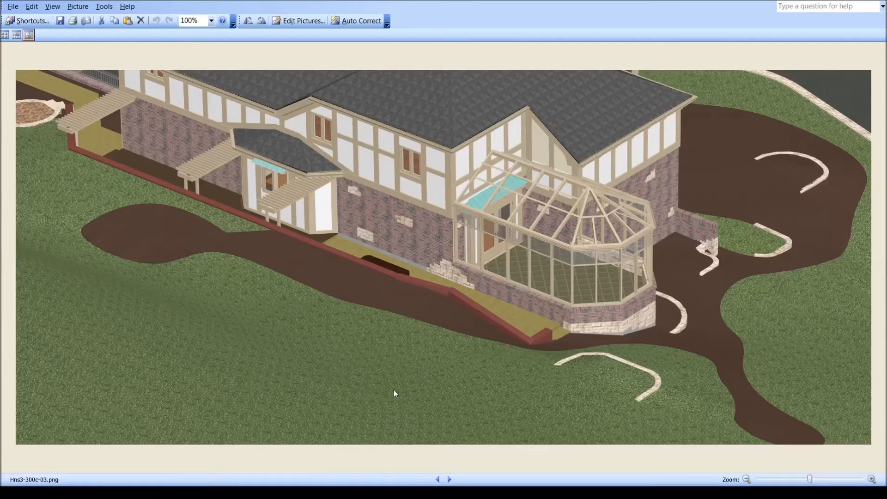
mouse_move(515, 154)
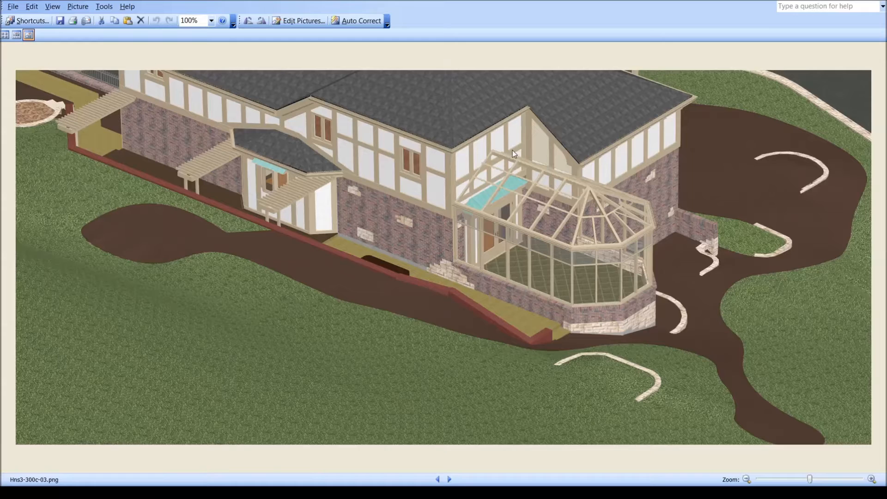
mouse_move(564, 238)
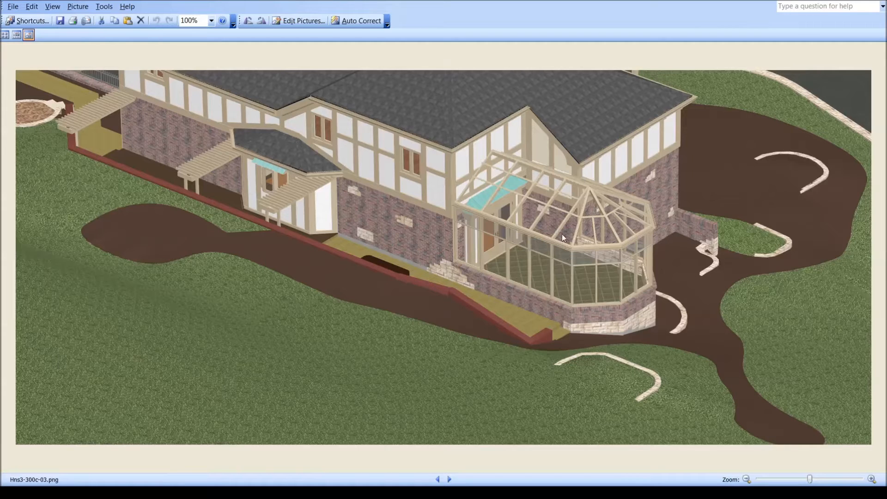
mouse_move(573, 247)
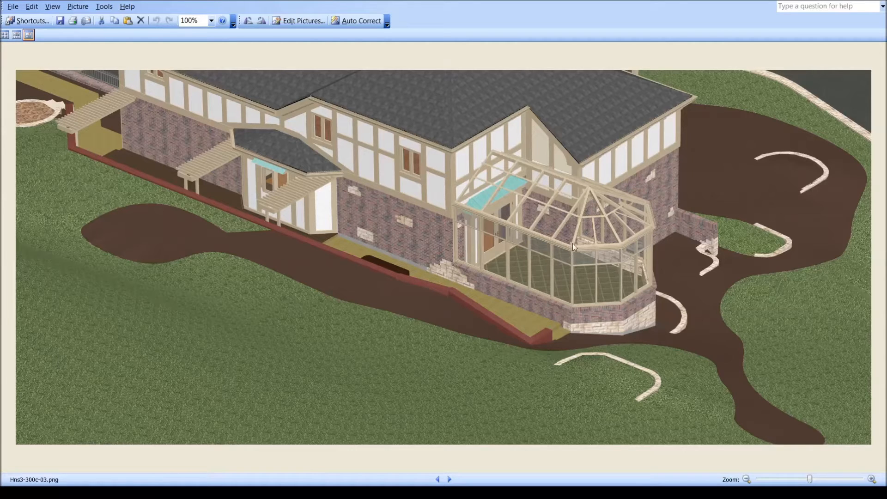
mouse_move(525, 216)
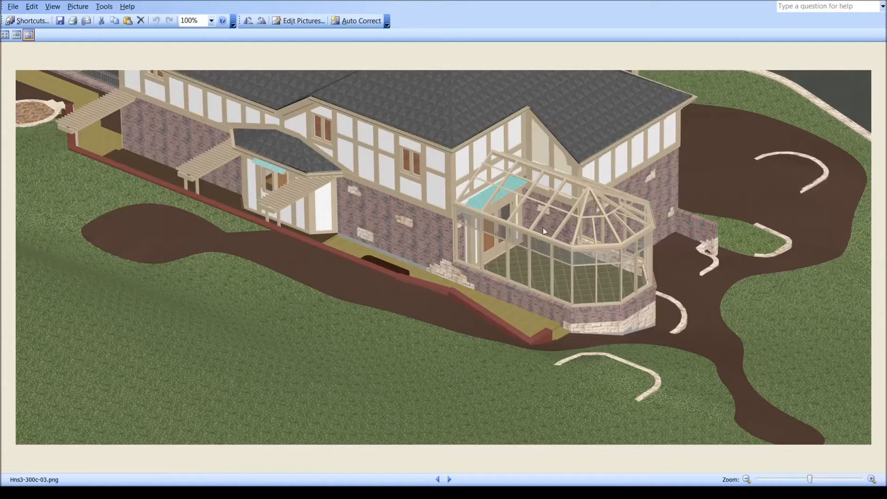
mouse_move(450, 477)
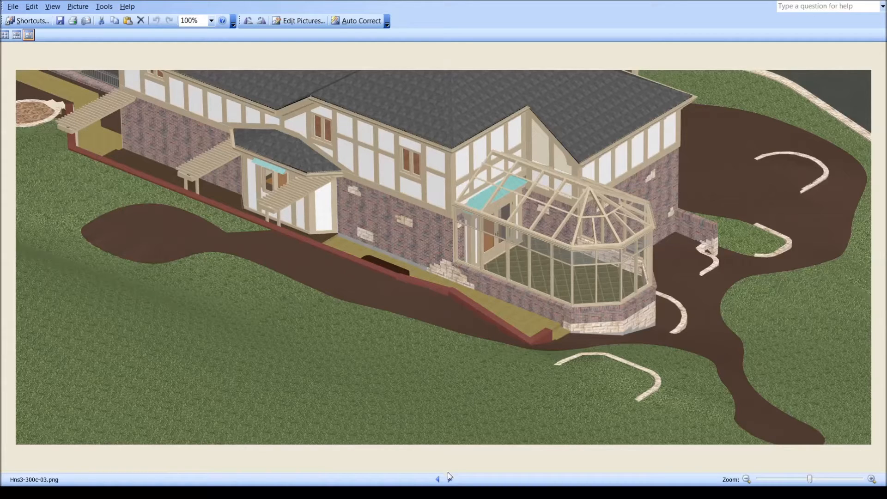
Flip forward and back between renders, landing on Hns3-300c-04.png showing the conservatory from above.
click(450, 480)
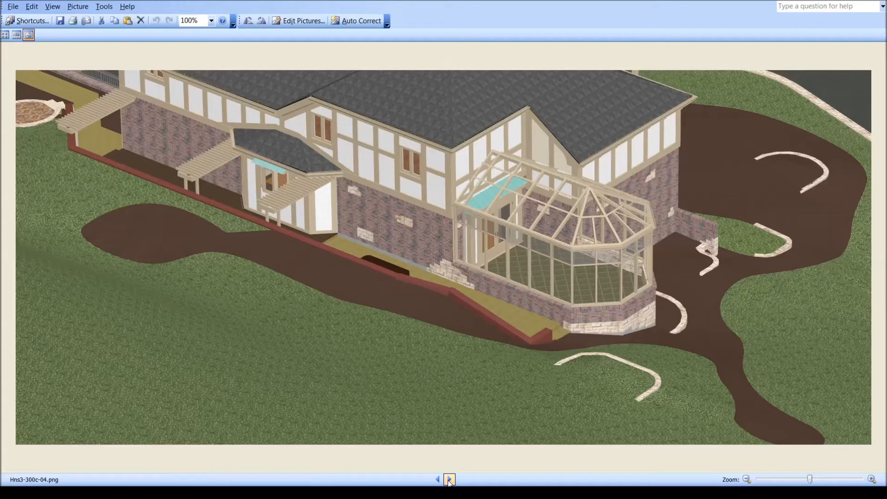
click(437, 480)
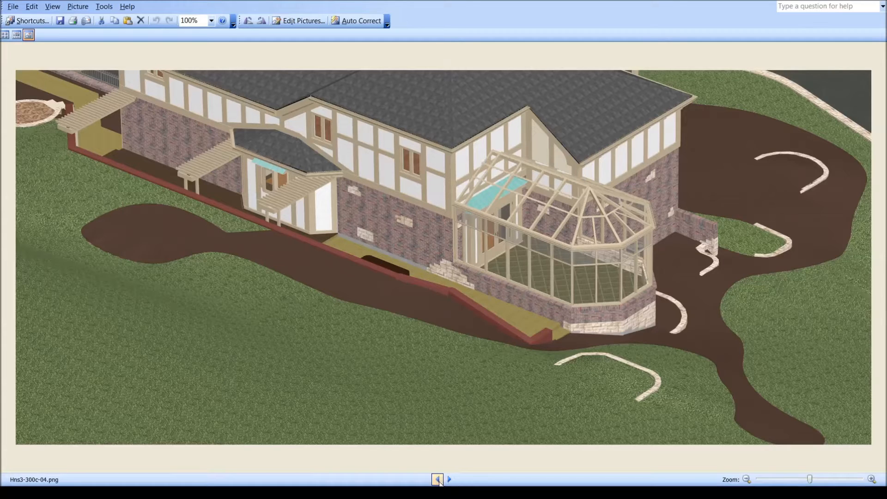
click(437, 480)
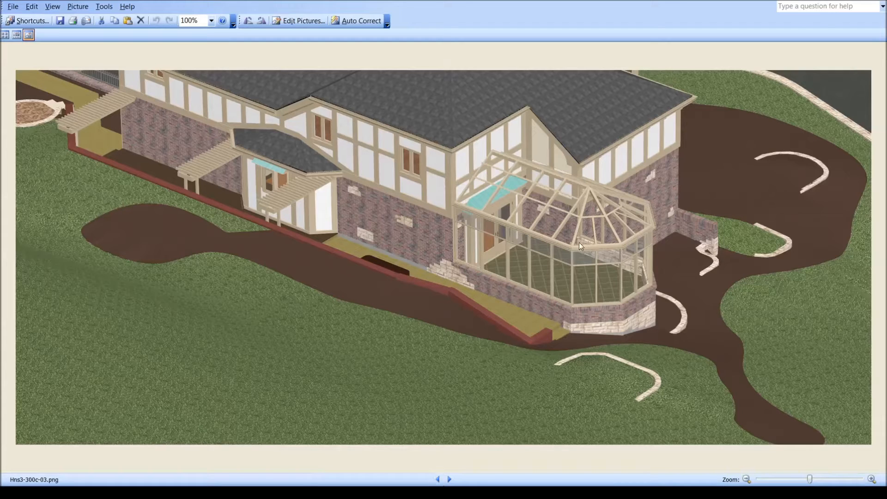
mouse_move(508, 262)
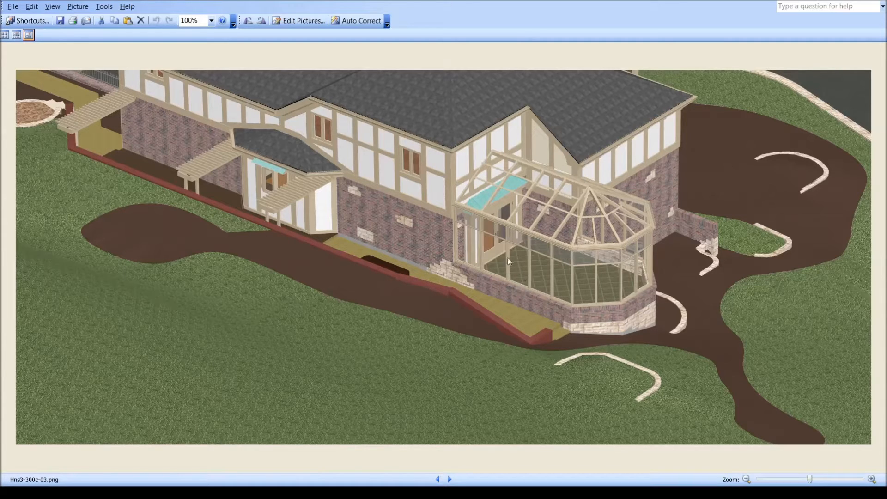
mouse_move(522, 267)
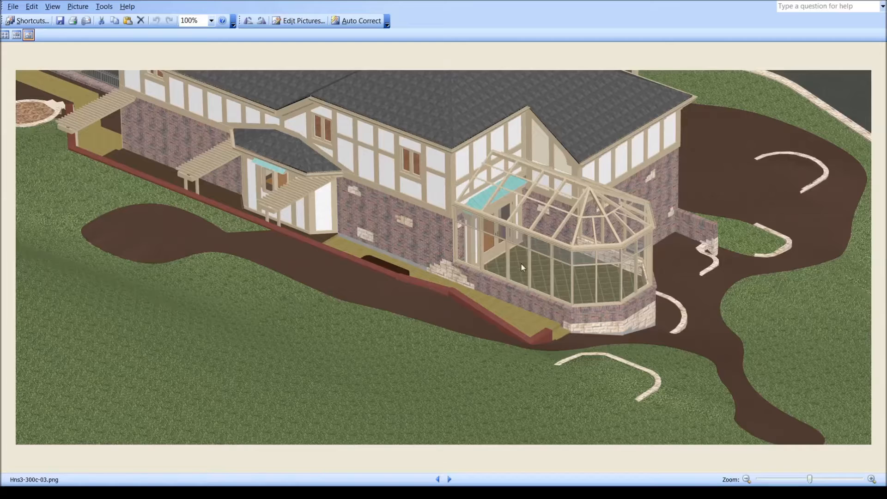
mouse_move(553, 292)
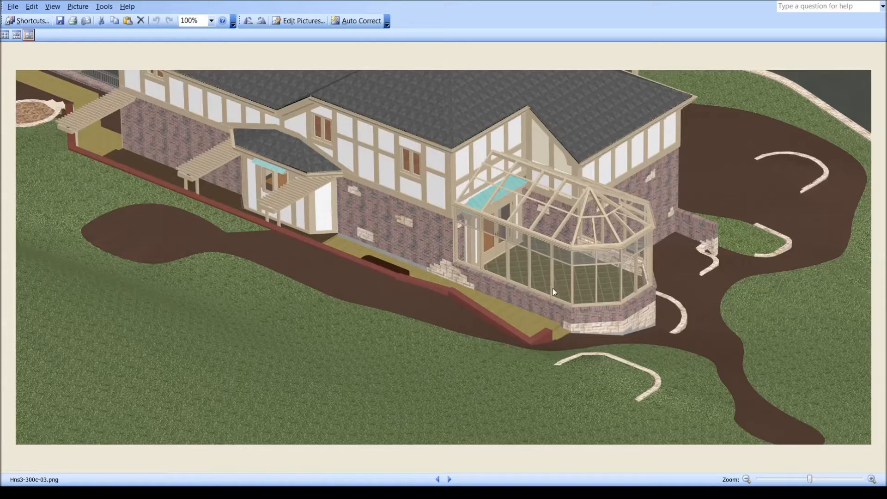
click(449, 479)
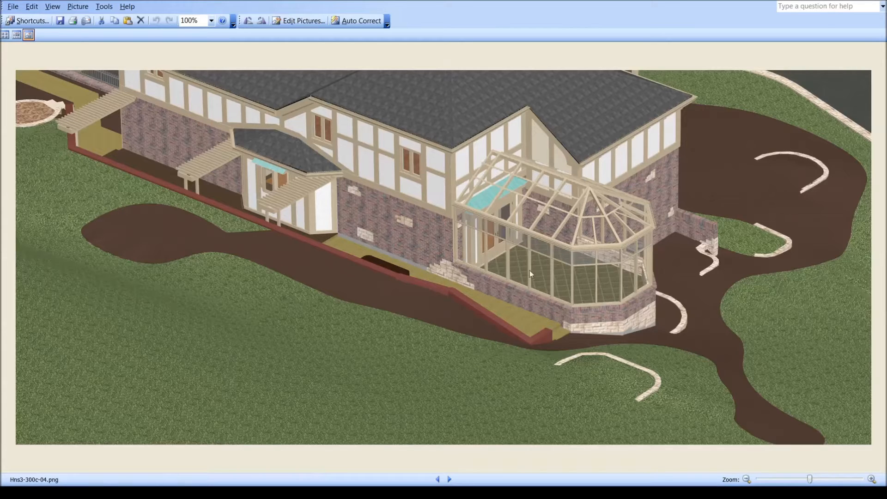
mouse_move(483, 243)
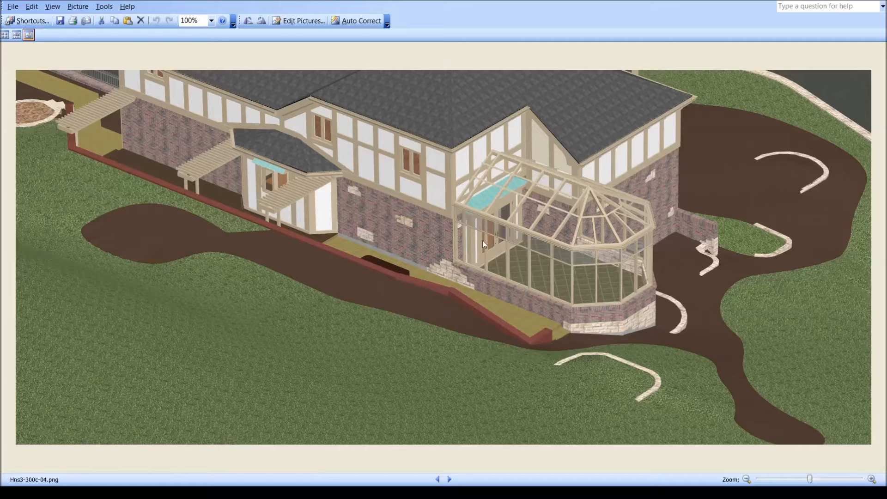
mouse_move(485, 250)
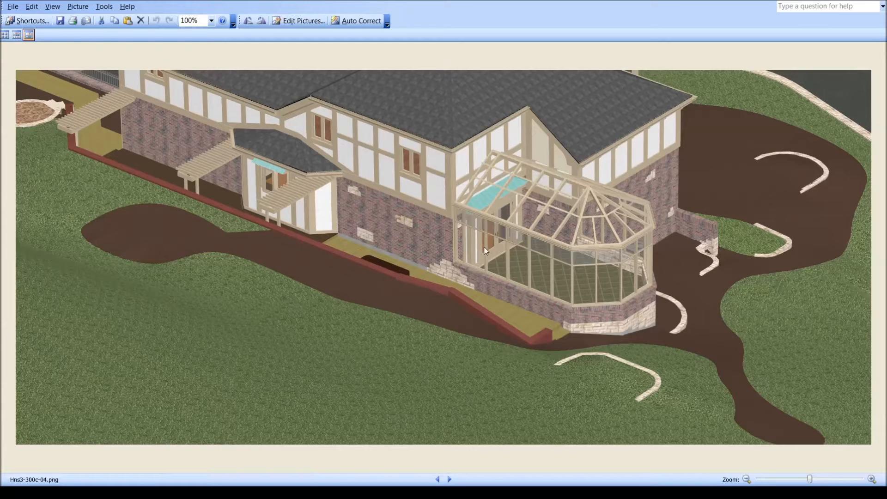
mouse_move(485, 236)
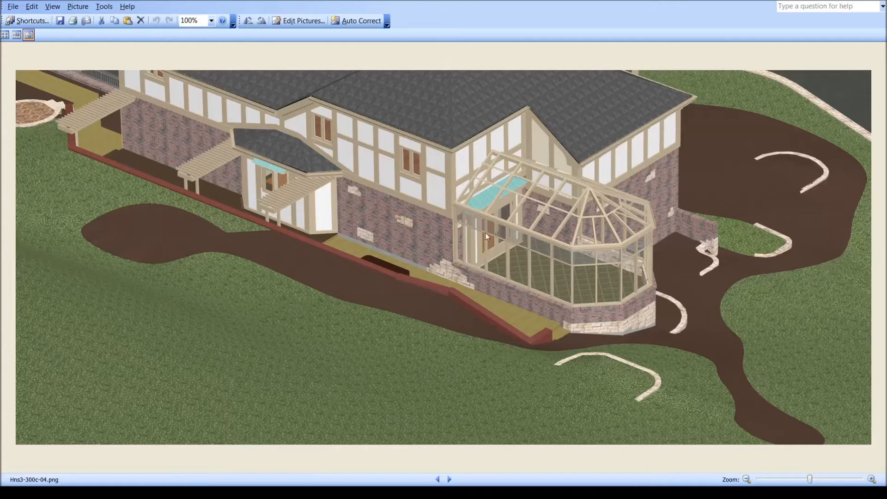
mouse_move(511, 276)
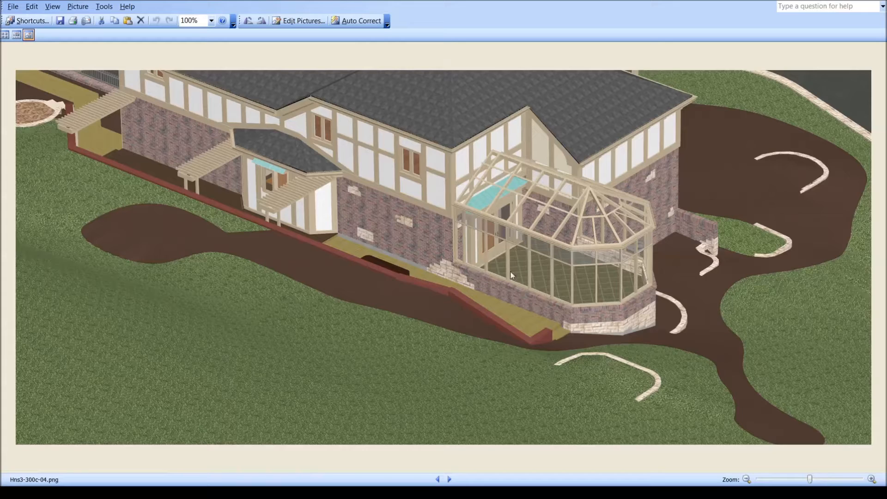
mouse_move(491, 237)
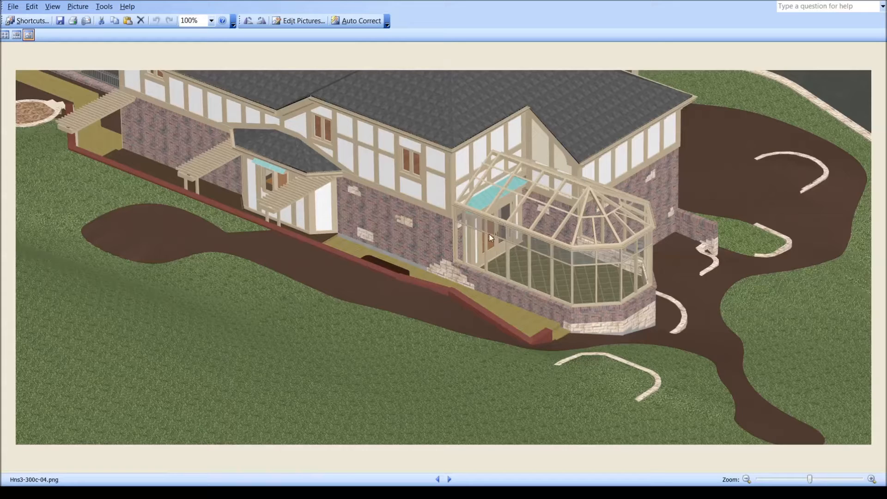
mouse_move(483, 229)
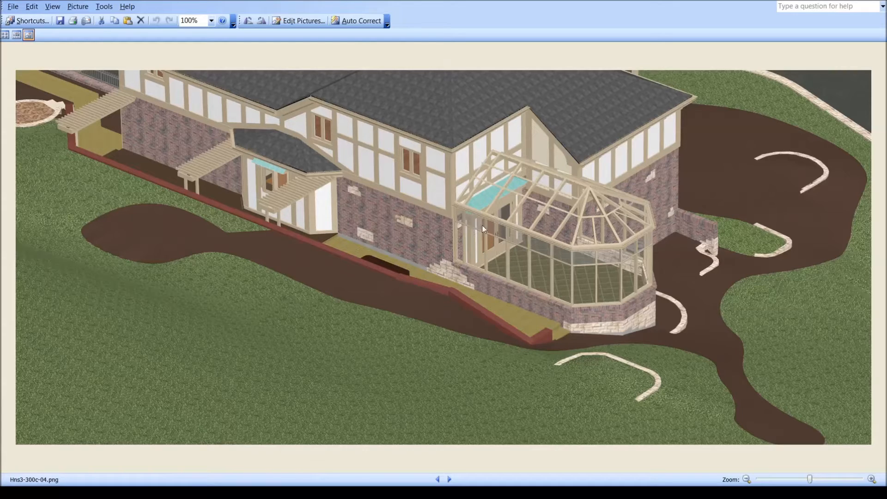
mouse_move(582, 299)
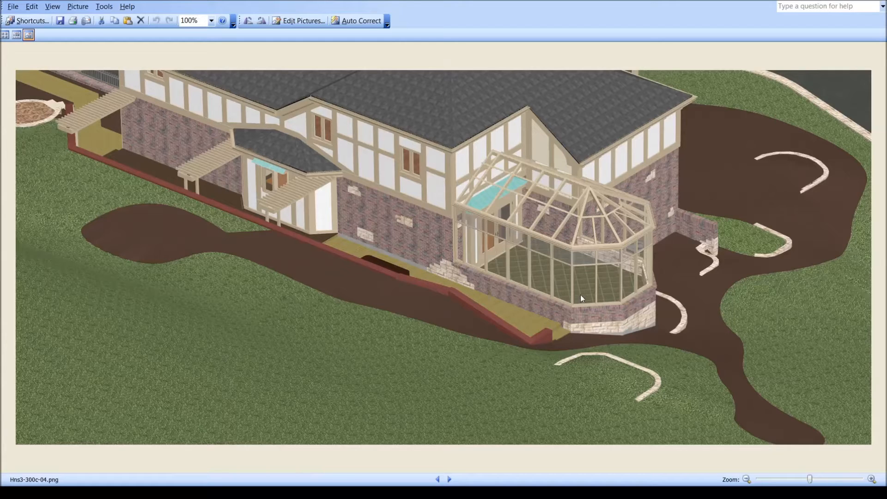
mouse_move(578, 304)
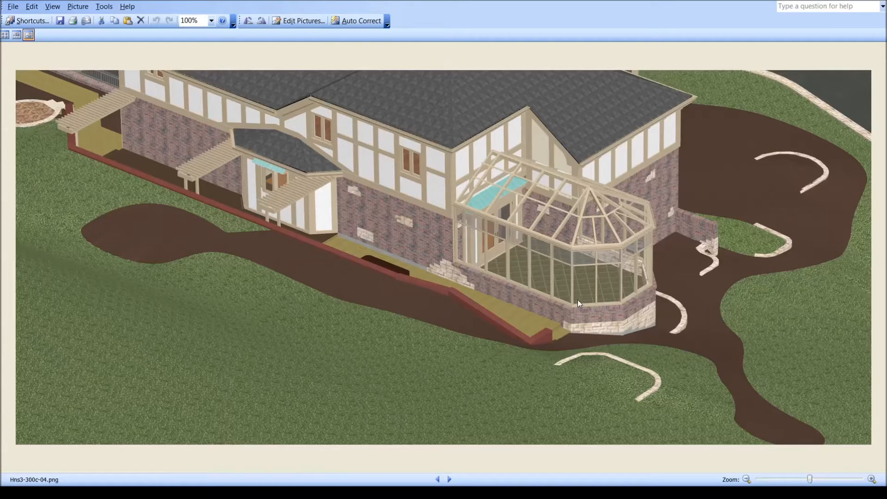
mouse_move(547, 279)
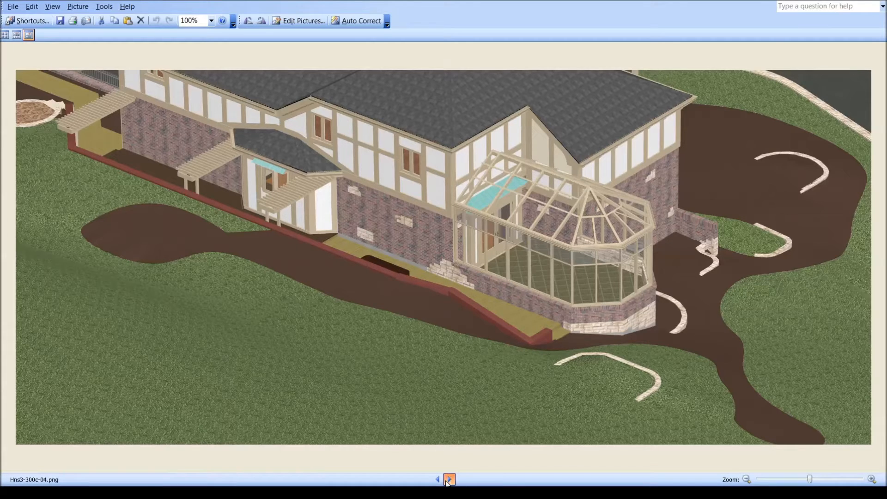
Advance to Hns3-300c-05.png, the closer render of the conservatory and its brick base.
click(449, 480)
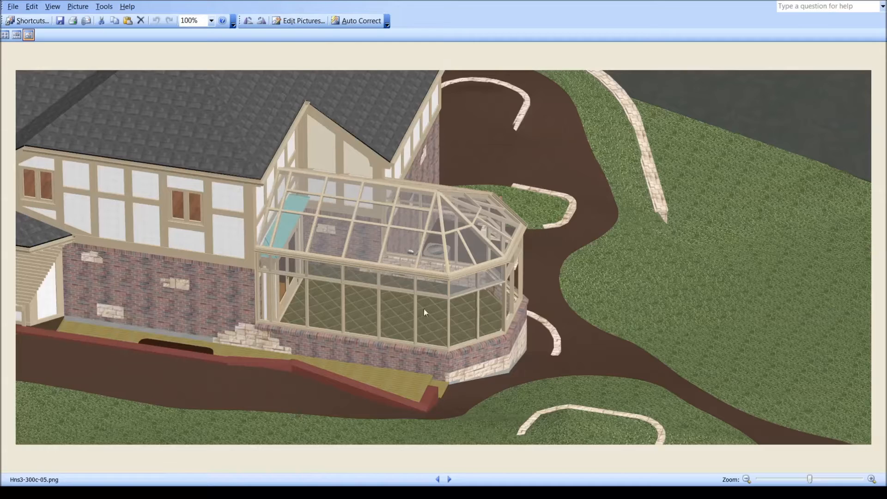
mouse_move(284, 312)
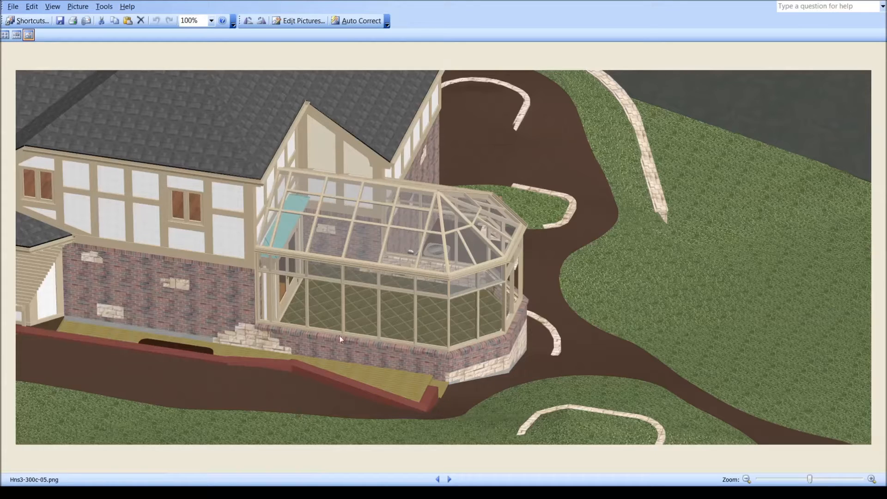
mouse_move(256, 321)
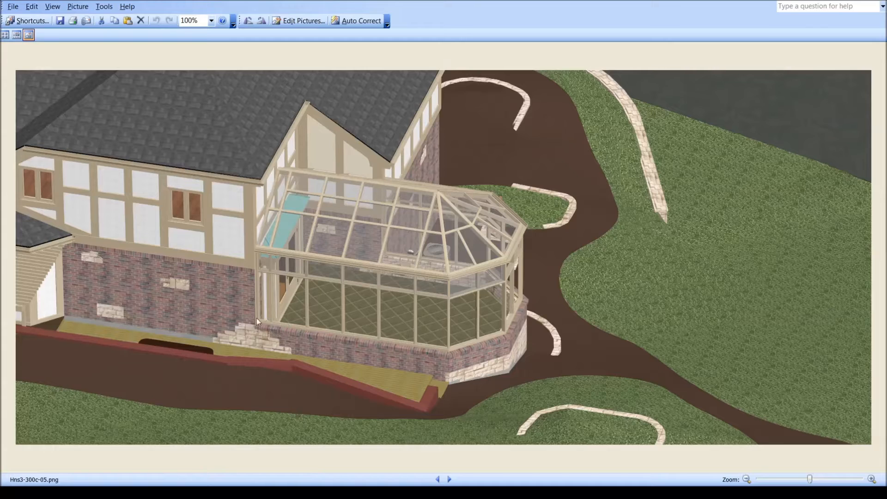
mouse_move(281, 323)
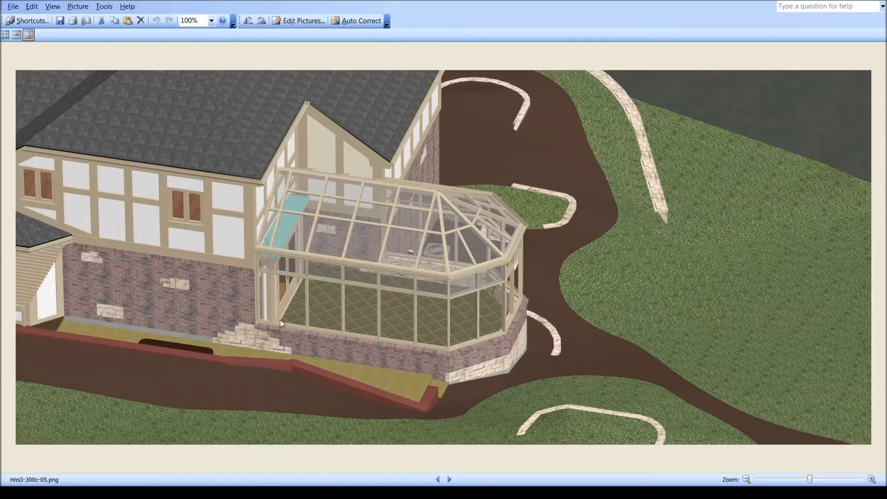
mouse_move(261, 326)
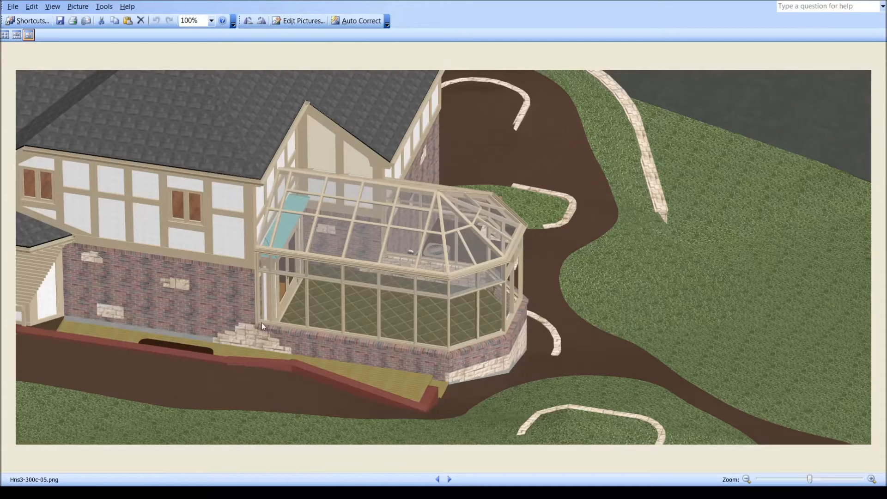
mouse_move(279, 220)
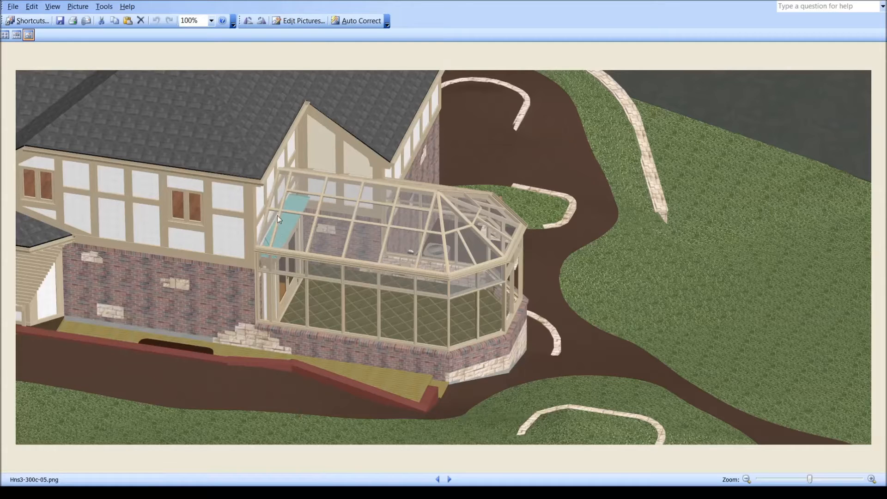
mouse_move(425, 220)
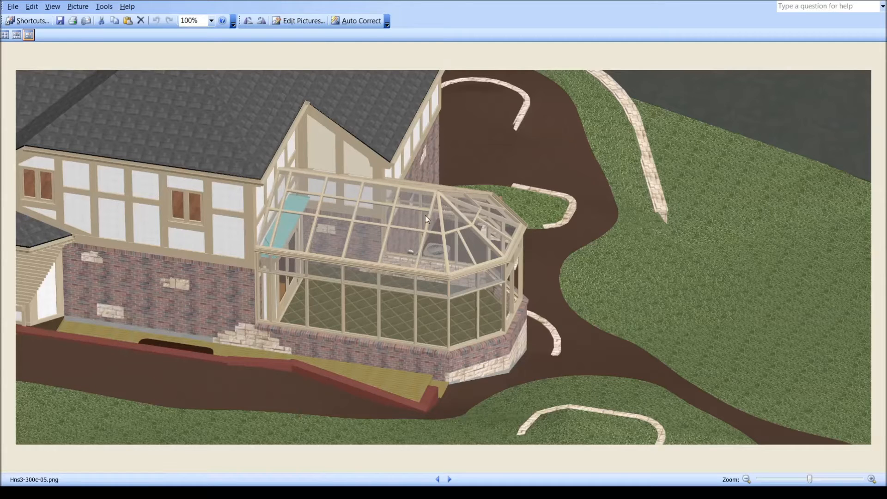
mouse_move(400, 204)
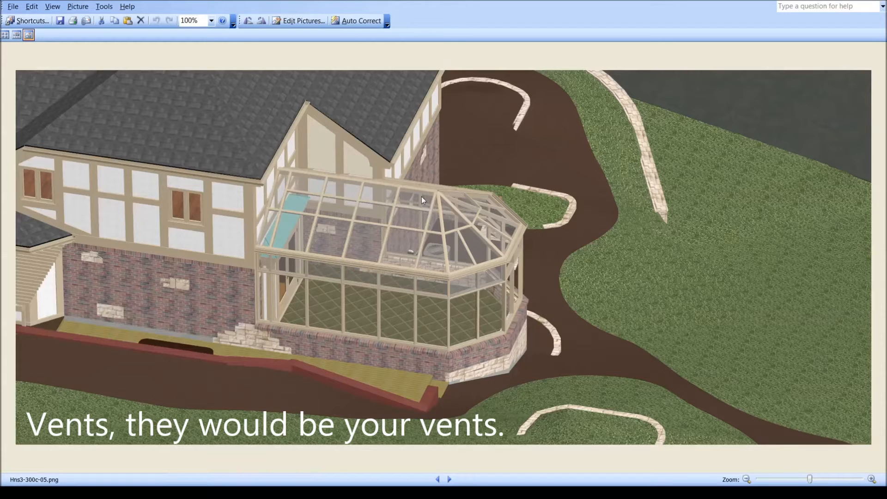
Flip between renders 05, 06 and 07 to compare them, ending on Hns3-300c-07.png.
click(450, 480)
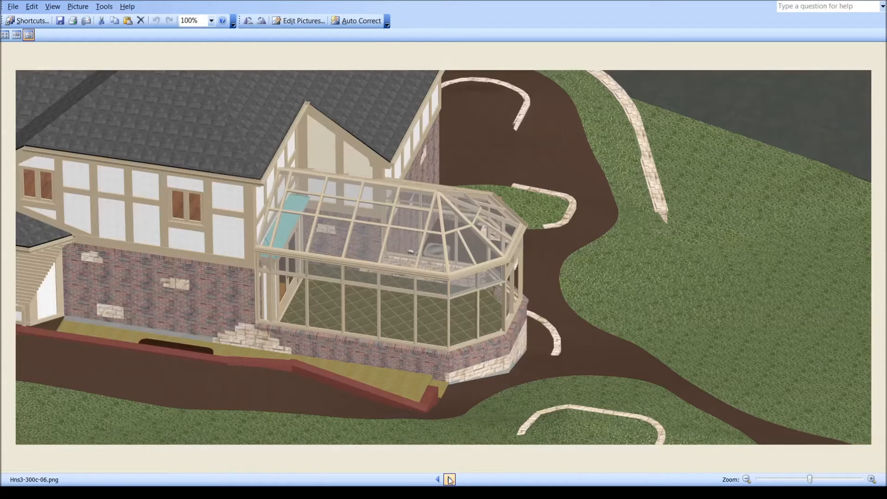
click(449, 480)
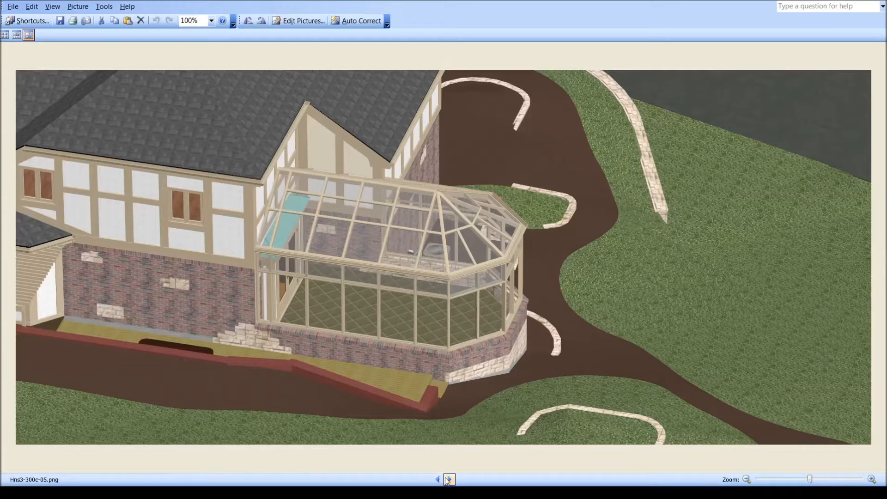
click(449, 480)
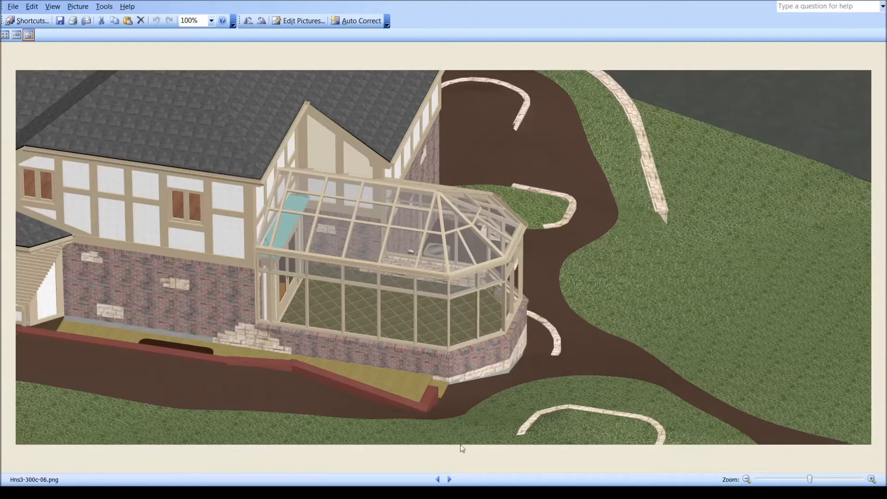
mouse_move(450, 472)
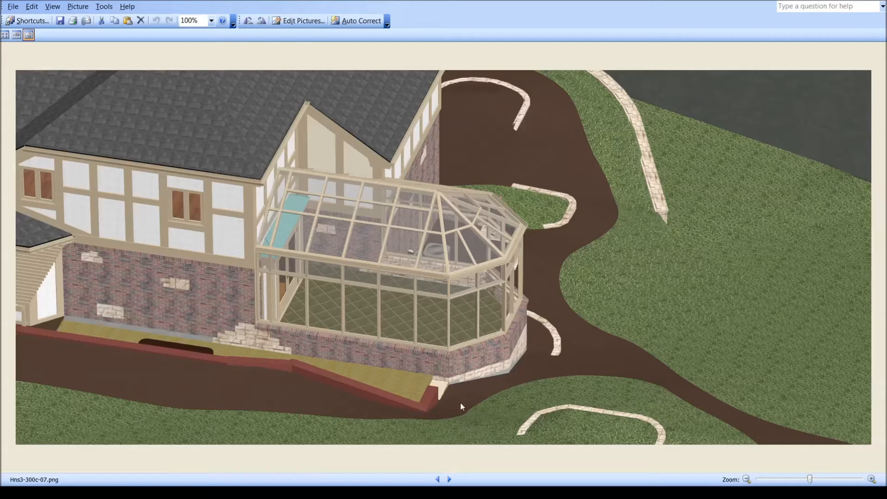
click(437, 480)
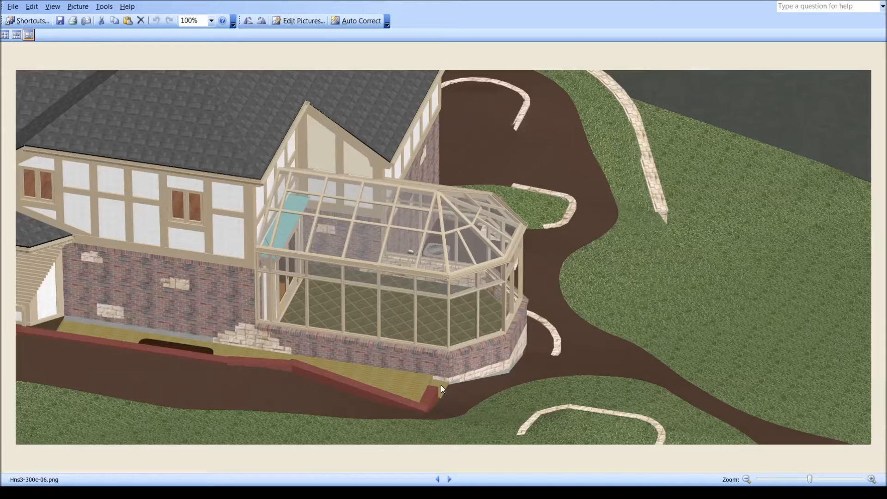
mouse_move(460, 468)
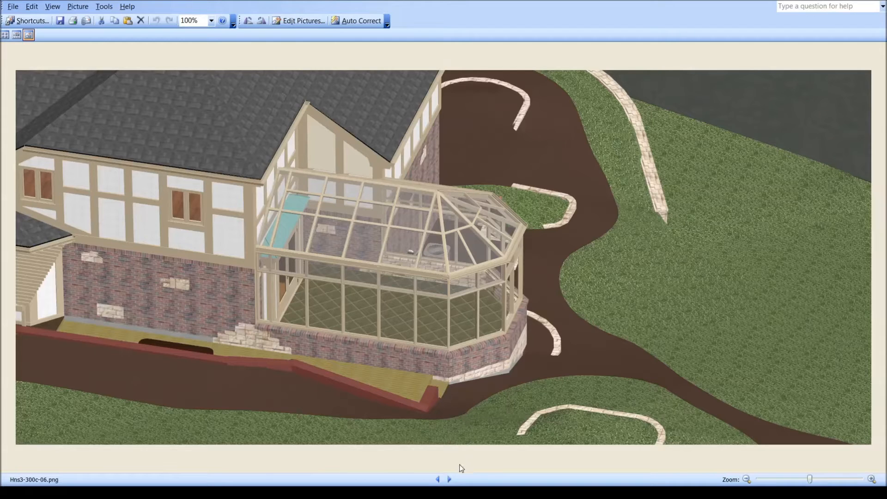
click(449, 480)
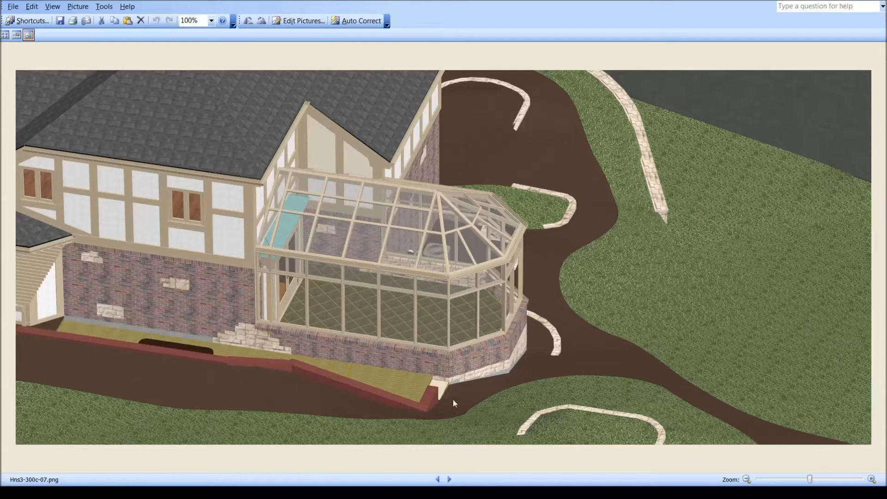
mouse_move(619, 357)
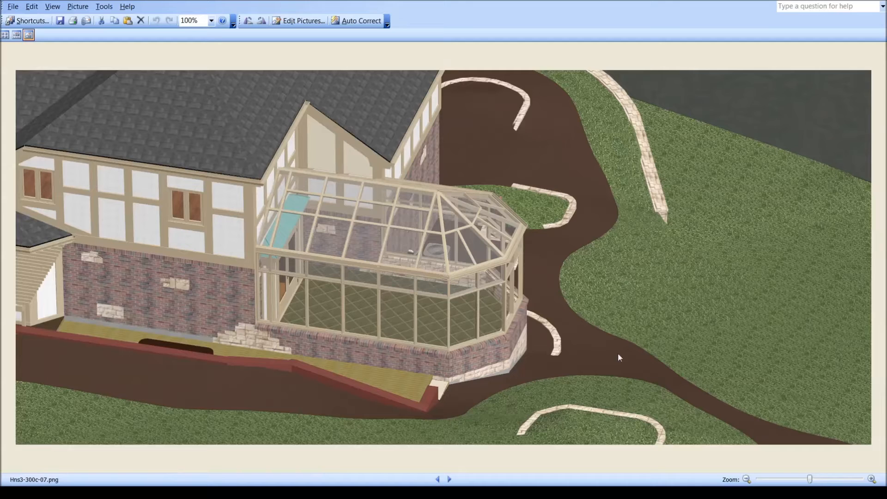
click(449, 480)
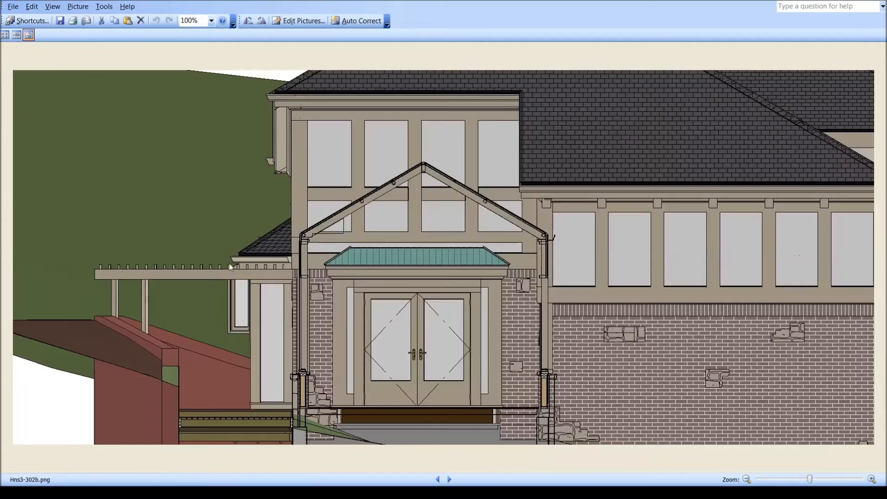
mouse_move(248, 344)
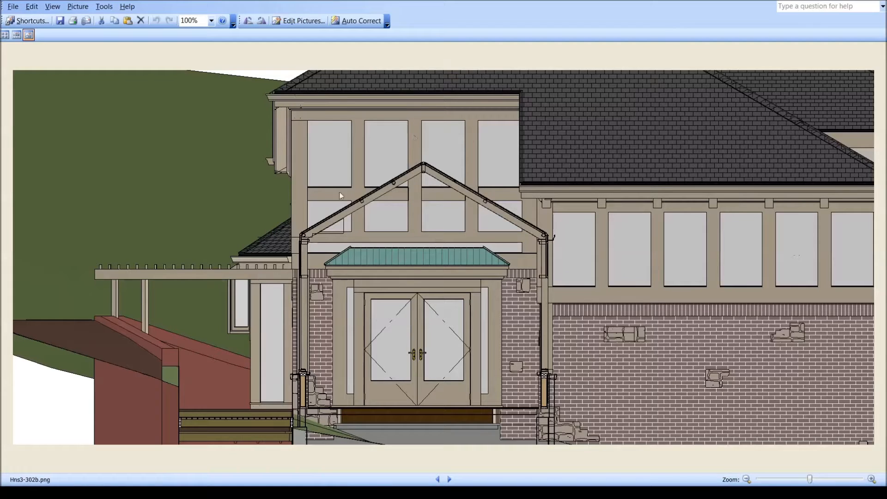
mouse_move(506, 208)
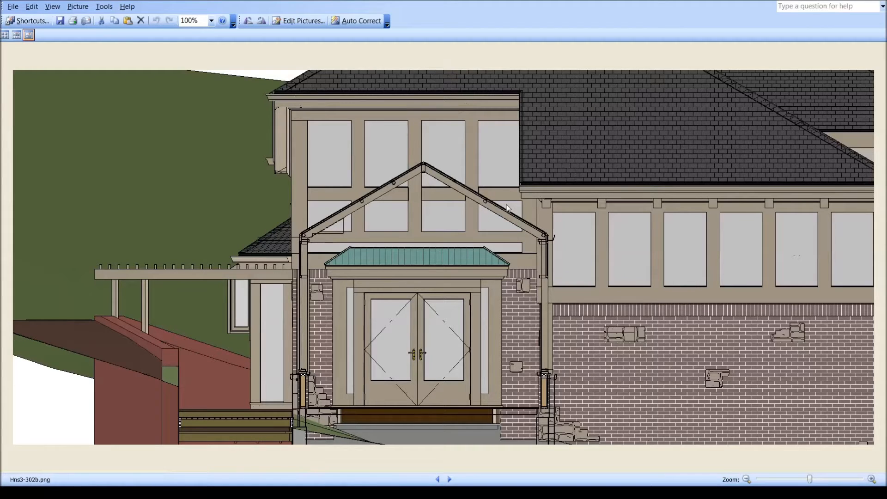
mouse_move(499, 141)
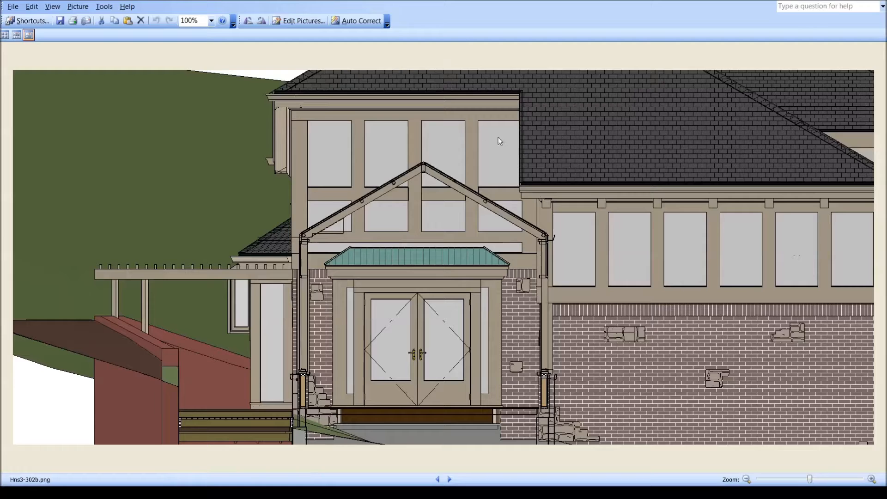
mouse_move(311, 251)
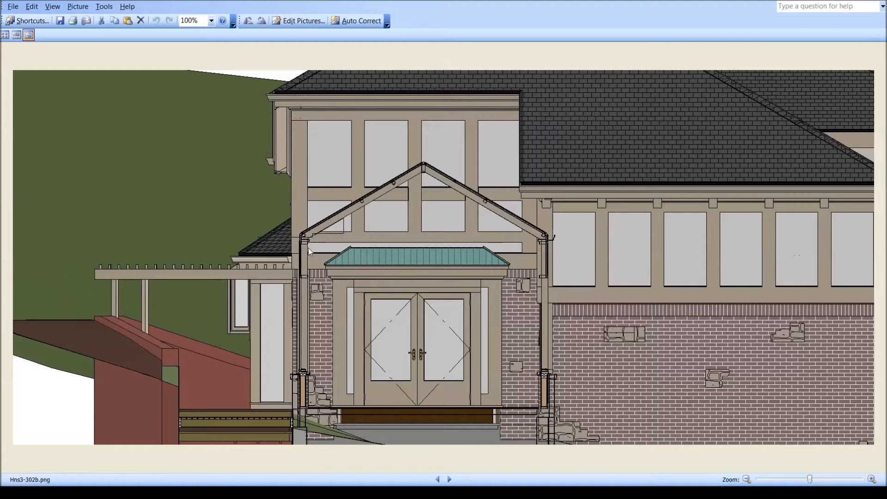
mouse_move(420, 201)
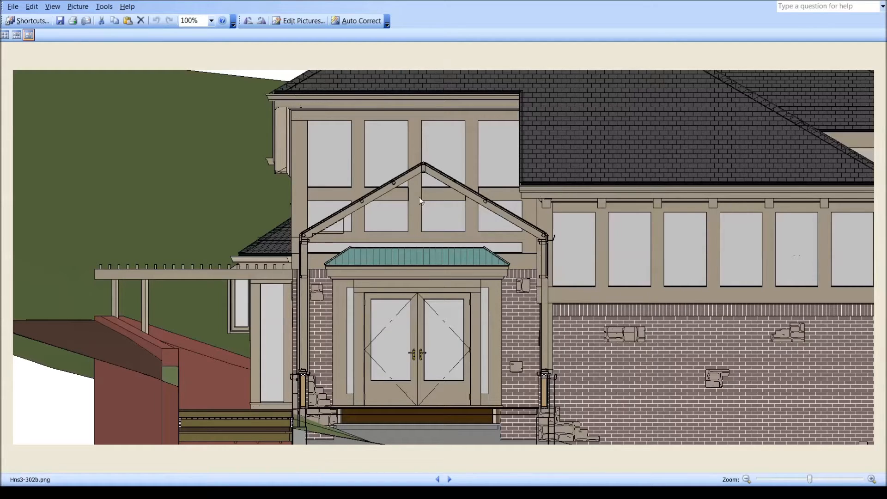
mouse_move(419, 168)
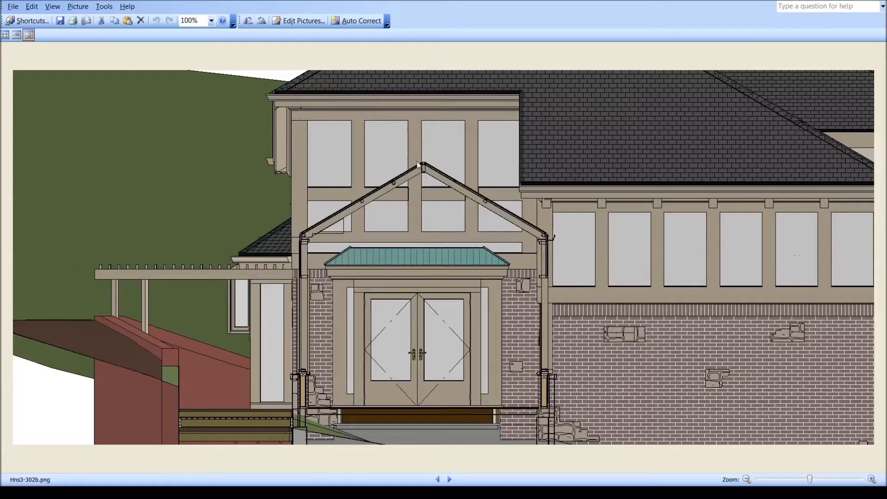
mouse_move(420, 125)
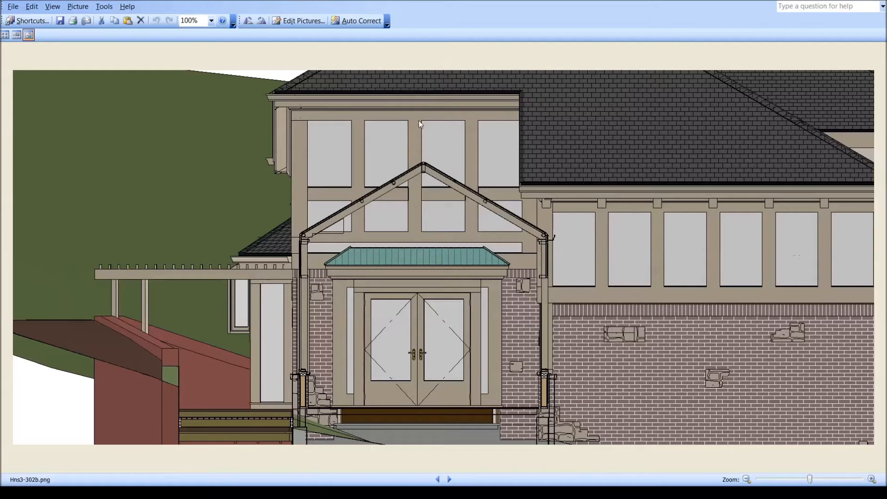
mouse_move(317, 237)
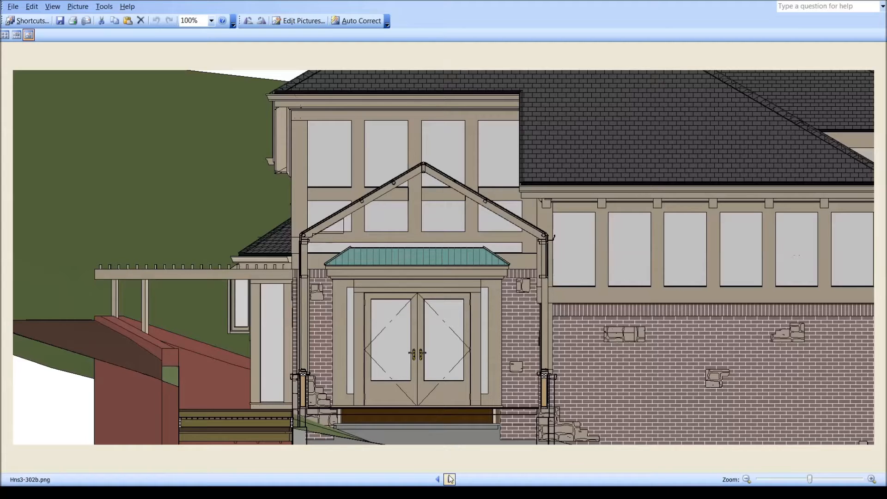
Step through the front elevation variants 302c and 302d to reach Hns3-302e.png.
click(449, 480)
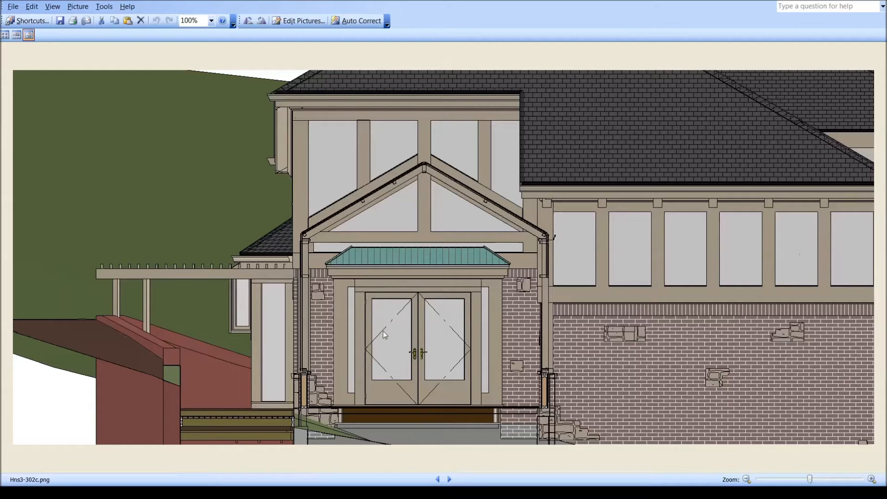
mouse_move(514, 258)
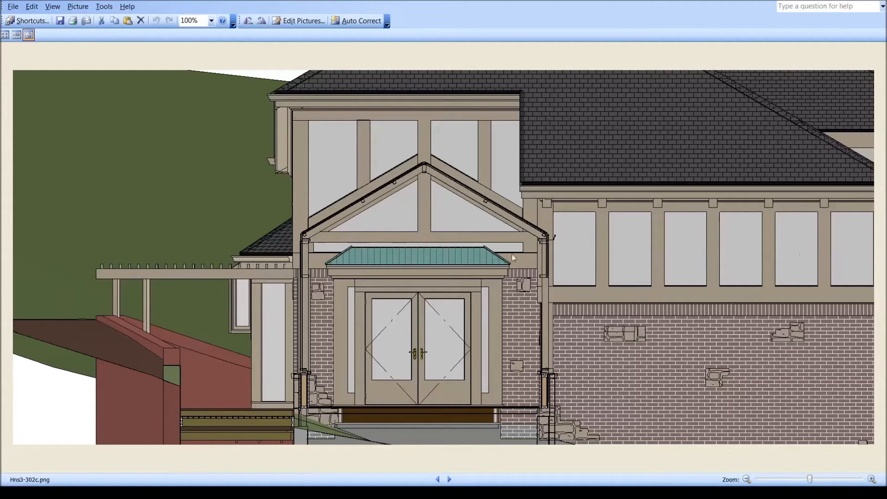
mouse_move(415, 239)
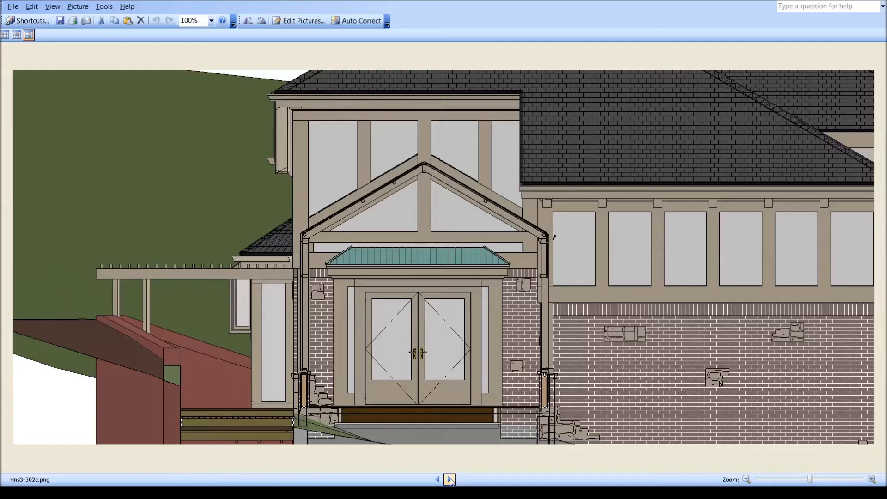
click(449, 480)
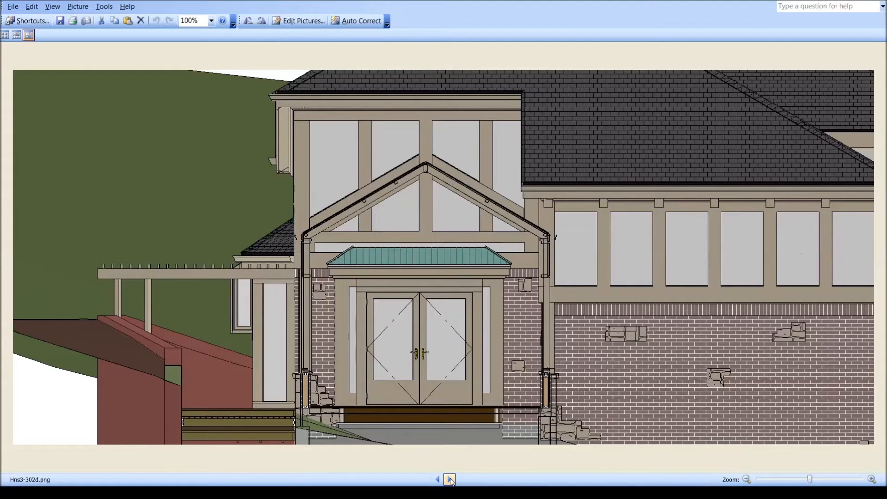
click(437, 479)
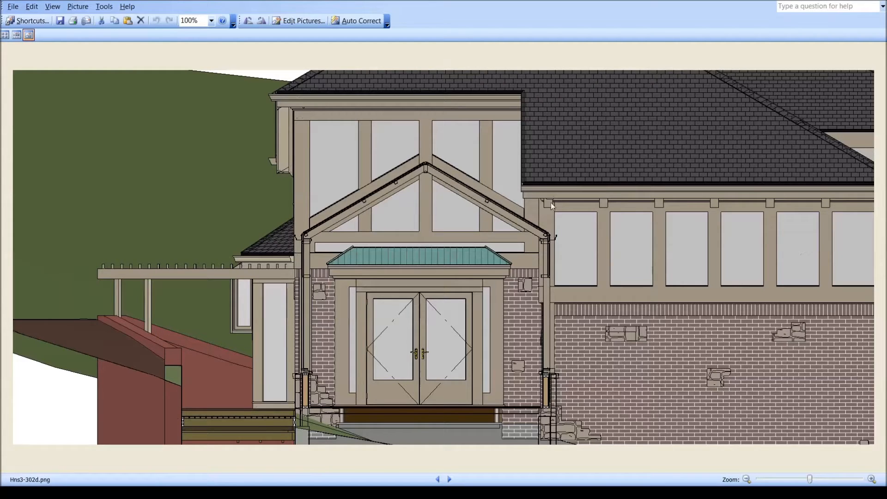
mouse_move(493, 271)
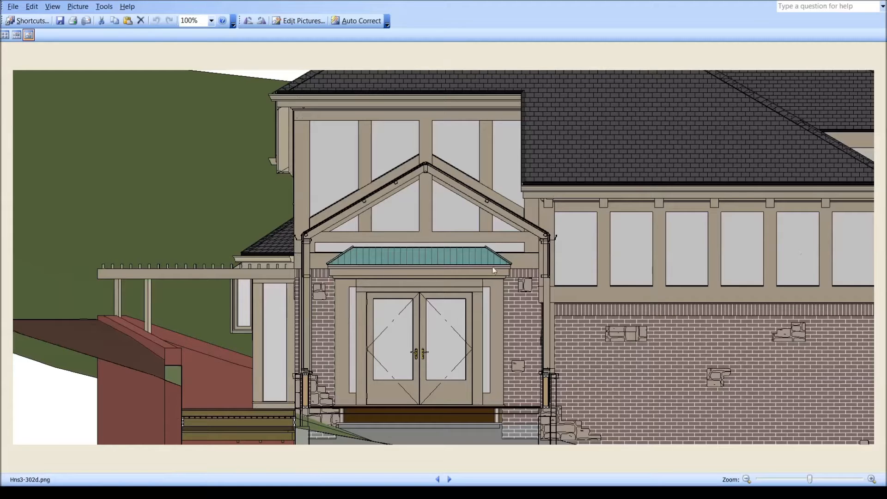
mouse_move(499, 234)
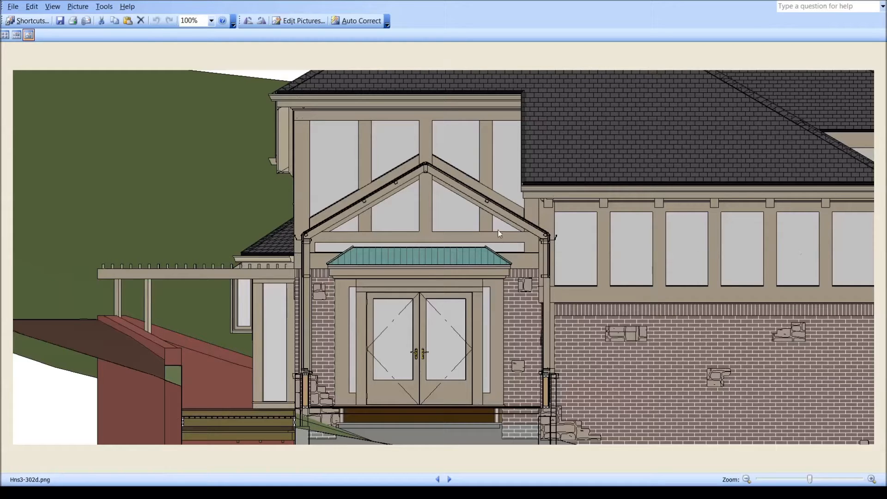
mouse_move(459, 465)
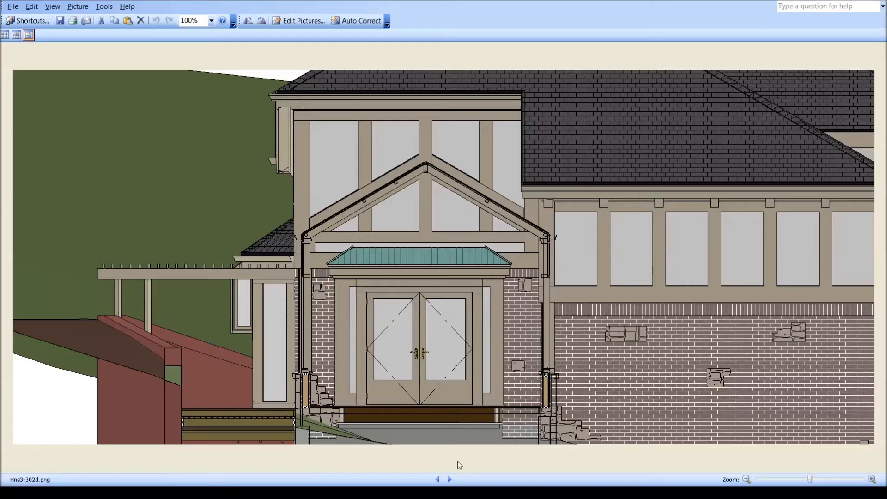
click(450, 480)
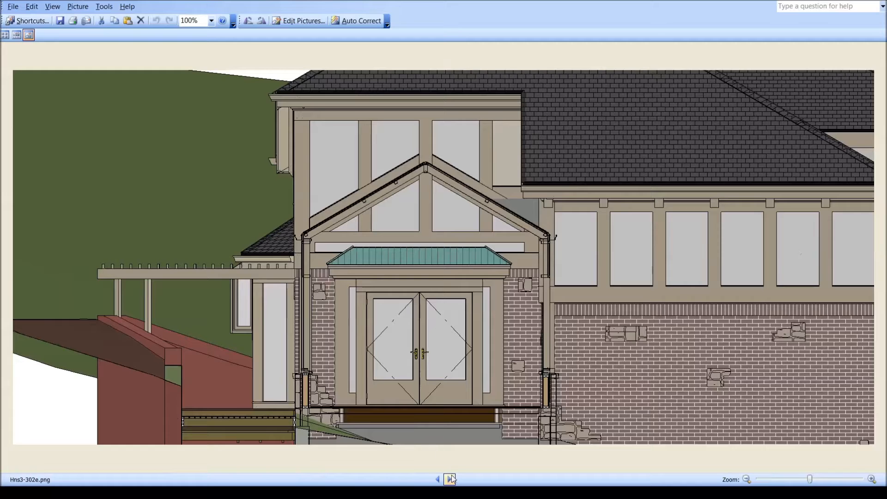
Browse back and forth among the Hns3-300c aerial conservatory renders to compare them.
click(437, 480)
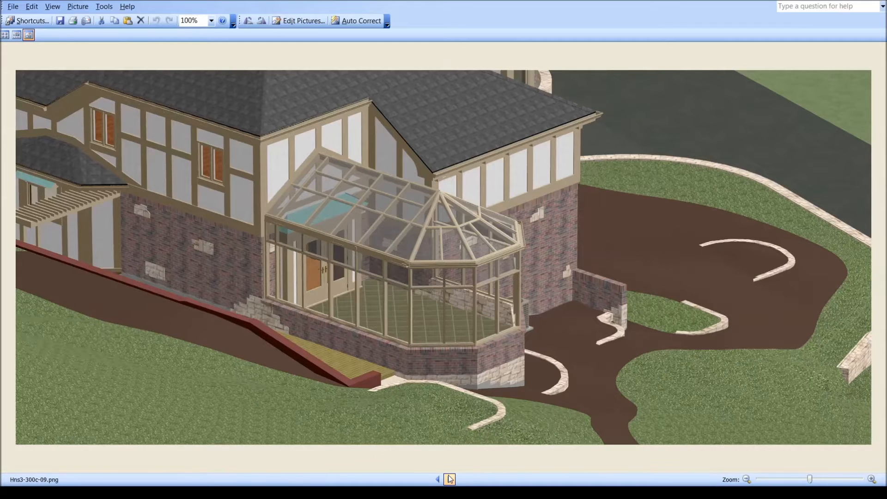
click(438, 479)
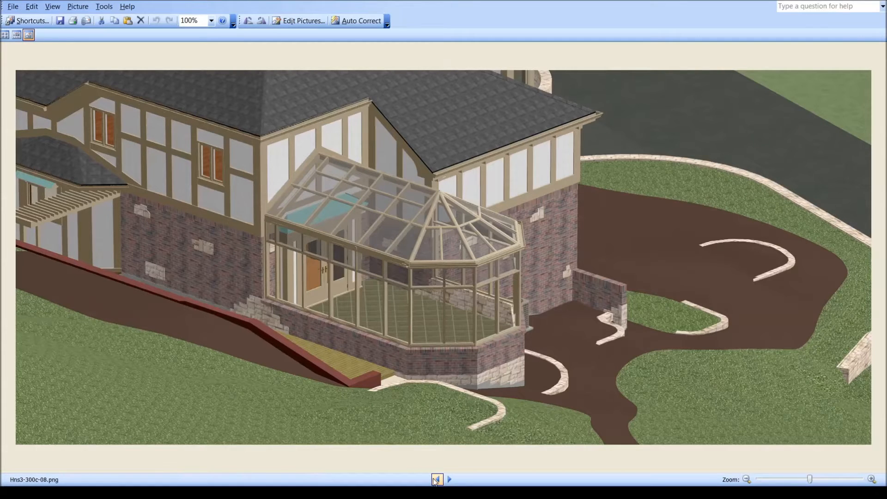
click(449, 480)
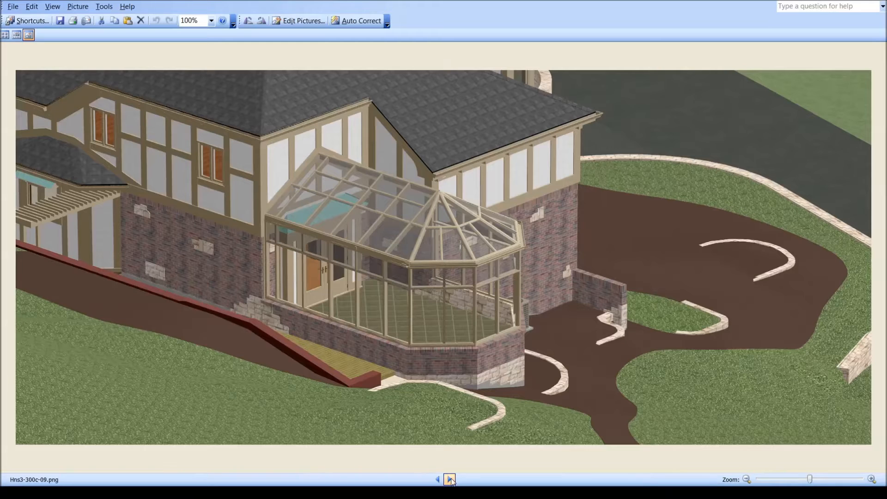
click(438, 480)
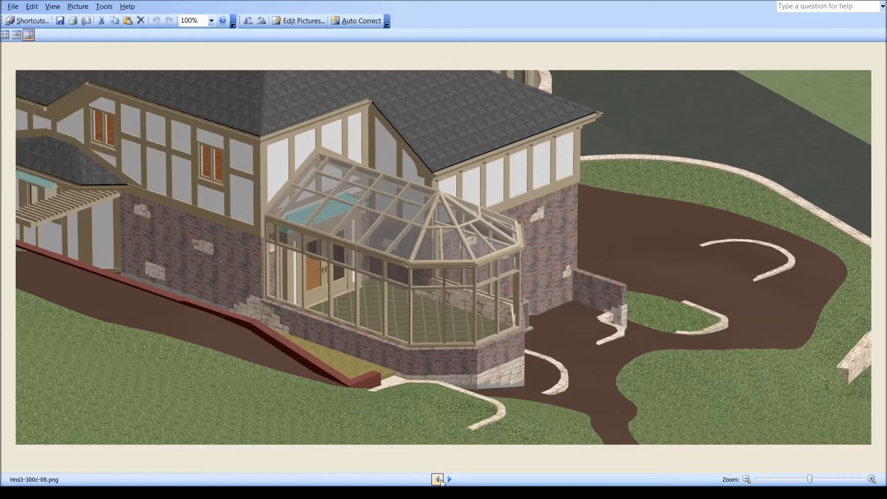
click(439, 480)
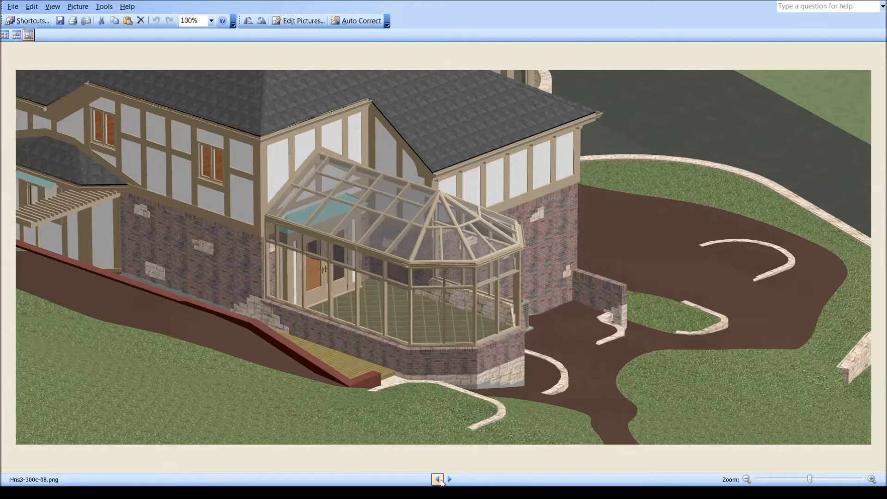
Advance past the remaining aerial renders to the close-up roof framing render Hns3-300d-01.png.
click(449, 480)
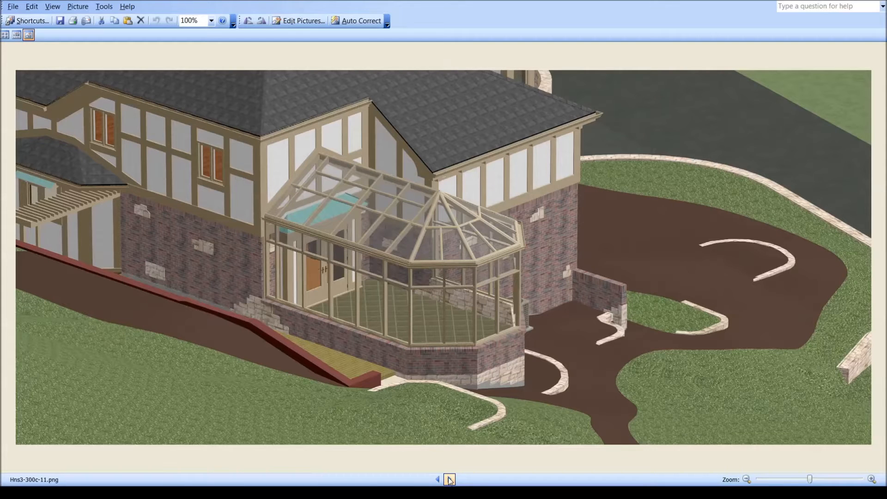
click(449, 480)
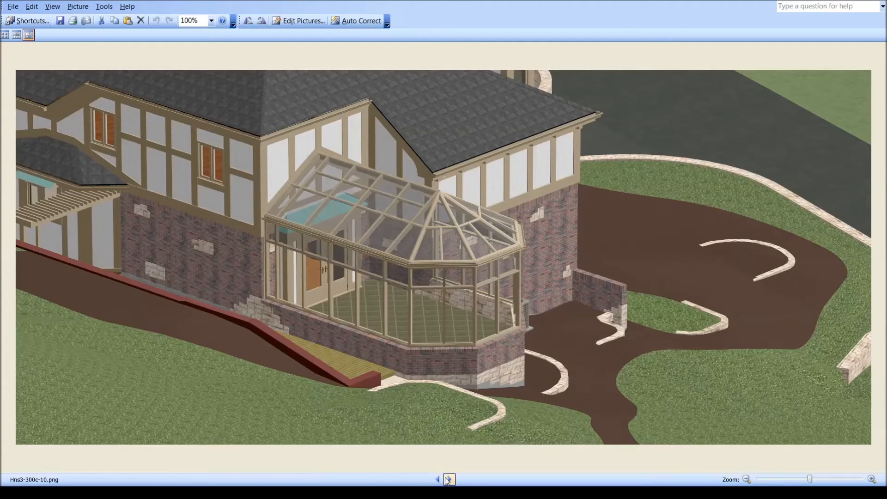
click(449, 479)
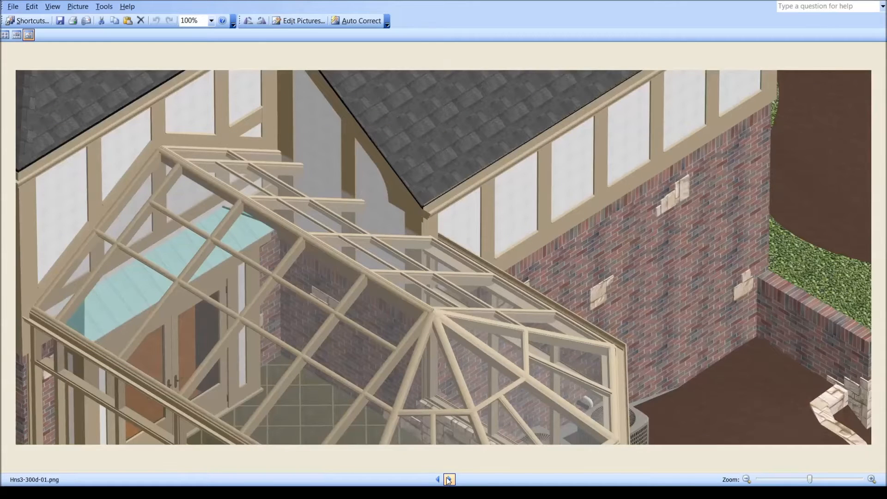
click(449, 480)
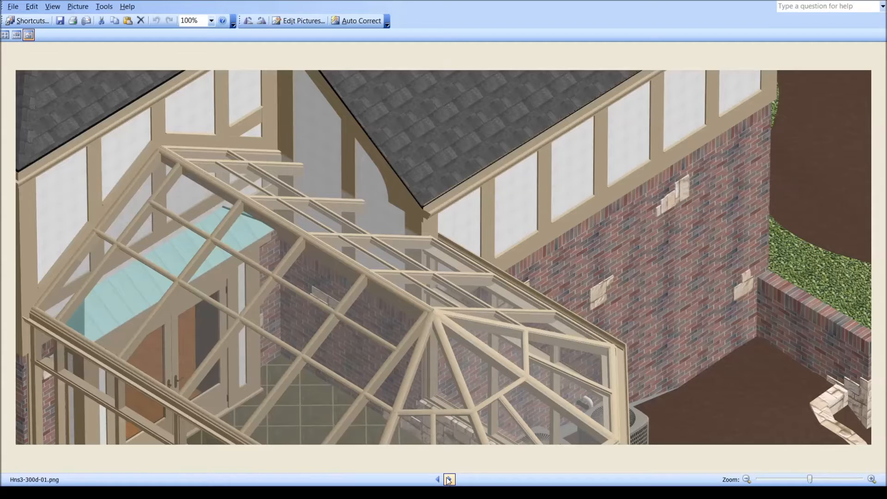
click(449, 480)
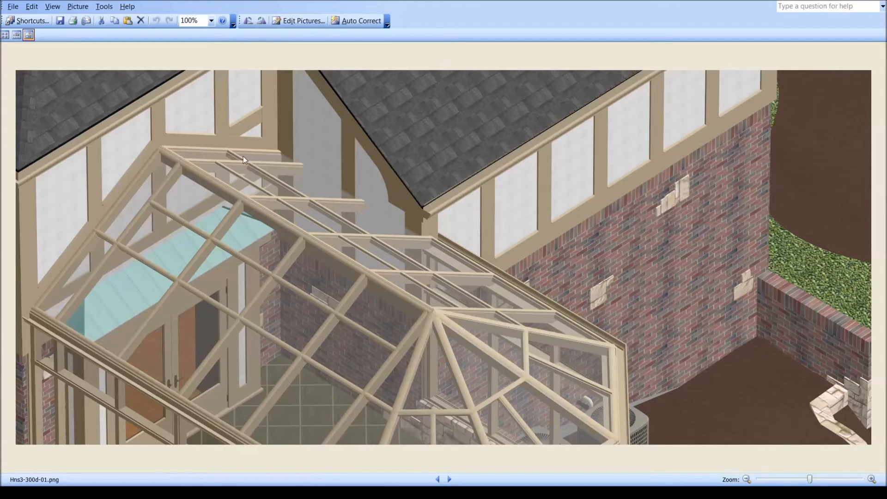
mouse_move(418, 312)
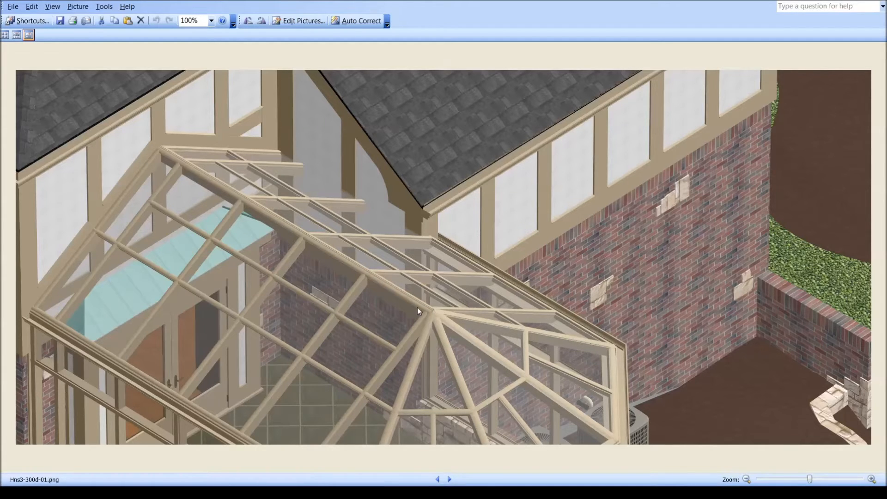
mouse_move(223, 160)
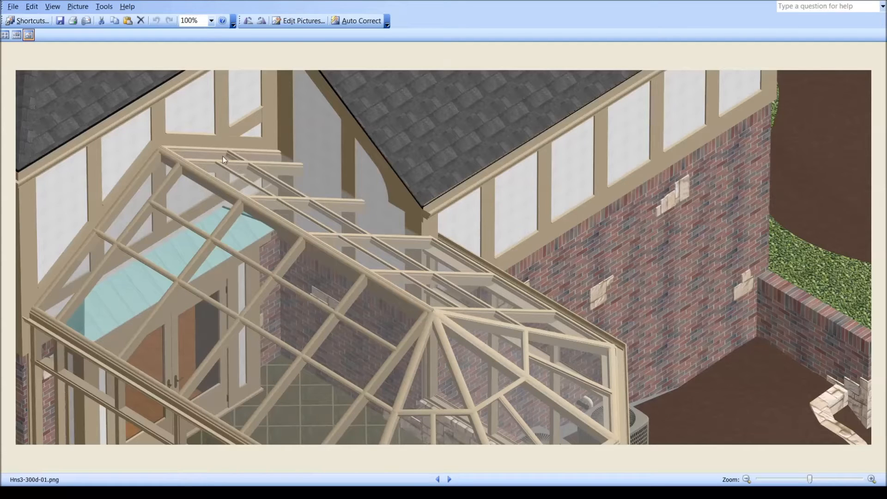
mouse_move(219, 165)
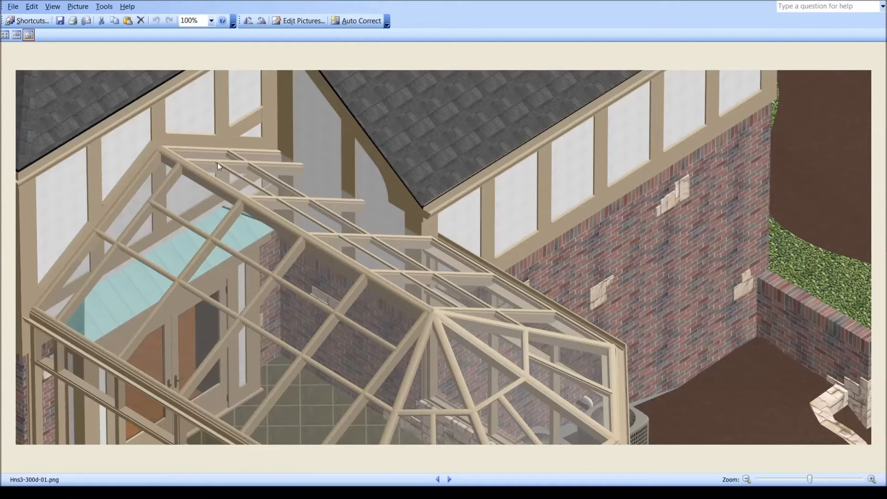
mouse_move(400, 230)
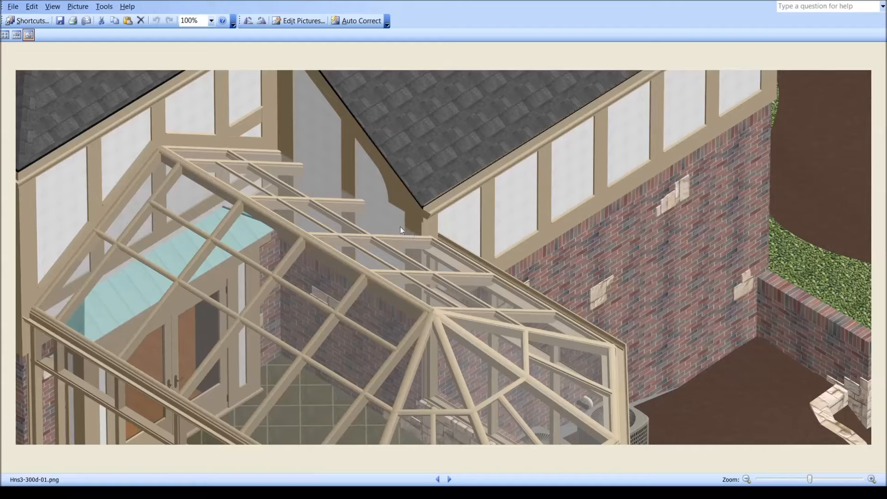
mouse_move(325, 255)
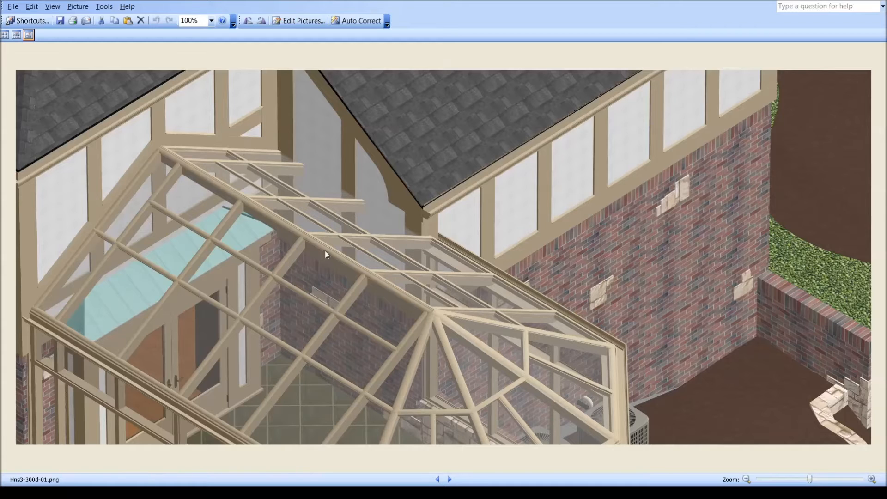
mouse_move(266, 205)
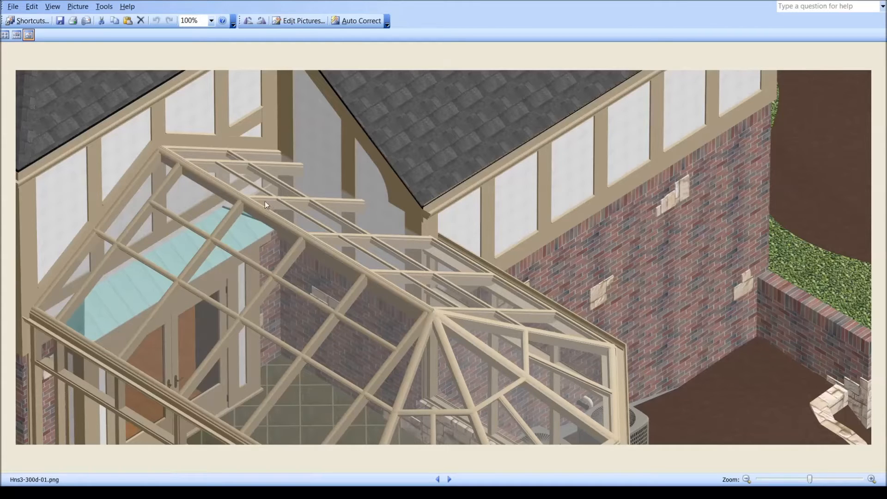
mouse_move(258, 200)
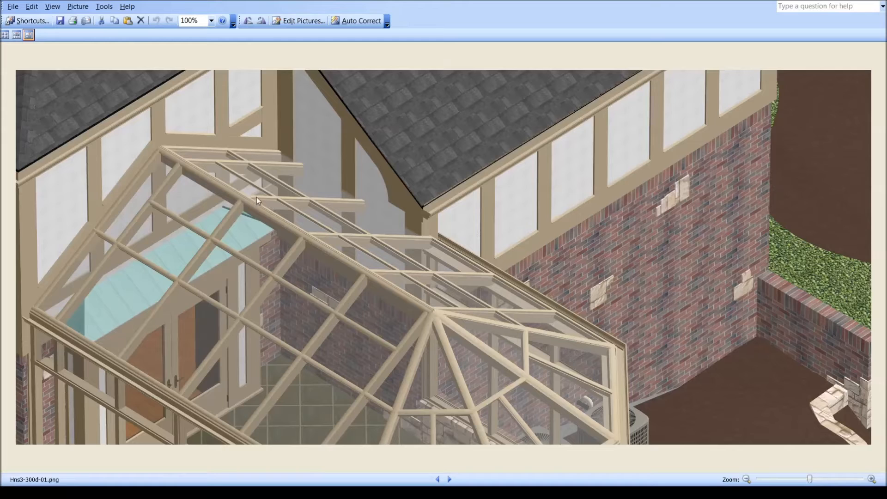
mouse_move(288, 197)
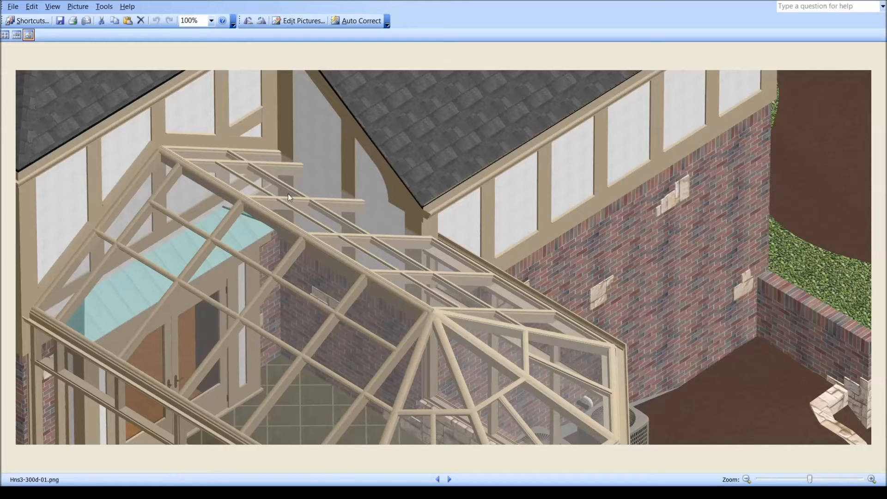
mouse_move(272, 204)
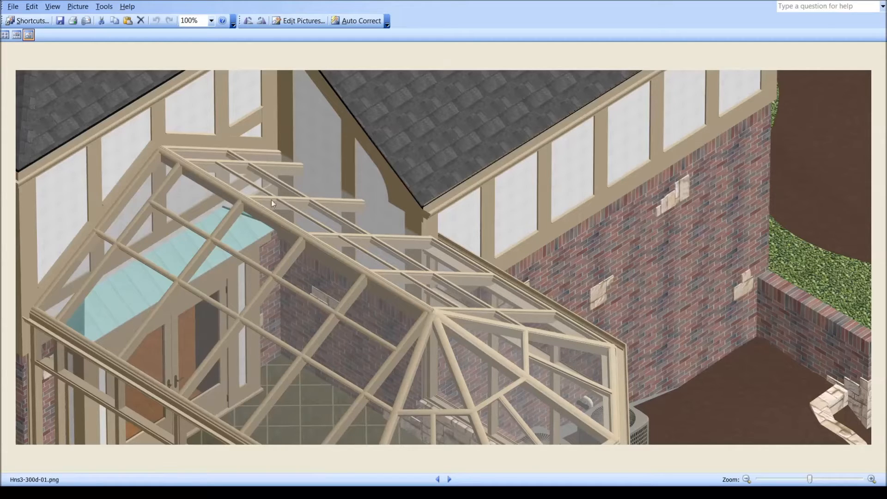
mouse_move(258, 158)
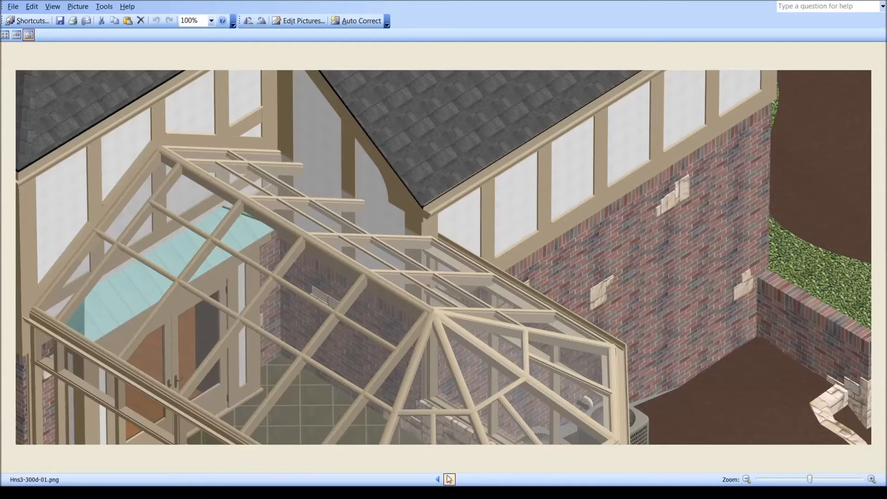
Compare renders 02 and 01, then advance to Hns3-300d-03.png with the added glazed gable framing.
click(449, 480)
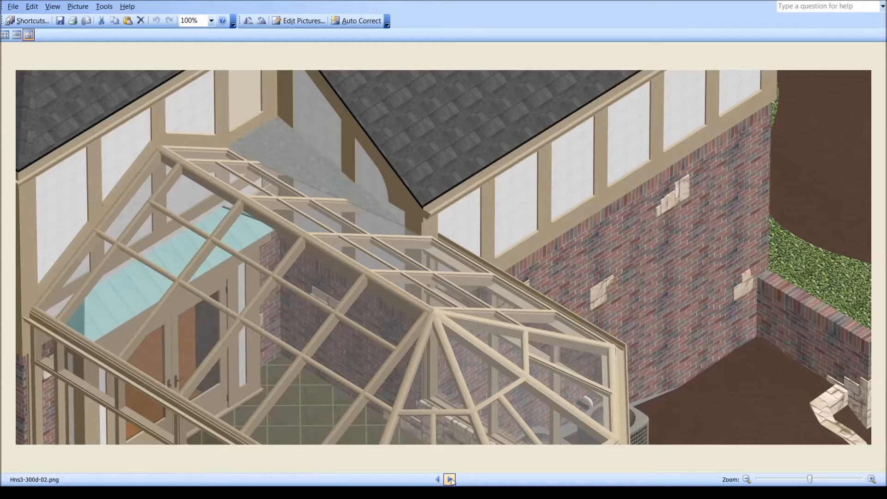
click(450, 480)
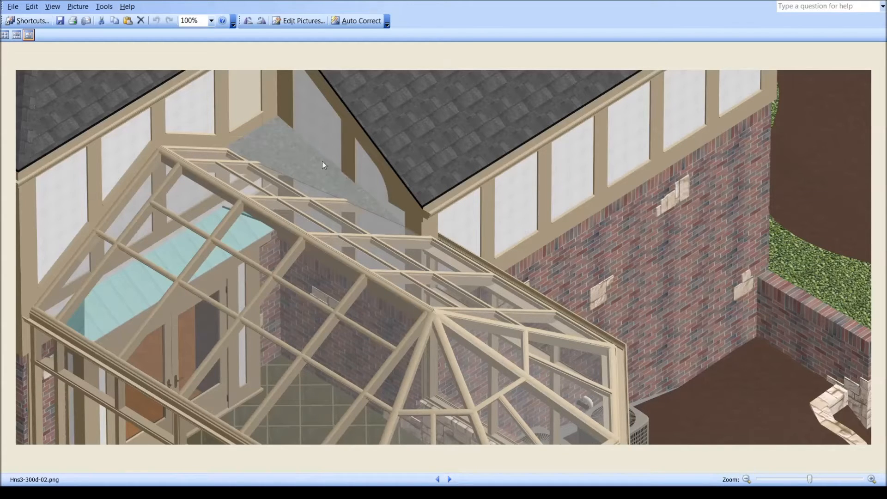
mouse_move(396, 432)
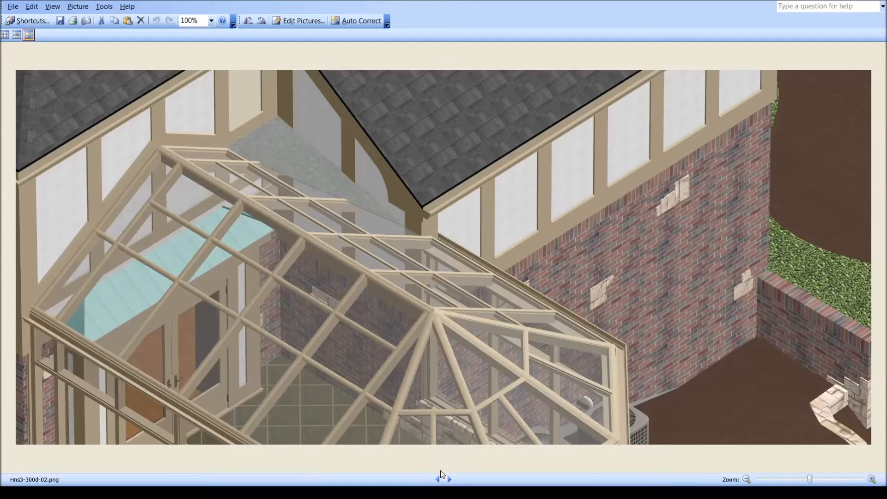
click(438, 480)
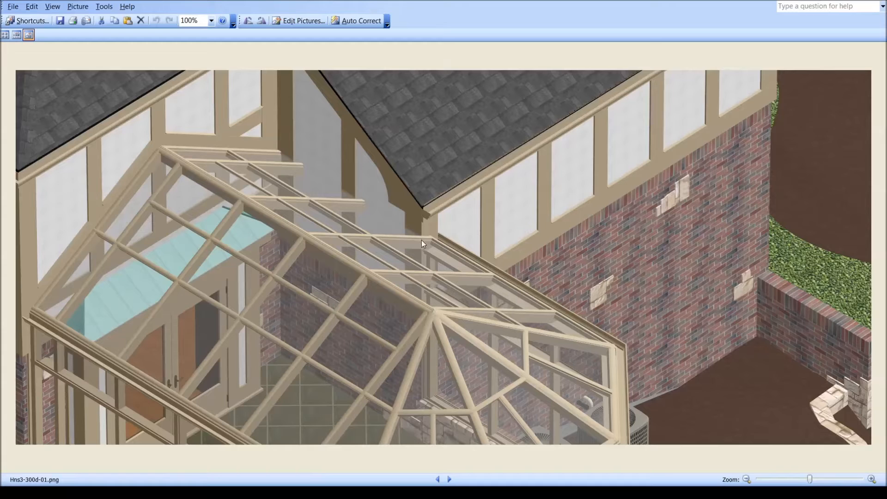
mouse_move(272, 152)
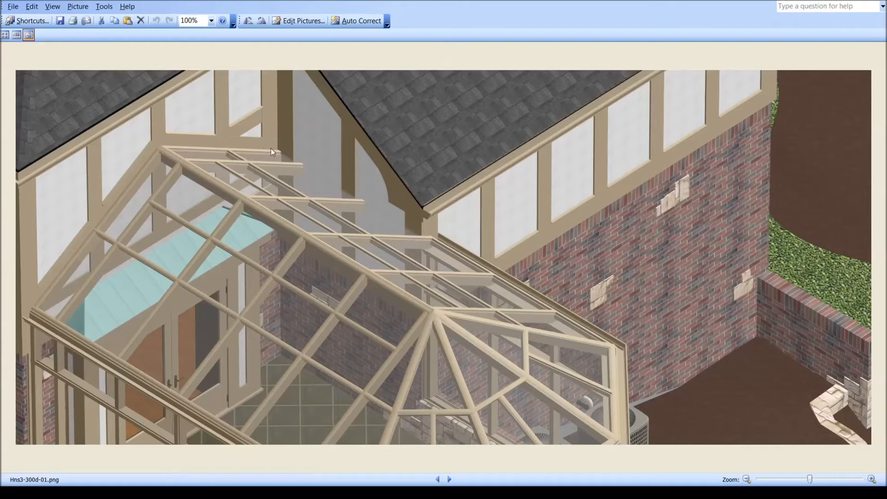
mouse_move(309, 179)
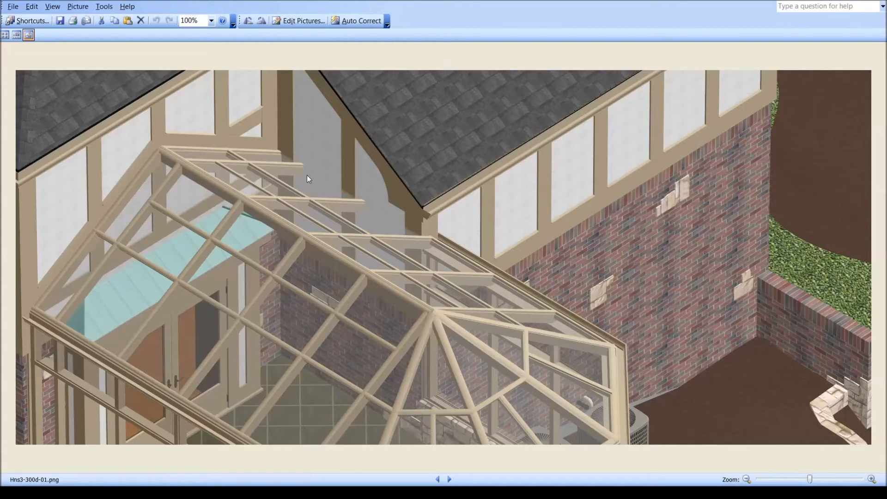
mouse_move(208, 277)
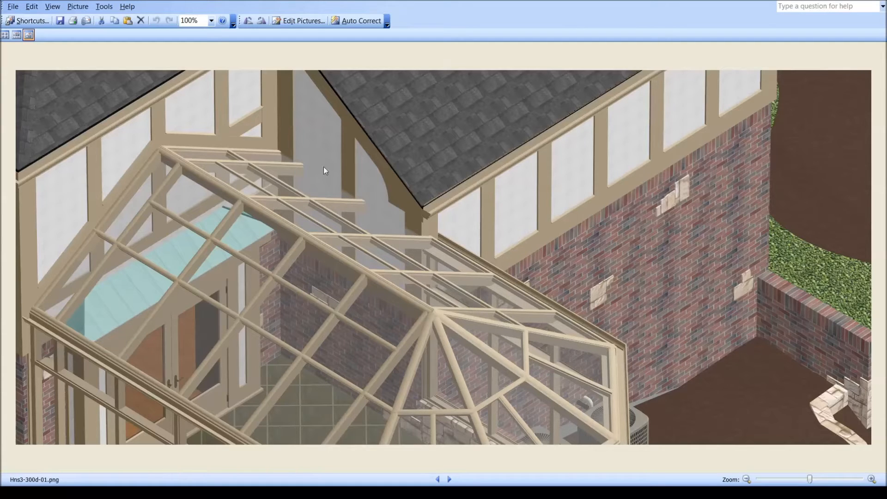
mouse_move(398, 244)
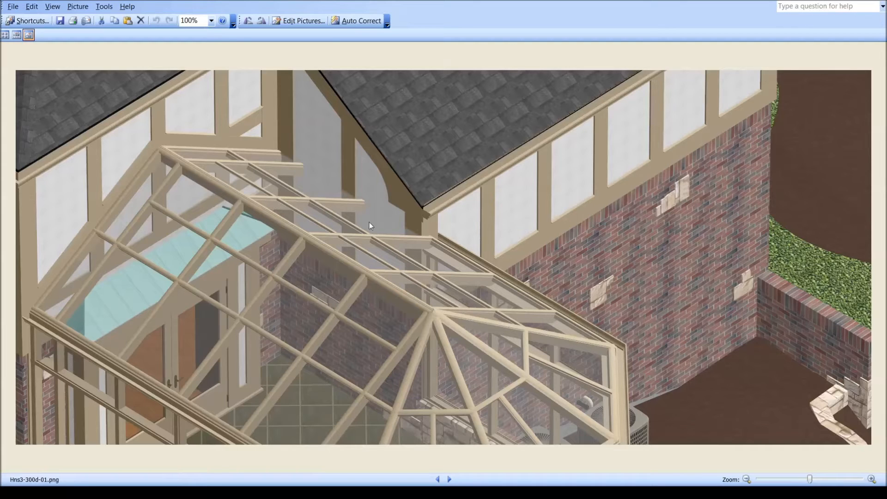
mouse_move(361, 240)
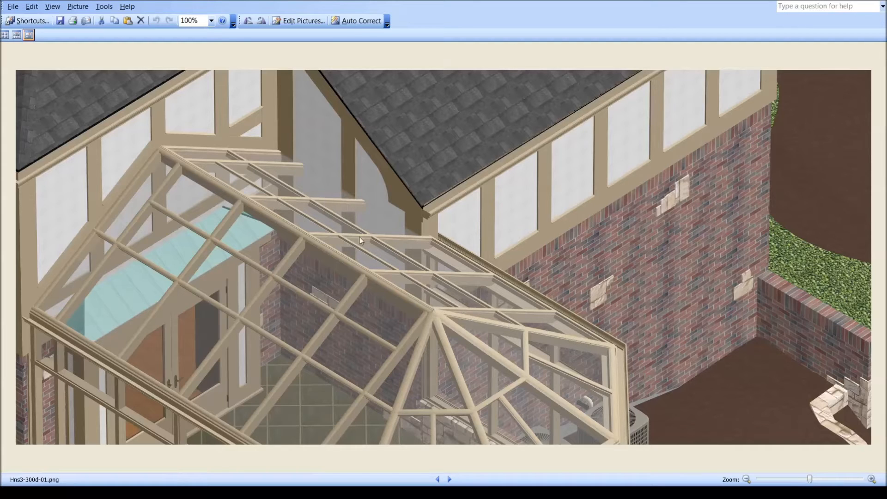
mouse_move(389, 234)
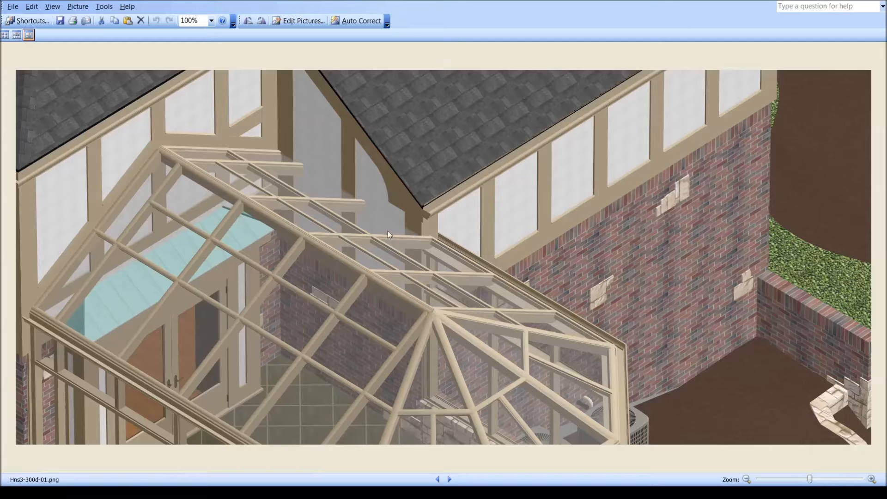
mouse_move(449, 480)
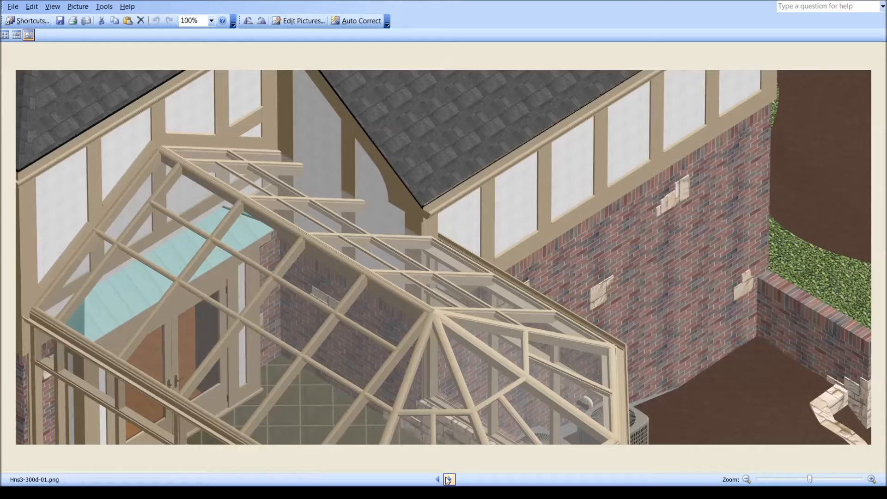
click(449, 480)
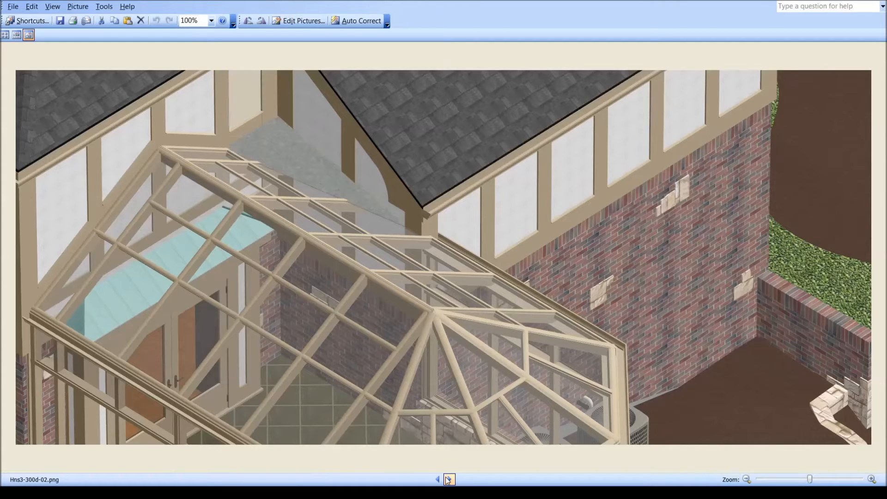
click(449, 480)
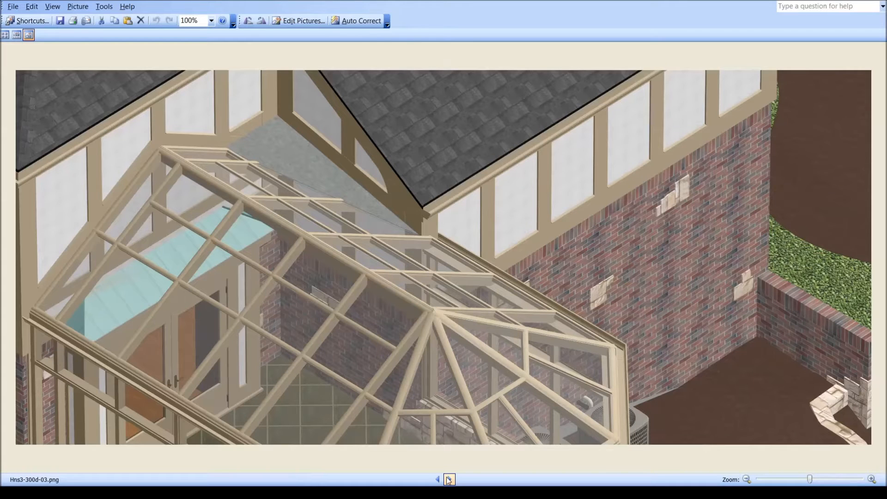
Advance to Hns3-300d-04.png showing the grey covered roof over the deck.
click(449, 479)
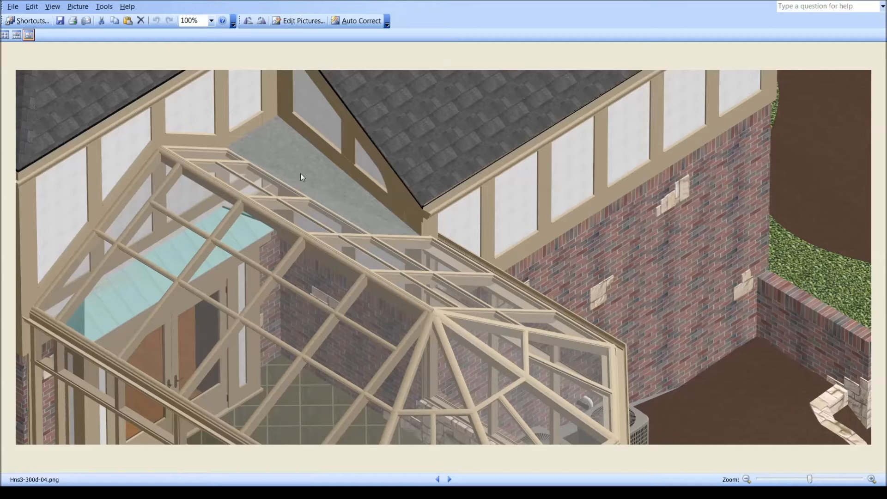
mouse_move(296, 169)
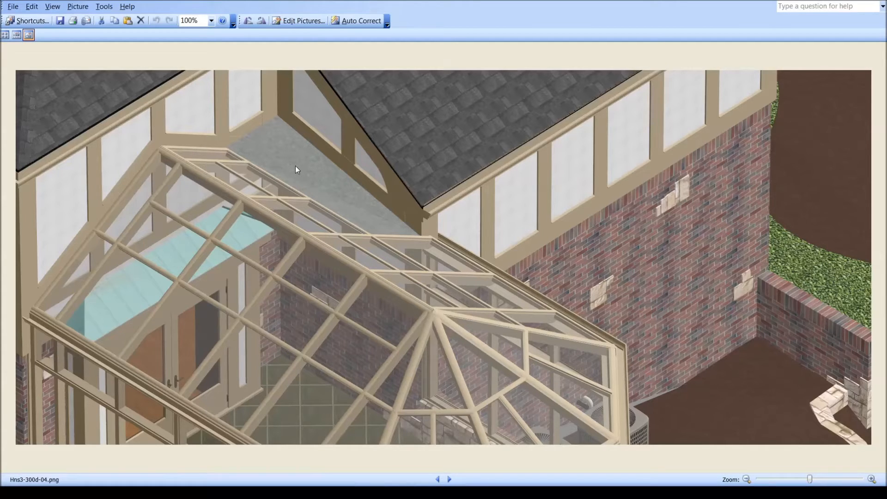
mouse_move(286, 126)
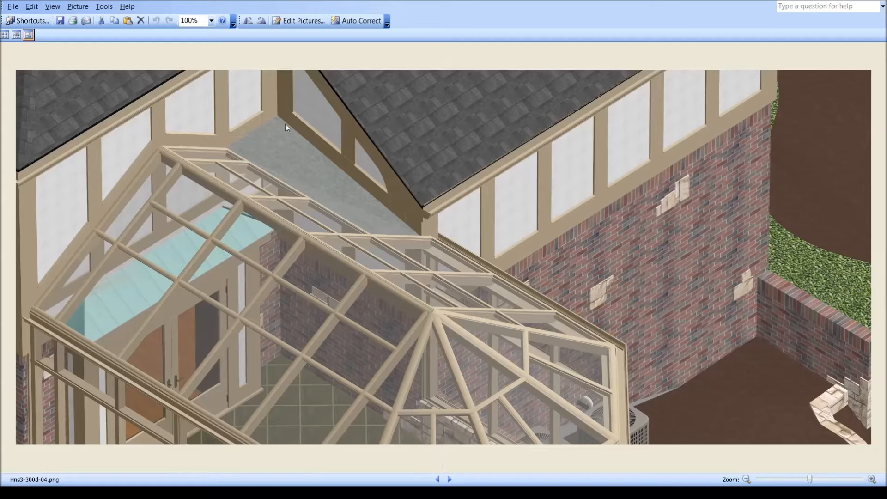
mouse_move(252, 147)
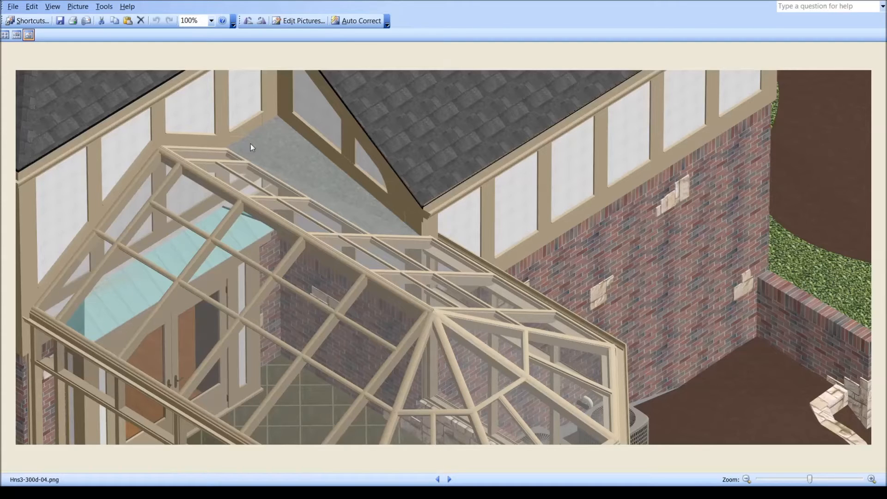
mouse_move(203, 163)
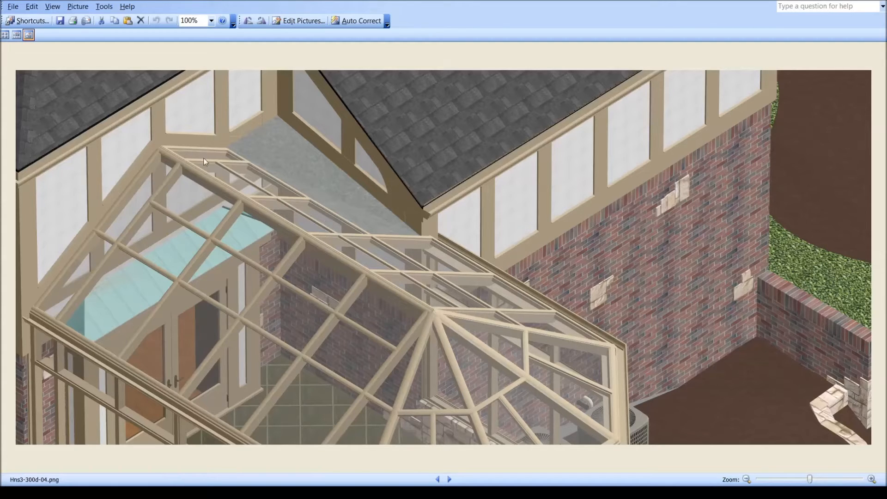
mouse_move(206, 152)
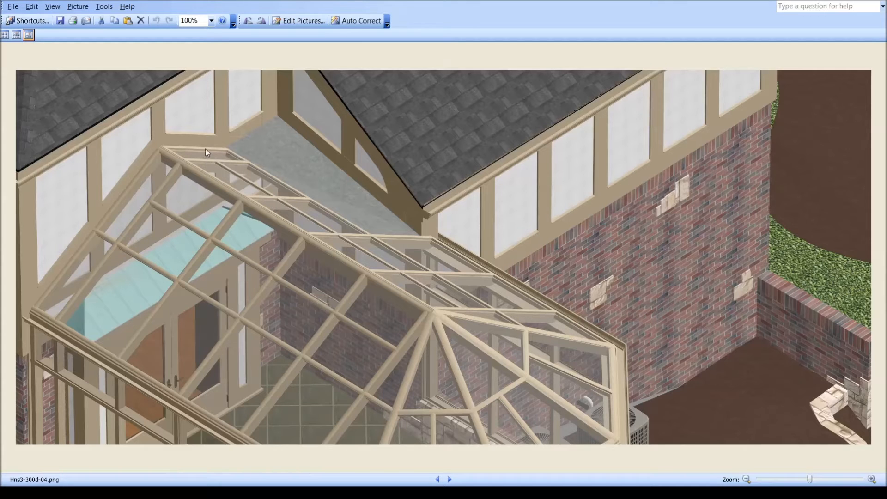
mouse_move(163, 149)
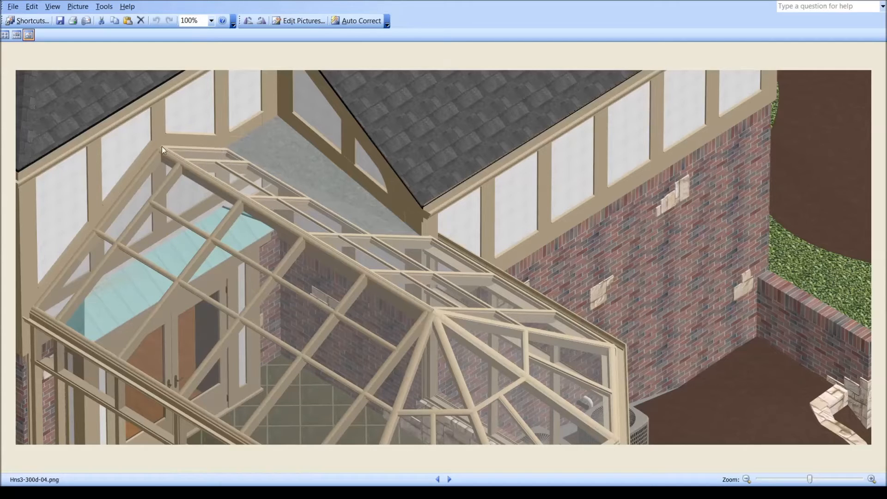
mouse_move(243, 175)
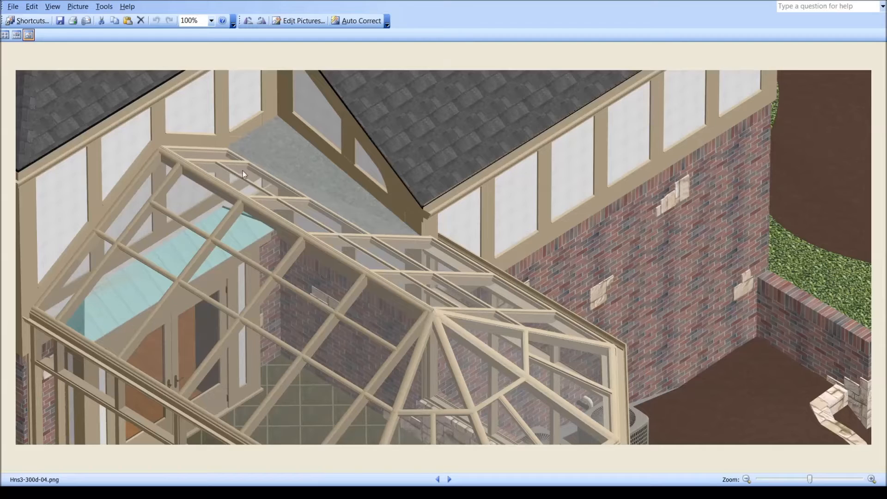
mouse_move(216, 154)
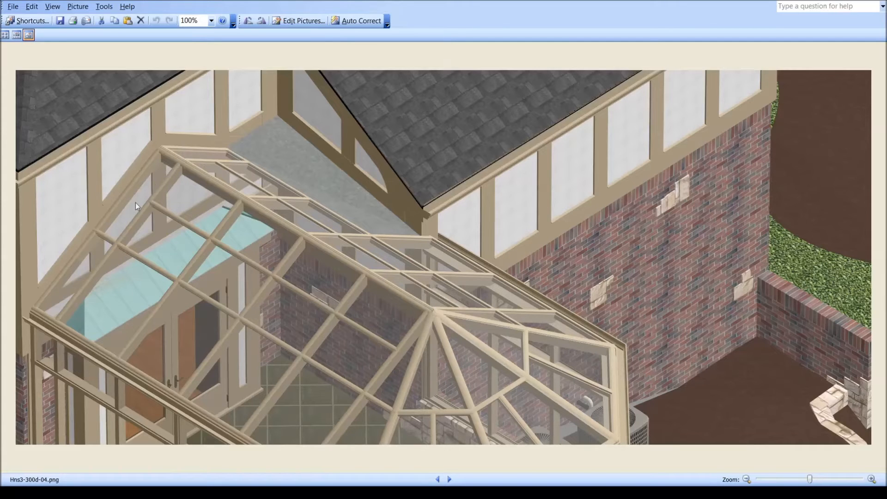
mouse_move(241, 159)
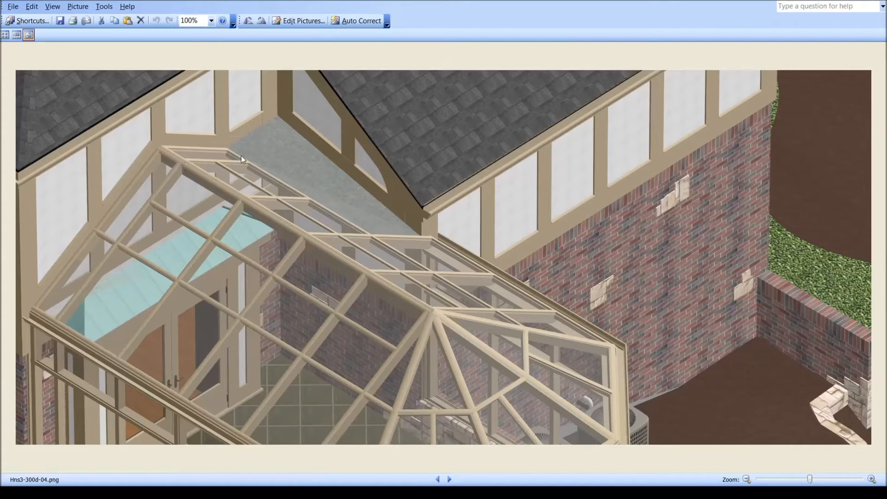
mouse_move(82, 286)
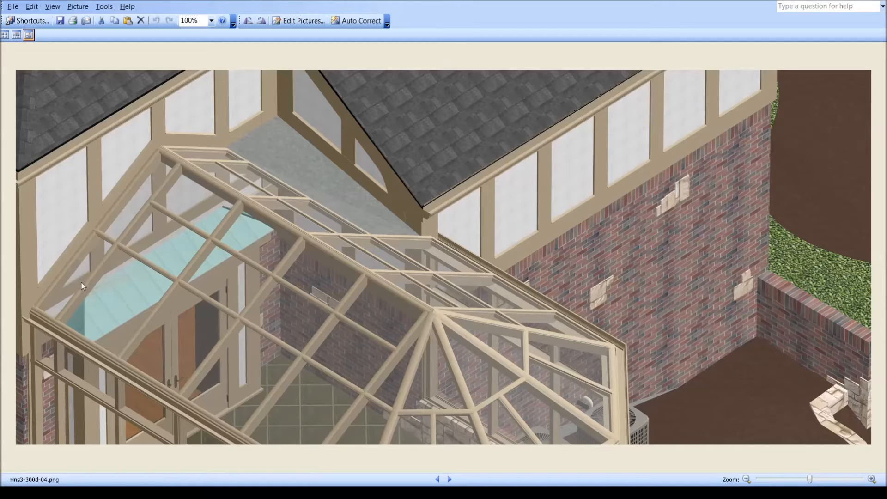
mouse_move(168, 190)
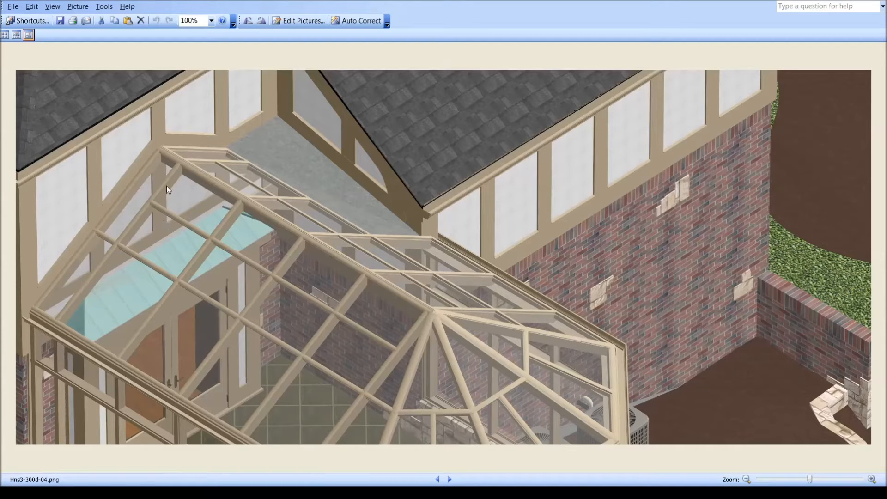
mouse_move(236, 152)
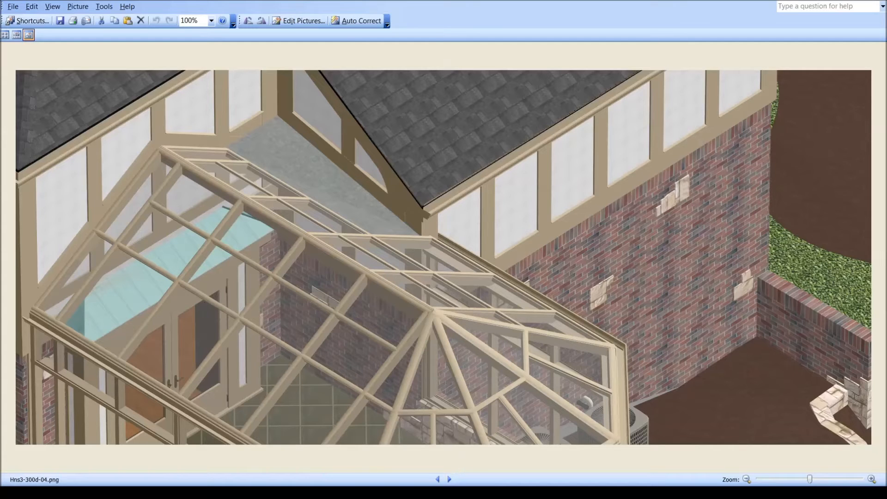
click(450, 480)
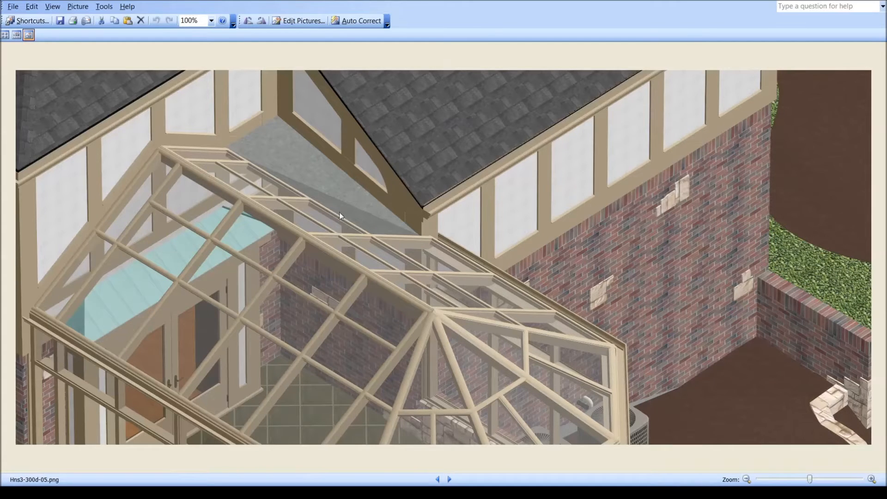
mouse_move(363, 234)
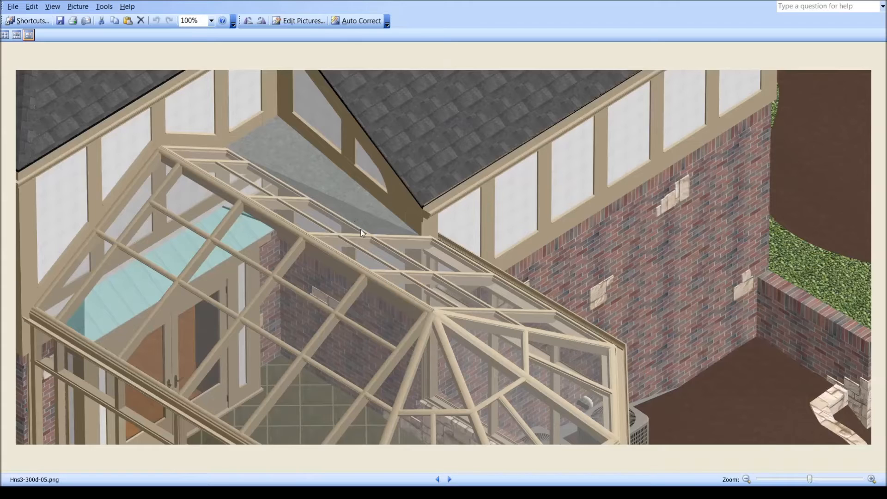
mouse_move(322, 204)
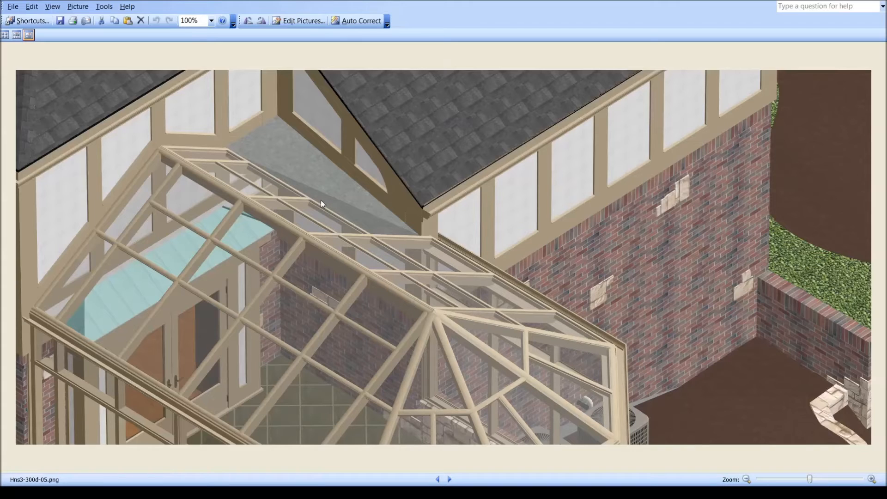
mouse_move(361, 248)
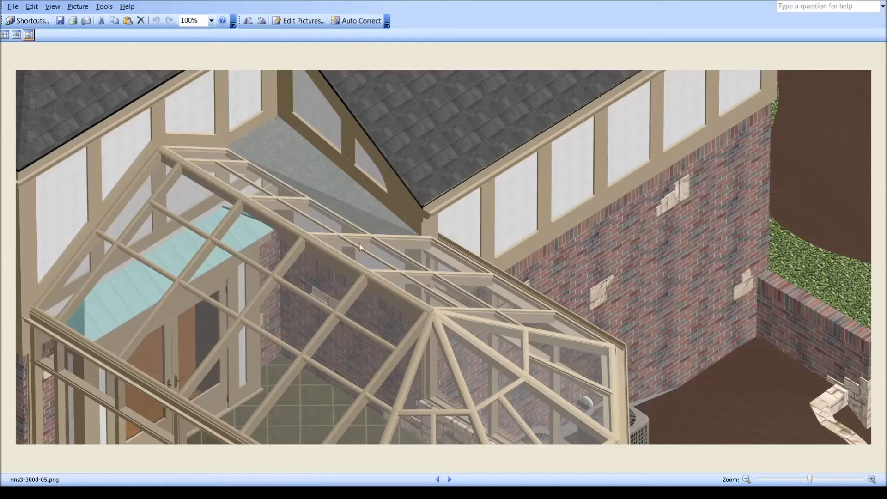
mouse_move(316, 238)
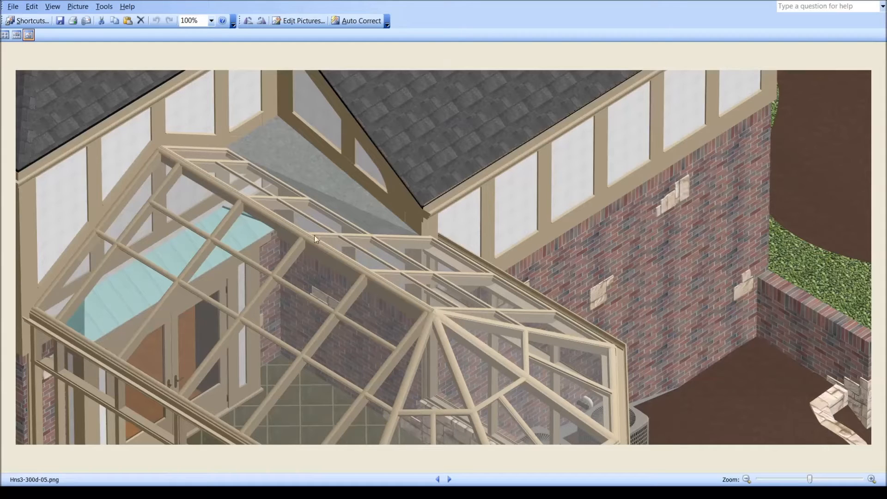
mouse_move(347, 226)
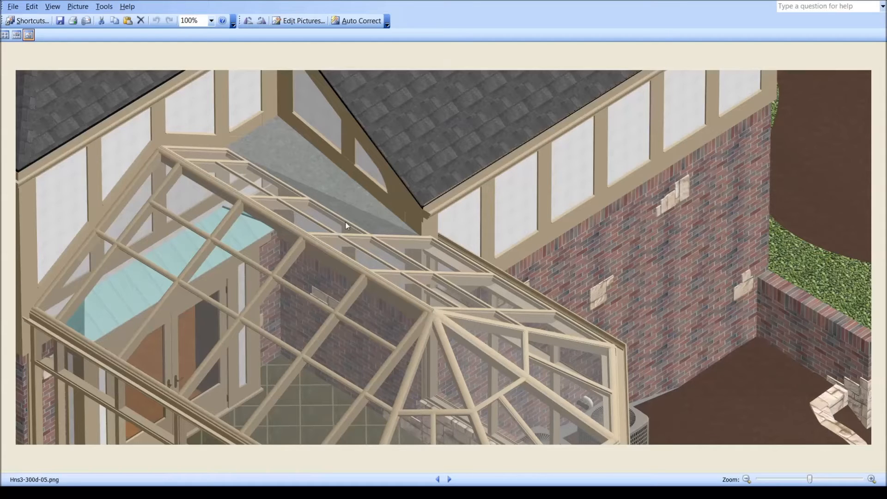
mouse_move(374, 270)
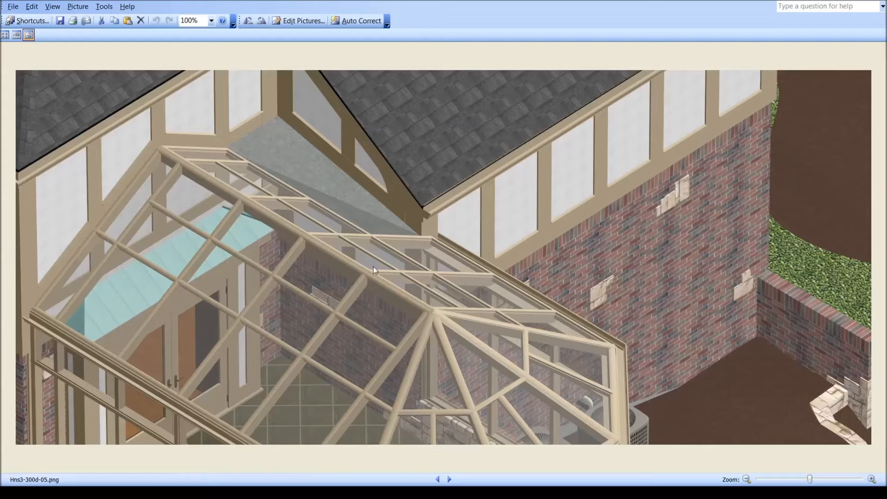
click(450, 480)
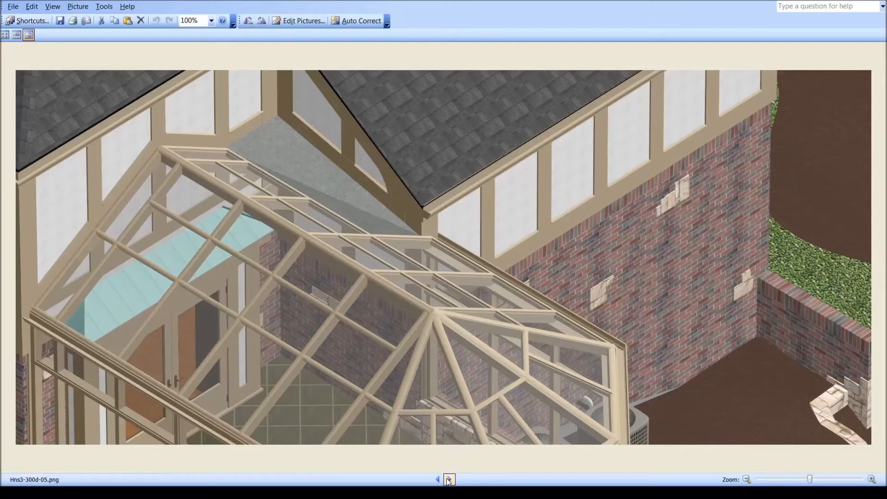
Advance to Hns3-300d-06.png, the overhead render of the conservatory meeting the main roof.
click(449, 479)
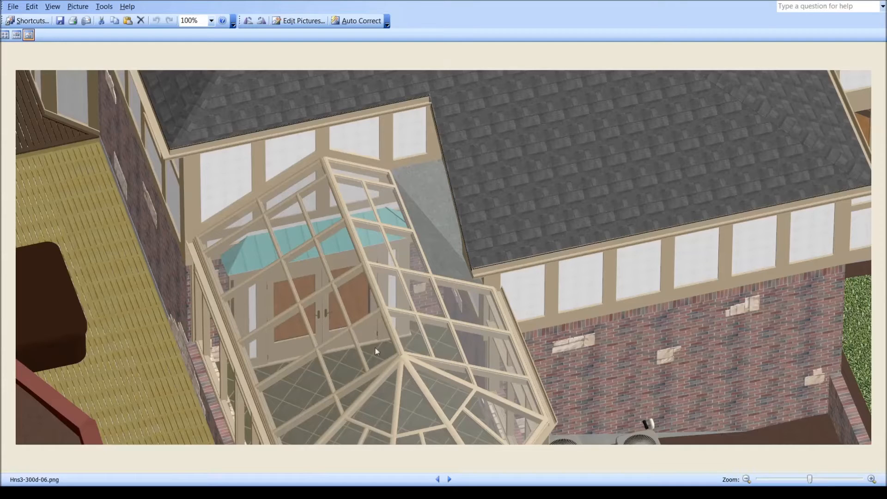
mouse_move(472, 192)
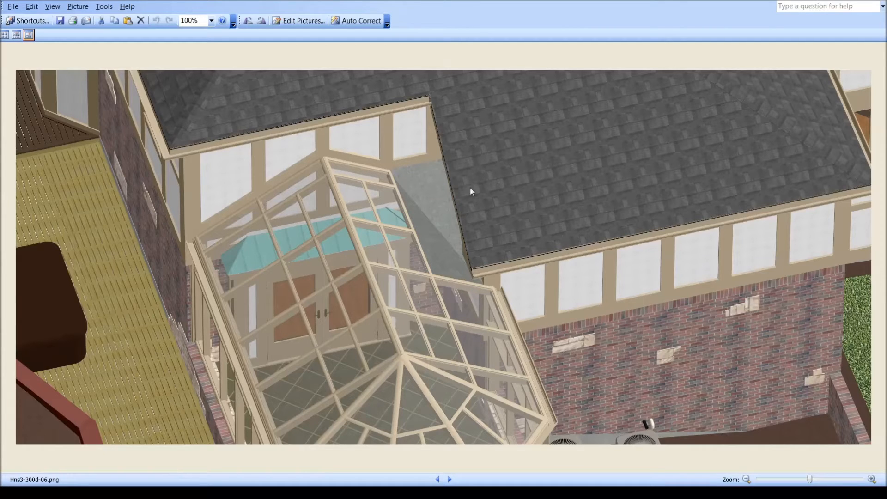
mouse_move(413, 164)
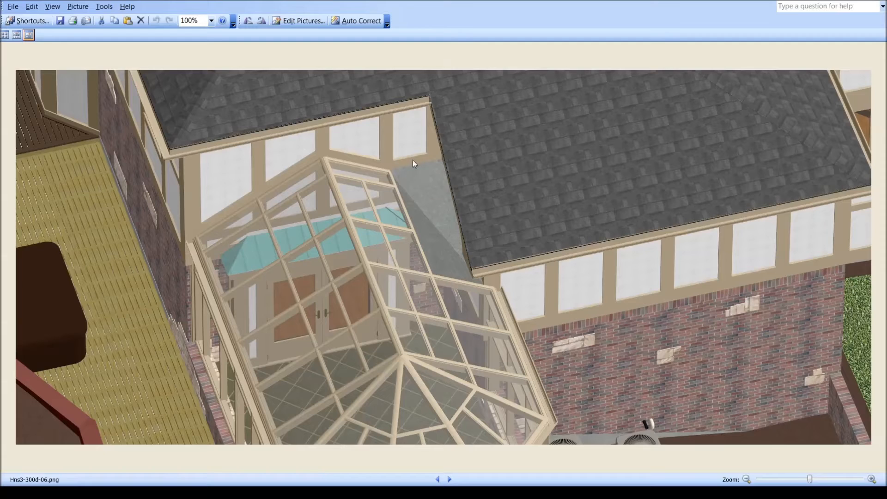
mouse_move(211, 233)
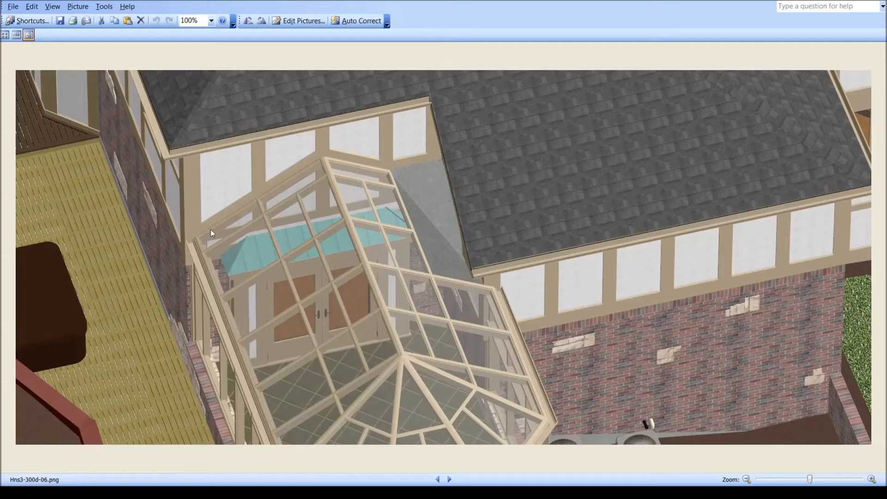
mouse_move(226, 233)
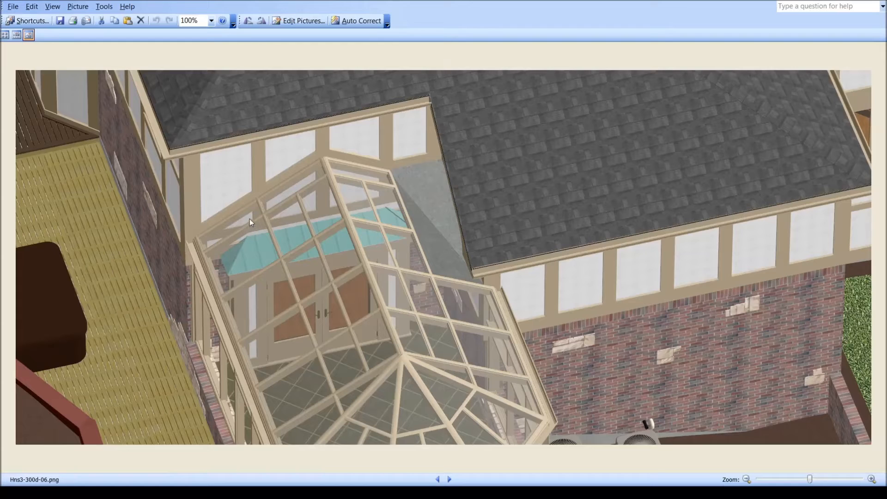
mouse_move(208, 238)
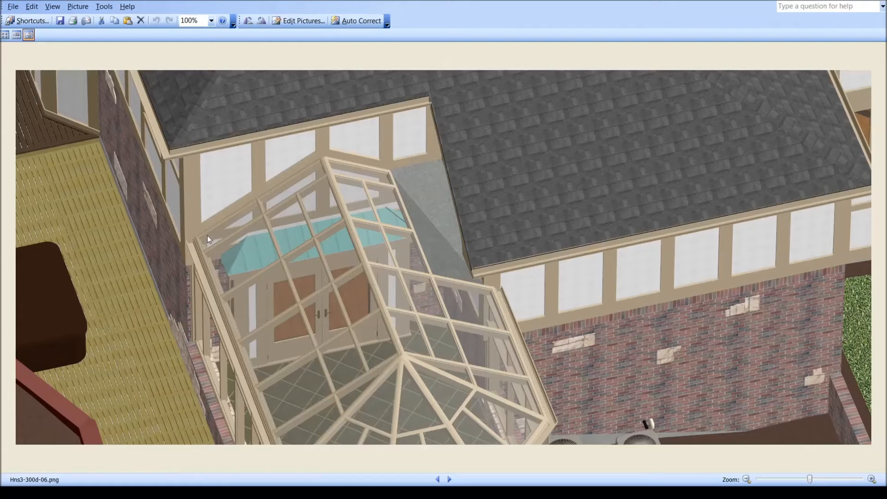
mouse_move(223, 229)
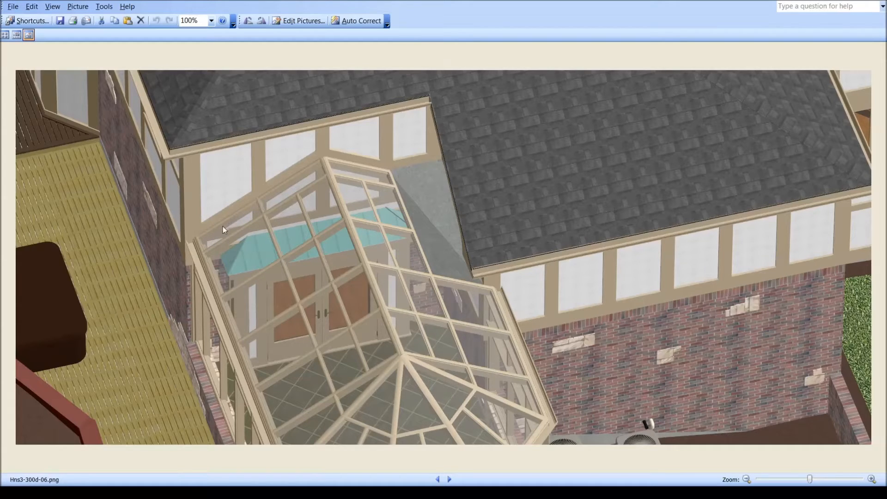
mouse_move(194, 299)
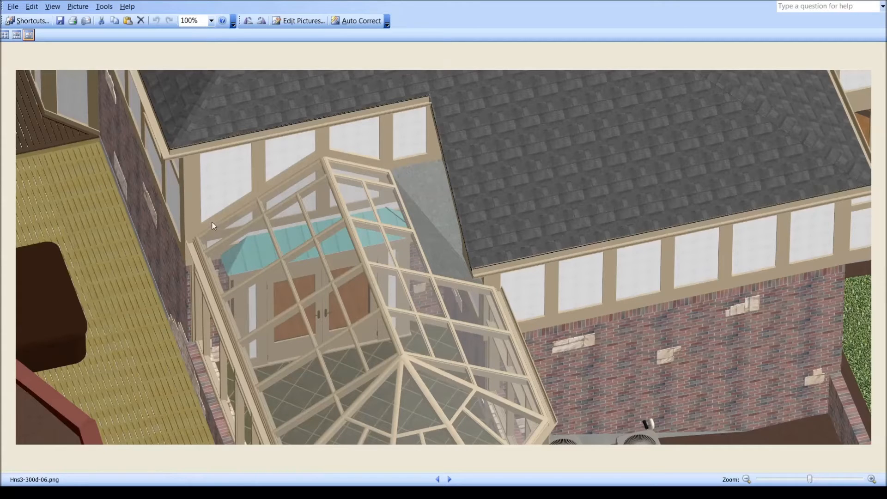
mouse_move(225, 238)
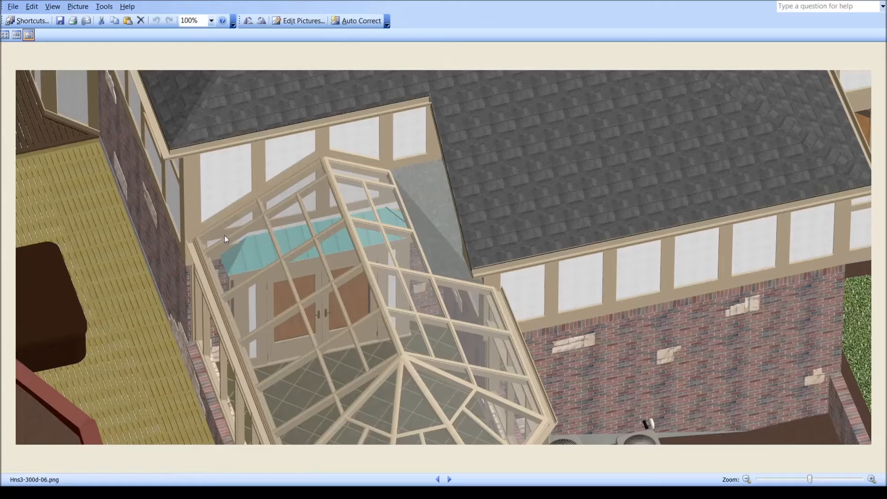
mouse_move(278, 188)
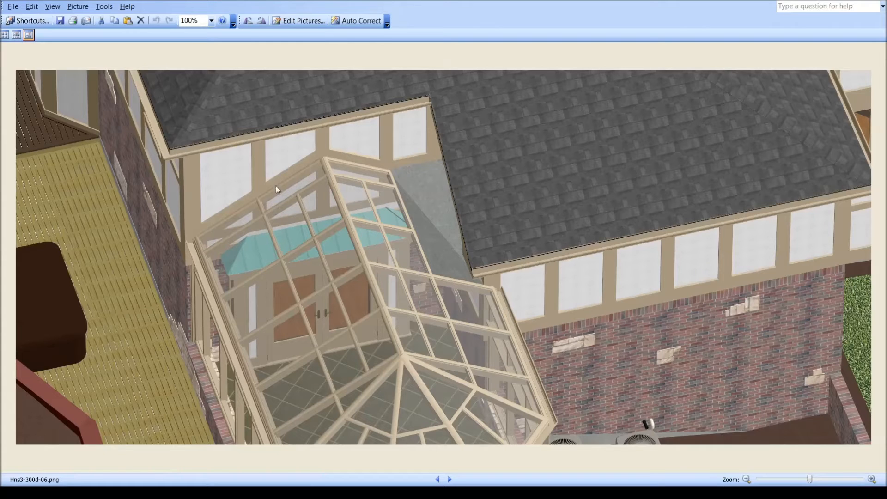
mouse_move(342, 243)
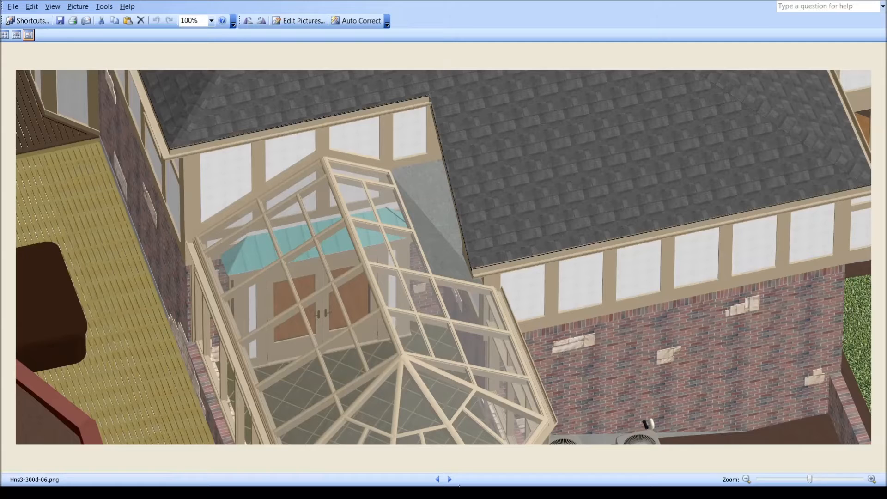
click(449, 480)
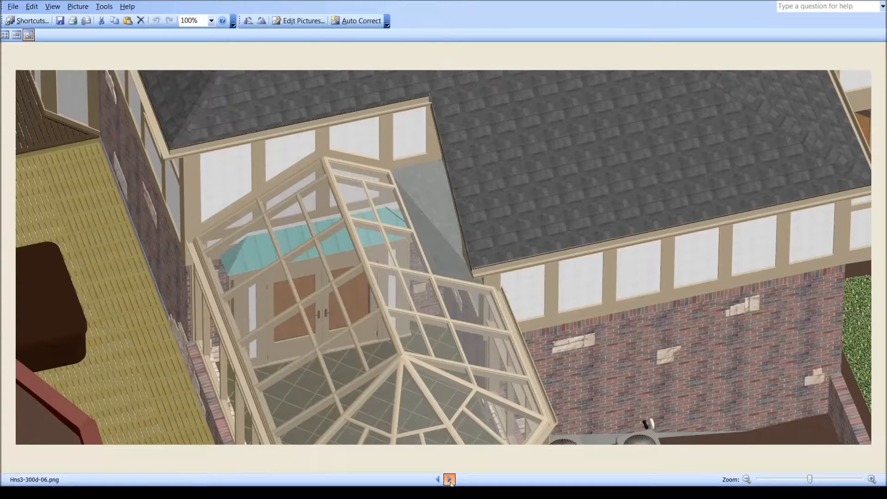
Advance through Hns3-300e-02 to Hns3-300e-03.png with glazing lowered to deck level and a door.
click(449, 480)
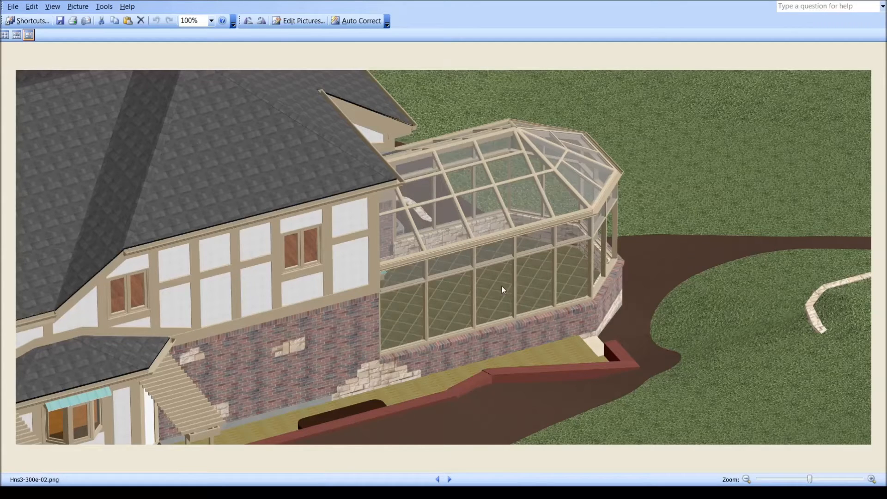
mouse_move(474, 316)
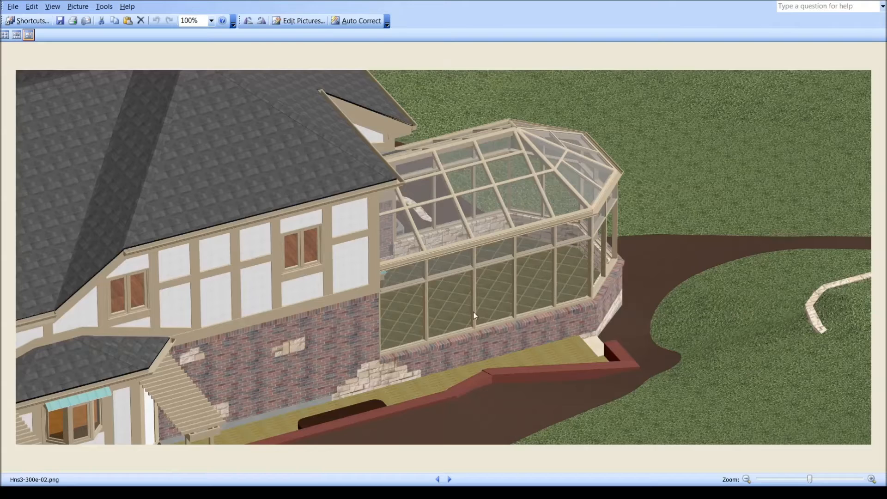
mouse_move(430, 327)
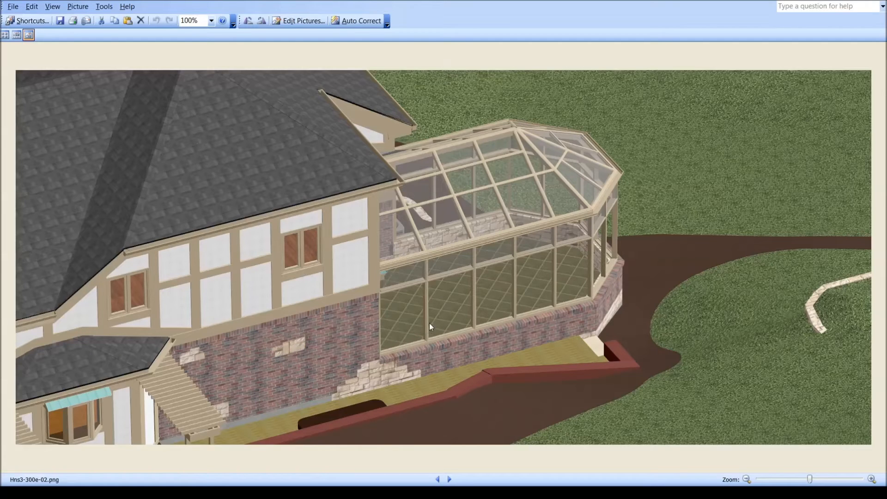
mouse_move(460, 330)
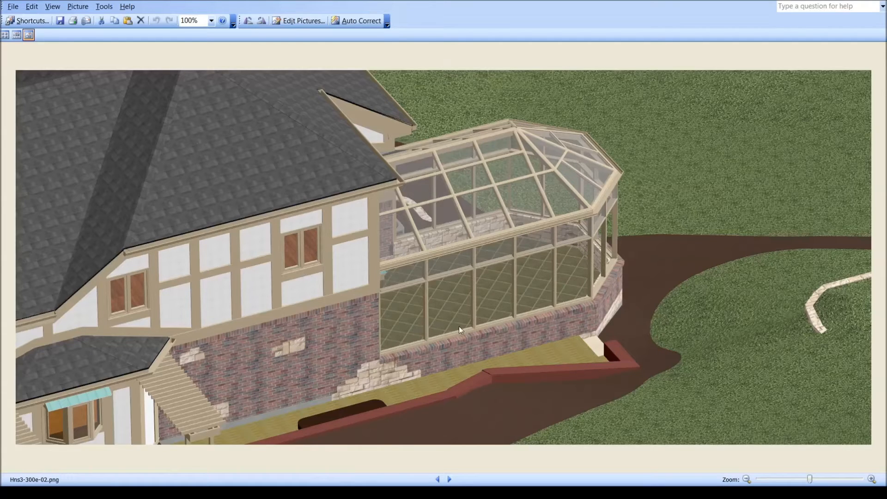
mouse_move(485, 321)
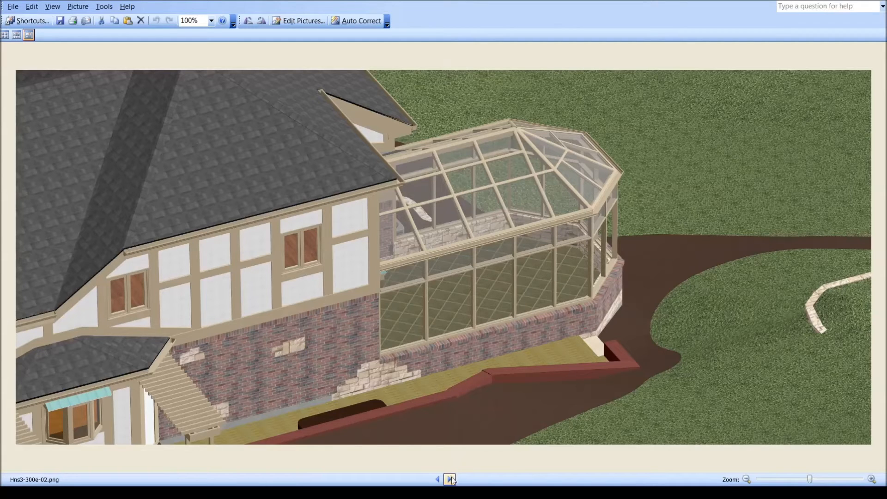
click(450, 480)
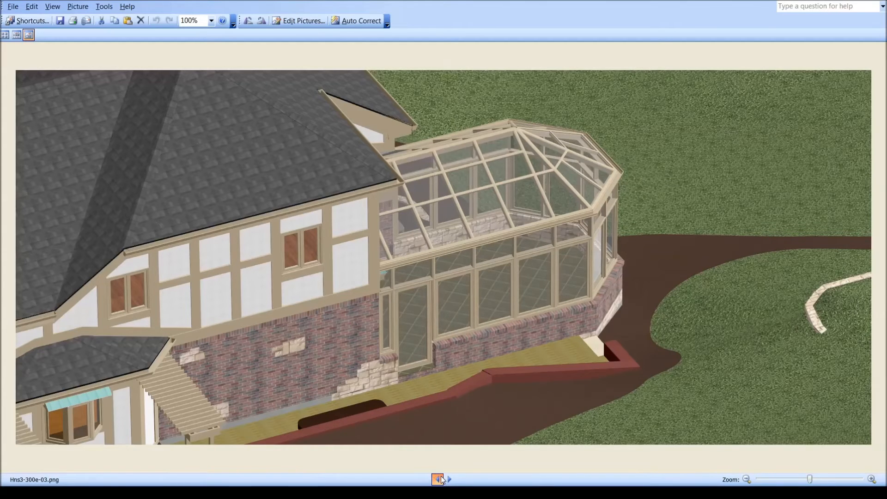
click(437, 479)
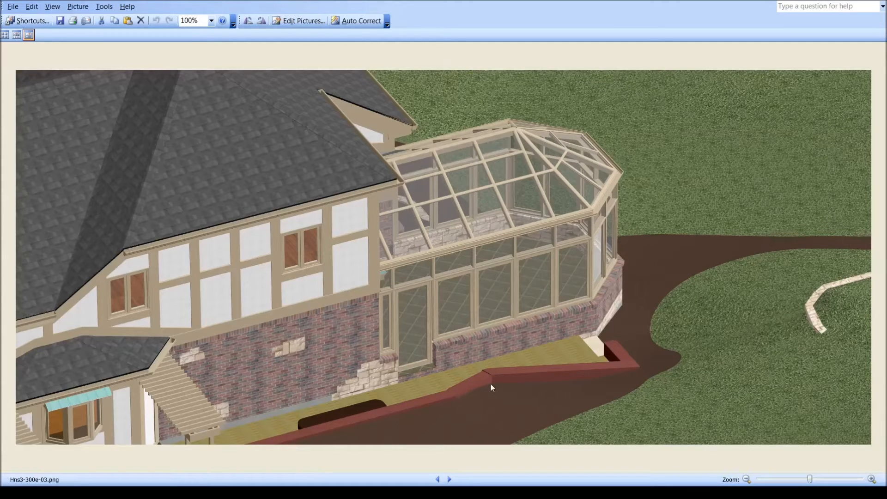
mouse_move(584, 360)
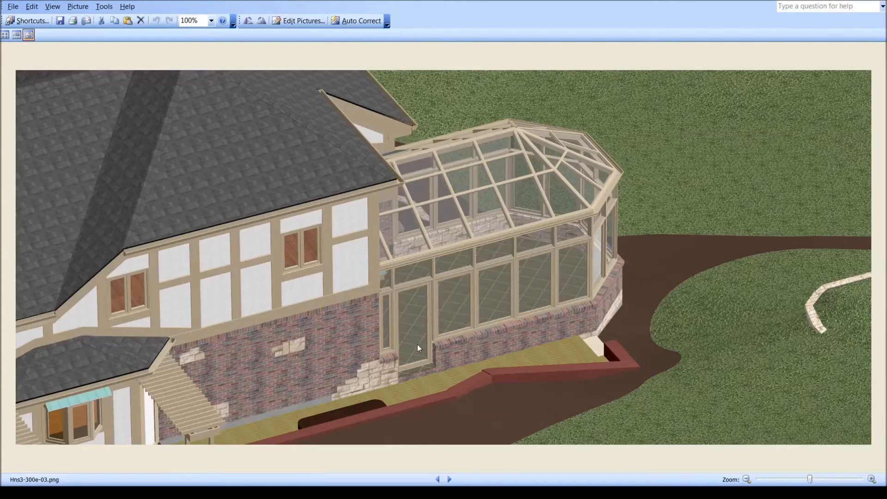
mouse_move(397, 345)
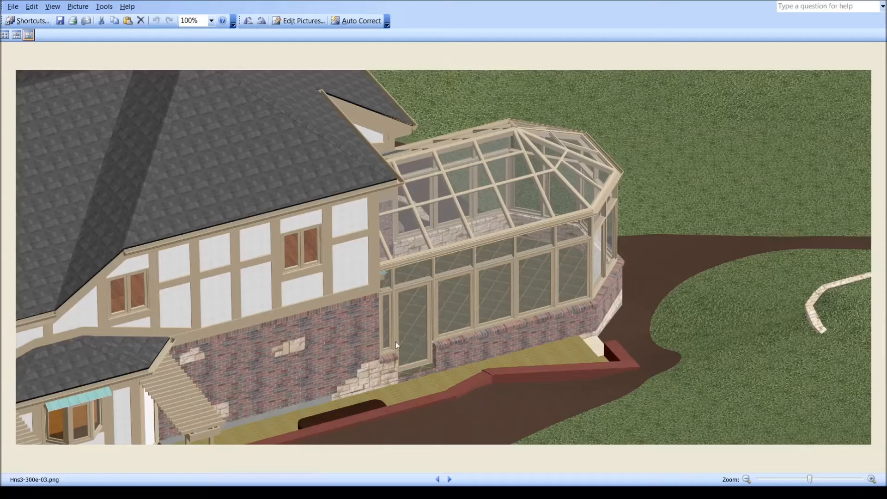
mouse_move(421, 365)
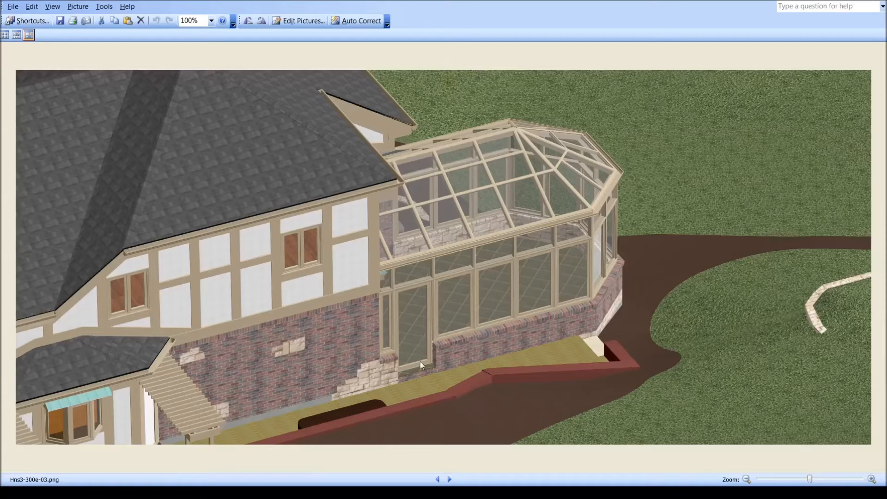
mouse_move(226, 169)
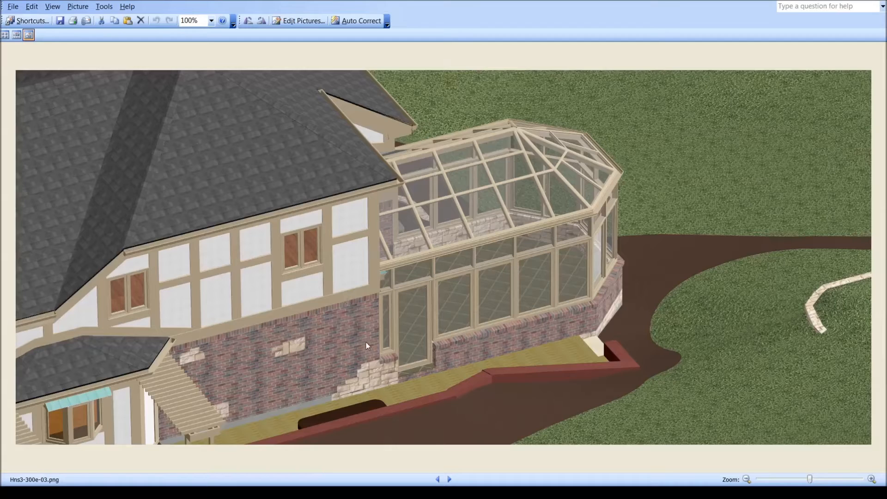
mouse_move(399, 352)
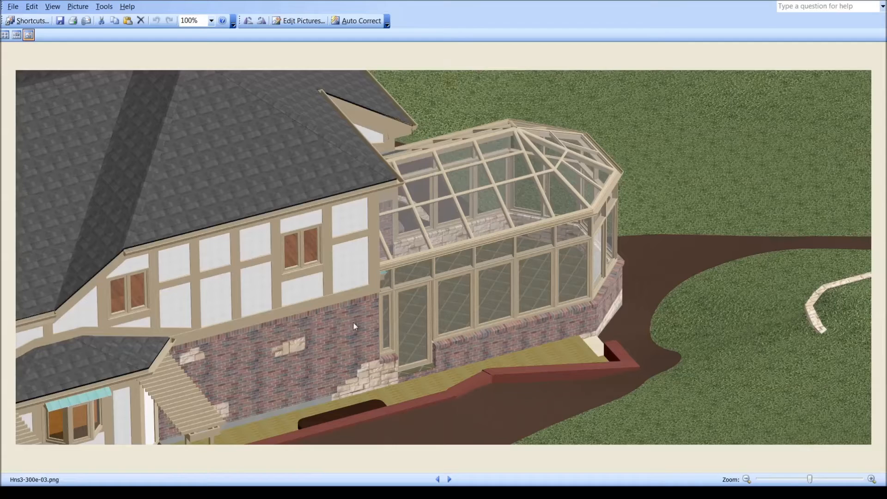
mouse_move(418, 340)
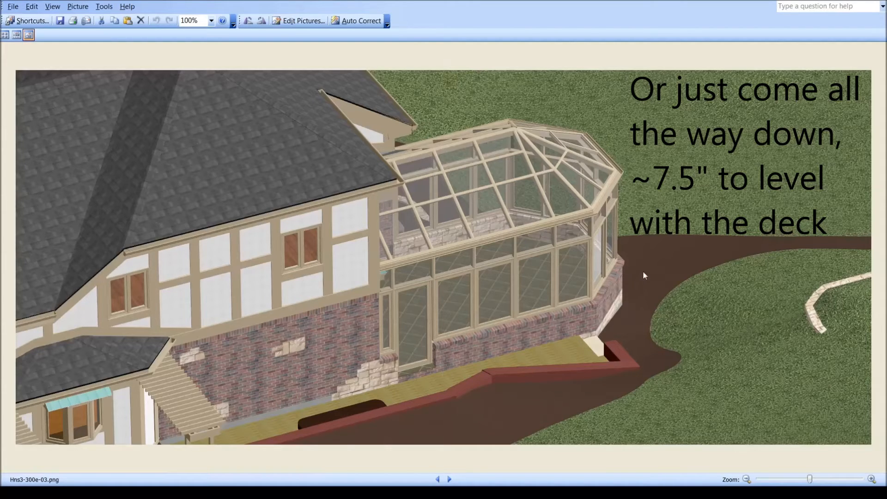
mouse_move(528, 357)
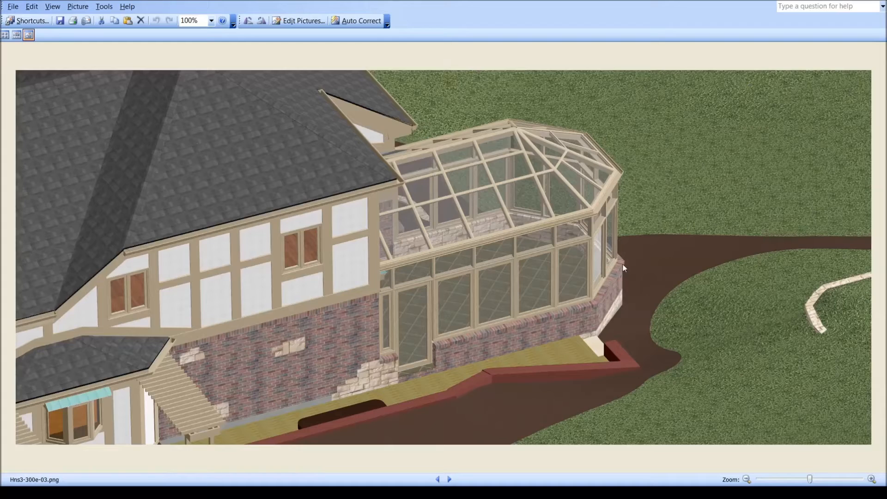
mouse_move(521, 309)
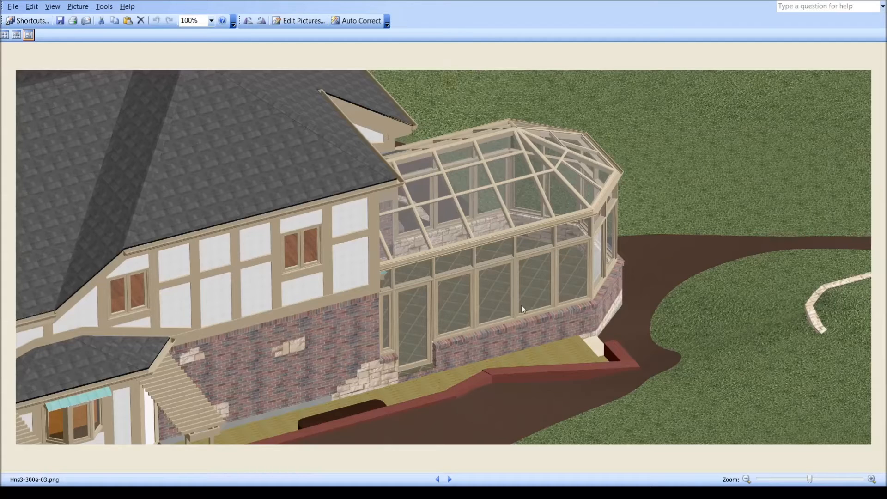
mouse_move(429, 246)
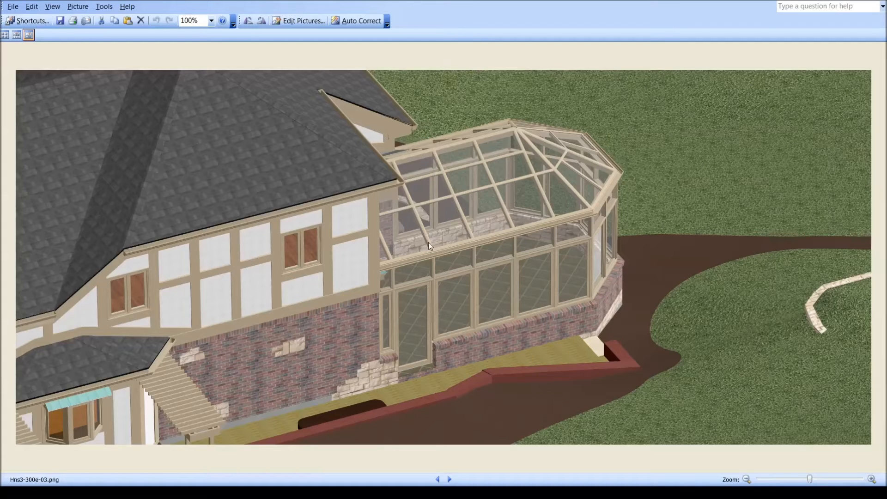
mouse_move(482, 329)
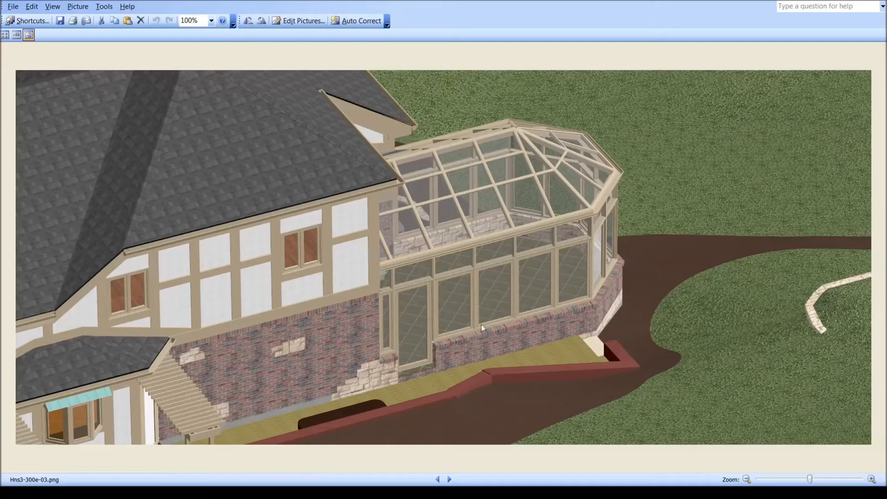
mouse_move(445, 170)
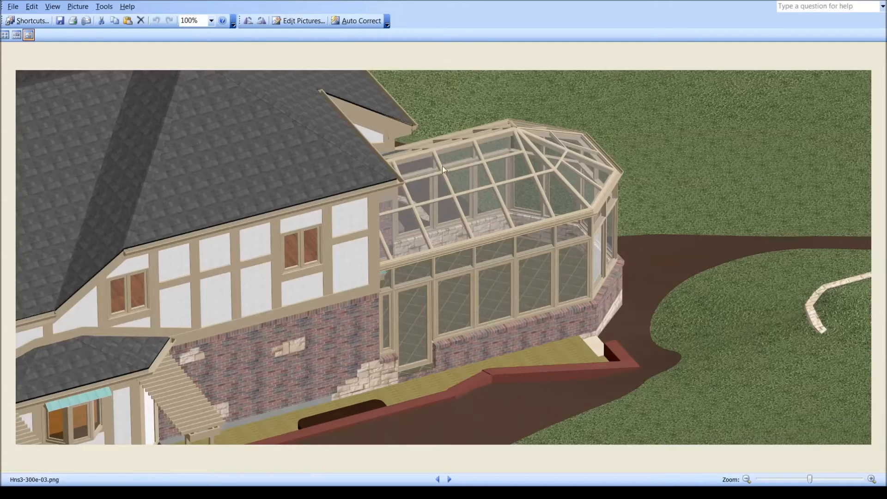
mouse_move(448, 258)
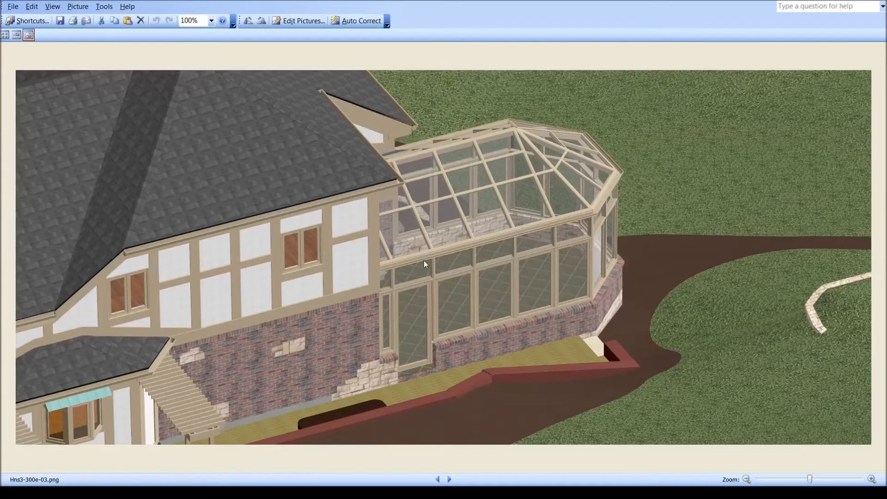
mouse_move(420, 330)
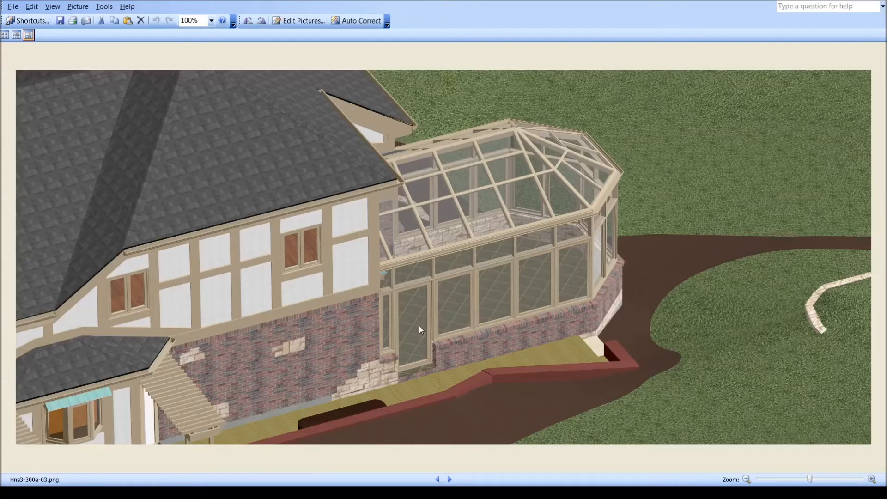
mouse_move(397, 336)
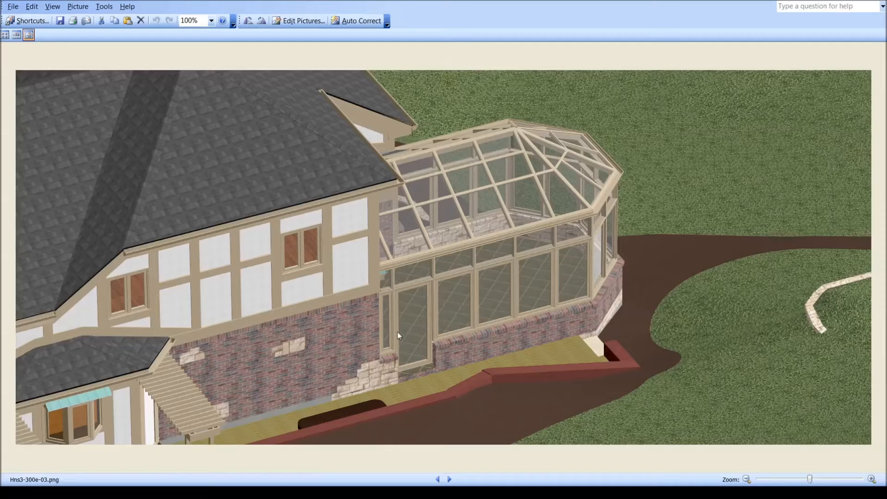
mouse_move(421, 334)
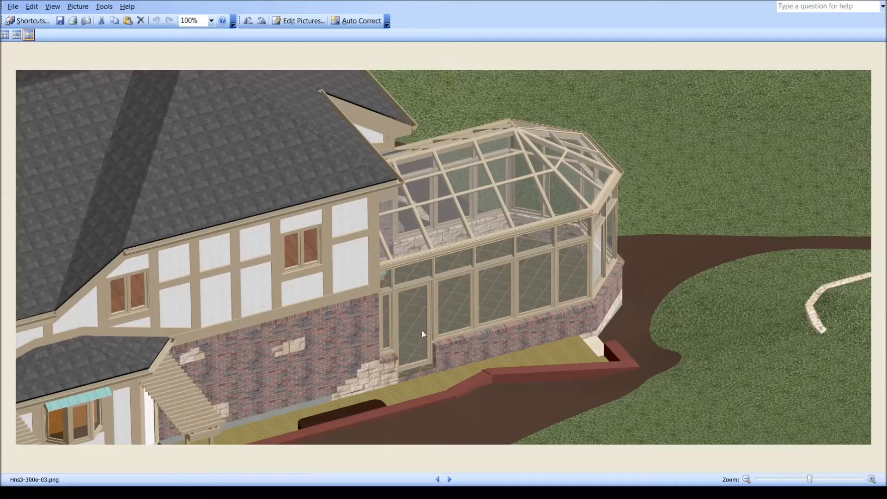
mouse_move(418, 352)
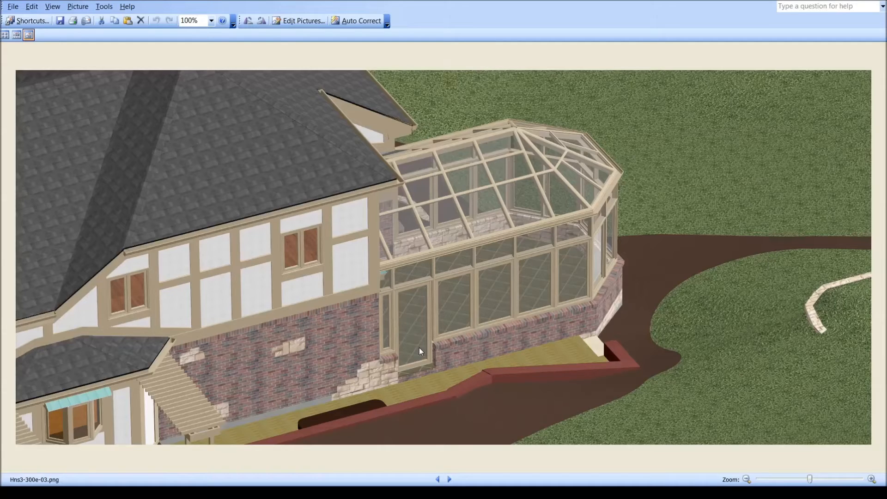
mouse_move(420, 373)
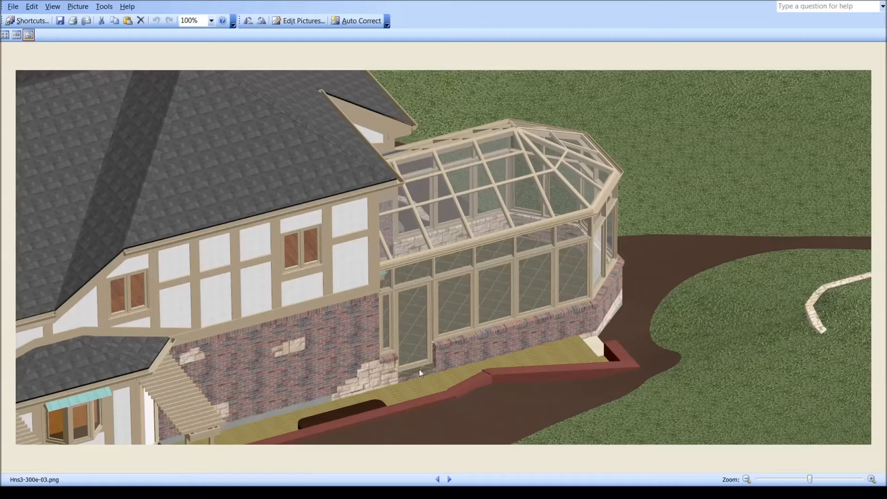
mouse_move(493, 302)
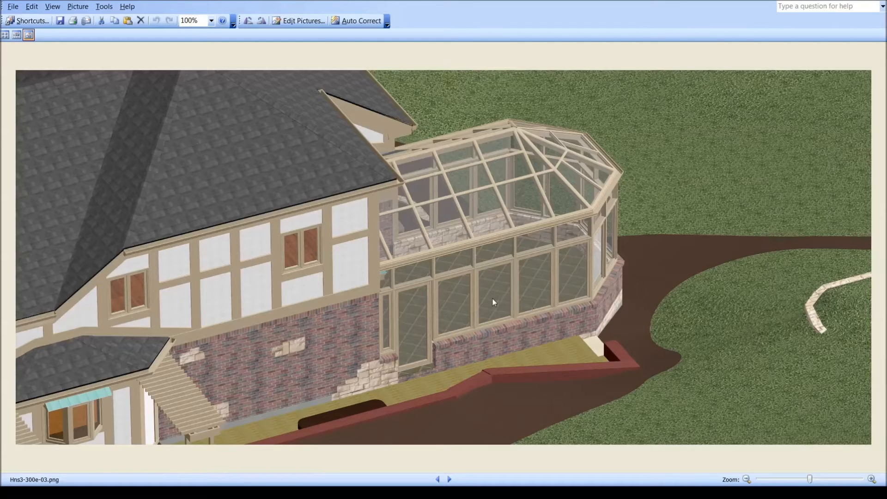
mouse_move(427, 367)
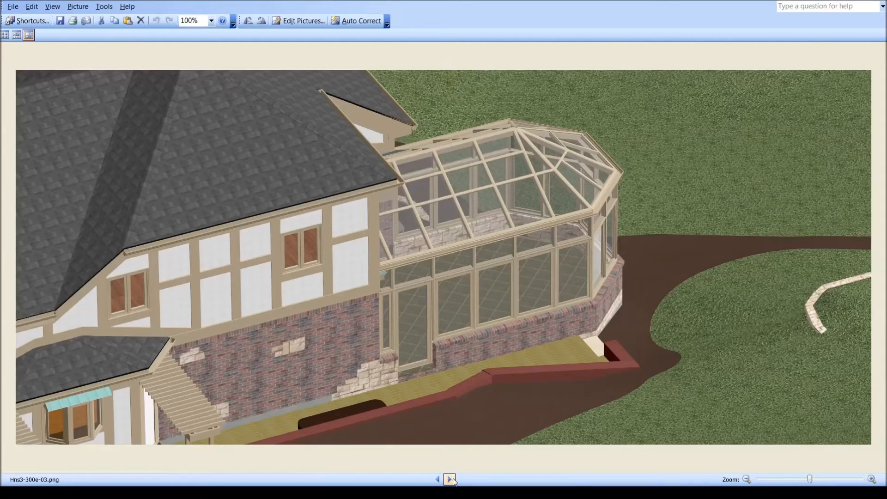
Step between neighbouring side renders to compare them, ending on Hns3-300e-04.png.
click(450, 480)
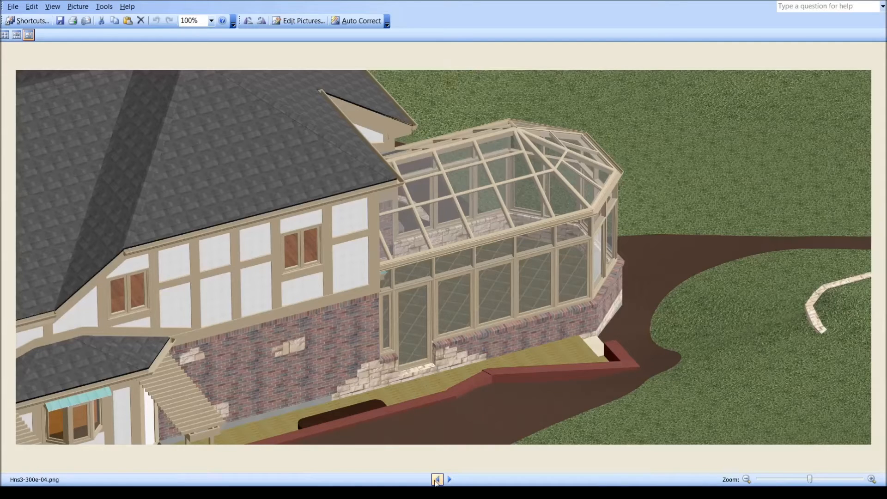
click(438, 480)
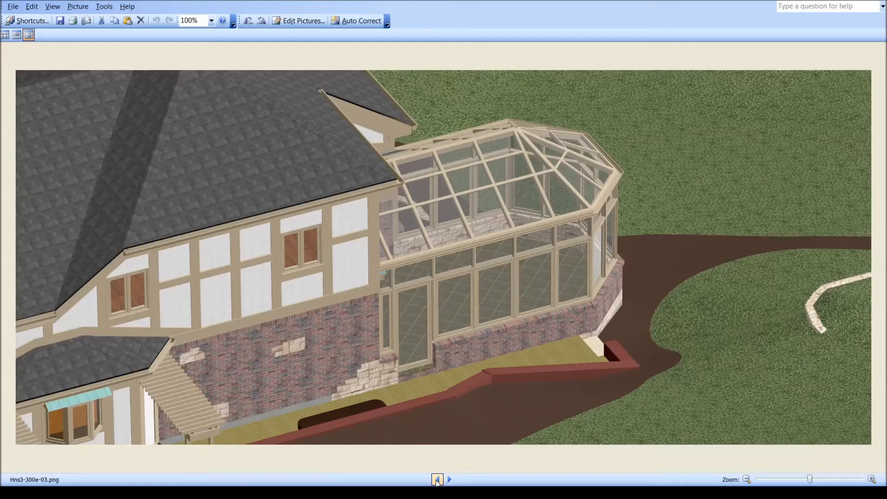
click(449, 480)
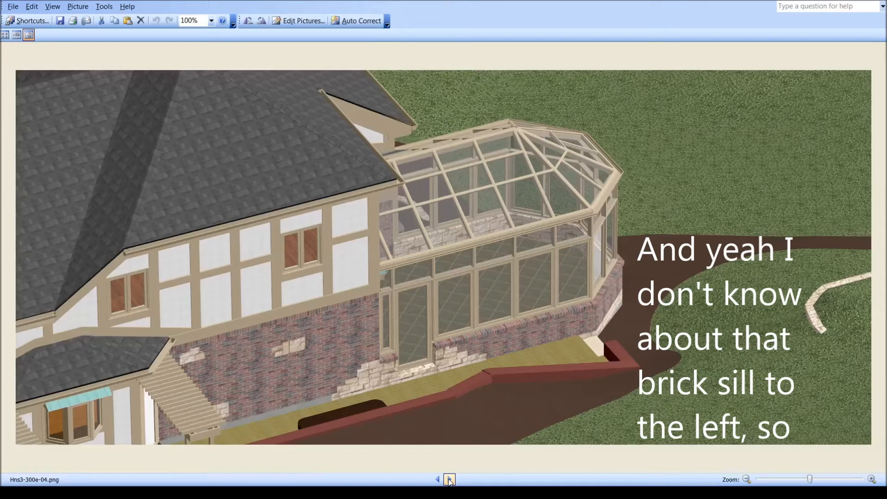
click(449, 480)
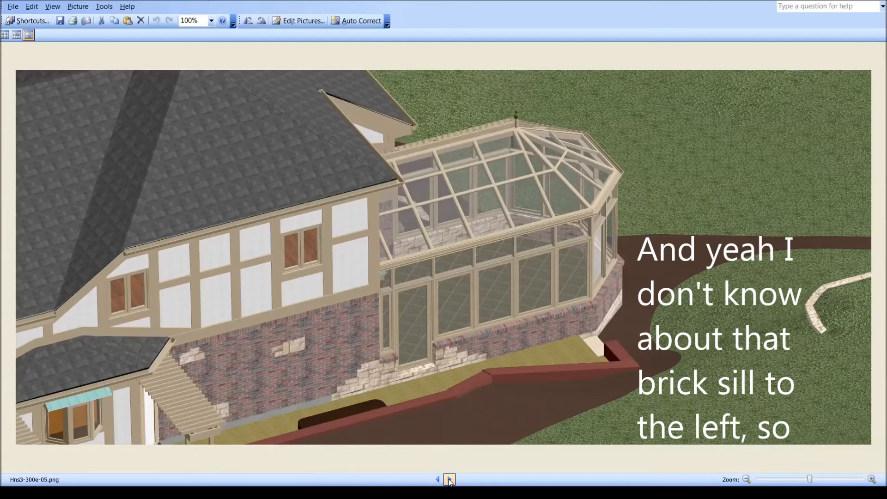
click(438, 479)
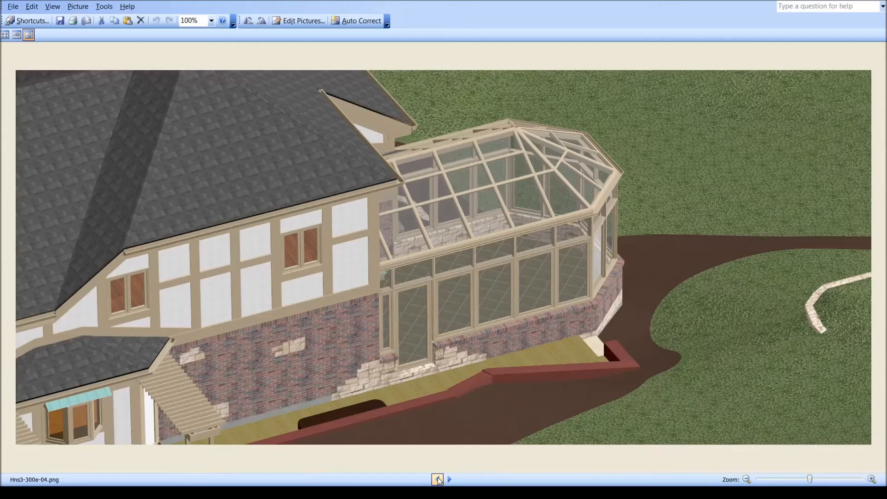
Compare elevation drawings 06 and 07 and return to Hns3-300e-06.png with ~3'-10" panel widths.
click(449, 480)
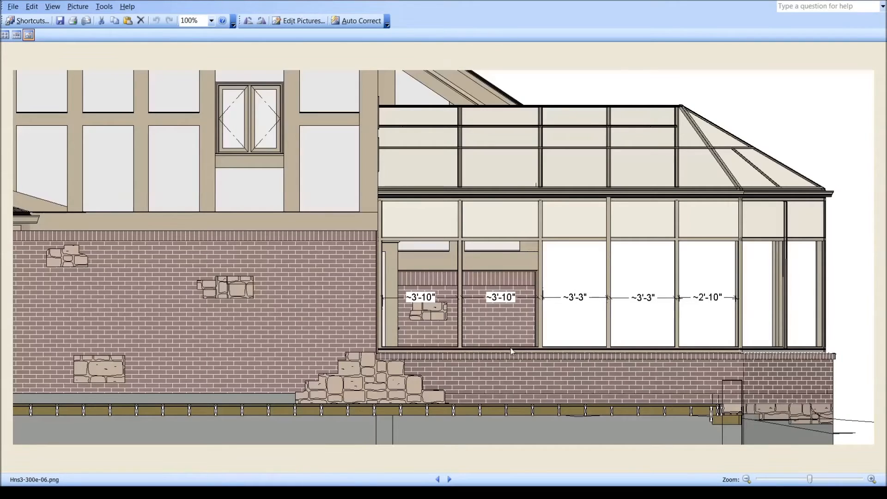
click(449, 480)
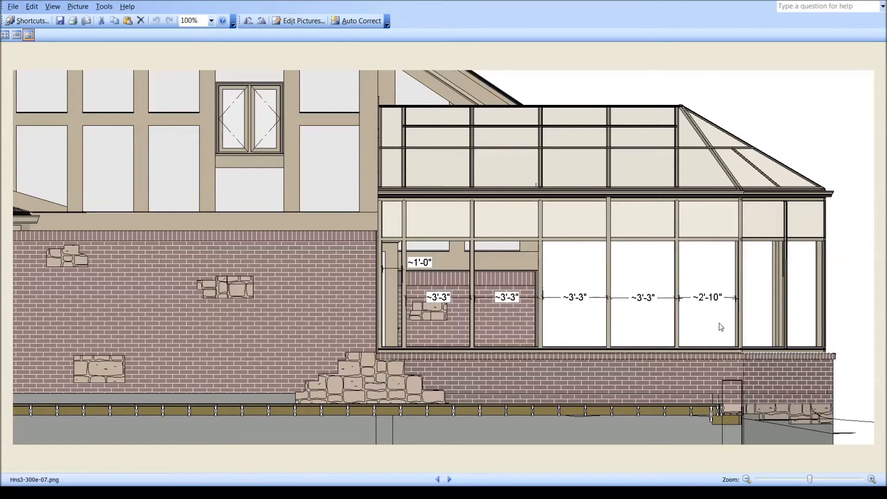
mouse_move(677, 101)
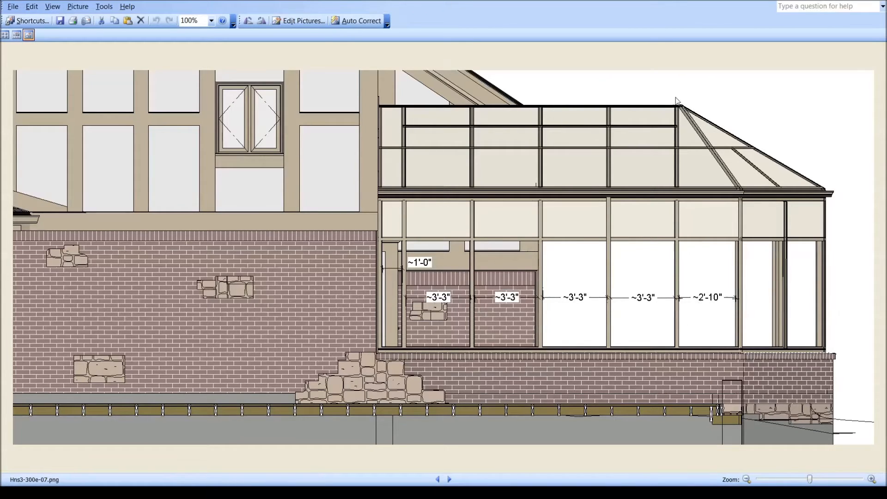
mouse_move(687, 175)
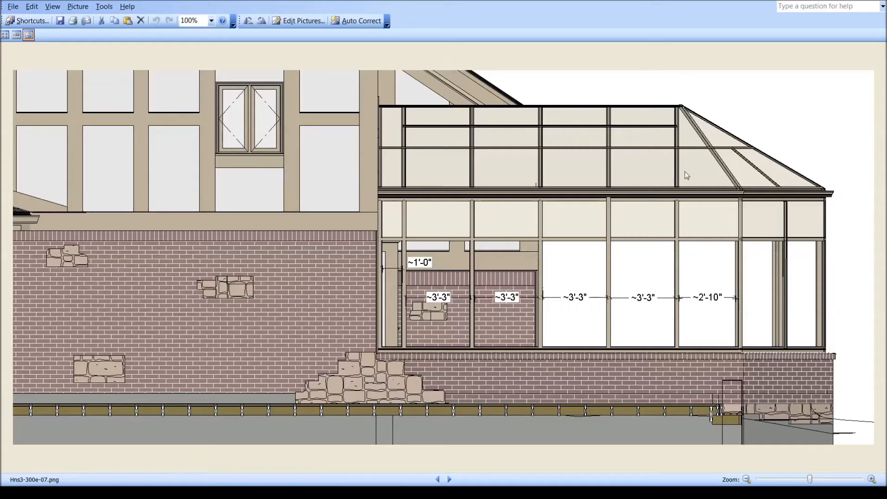
mouse_move(470, 355)
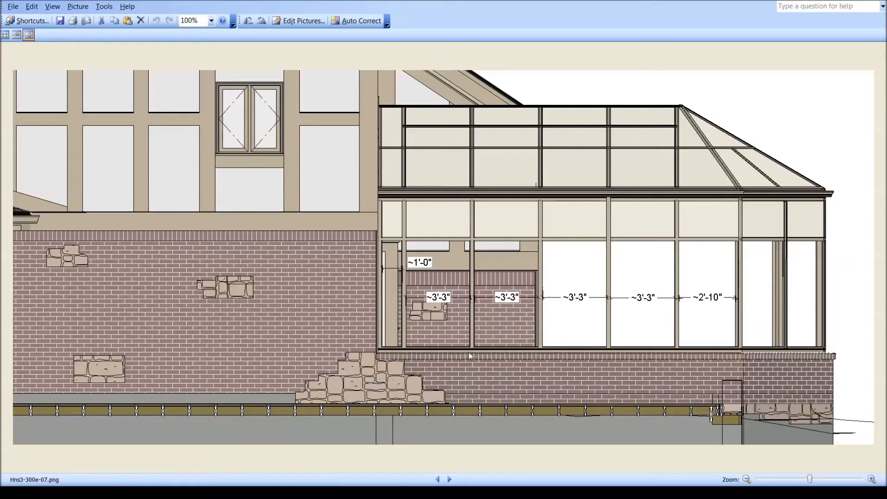
click(450, 479)
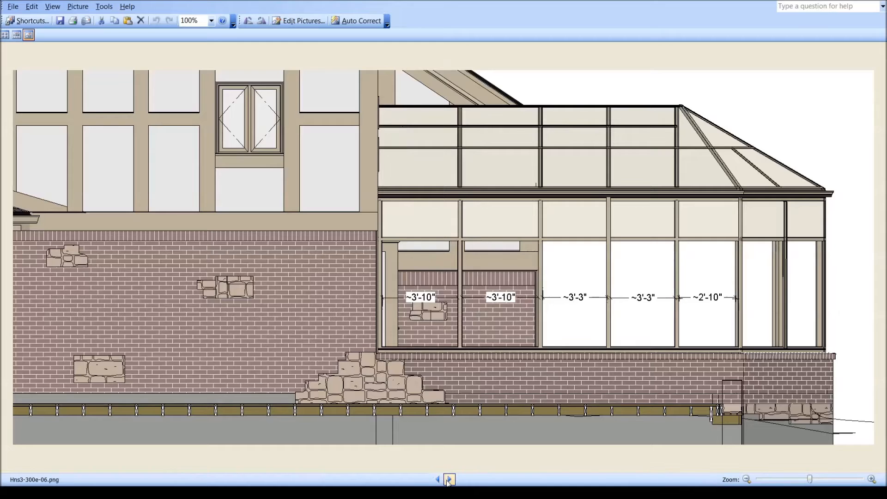
Step through full house elevations Hns3-300f-01 to 300f-04 with the greenhouse door and roof cresting.
click(449, 480)
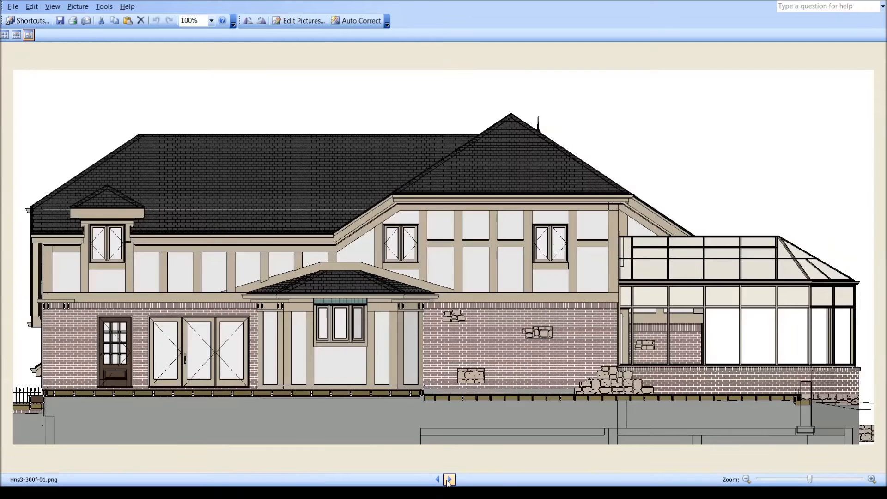
click(450, 480)
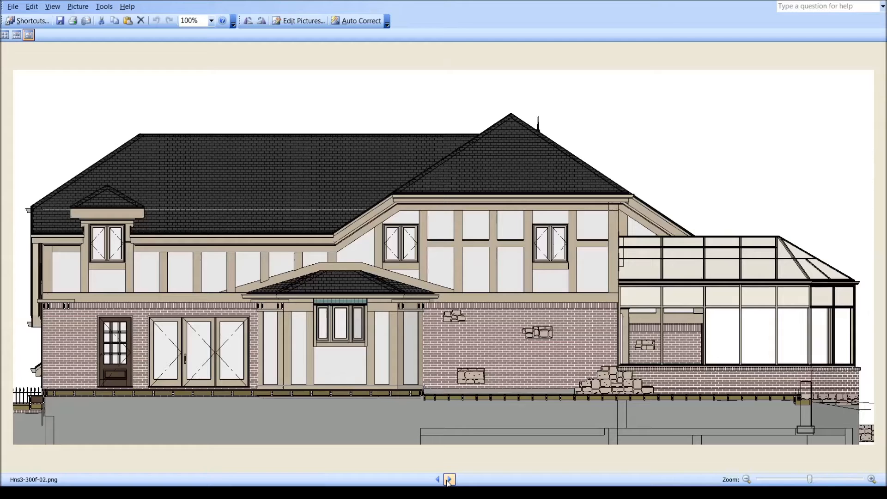
click(450, 480)
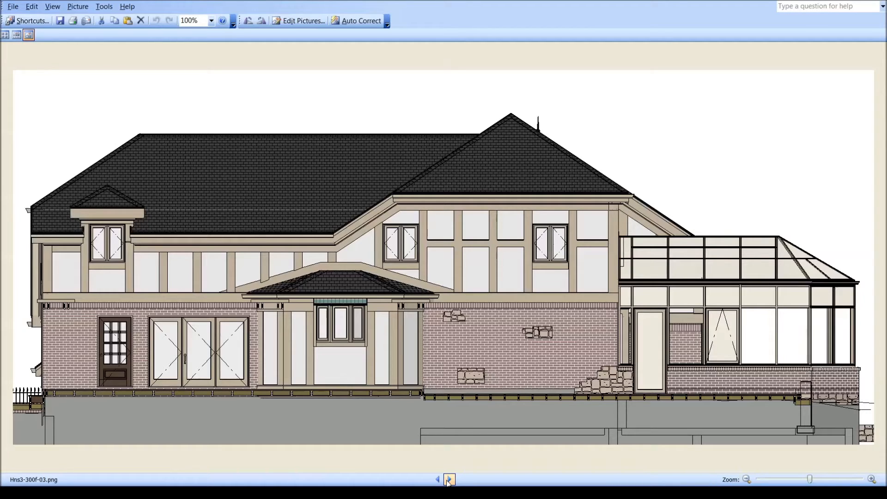
click(451, 479)
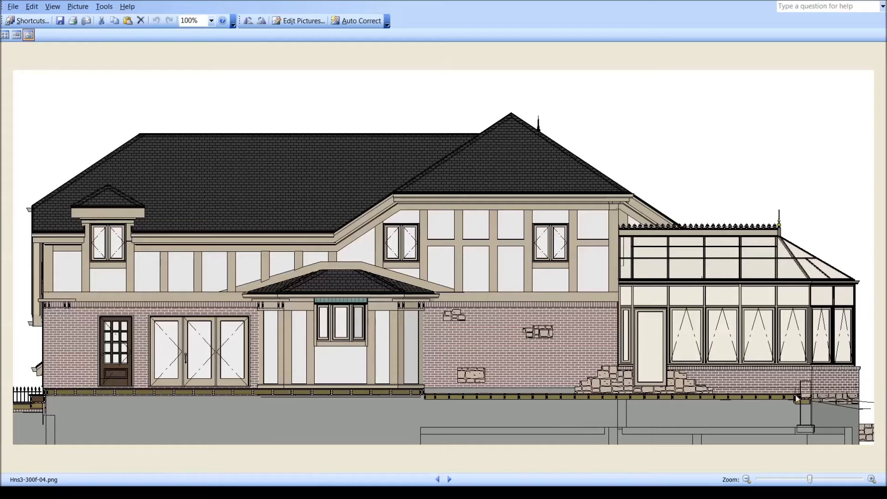
mouse_move(505, 447)
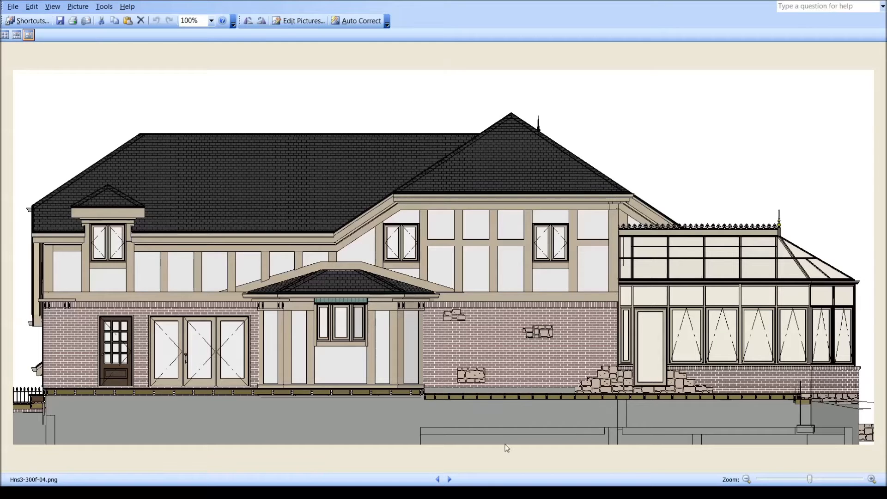
Review the Hns3-301 floor plans, then advance to the pergola-covered patio render Hns3-308a.png.
click(449, 480)
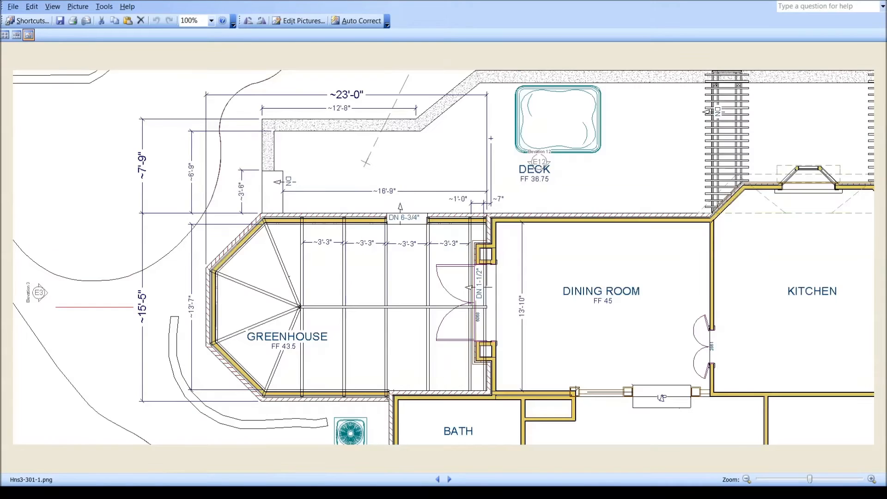
mouse_move(429, 419)
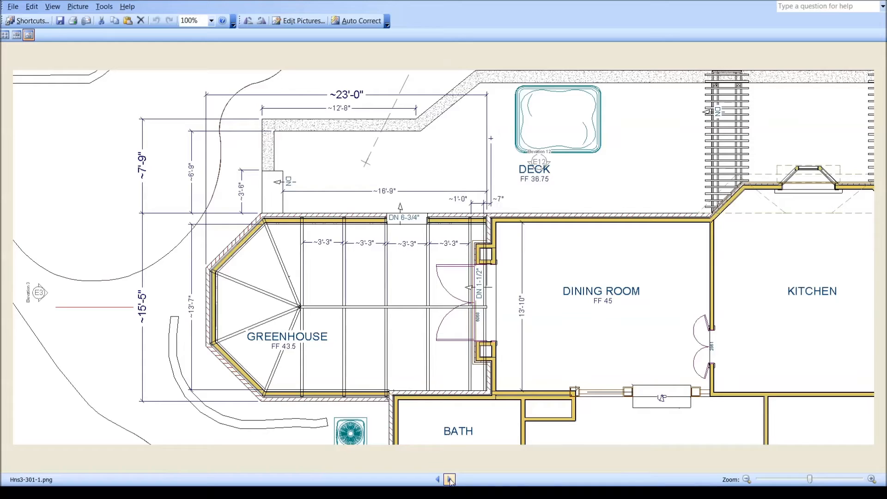
click(450, 480)
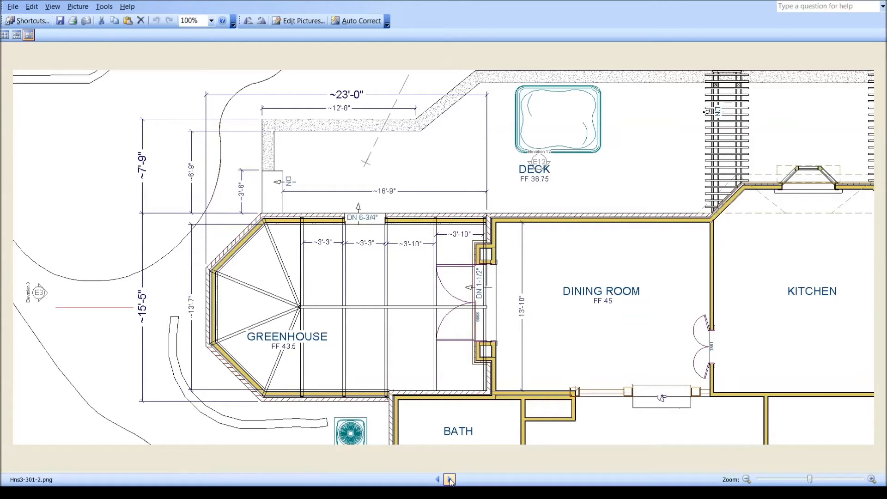
click(449, 480)
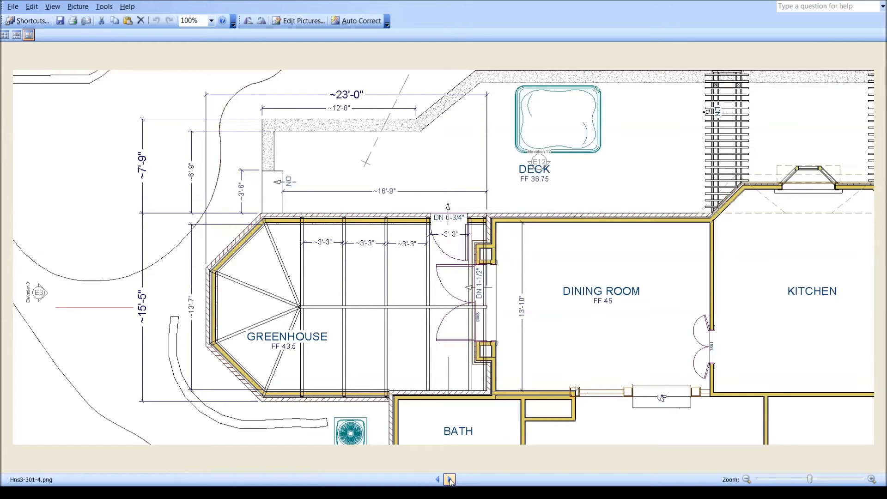
click(450, 480)
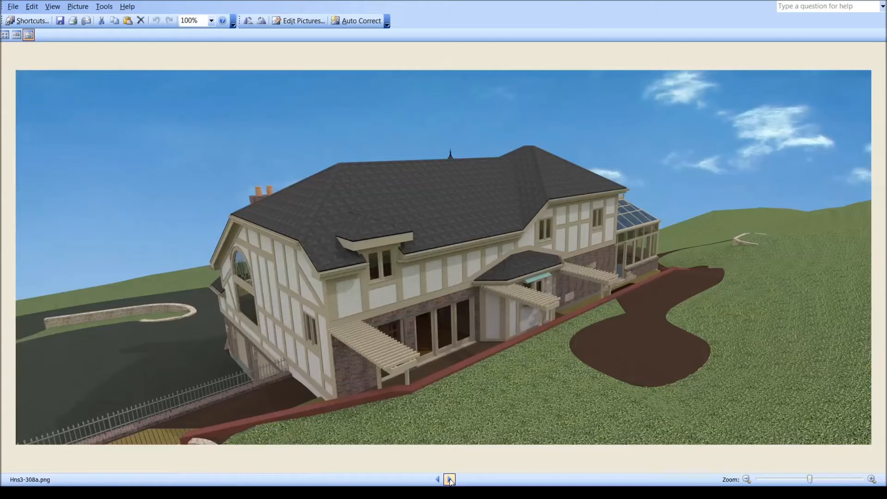
Step through garden renders Hns3-308b, 308c and 308d, then back to 308c.
click(449, 480)
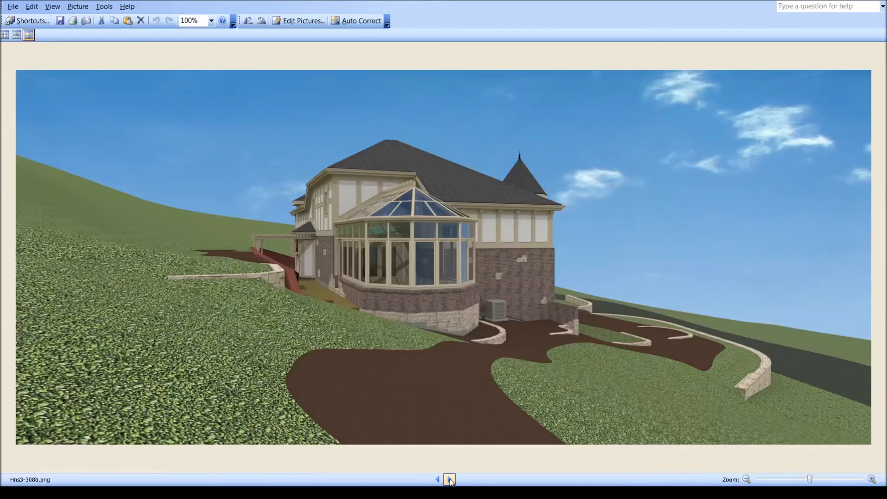
click(449, 480)
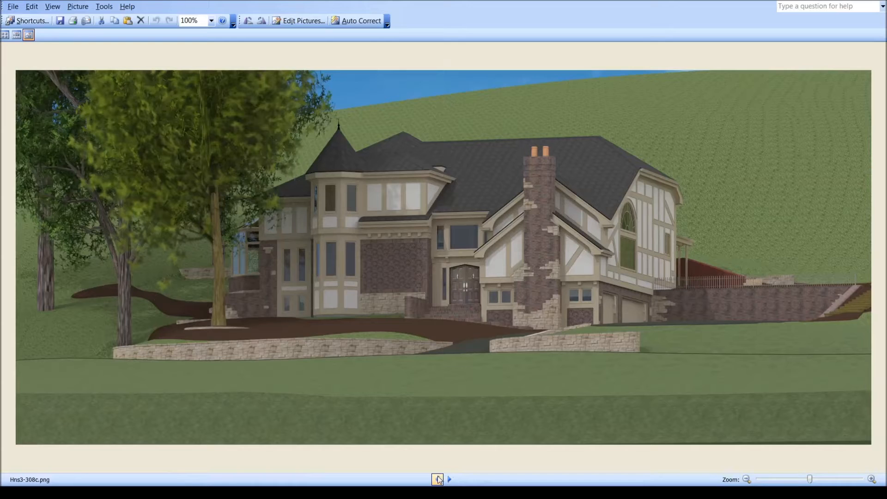
click(449, 479)
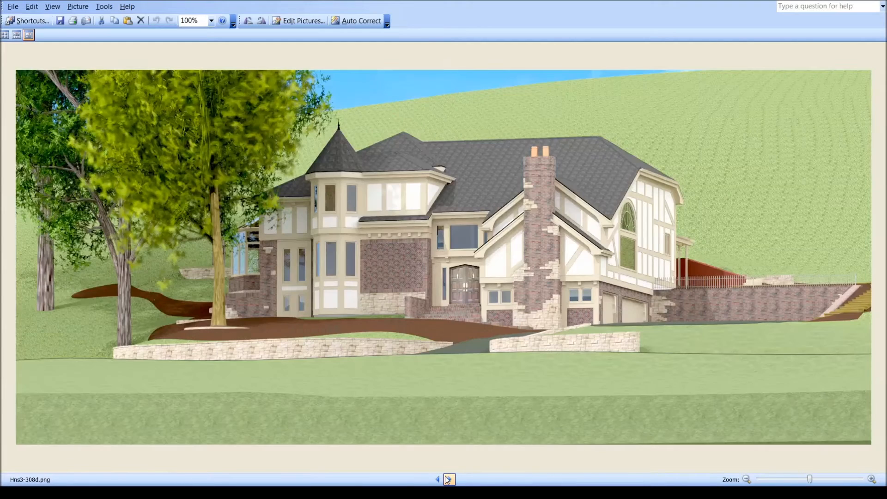
click(449, 479)
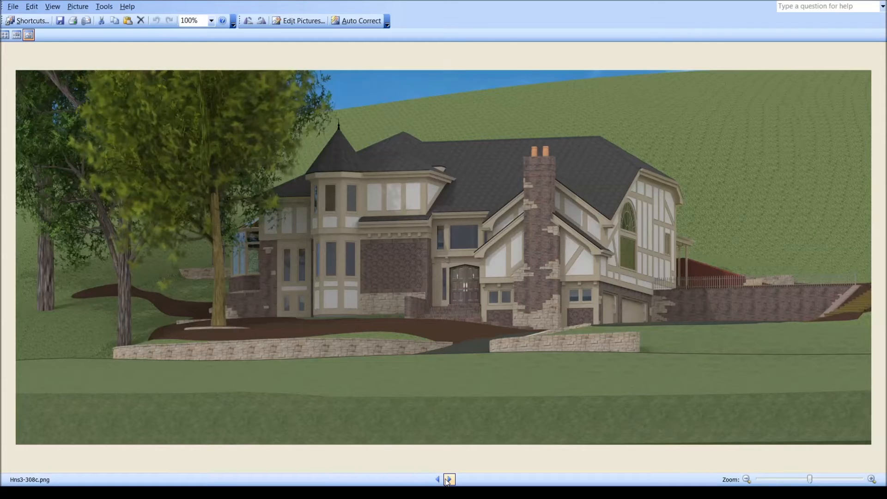
Flip between Hns3-308c and 308d to compare them, then move on to elevation Hns3-340.
click(437, 480)
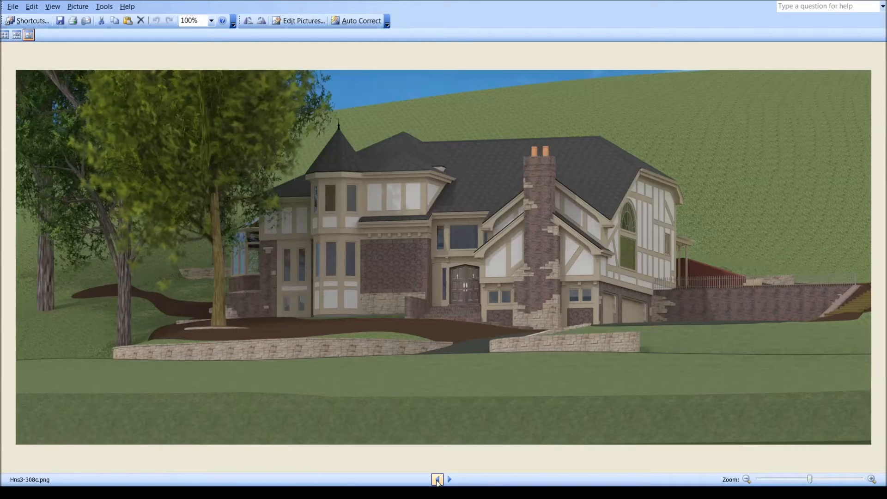
click(449, 479)
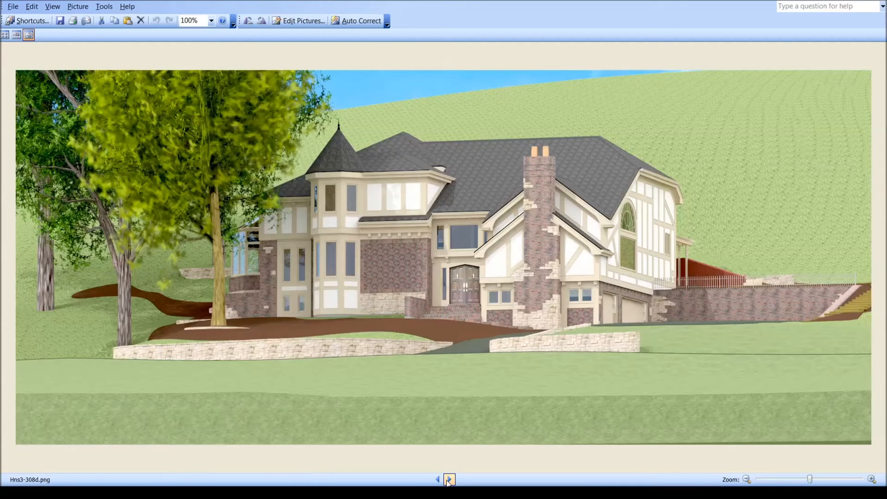
click(449, 479)
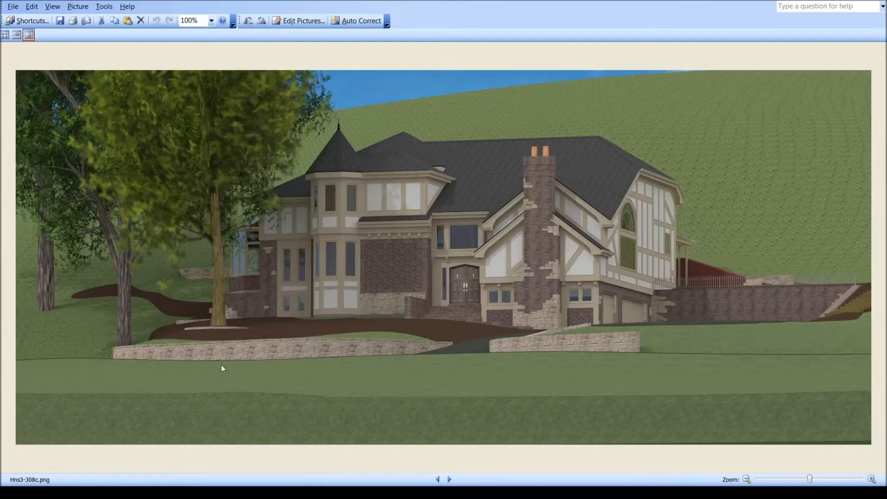
mouse_move(465, 451)
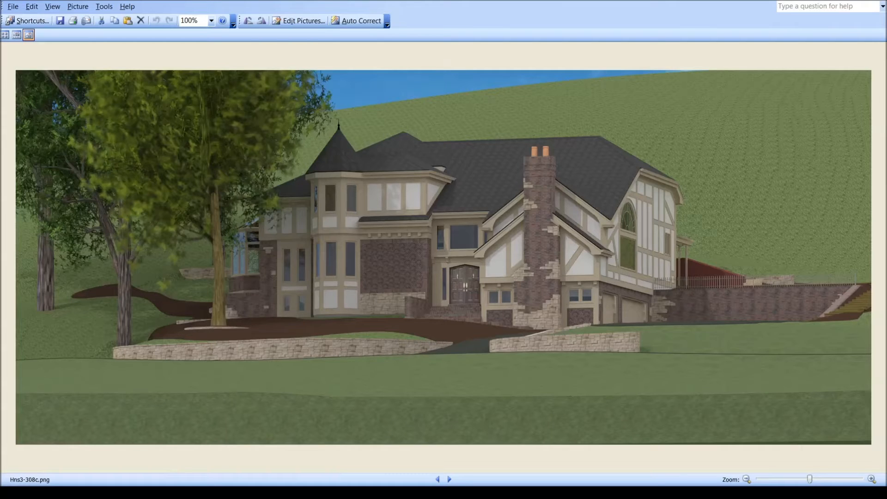
click(449, 480)
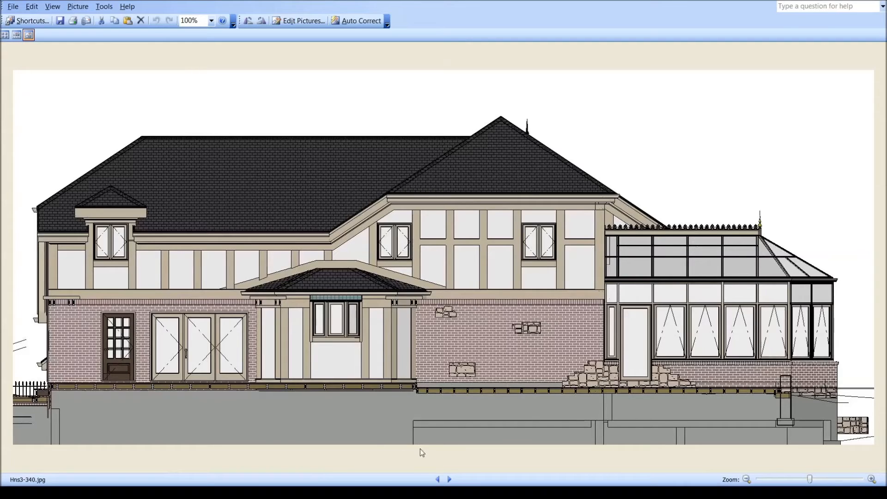
Toggle between elevations Hns3-340 and Hns3-341, then advance to the red-terrain elevation Hns3-342.
click(449, 480)
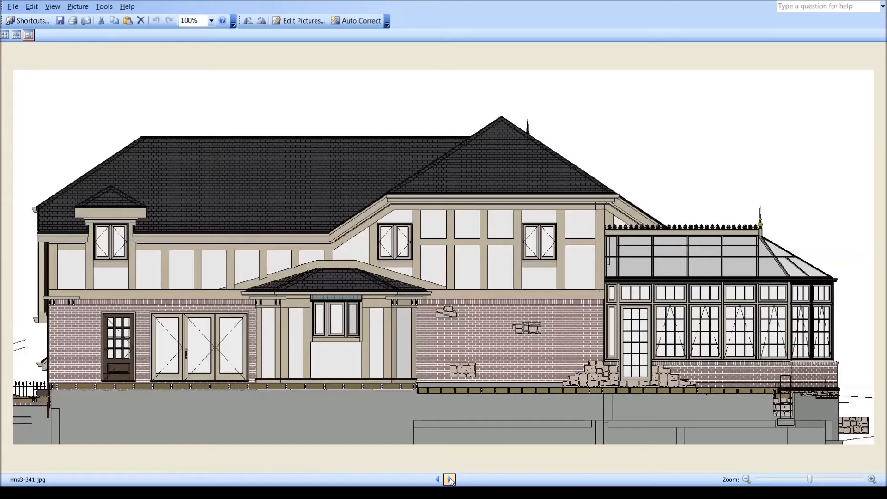
click(437, 480)
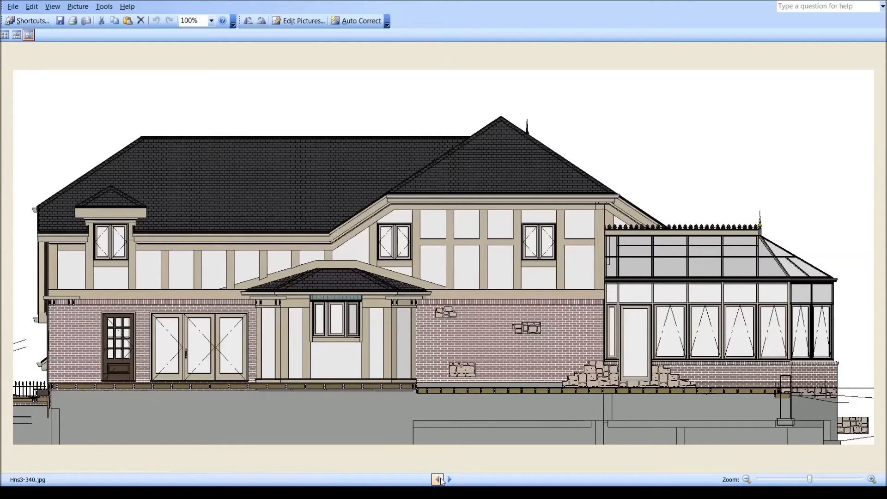
click(450, 480)
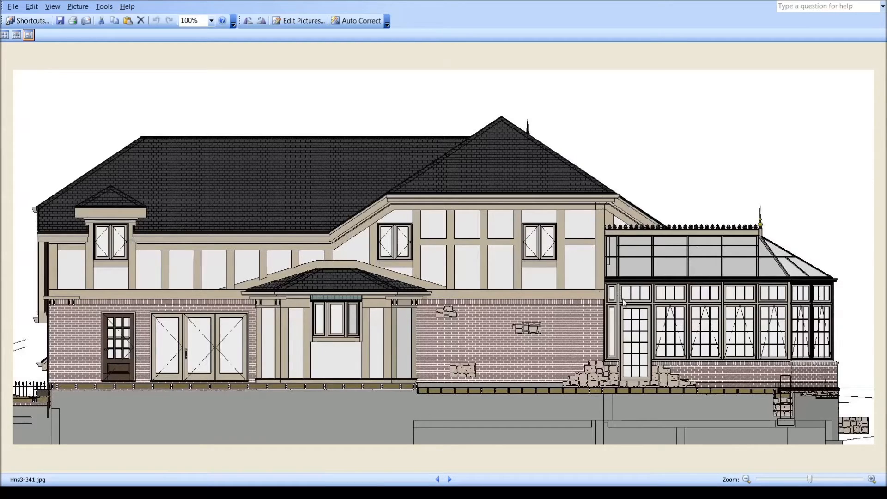
mouse_move(637, 325)
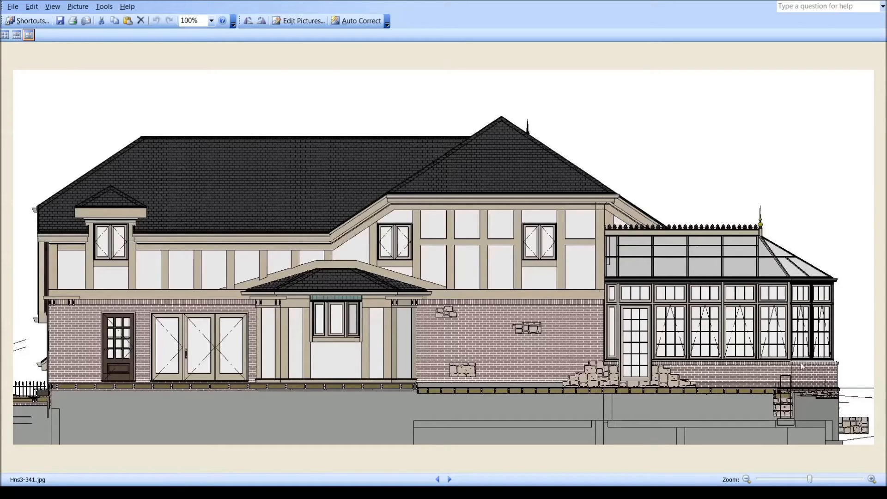
mouse_move(761, 293)
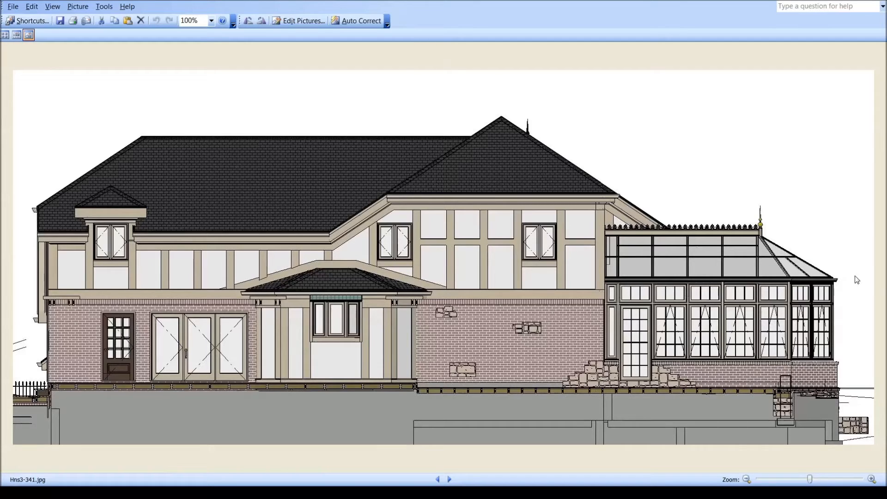
mouse_move(855, 312)
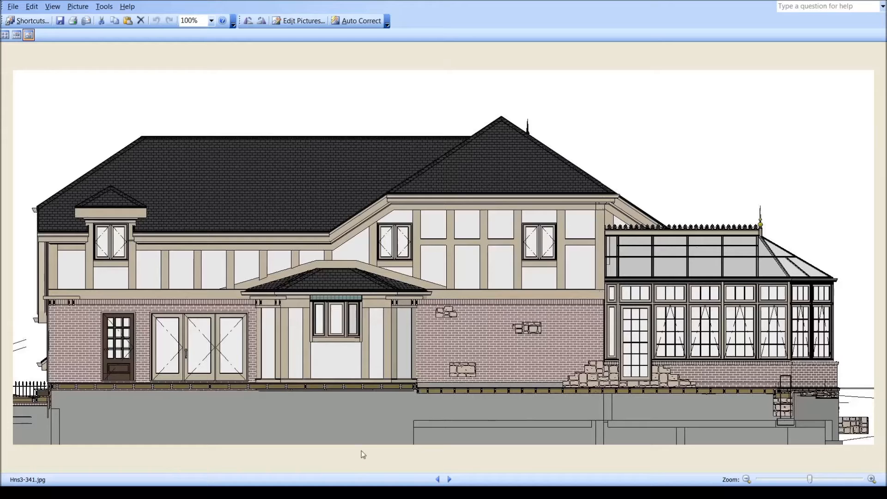
click(450, 480)
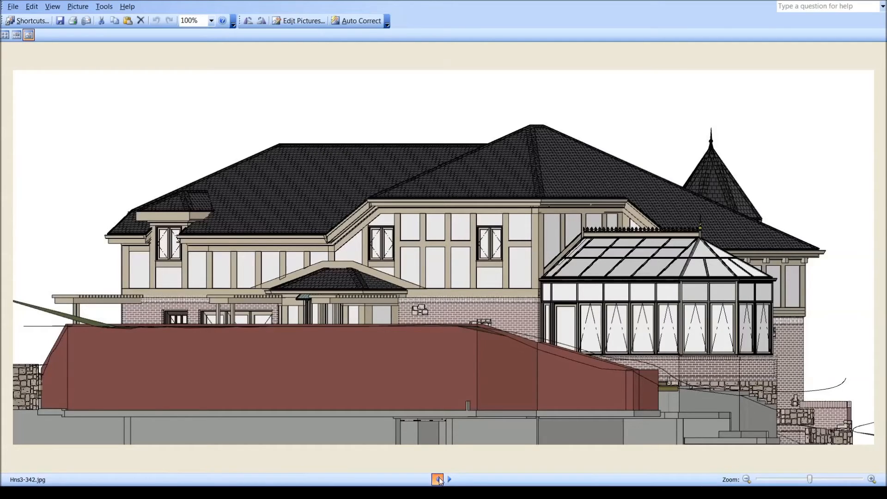
Go back and flip between the original elevation Hns3-340 and the revised Hns3-341.
click(437, 480)
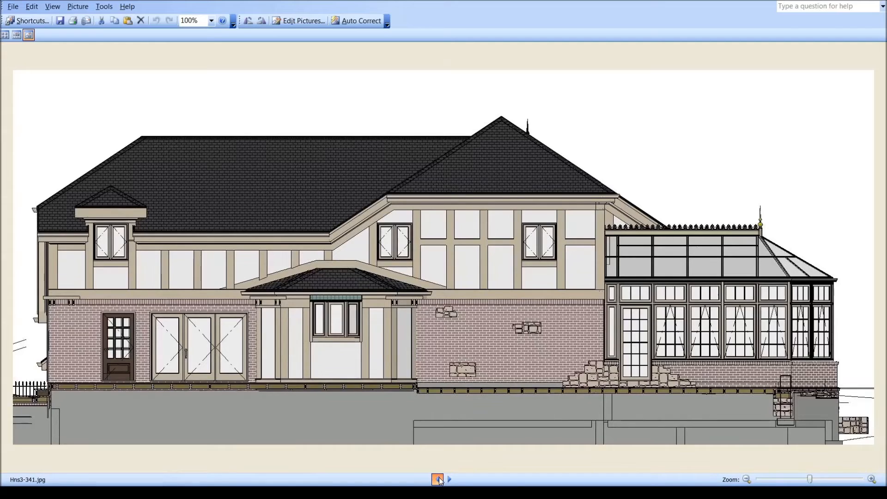
click(436, 480)
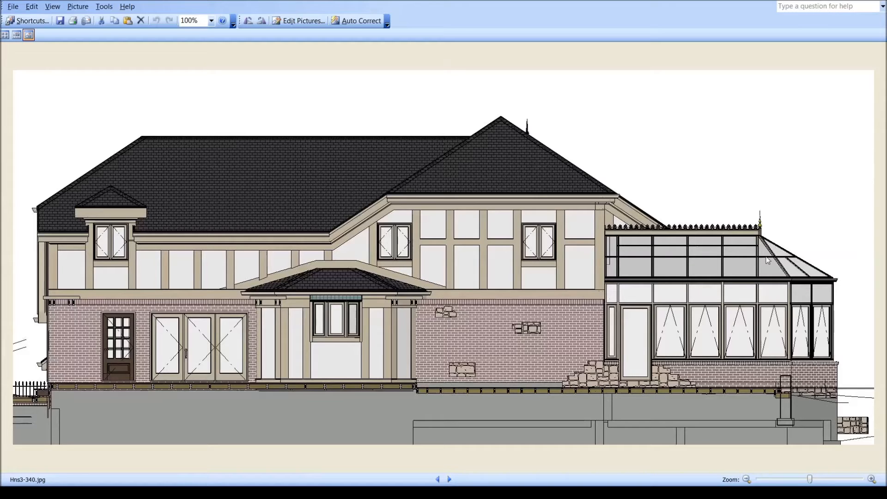
mouse_move(598, 417)
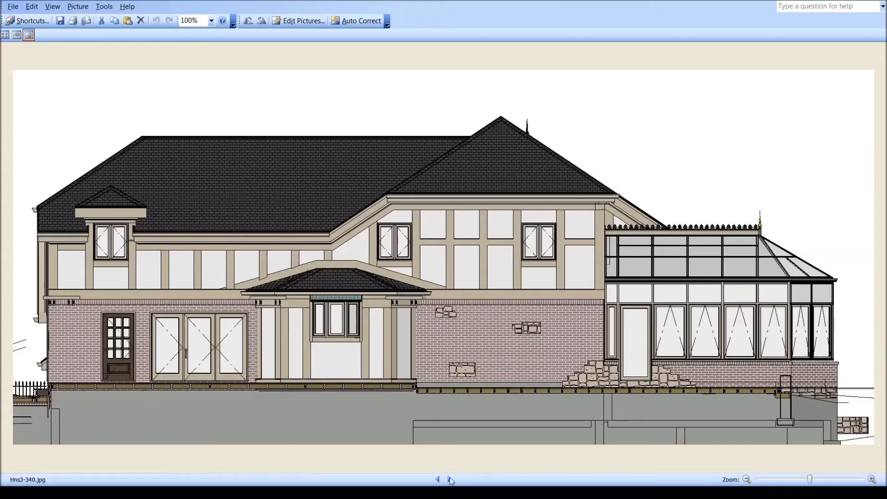
click(450, 479)
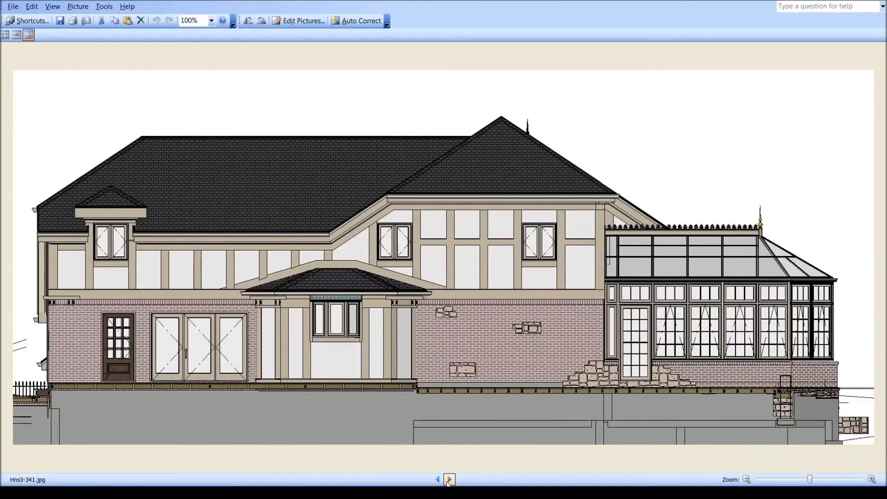
click(437, 480)
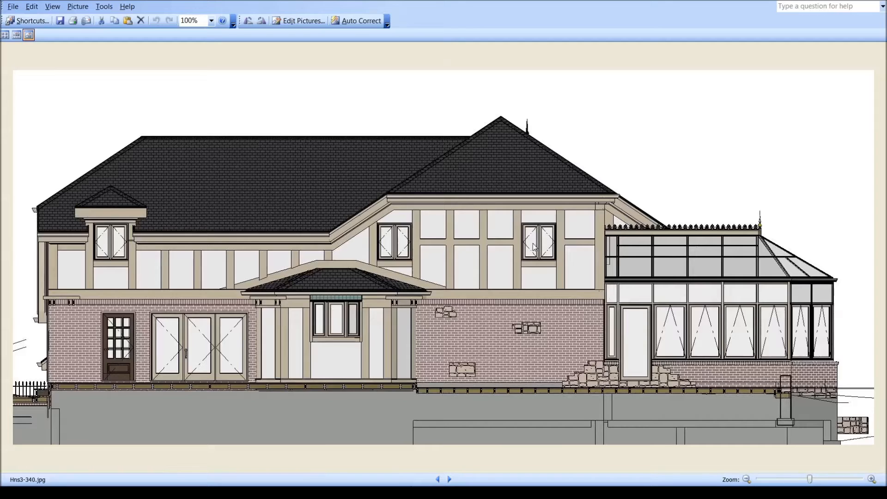
click(449, 479)
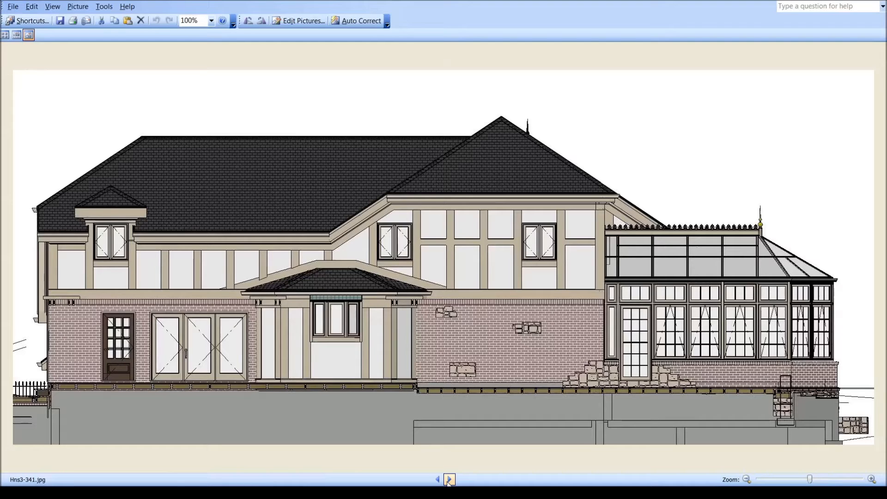
Compare red-terrain elevations Hns3-342 and Hns3-343, then advance to side elevation Hns3-344.
click(449, 480)
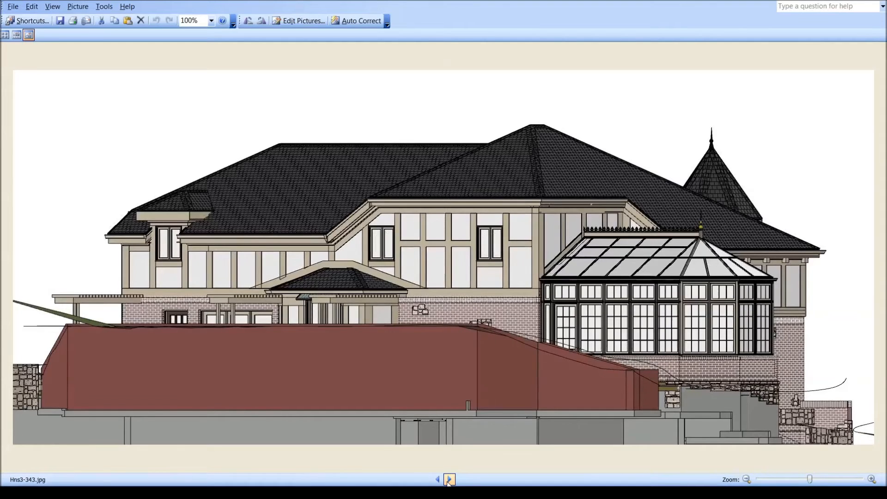
click(438, 480)
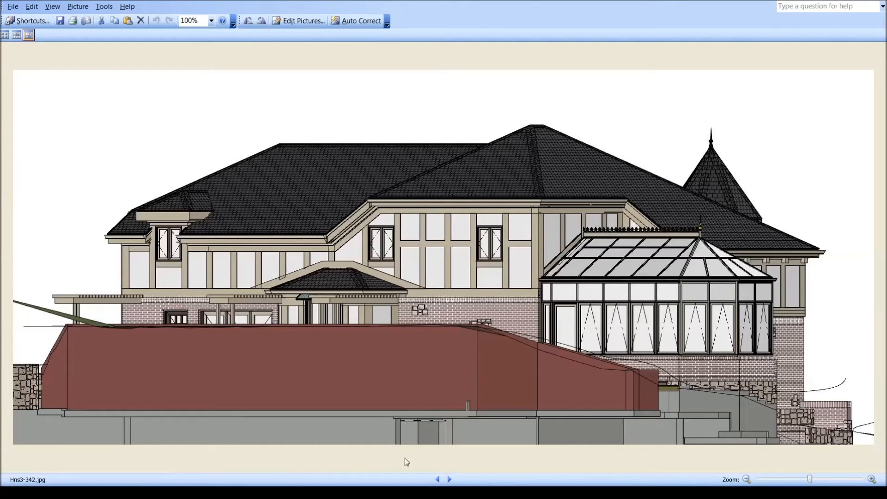
mouse_move(472, 477)
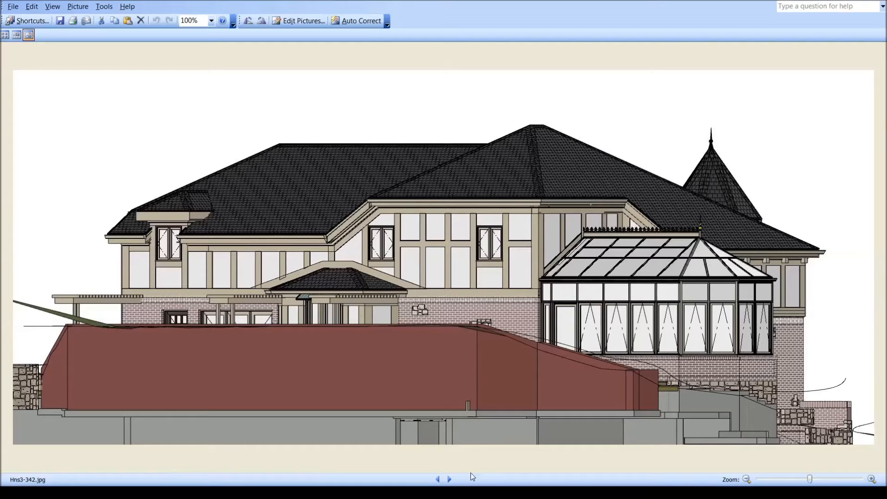
click(450, 480)
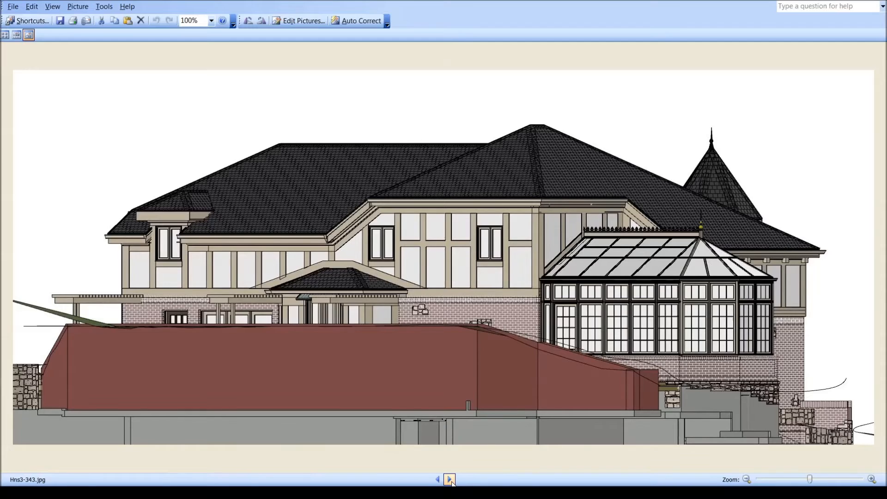
click(451, 479)
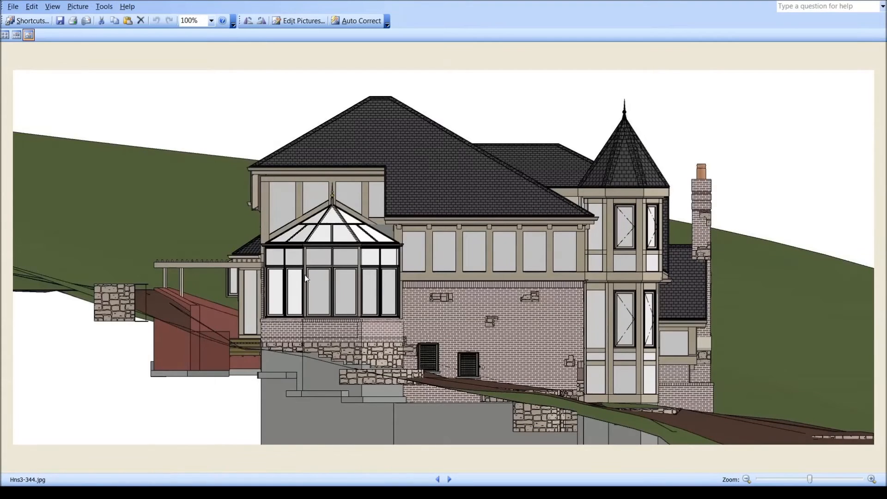
mouse_move(349, 264)
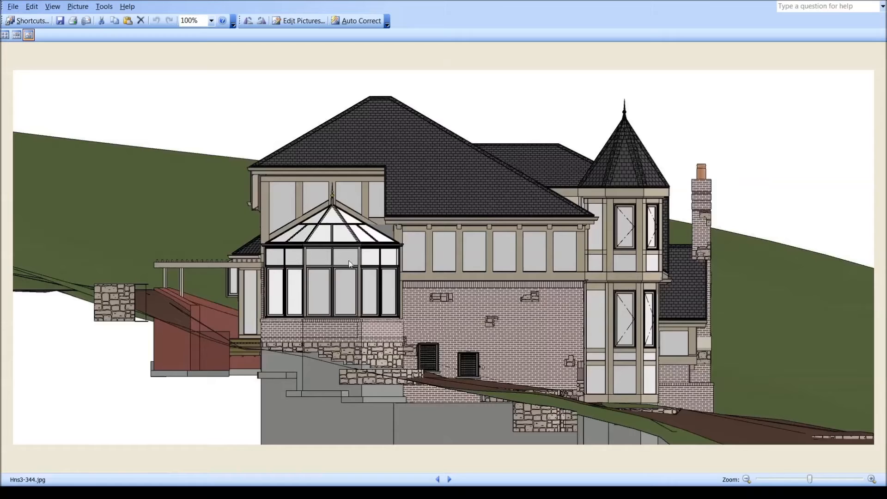
mouse_move(288, 267)
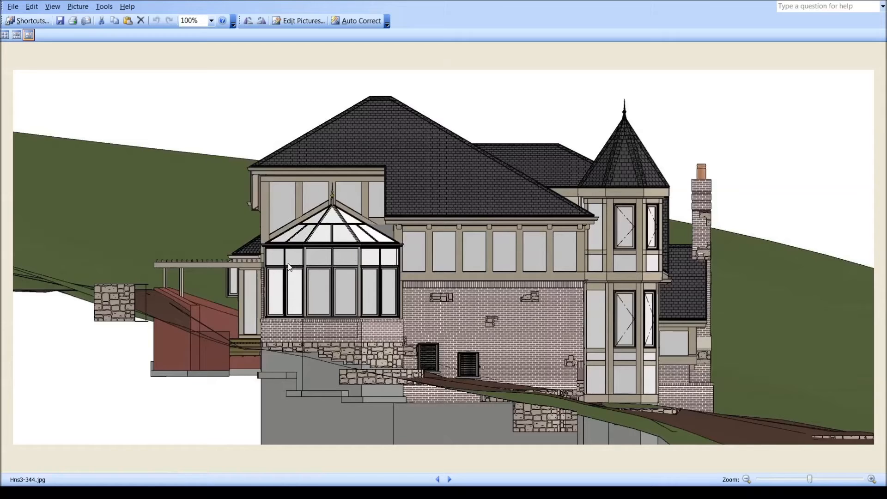
mouse_move(320, 309)
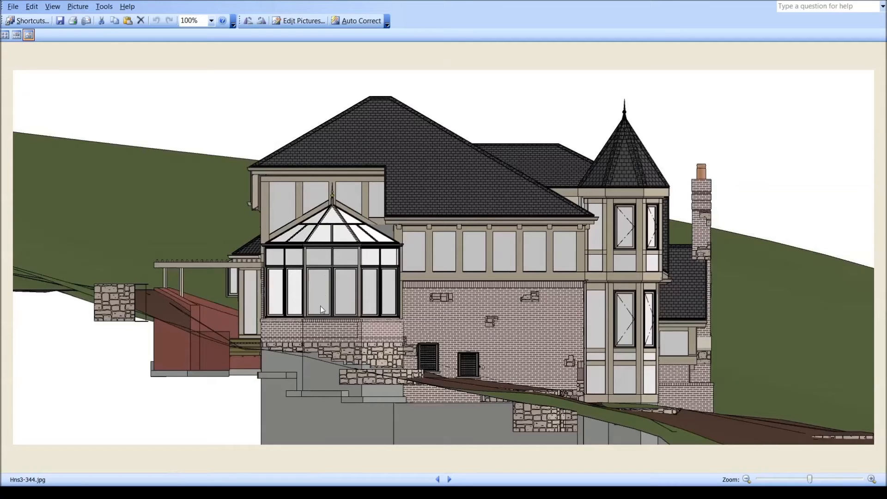
mouse_move(448, 476)
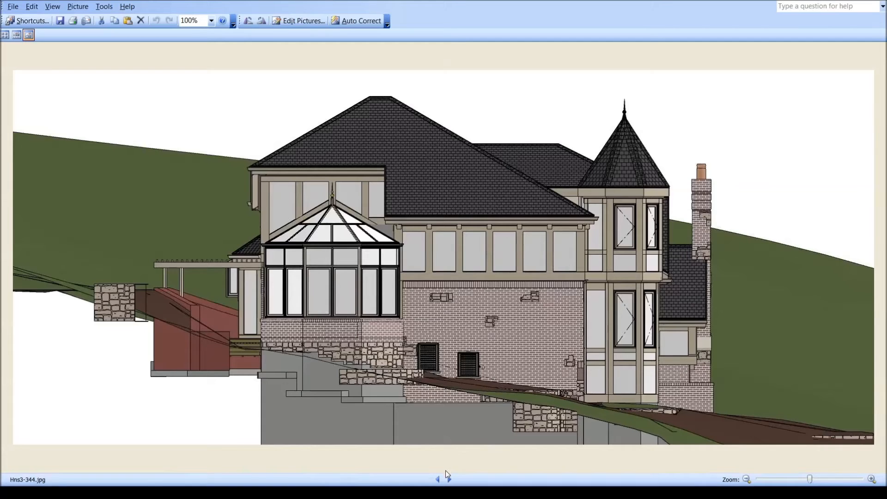
View side elevation Hns3-345, then step back to the plain-window elevation Hns3-344.
click(450, 480)
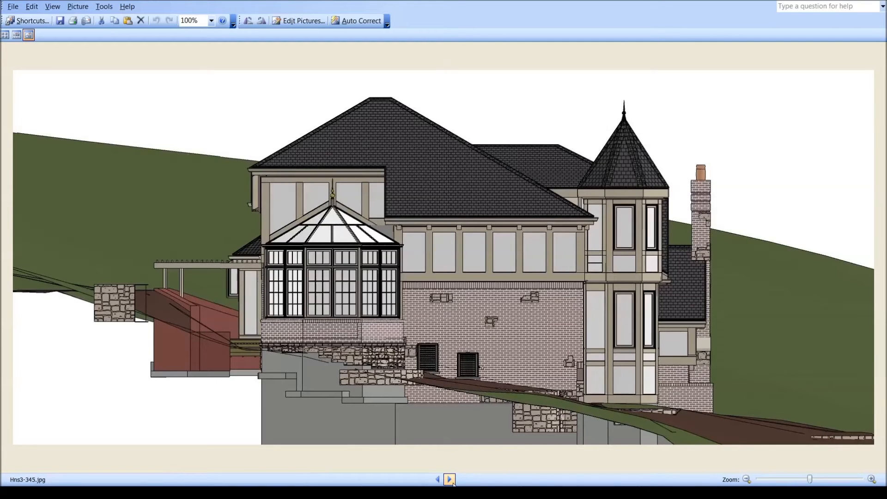
click(438, 480)
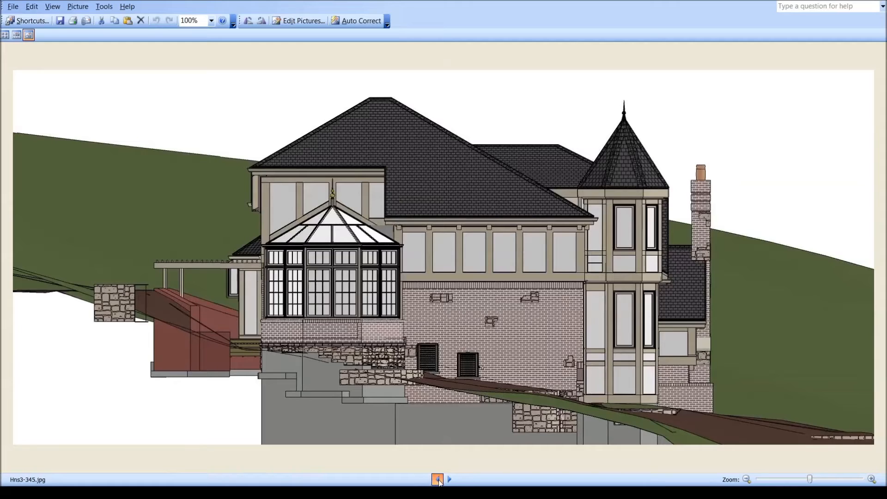
click(438, 480)
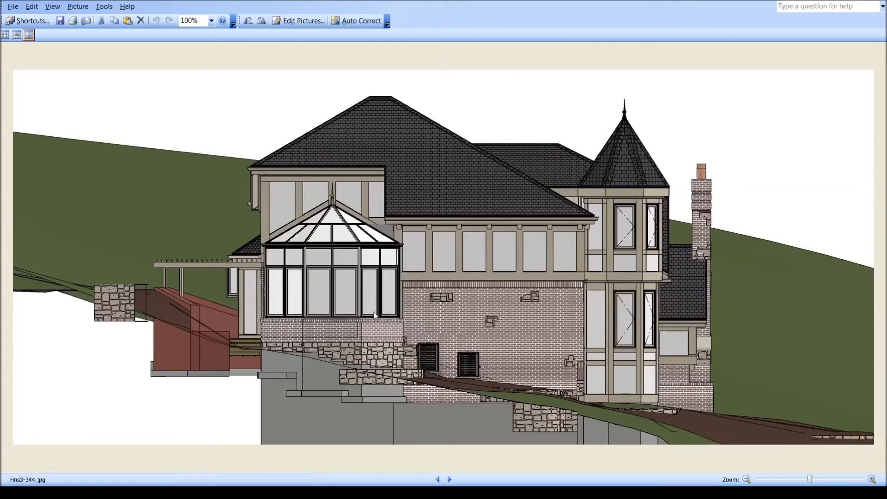
mouse_move(412, 354)
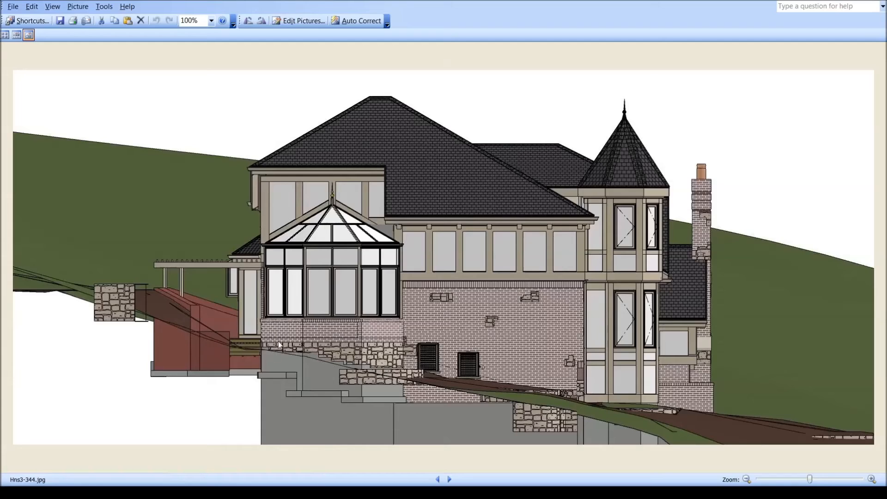
mouse_move(387, 362)
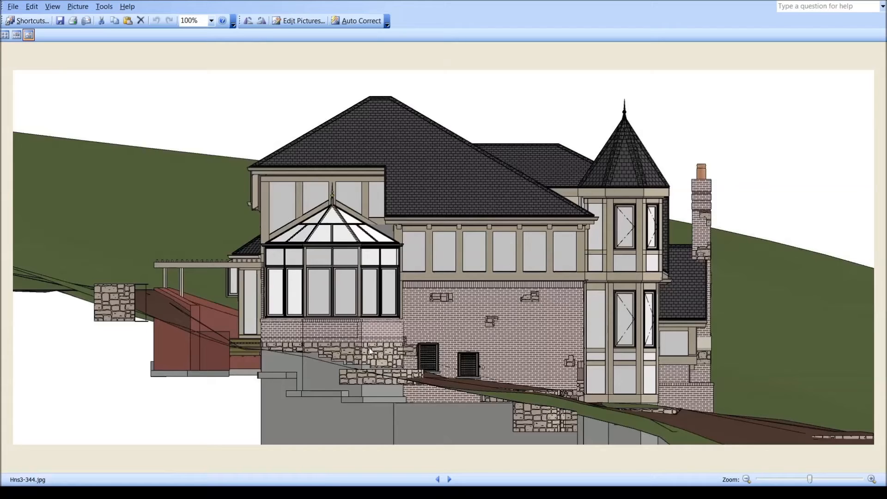
mouse_move(325, 345)
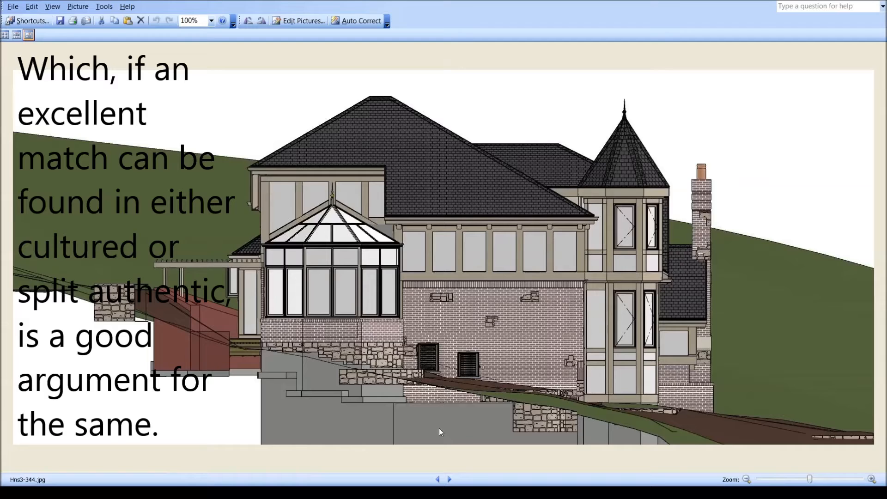
Compare the window-grid and plain side elevations again, then advance to front elevation Hns3-346.
click(449, 480)
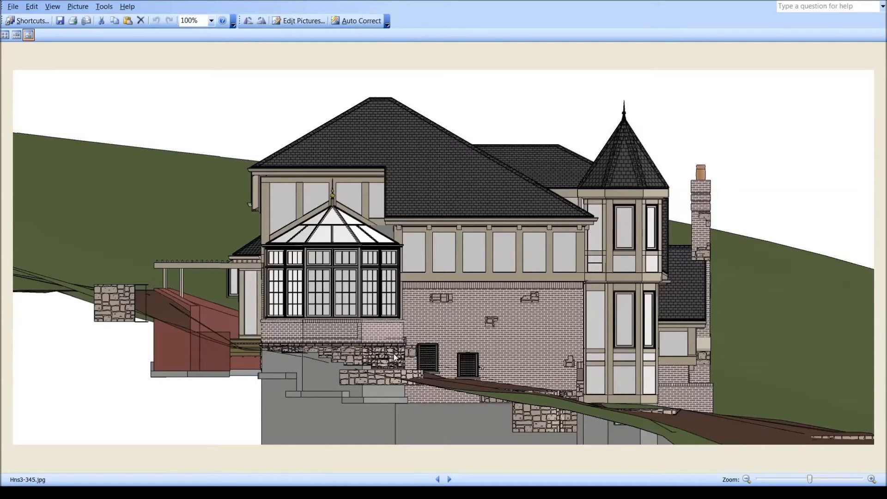
mouse_move(573, 327)
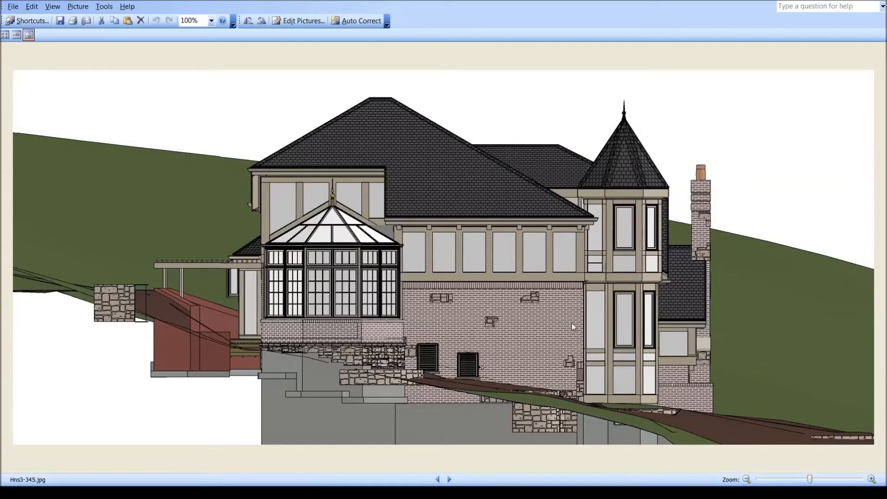
mouse_move(613, 431)
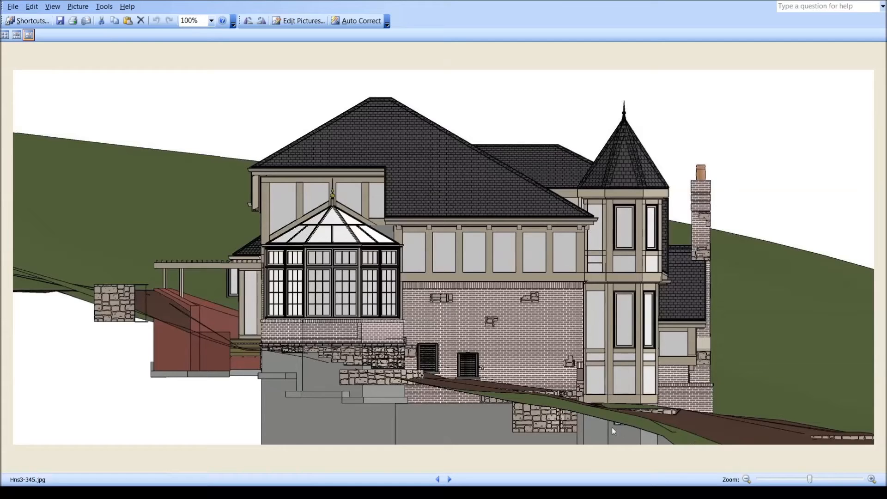
mouse_move(588, 380)
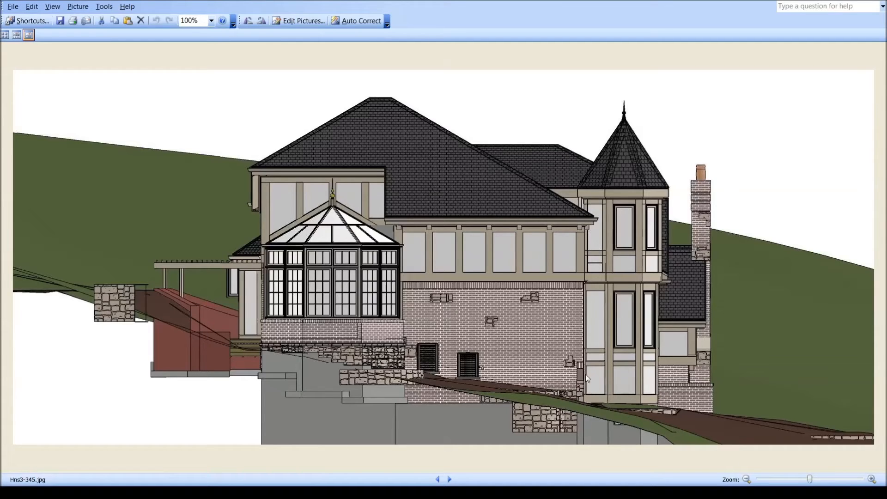
mouse_move(267, 323)
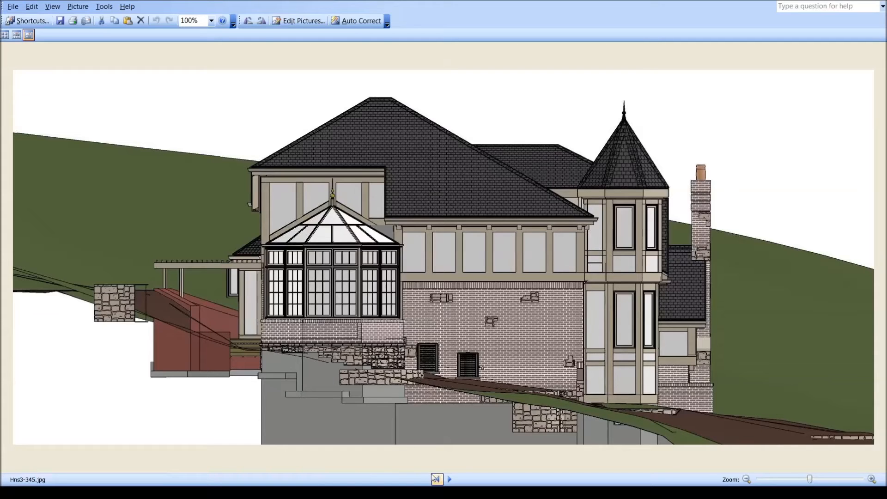
click(436, 480)
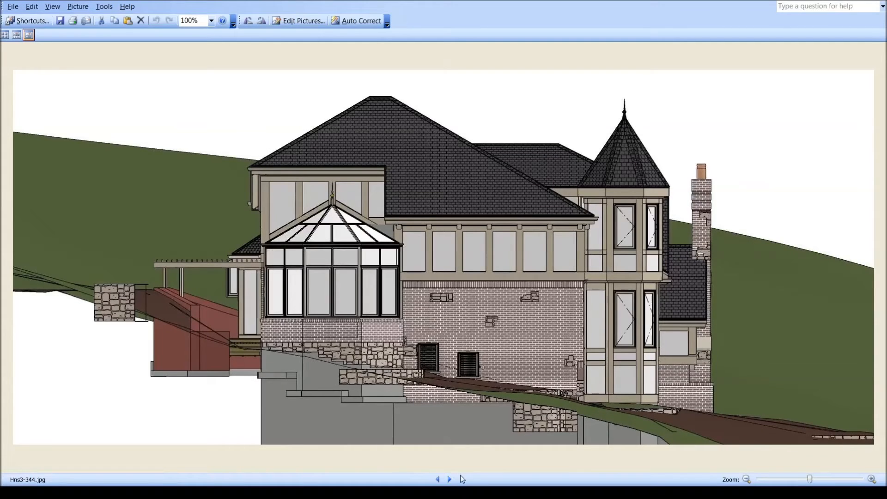
click(449, 479)
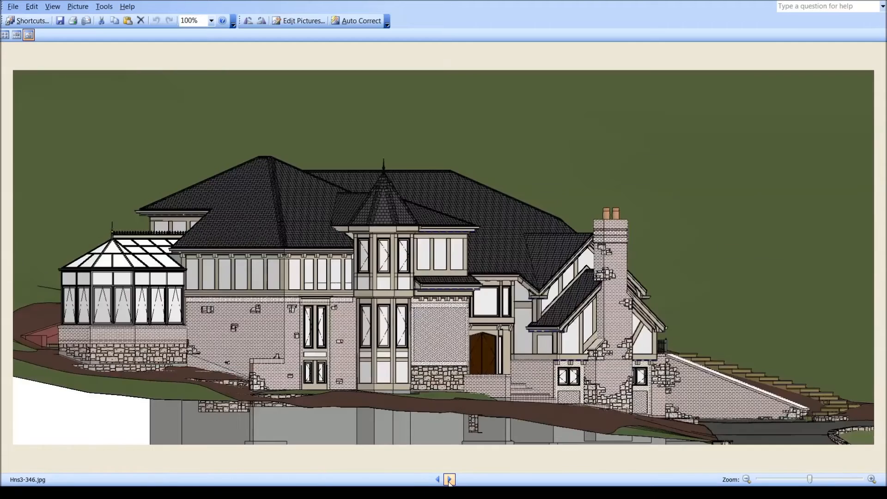
Step through front elevations Hns3-347 to the wider Hns3-350 driveway view and on to Hns3-353.
click(450, 480)
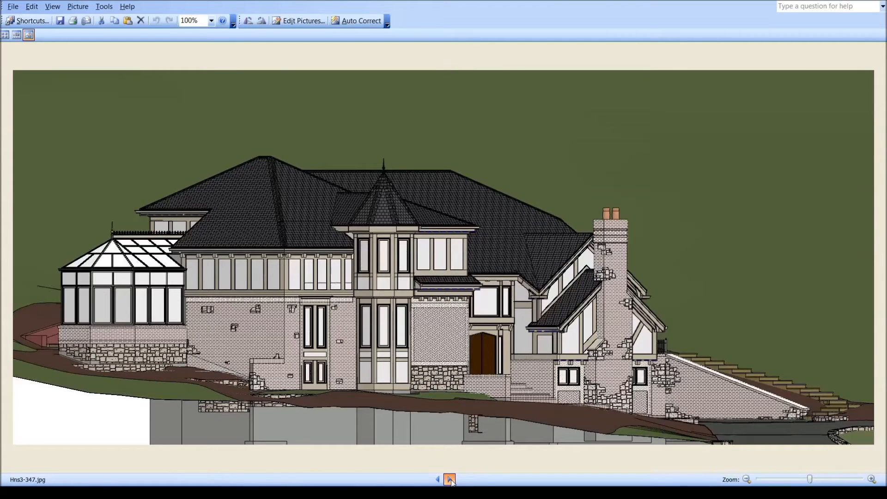
click(450, 480)
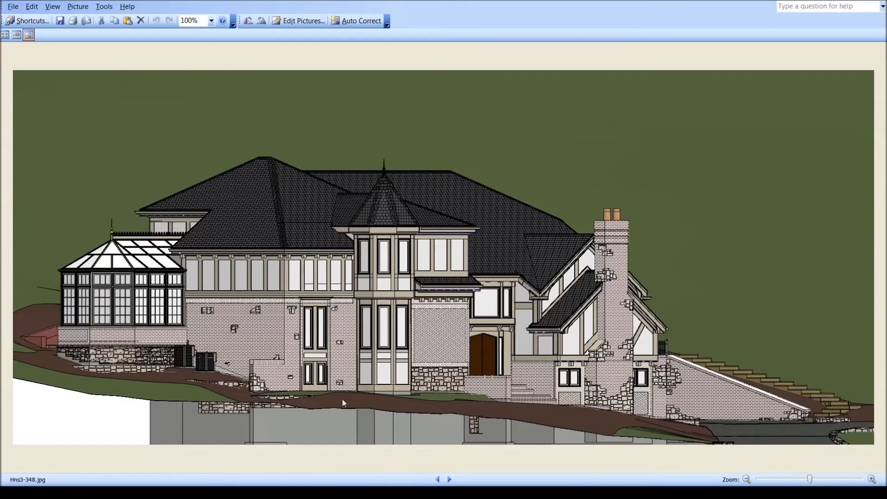
click(449, 479)
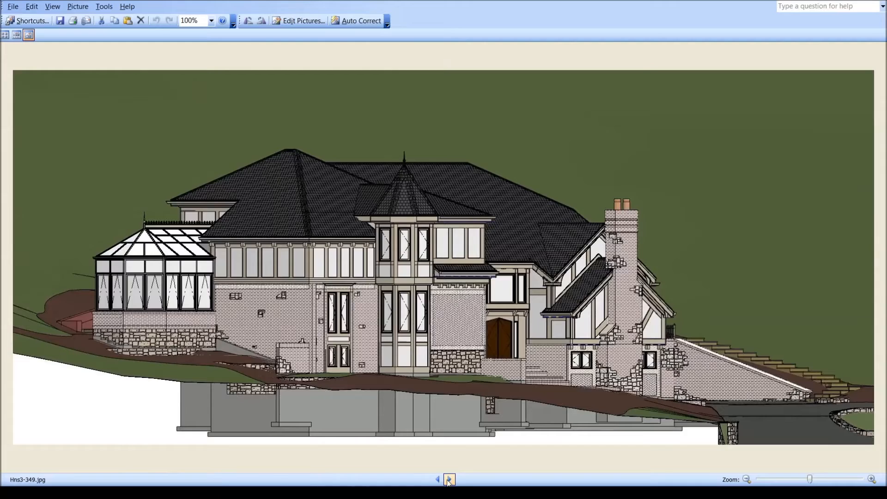
click(449, 480)
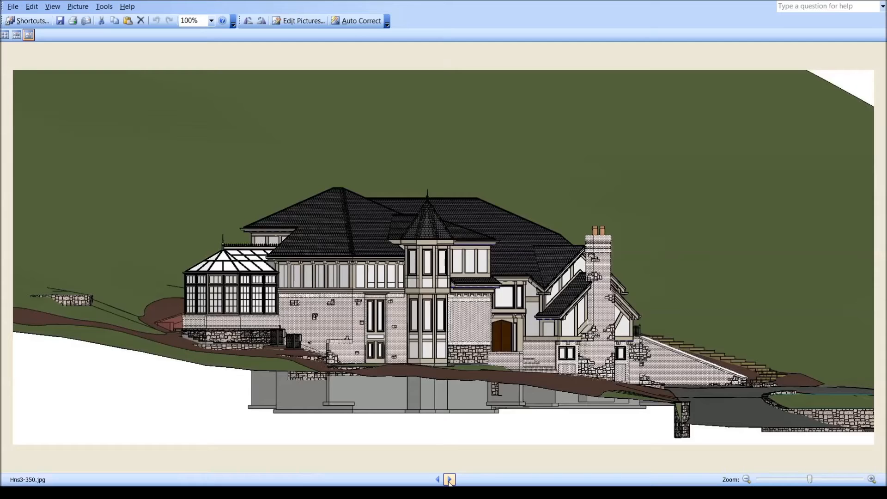
click(450, 480)
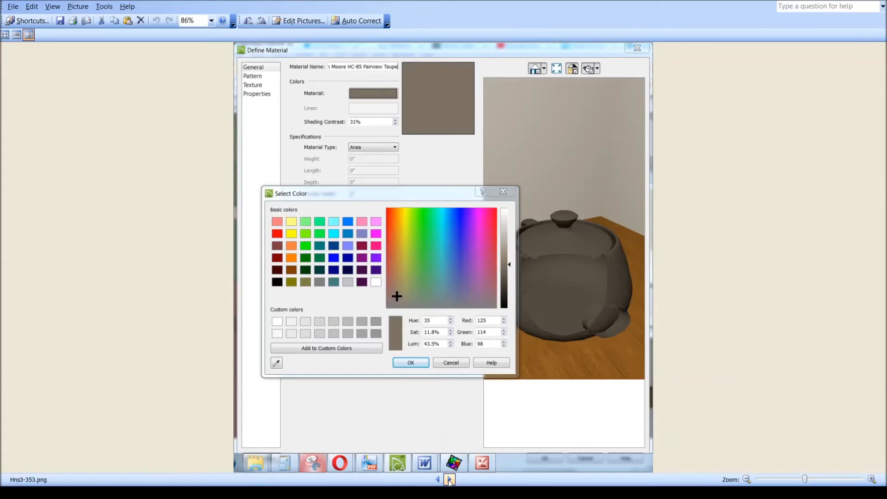
mouse_move(445, 72)
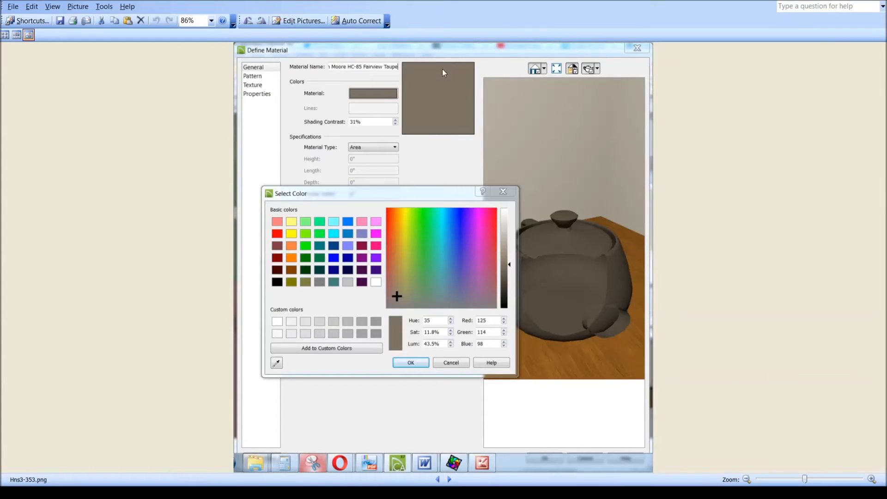
mouse_move(361, 75)
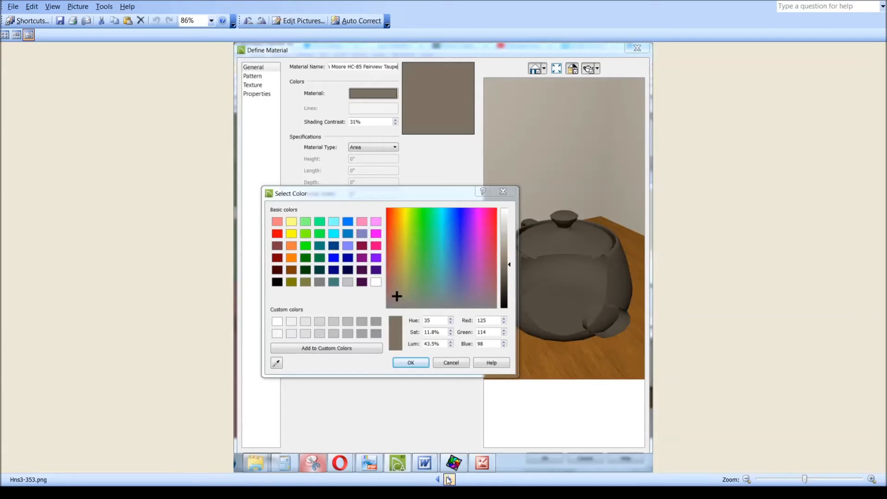
Move past the Fairview Taupe colour screenshot Hns3-353 to front elevation Hns3-354.
click(449, 480)
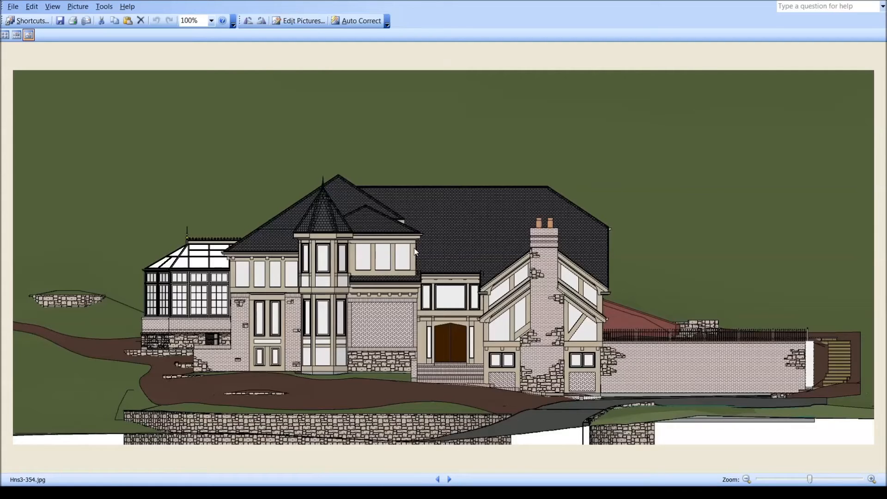
Step through the lighter and darker trim elevations Hns3-355 and 356 to the colour-value screenshot Hns3-358.
click(450, 479)
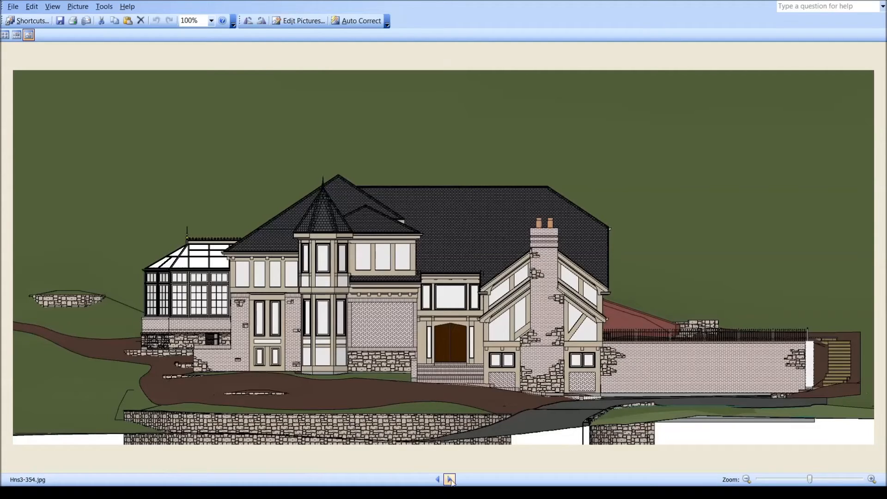
click(450, 480)
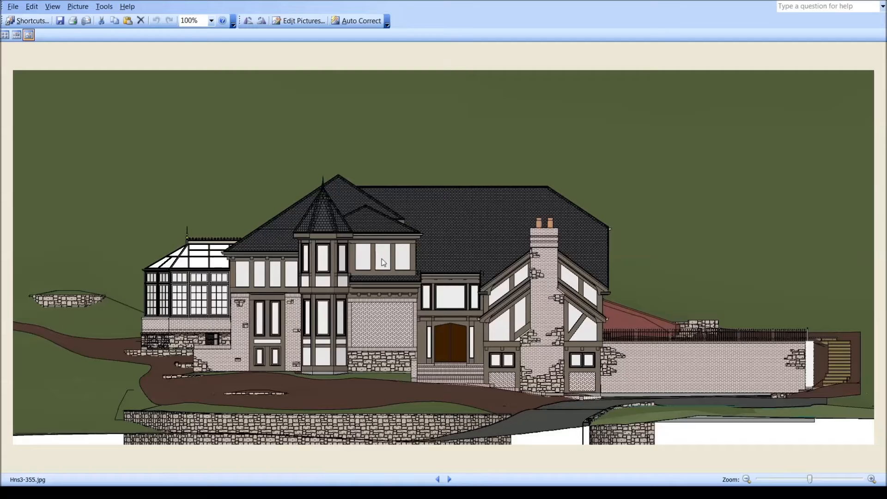
mouse_move(448, 435)
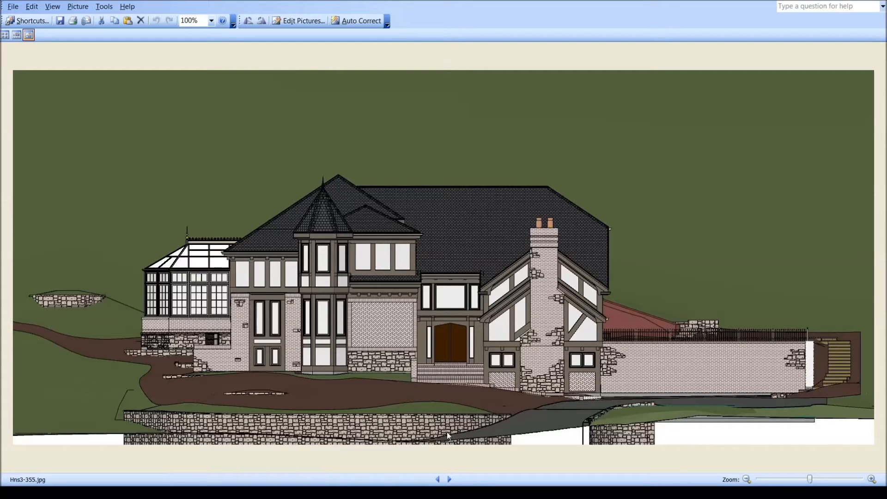
click(449, 480)
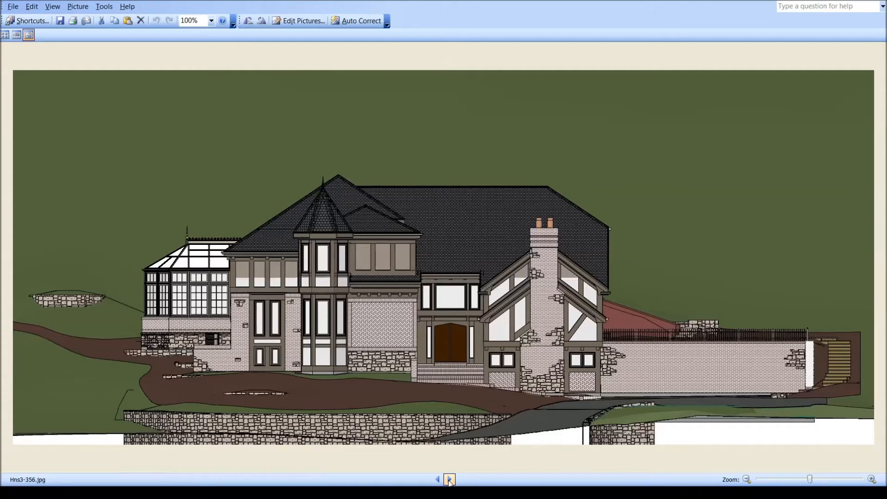
click(451, 479)
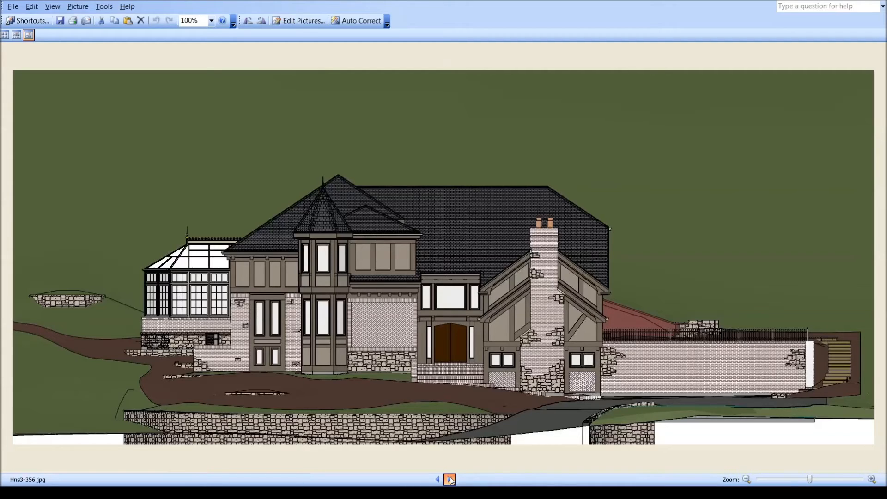
click(449, 479)
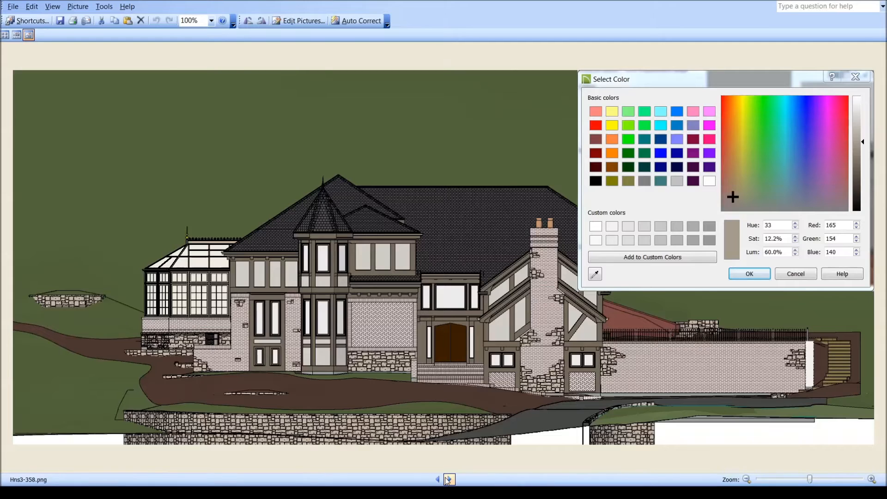
Compare the light- and dark-trim renders Hns3-354 to 357, then advance to the Finish Options chart Hns3-360.
click(450, 480)
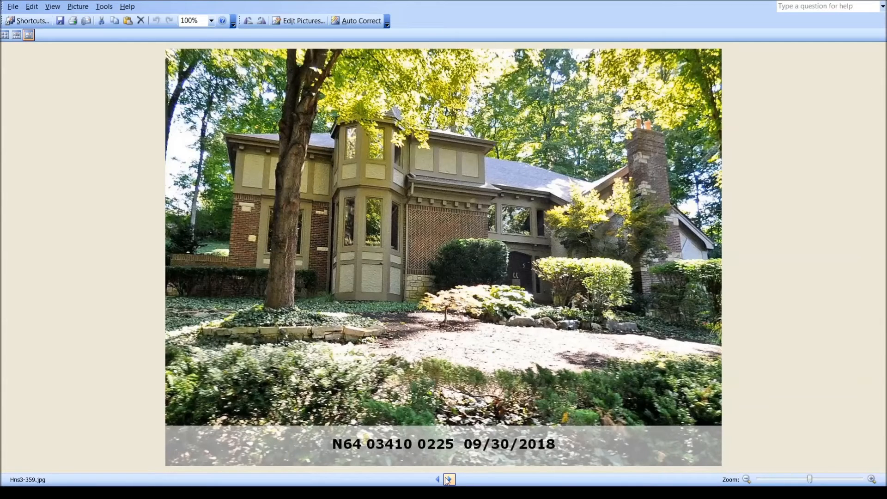
click(439, 480)
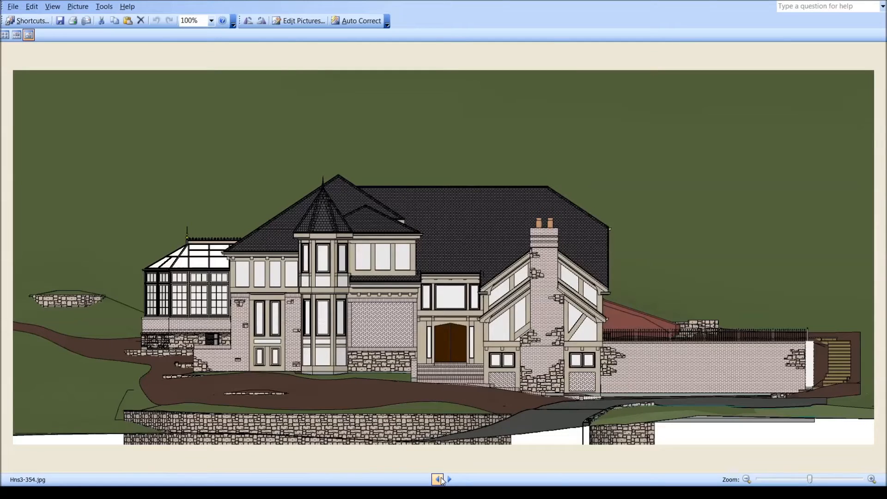
click(450, 480)
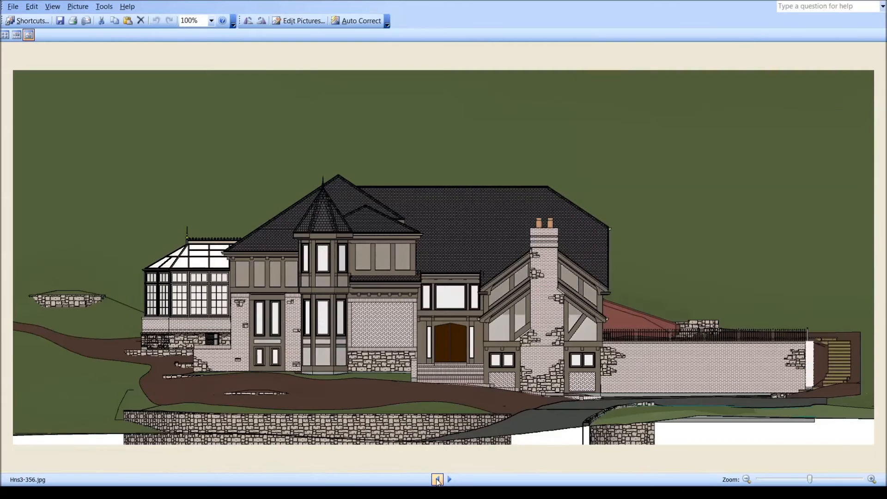
click(438, 480)
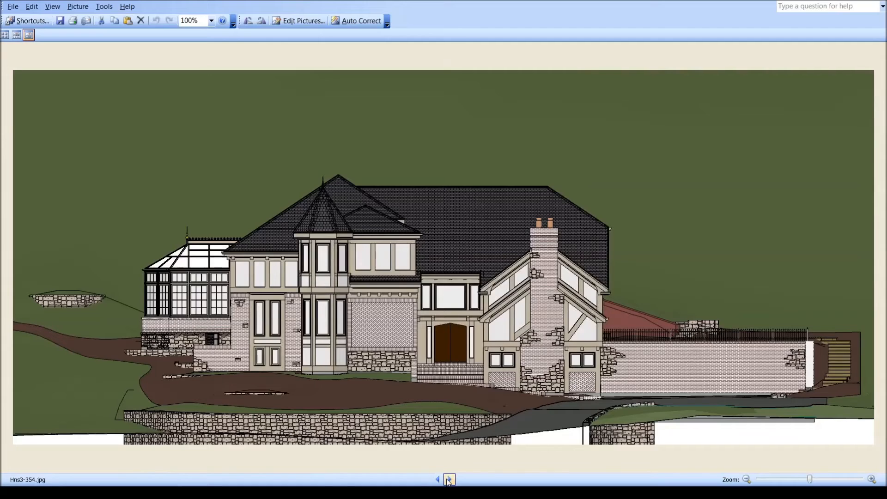
click(450, 479)
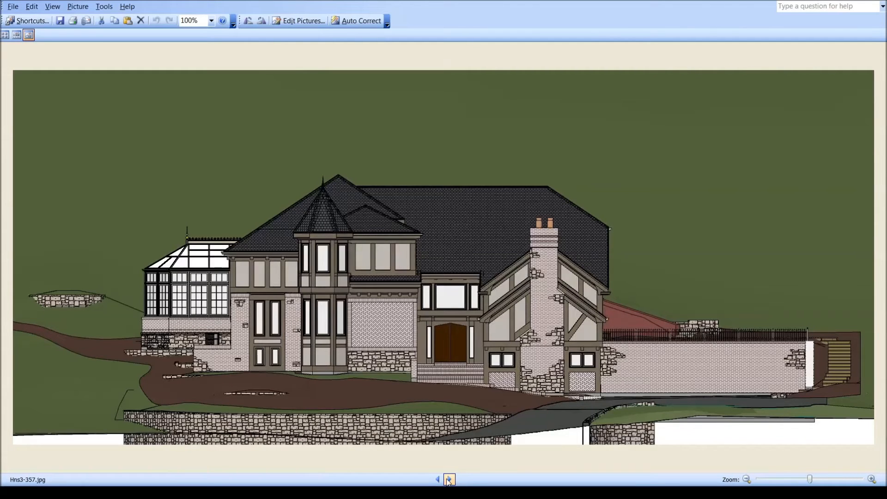
click(449, 479)
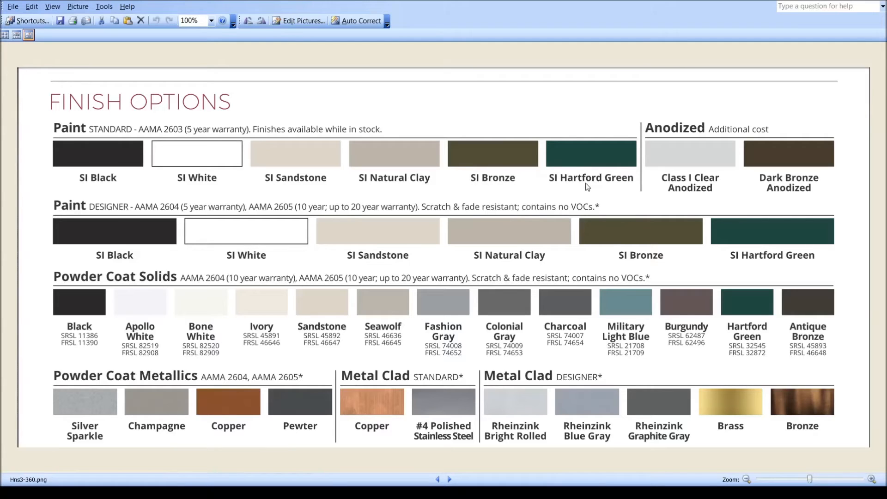
mouse_move(642, 166)
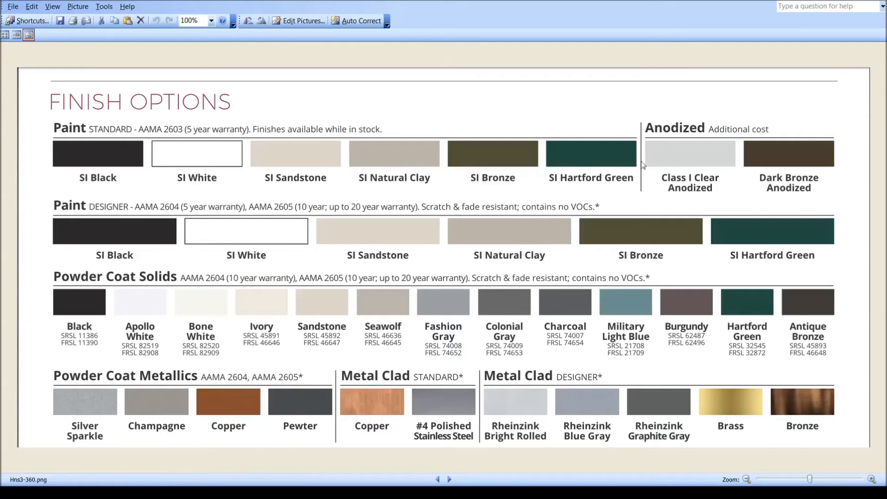
mouse_move(589, 185)
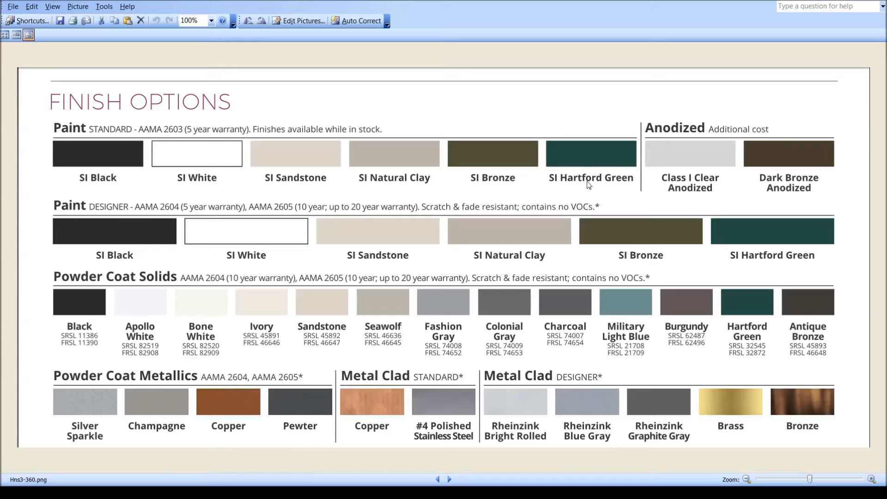
mouse_move(418, 373)
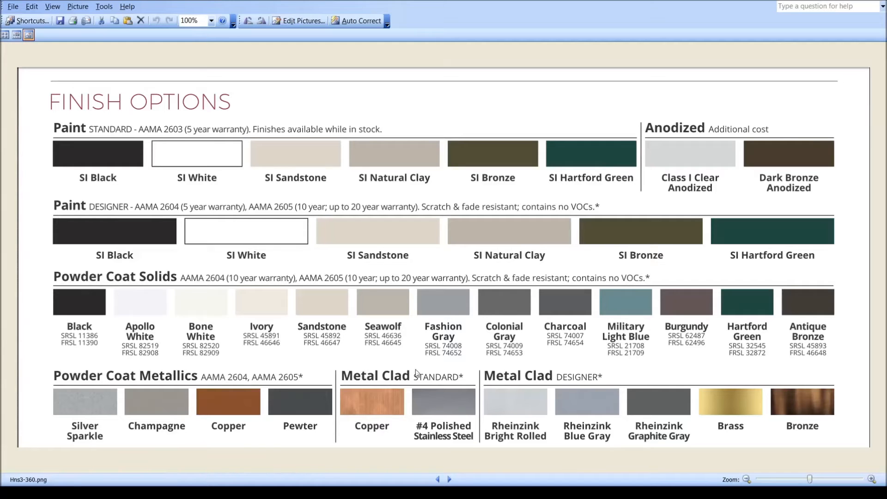
Show elevation Hns3-361.jpg in Filmstrip view with the thumbnail strip below.
click(150, 416)
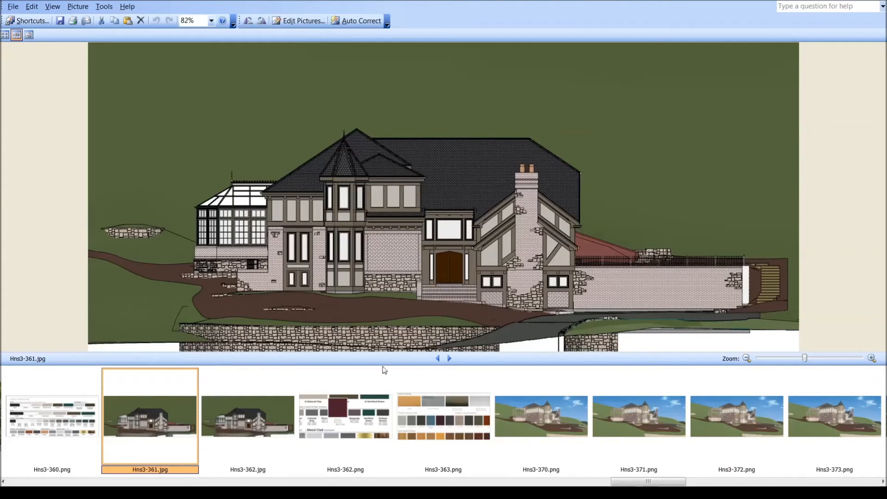
mouse_move(238, 248)
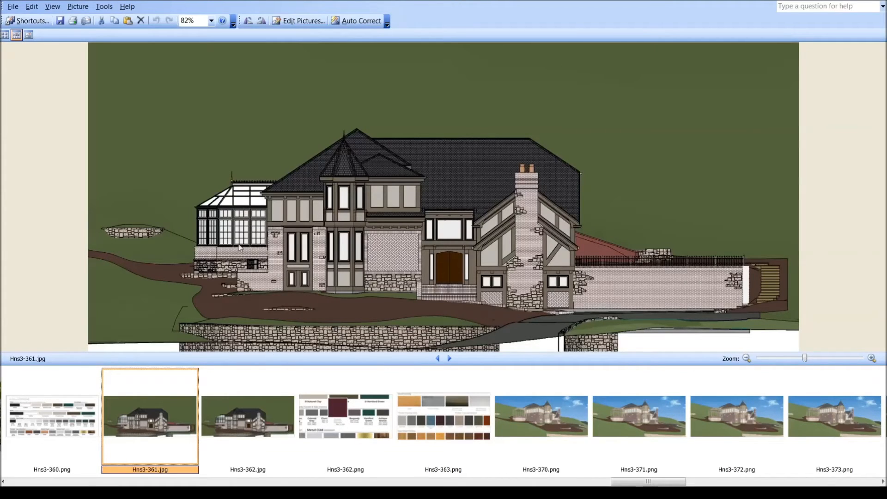
mouse_move(218, 374)
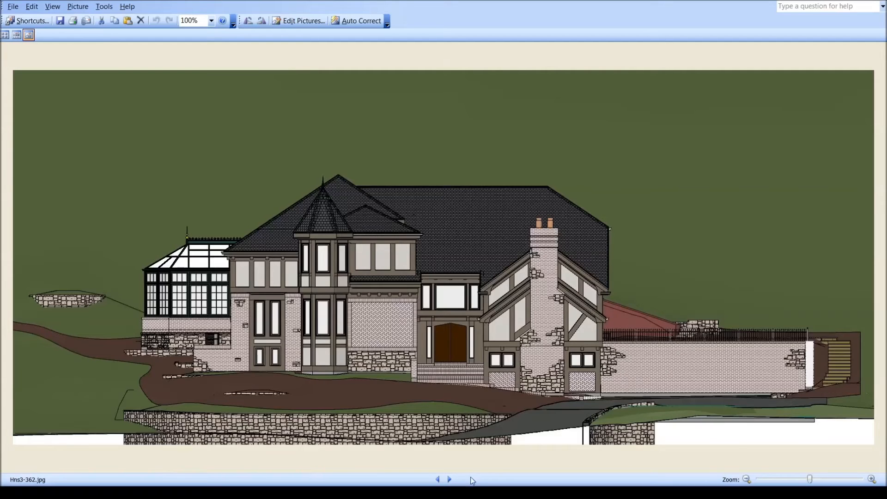
Advance past elevation Hns3-362.jpg to the burgundy-swatch colour chart Hns3-362.png.
click(449, 480)
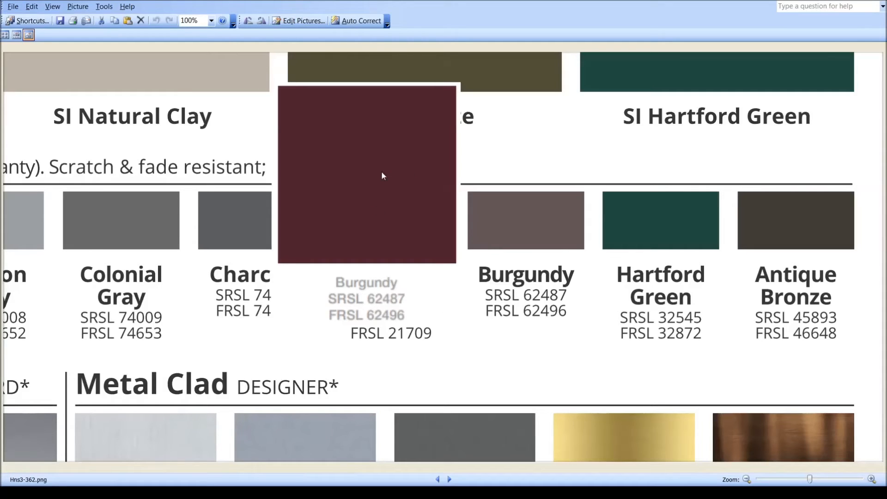
mouse_move(285, 163)
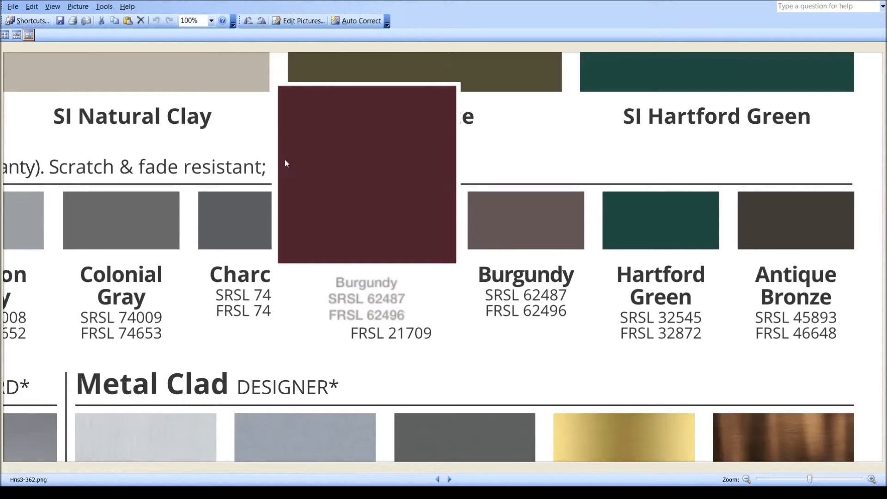
mouse_move(430, 160)
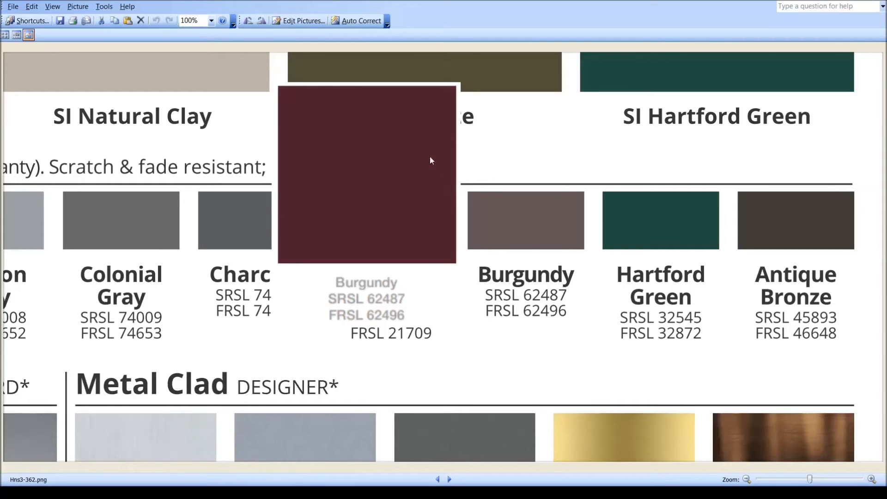
mouse_move(364, 261)
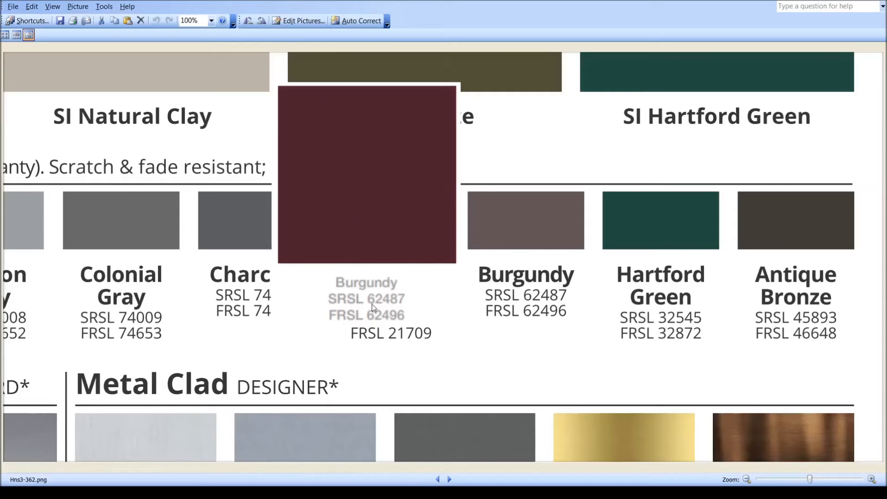
mouse_move(512, 182)
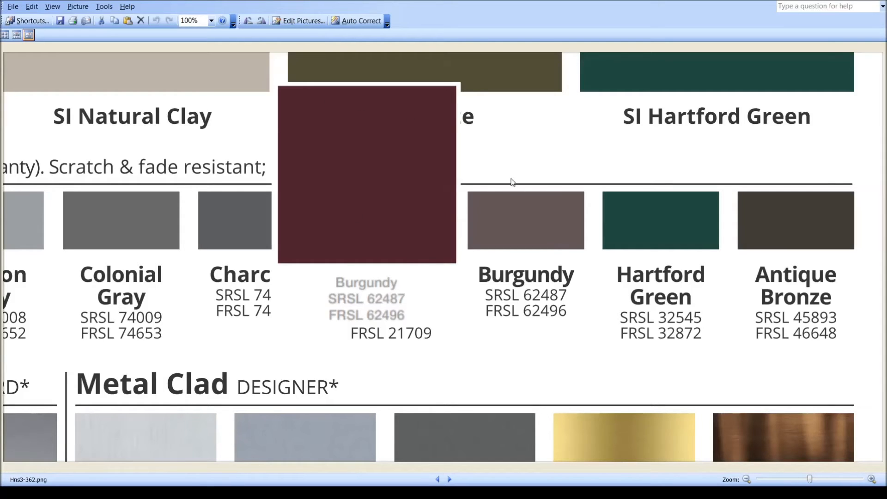
mouse_move(486, 255)
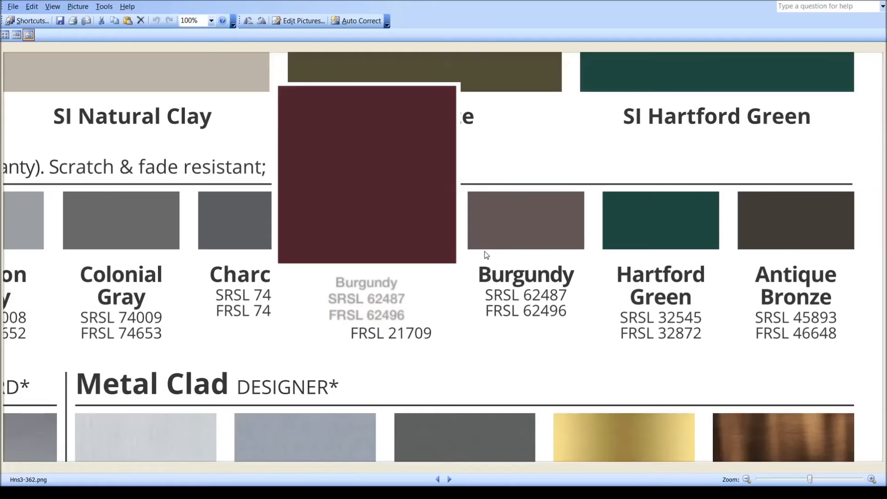
mouse_move(512, 234)
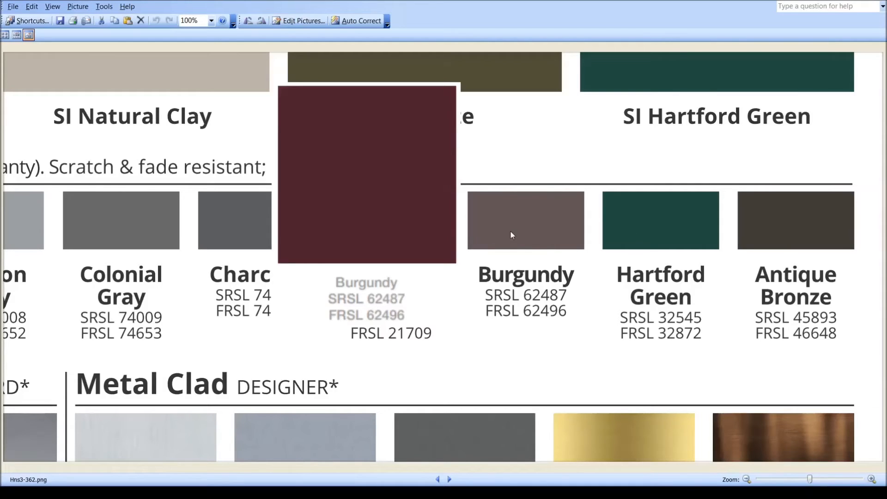
mouse_move(697, 79)
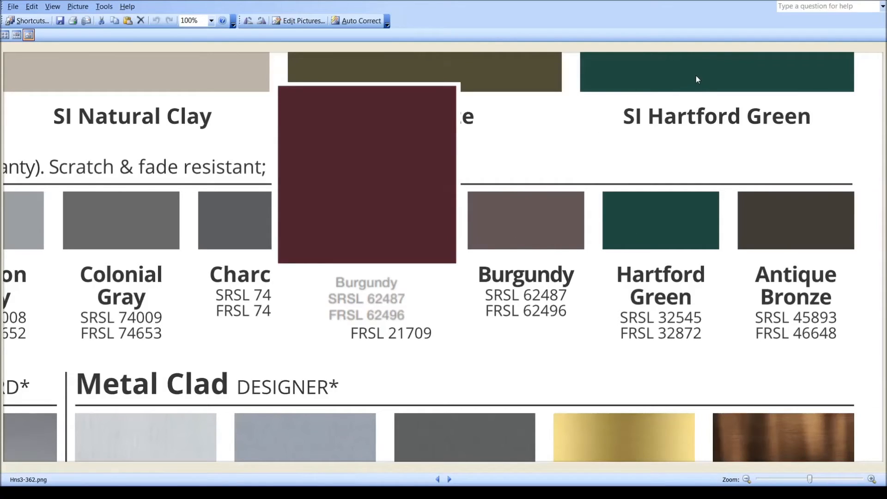
mouse_move(668, 242)
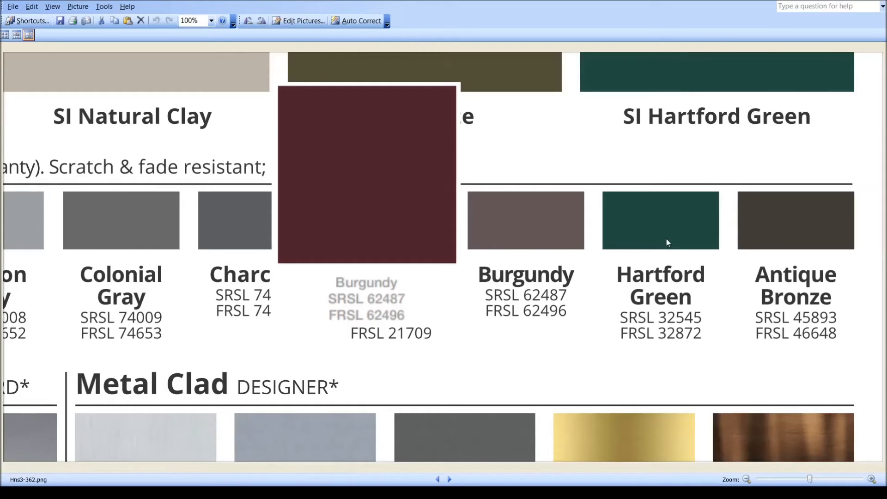
mouse_move(469, 463)
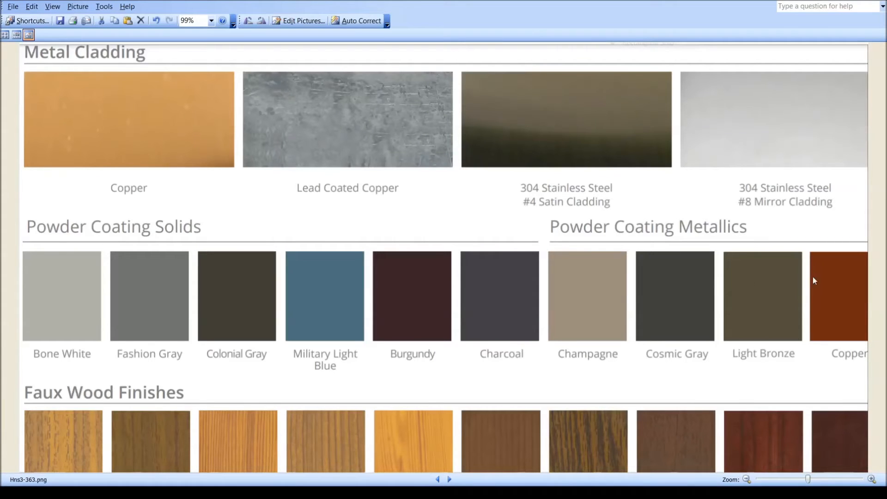
mouse_move(161, 262)
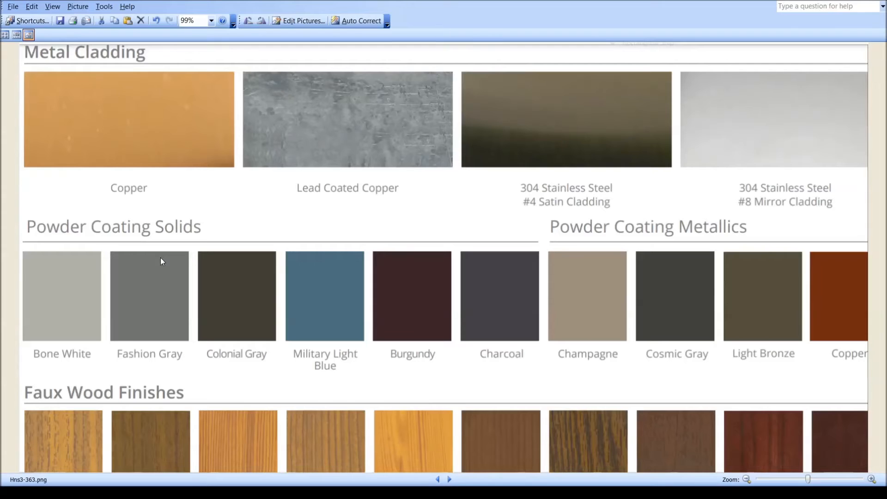
mouse_move(229, 310)
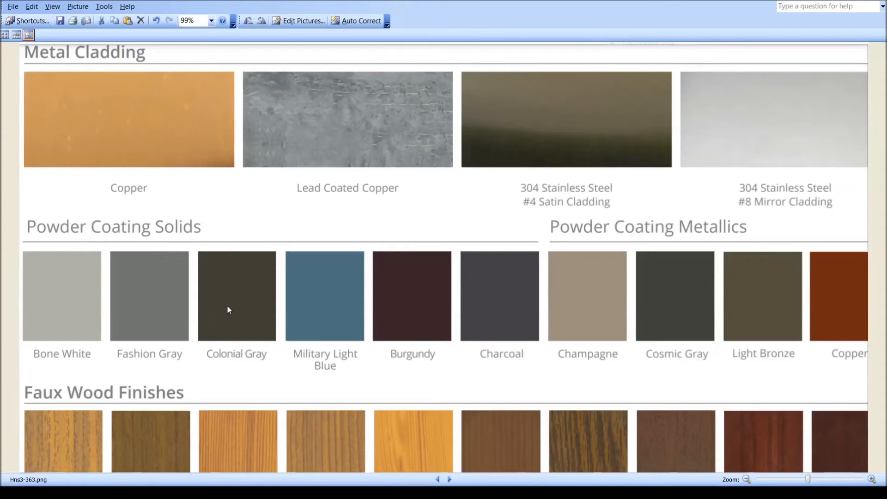
Advance past the Hns3-363.png cladding chart to the hillside render Hns3-370.png.
click(449, 479)
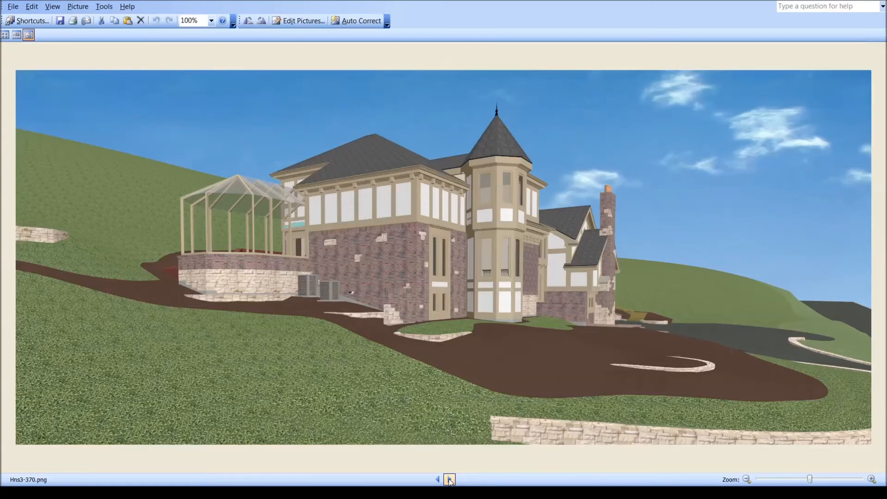
Step forward through the conservatory renders Hns3-371 to Hns3-380.
click(451, 479)
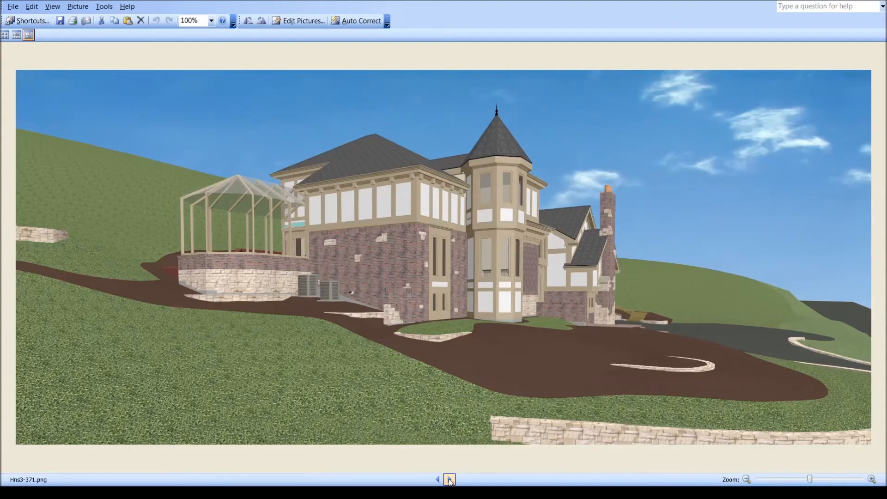
click(449, 480)
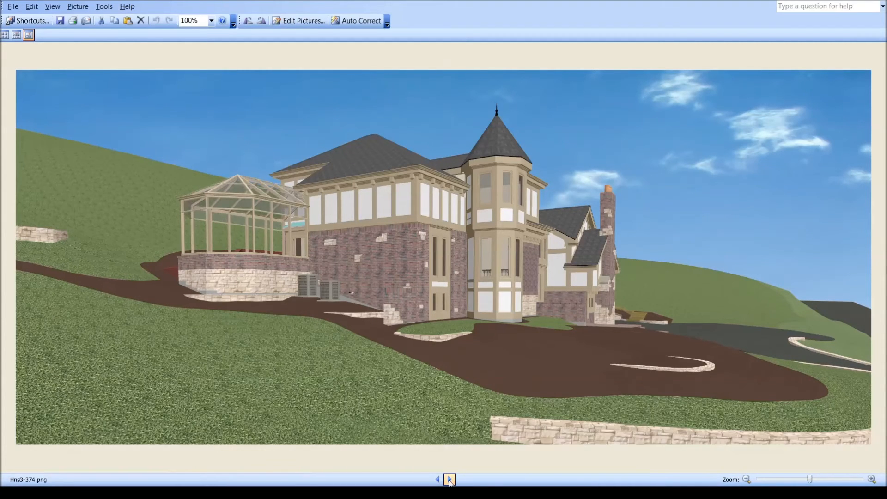
click(450, 480)
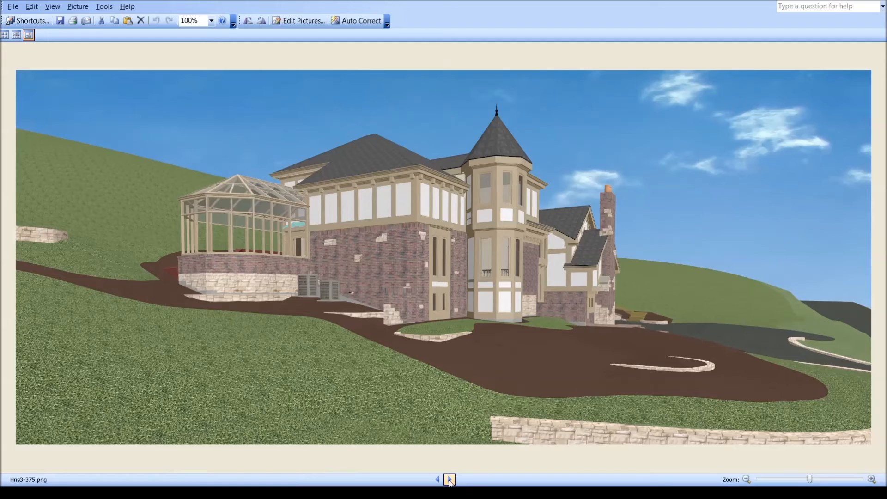
click(450, 480)
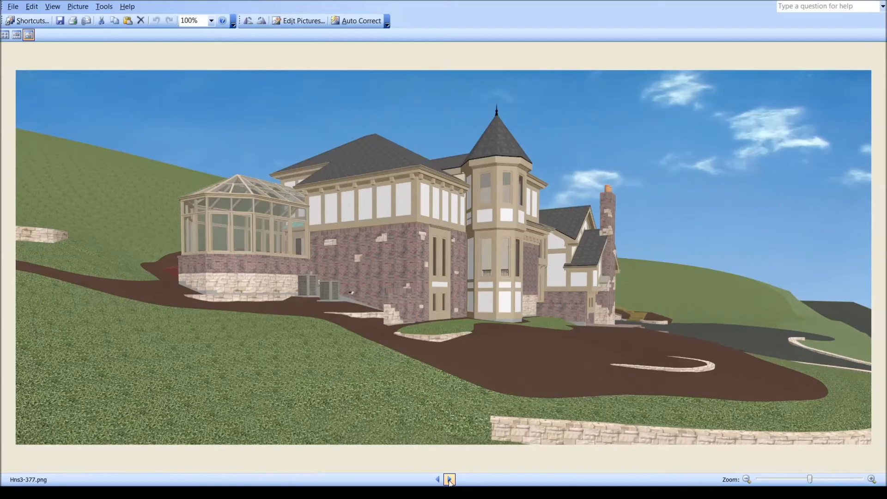
click(450, 480)
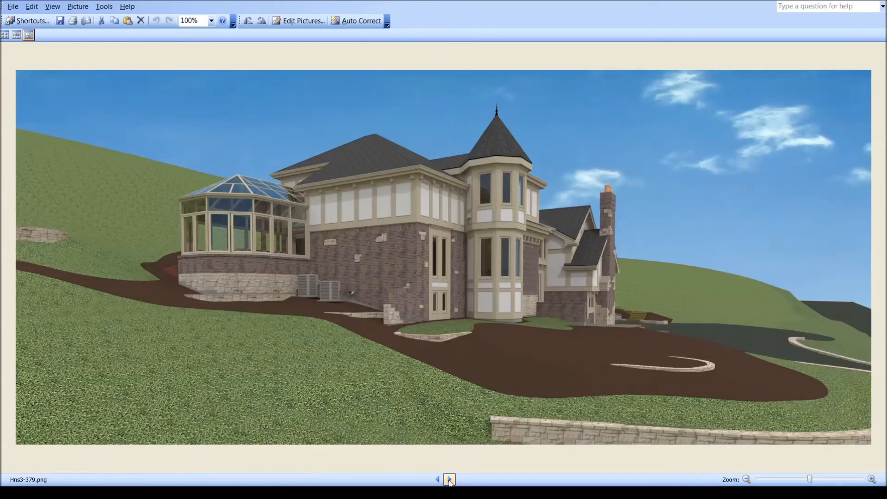
click(450, 480)
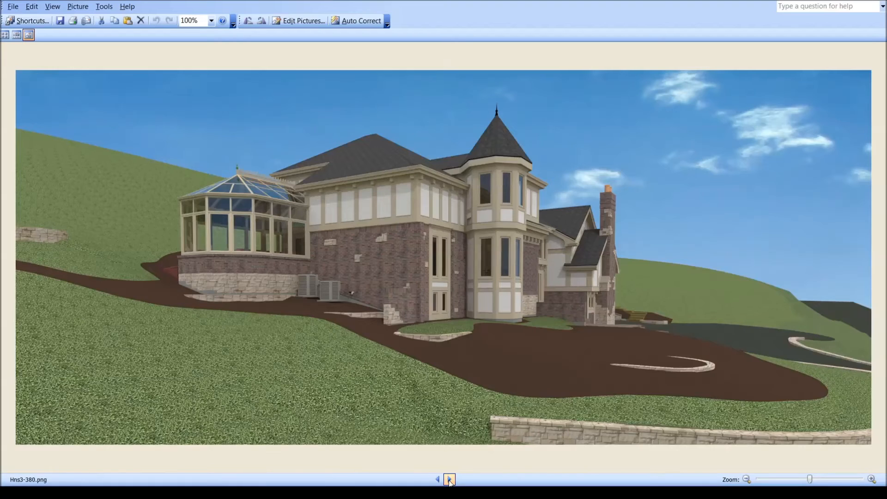
Flip back to Hns3-378 and compare renders 378–381 before moving on.
click(437, 480)
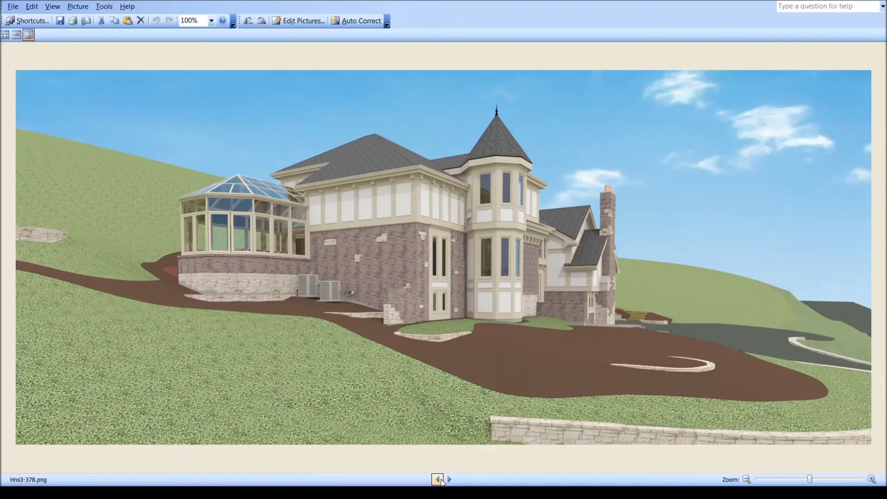
click(449, 480)
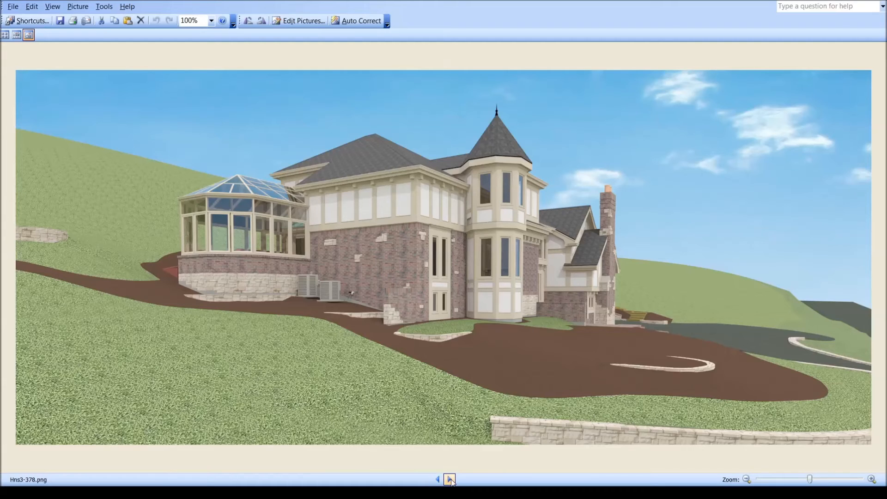
click(450, 480)
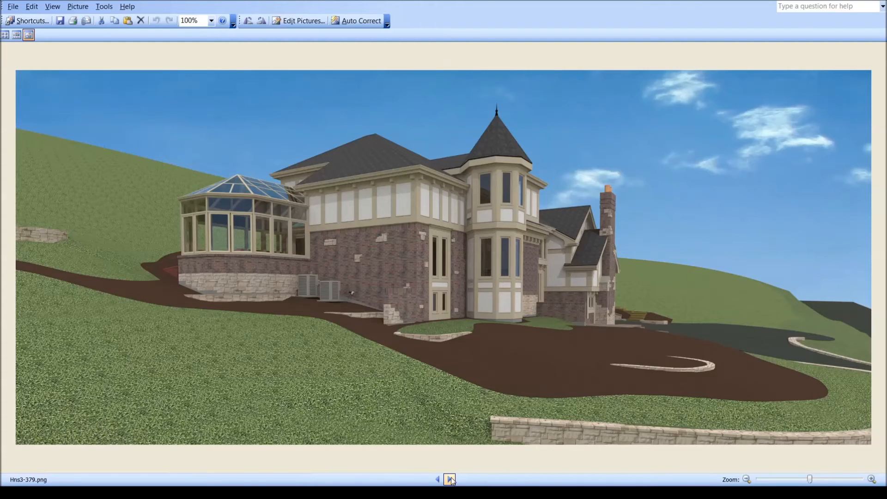
click(450, 480)
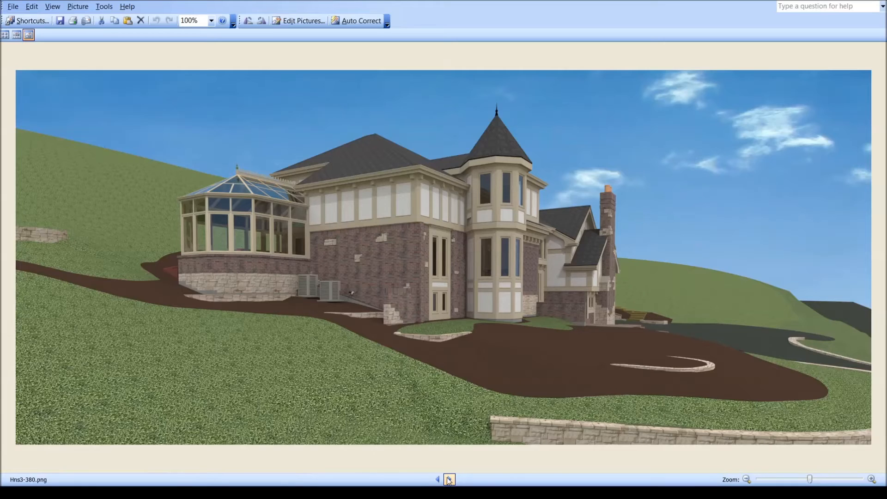
click(449, 480)
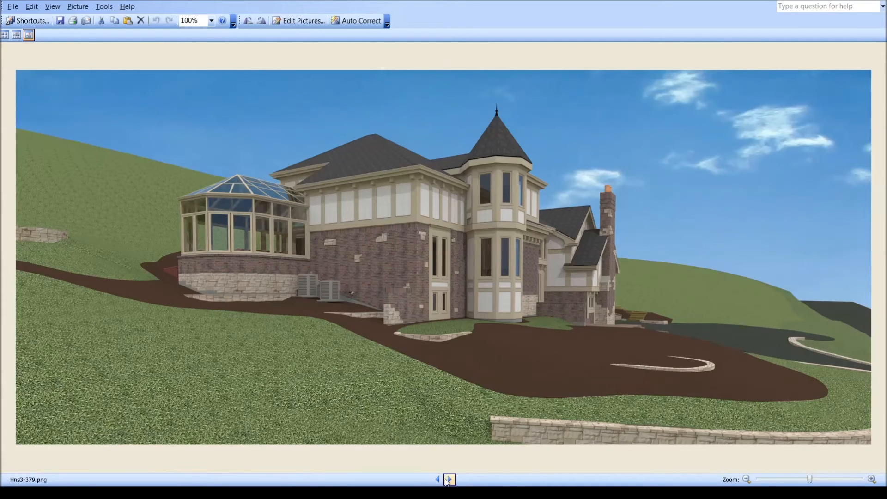
click(450, 480)
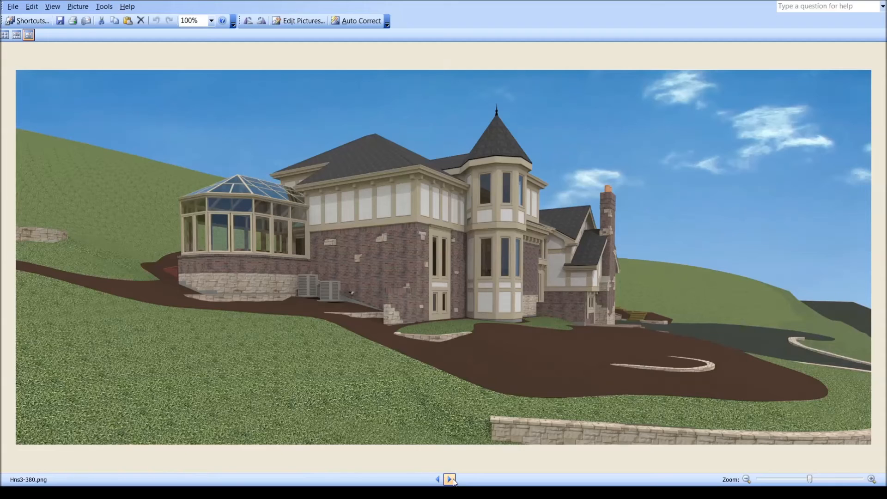
click(450, 480)
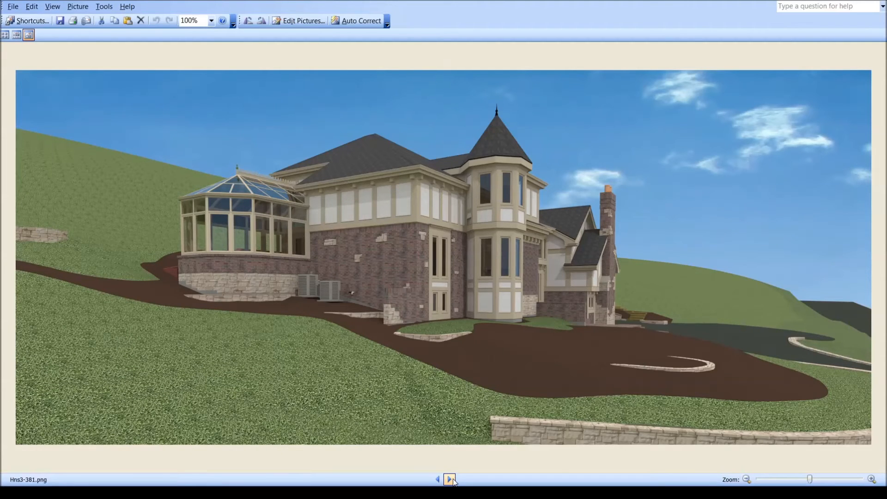
click(450, 480)
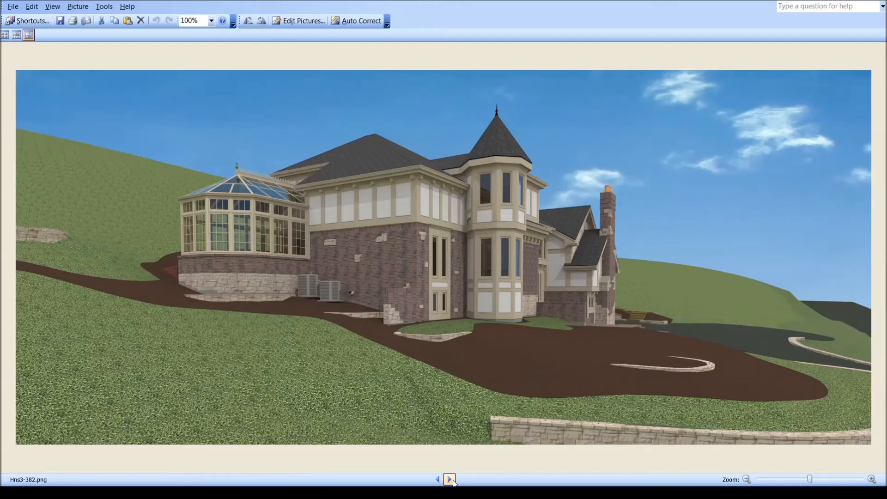
Compare renders Hns3-382 to 385 back and forth, ending on the front view Hns3-386.png.
click(451, 480)
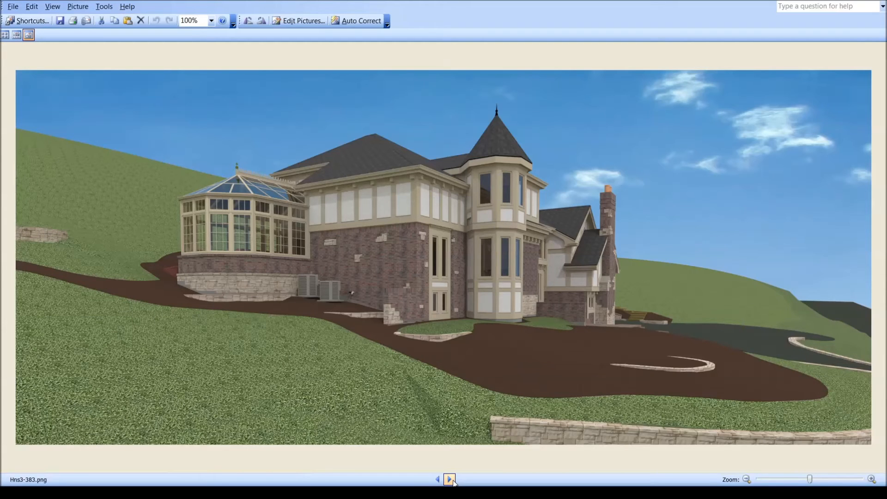
click(437, 480)
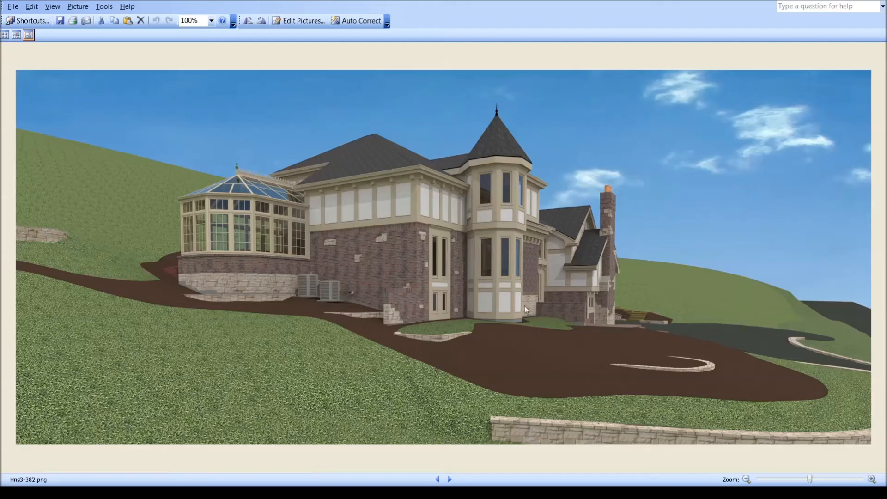
mouse_move(435, 468)
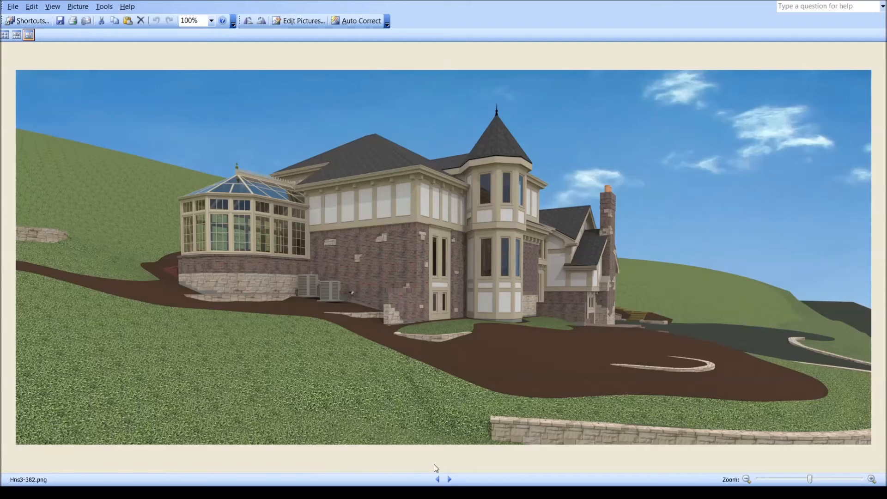
click(450, 480)
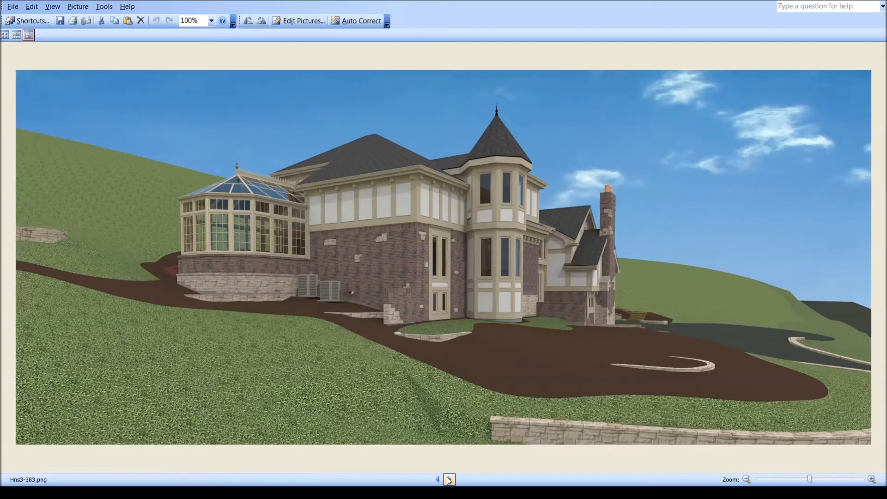
click(449, 480)
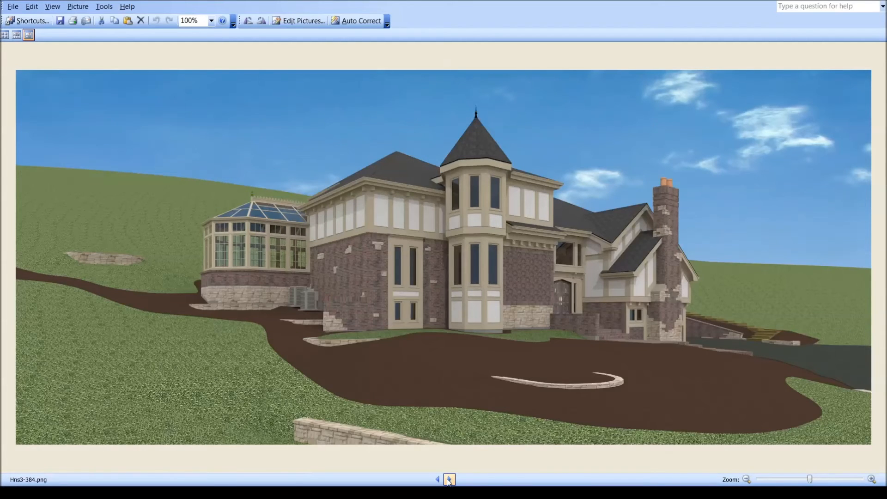
click(449, 480)
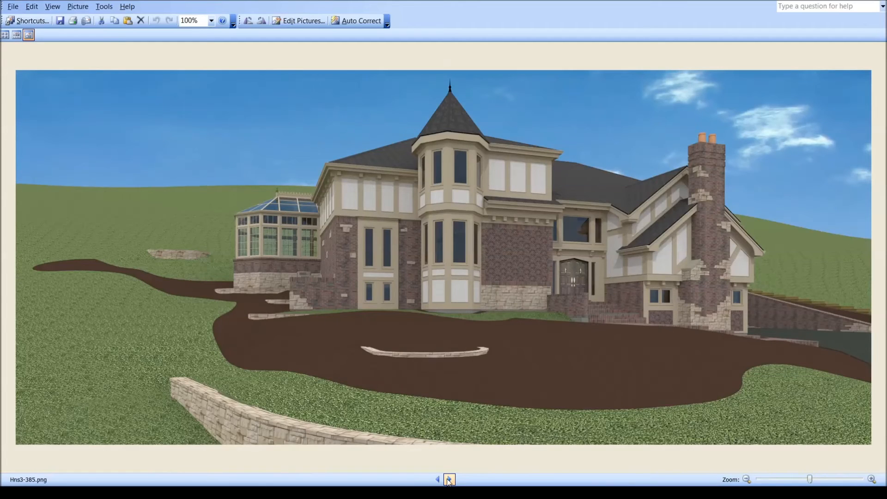
click(437, 479)
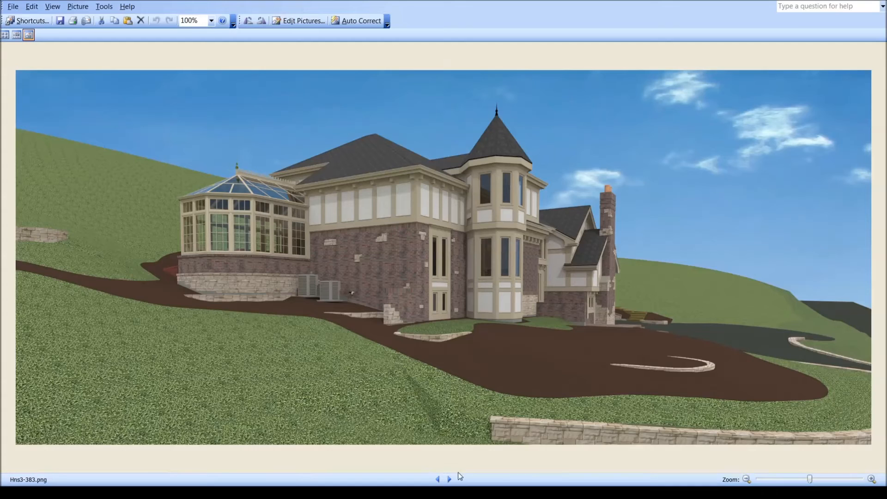
click(449, 480)
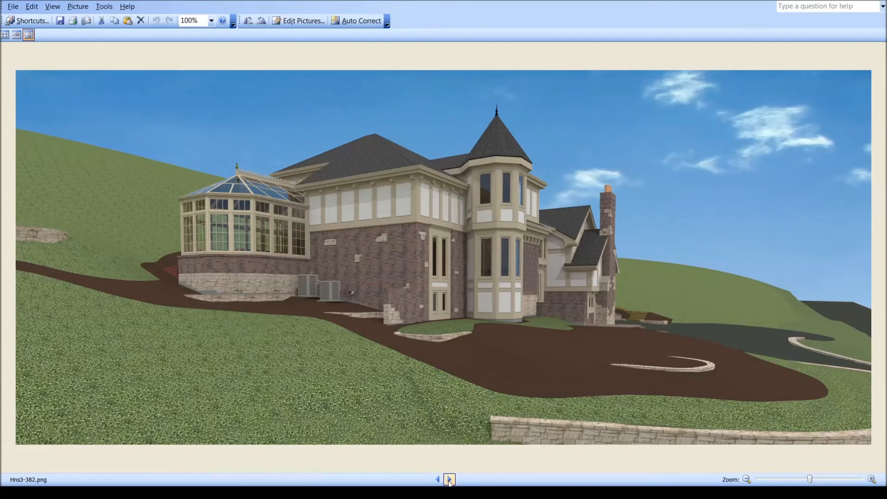
click(450, 480)
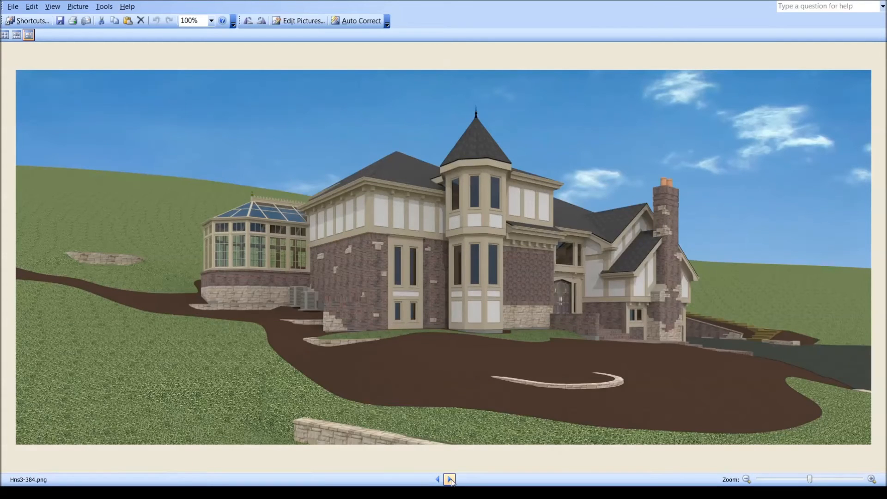
click(450, 480)
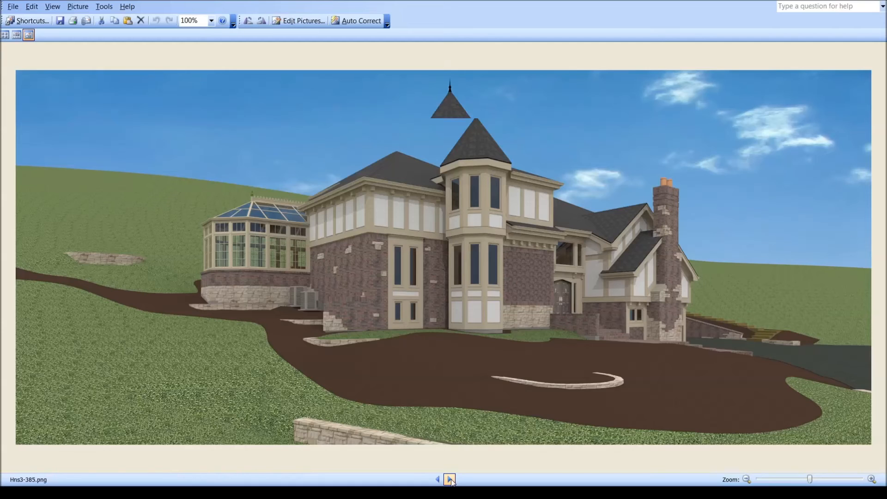
click(450, 479)
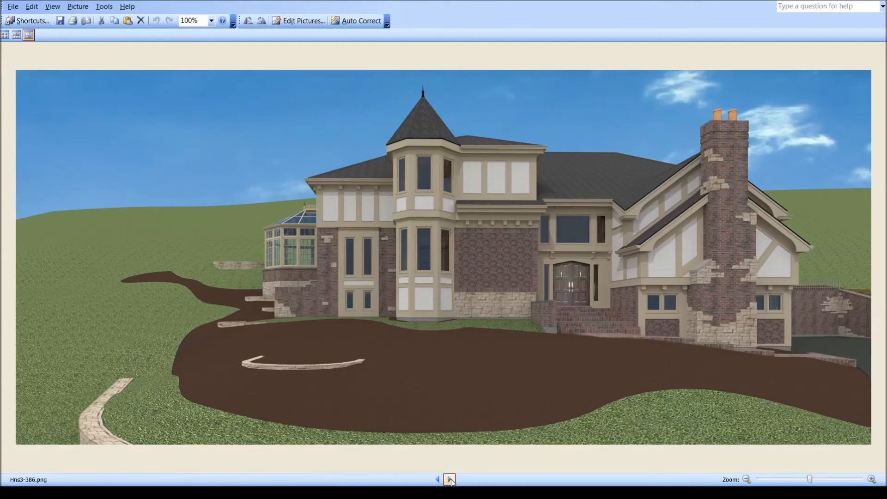
Show the dark-brown-trim side render Hns3-387, compare once with 386, and return to 387.
click(450, 480)
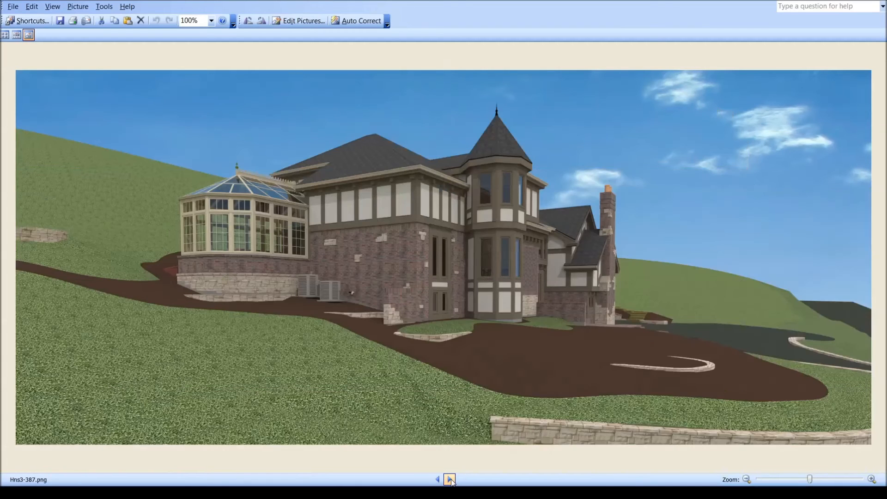
click(451, 480)
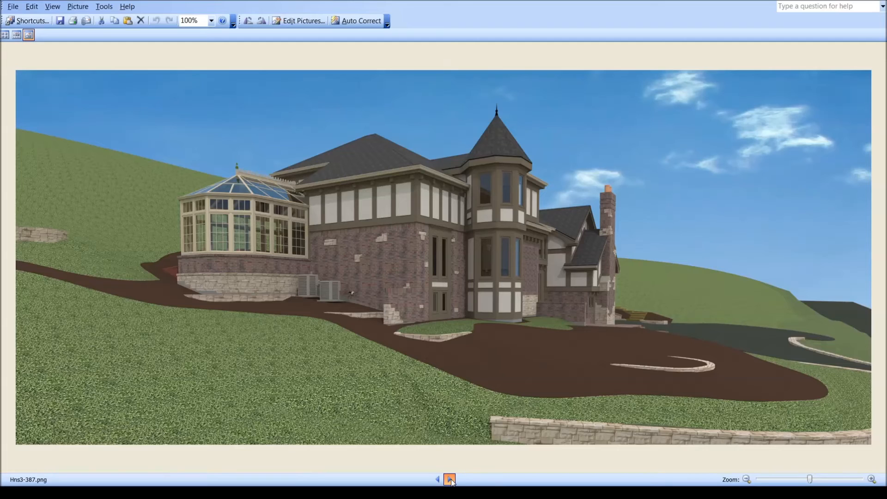
click(437, 480)
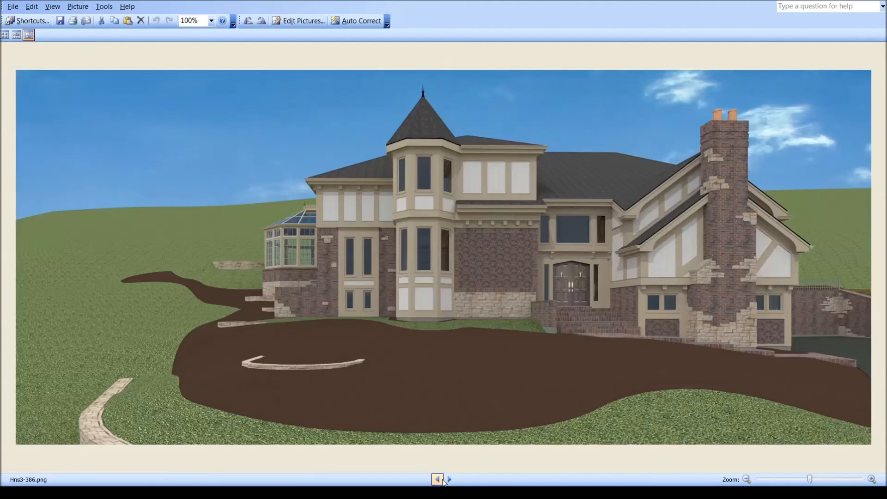
click(450, 480)
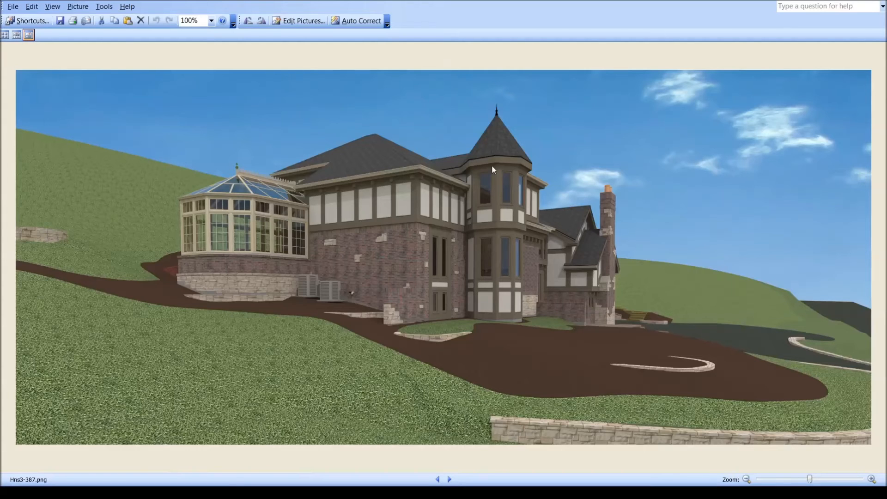
mouse_move(485, 276)
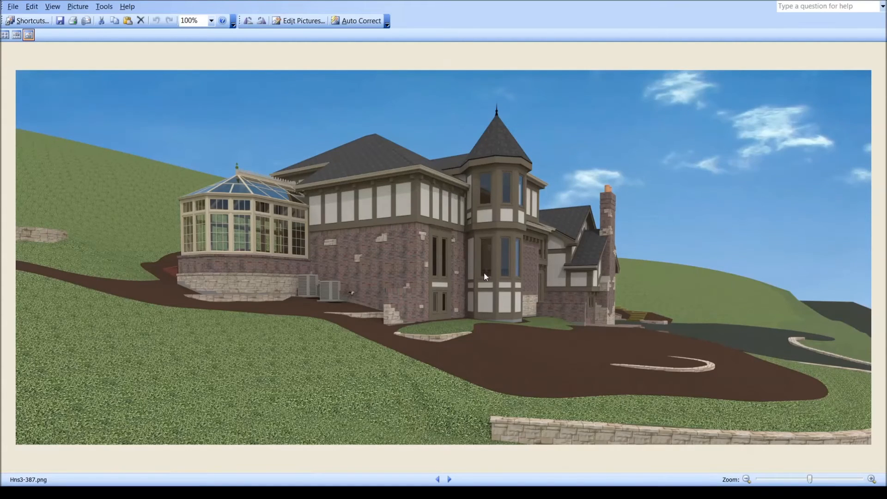
mouse_move(498, 172)
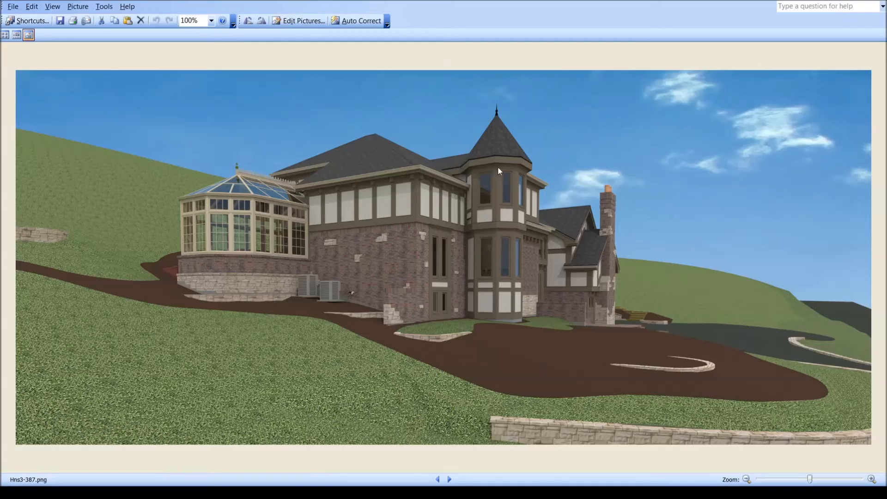
mouse_move(323, 215)
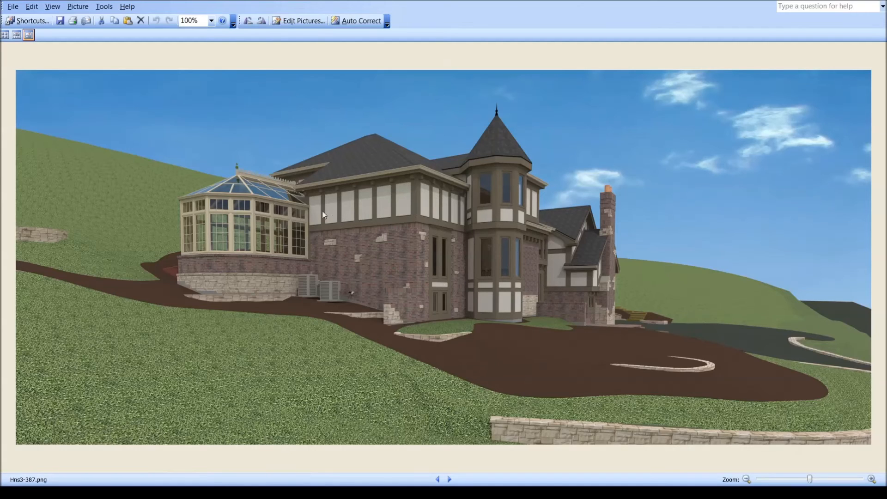
mouse_move(314, 251)
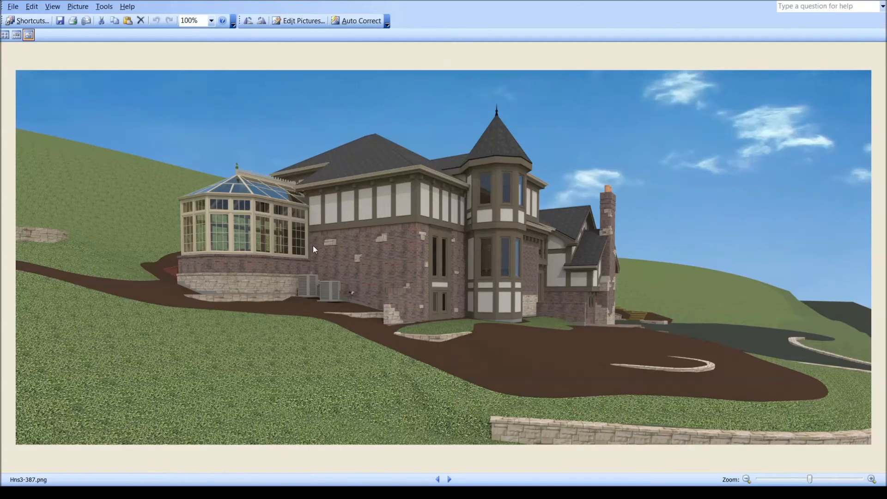
mouse_move(274, 233)
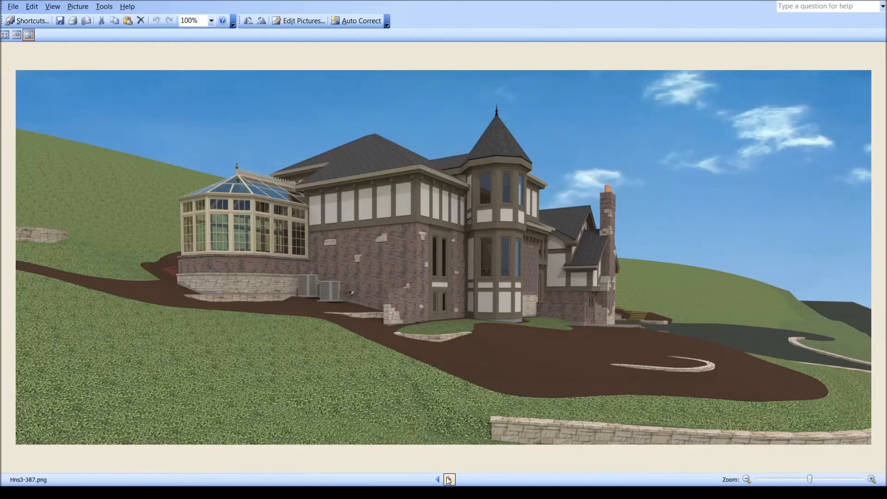
Alternate between the green-frame render Hns3-388 and 388b, then move on to the dark bronze Hns3-389.
click(449, 480)
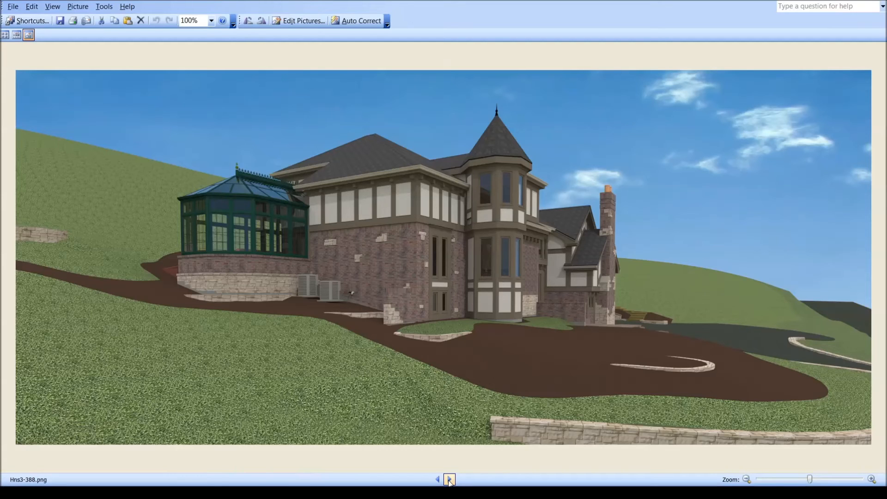
click(450, 480)
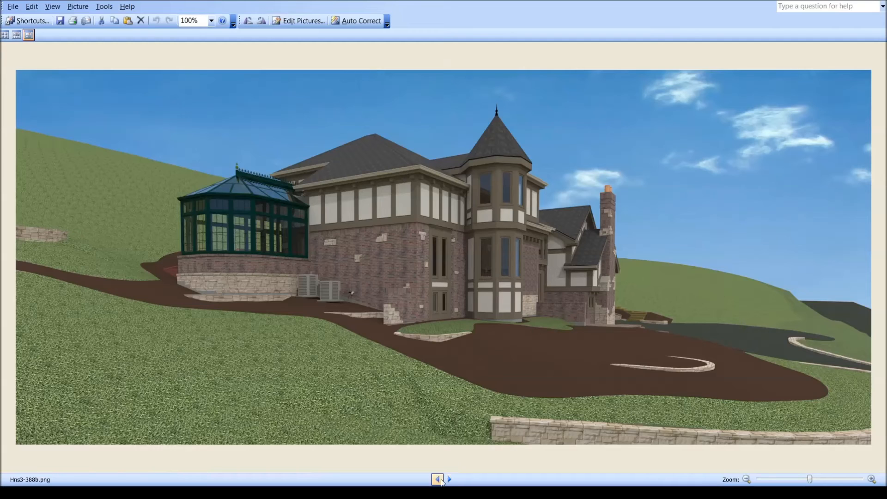
click(438, 480)
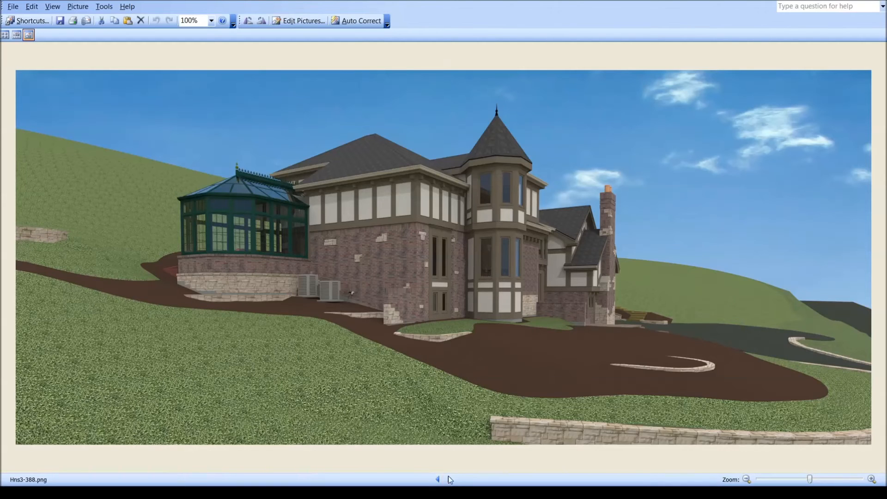
click(450, 480)
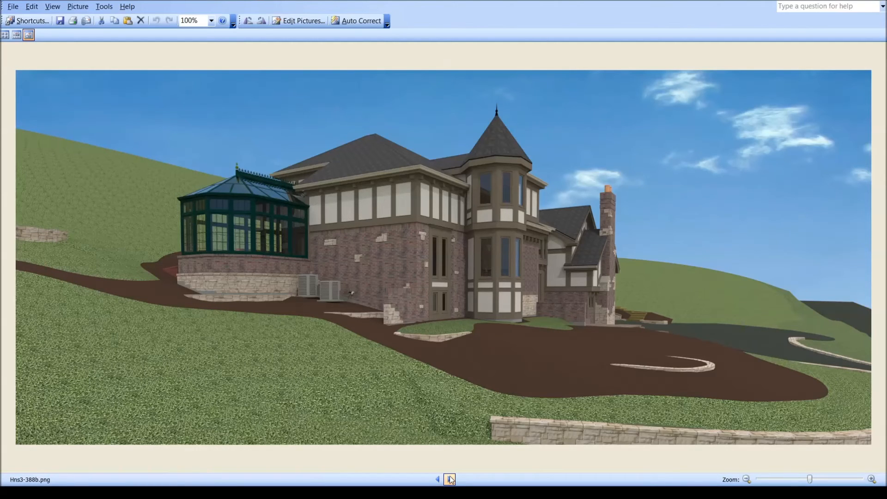
click(437, 479)
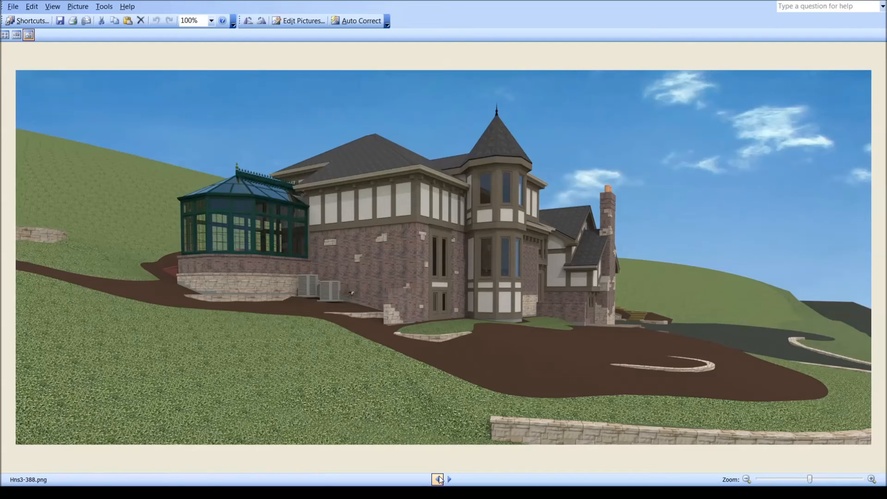
click(449, 480)
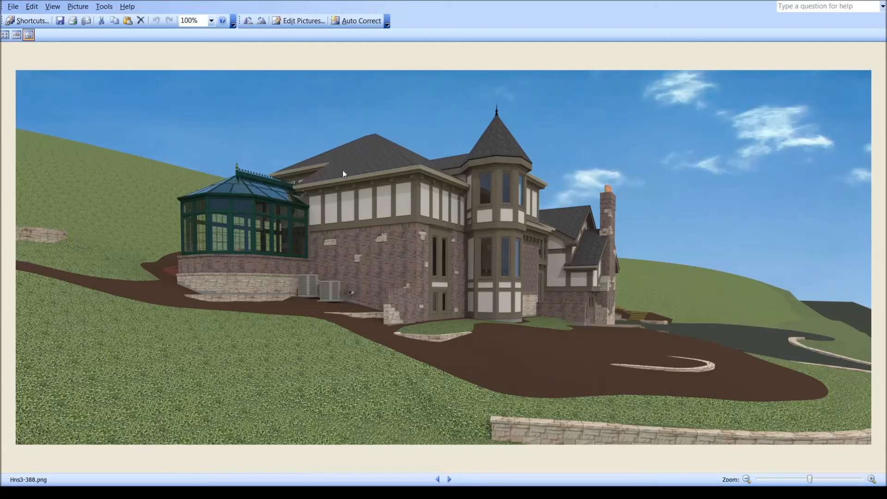
mouse_move(555, 357)
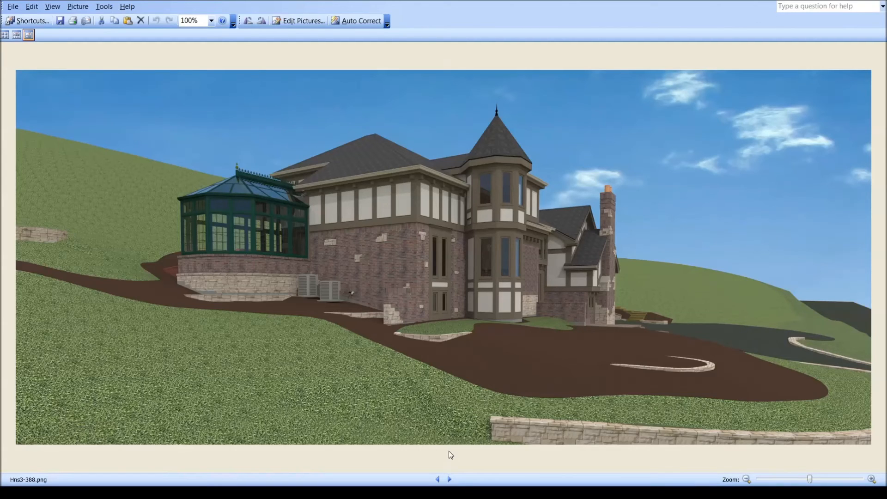
click(449, 480)
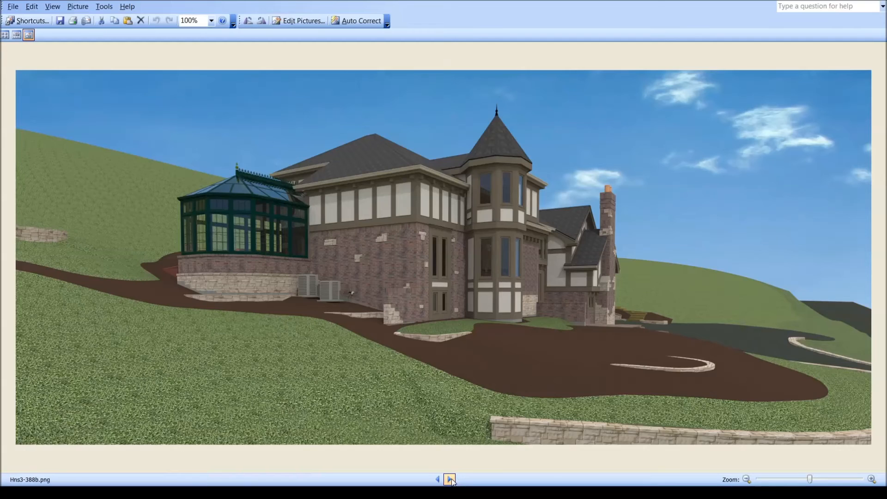
click(449, 480)
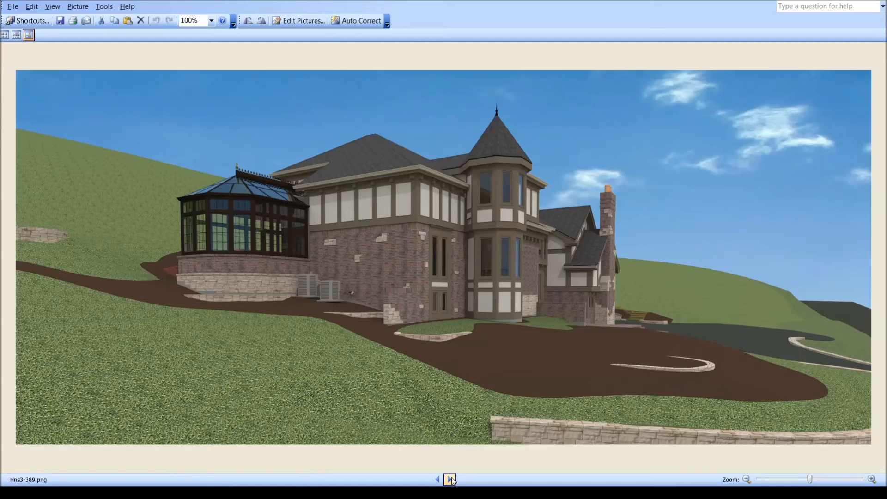
Step through the 389b, 389b2 and 389b3 variants to the white-framed conservatory render Hns3-389c.
click(450, 480)
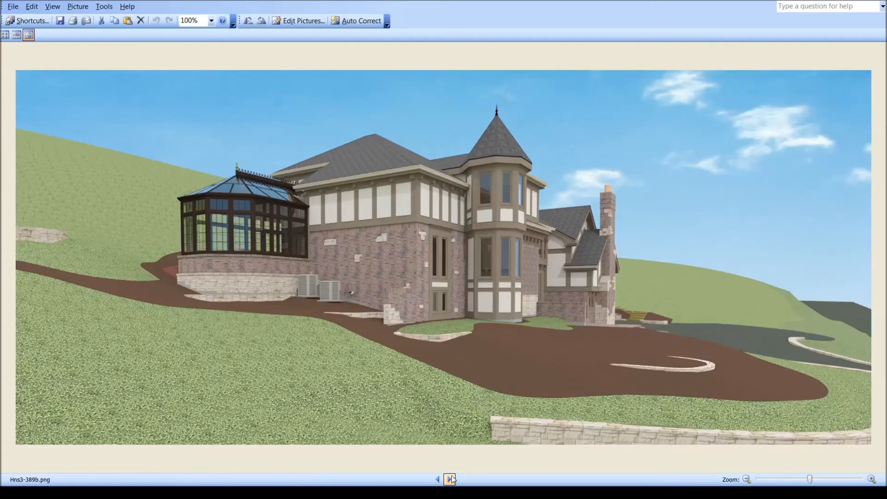
click(450, 479)
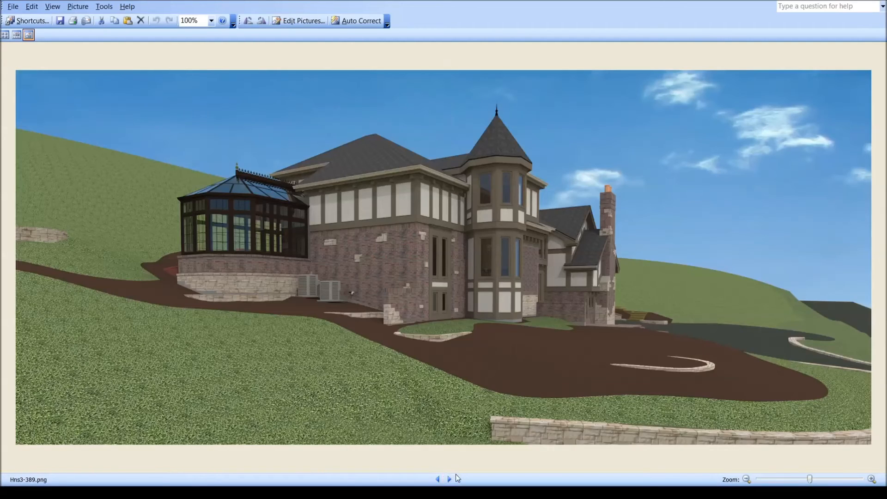
click(449, 480)
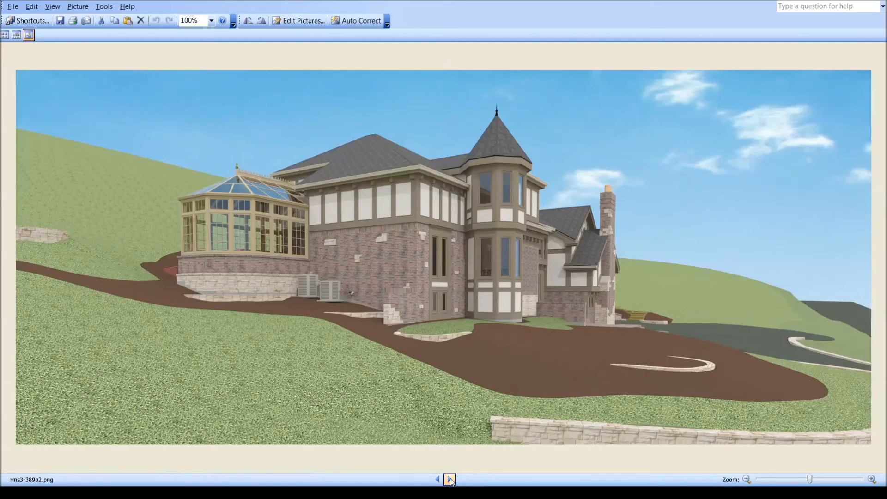
click(450, 480)
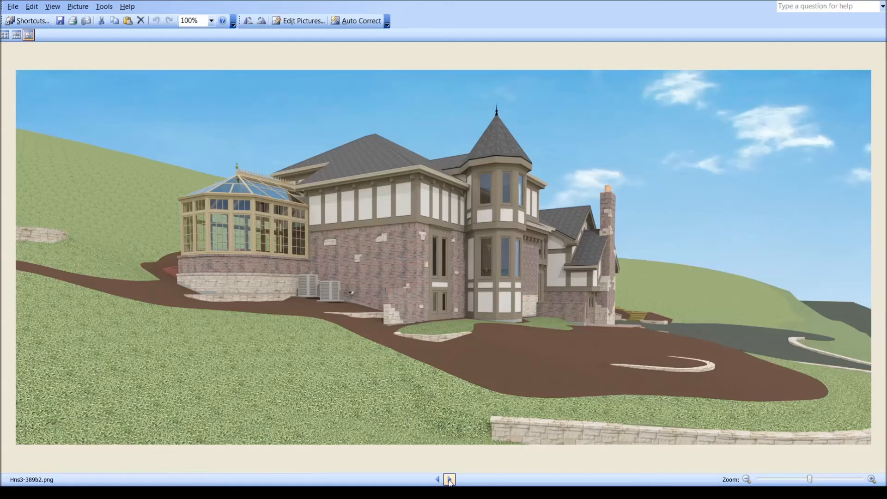
click(450, 480)
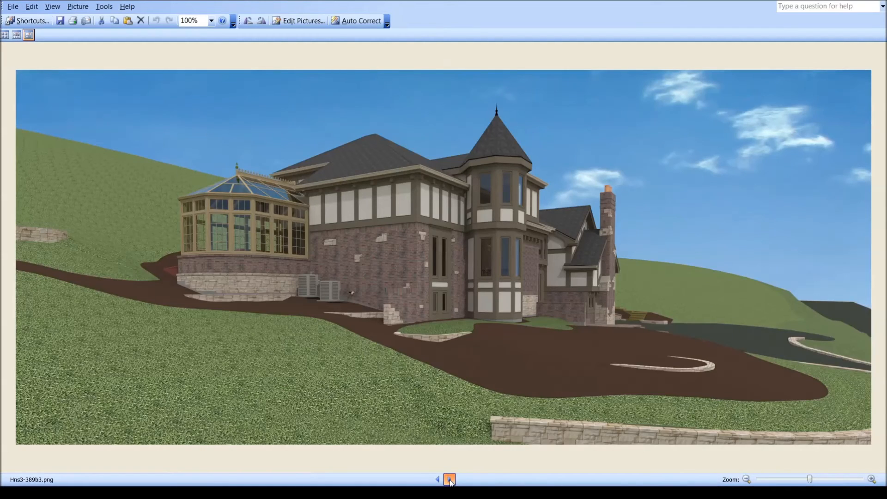
click(437, 480)
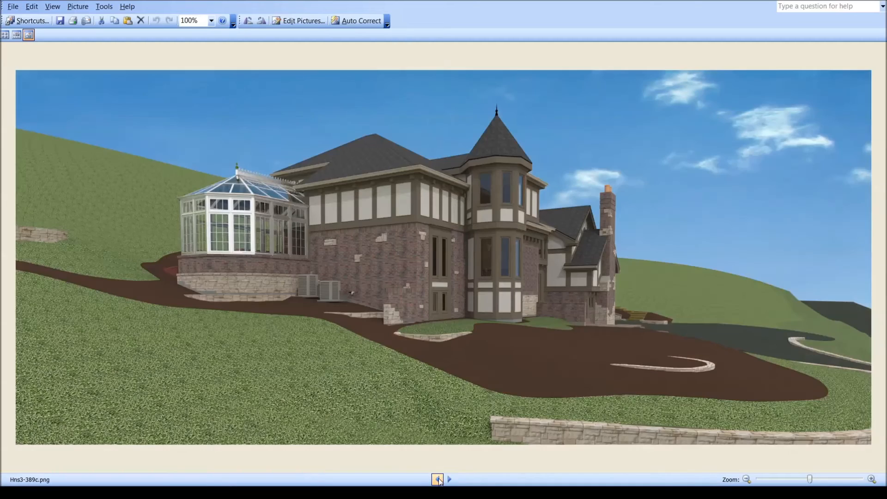
click(436, 480)
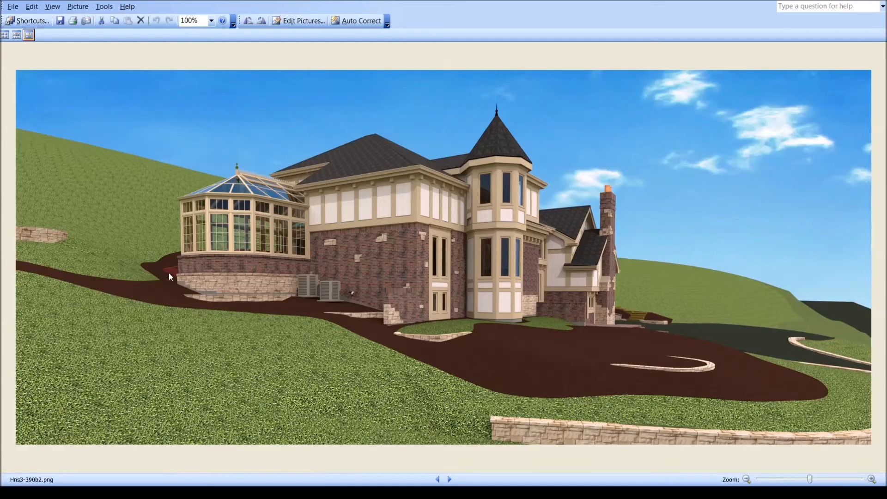
mouse_move(217, 266)
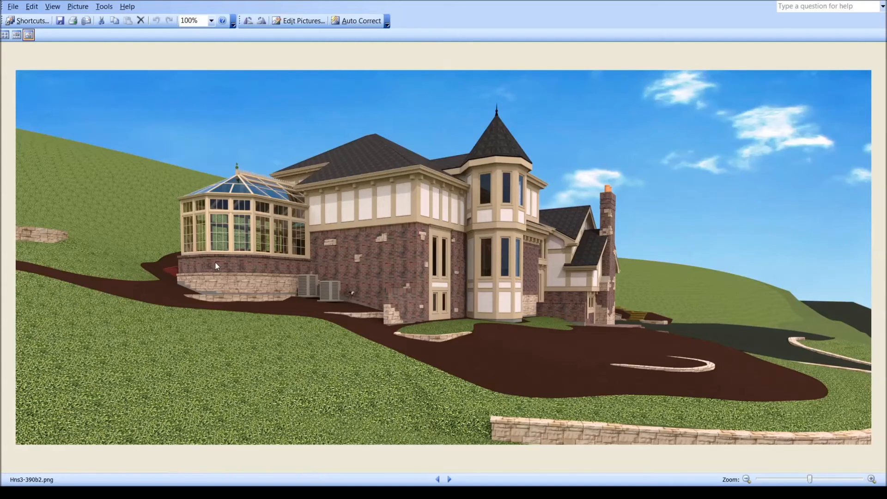
mouse_move(223, 190)
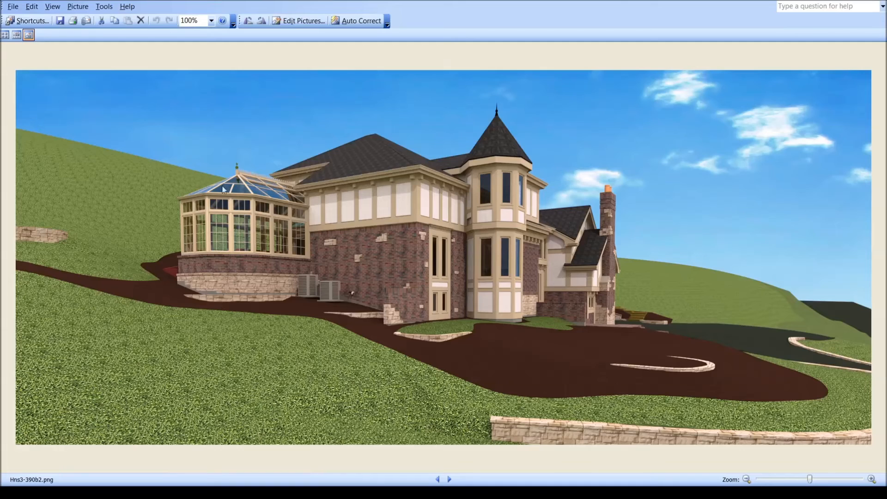
mouse_move(261, 190)
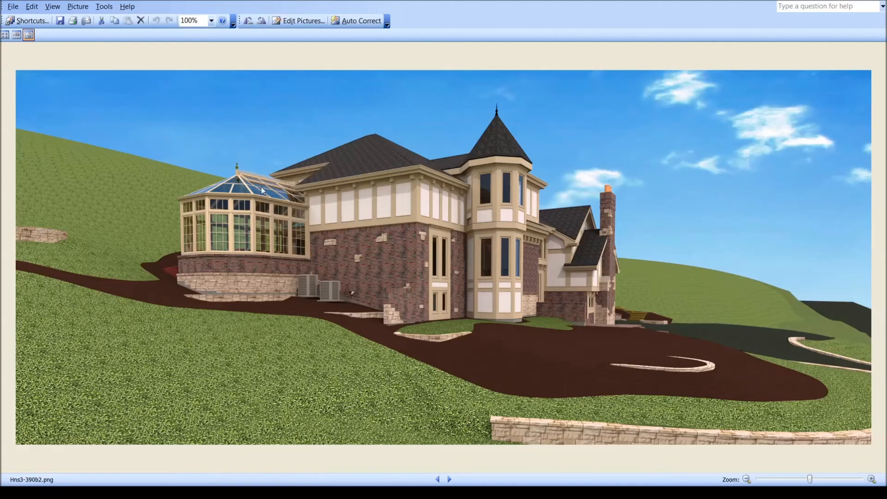
mouse_move(244, 176)
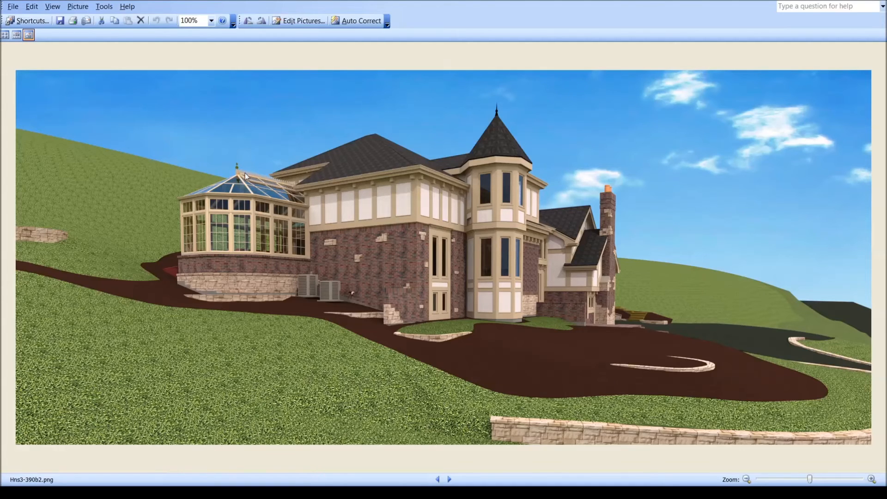
mouse_move(242, 176)
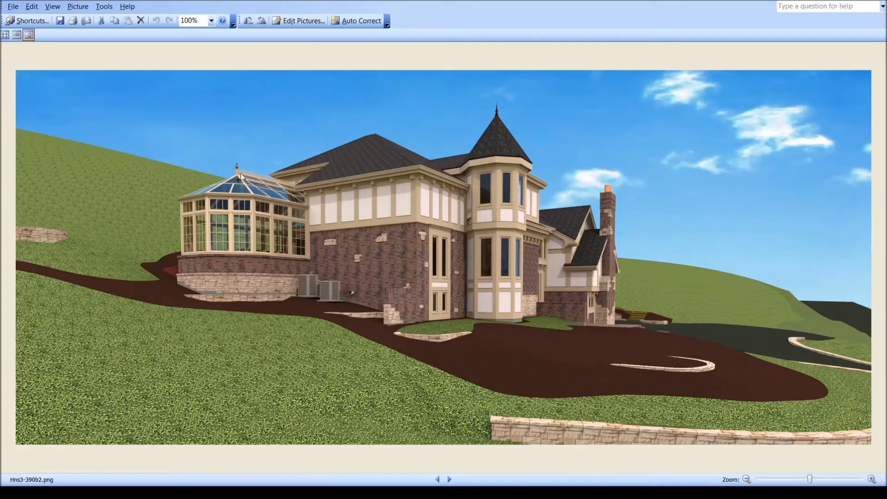
mouse_move(293, 192)
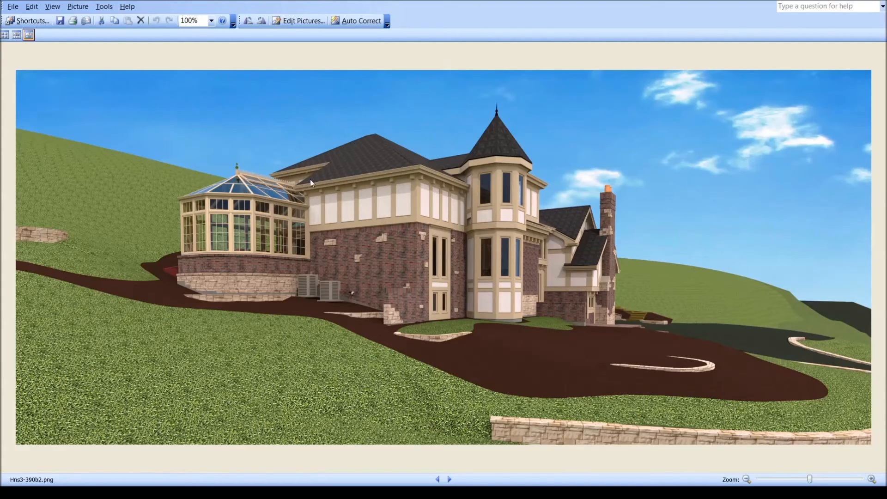
mouse_move(239, 172)
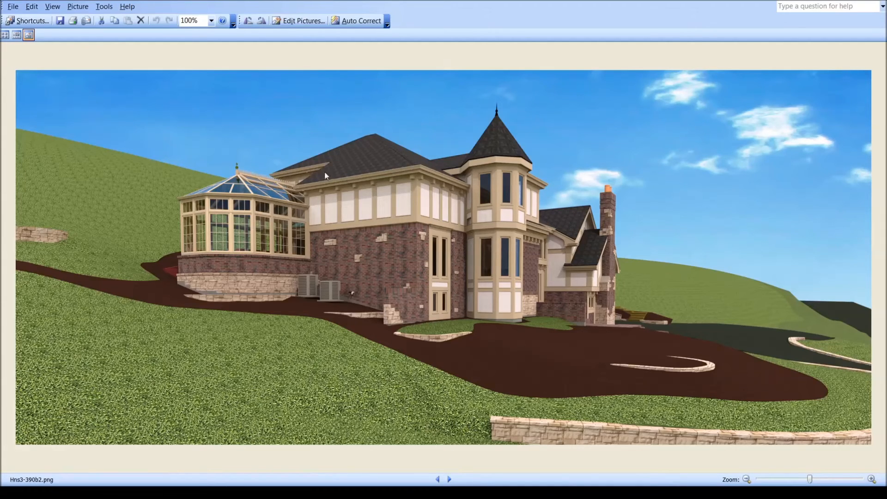
mouse_move(342, 139)
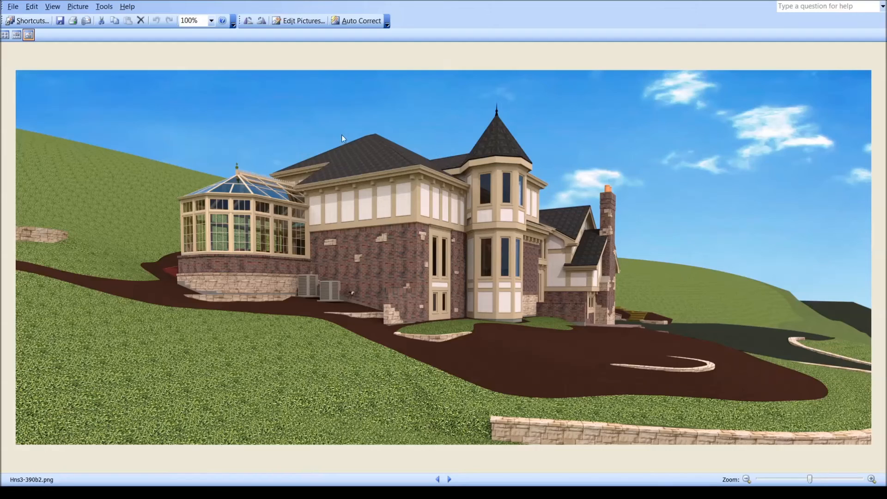
mouse_move(361, 289)
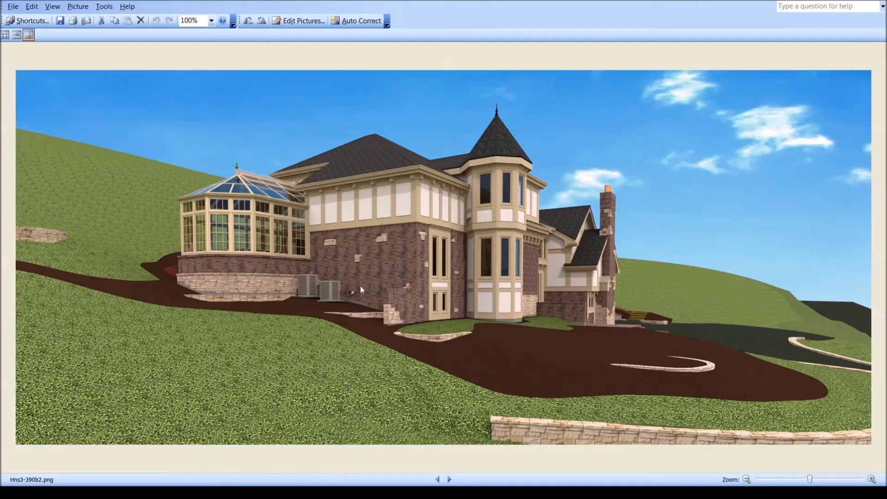
mouse_move(461, 279)
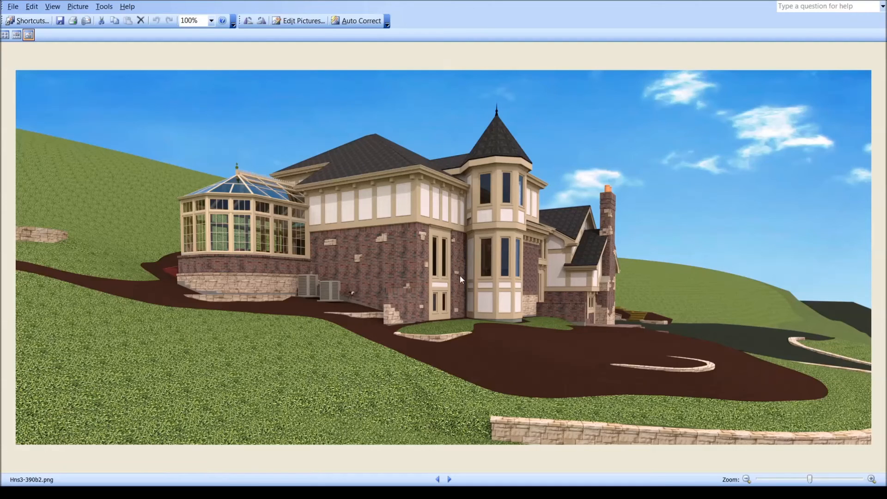
mouse_move(556, 143)
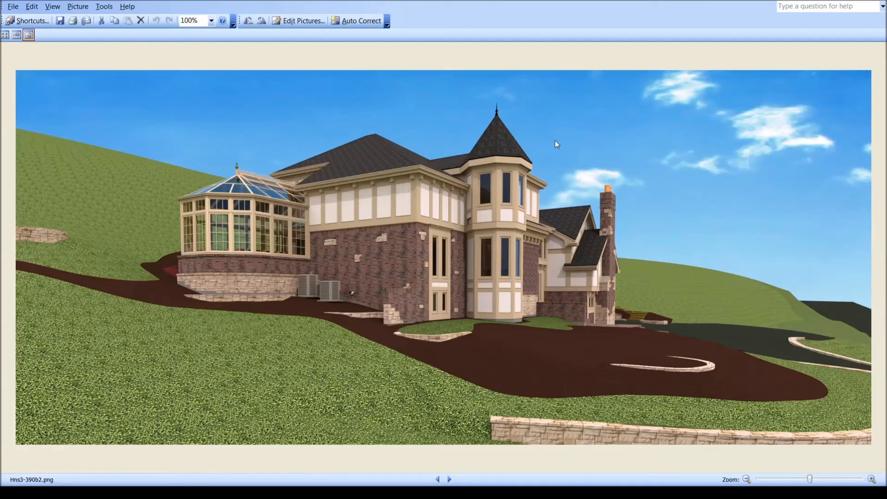
mouse_move(379, 378)
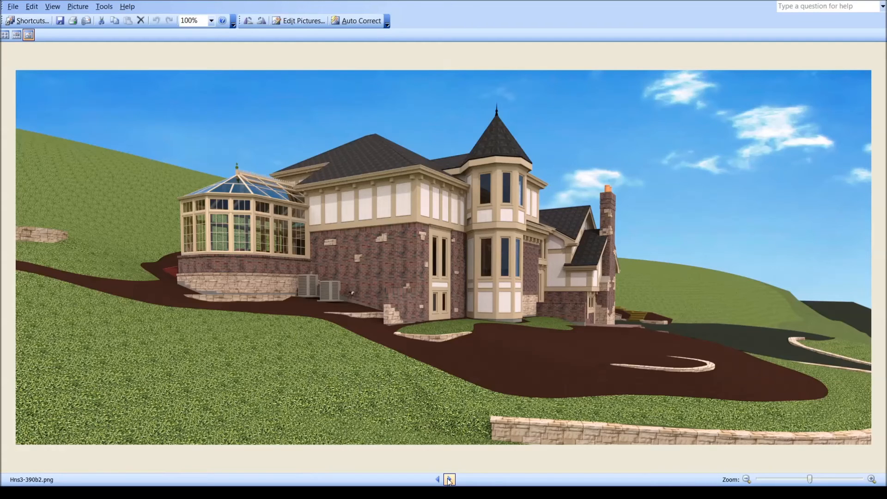
Flip between the front greenhouse view Hns3-390b2, the side view and the pergola close-up 390d.
click(449, 480)
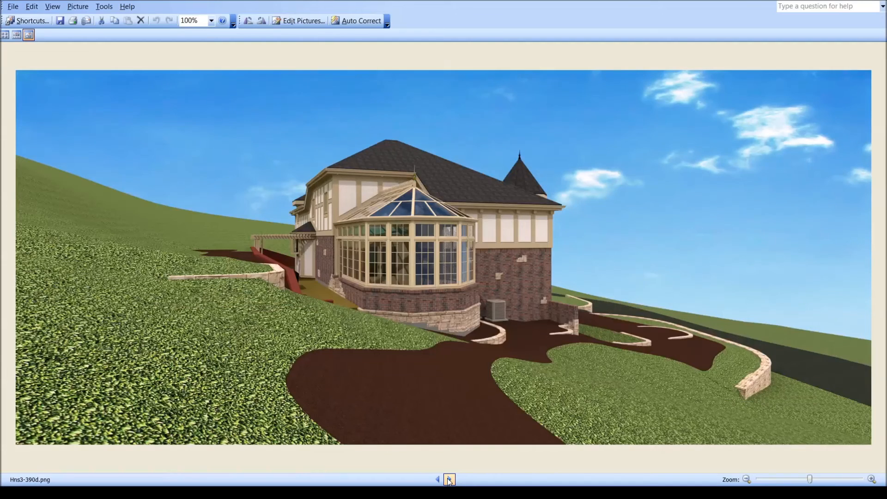
click(449, 480)
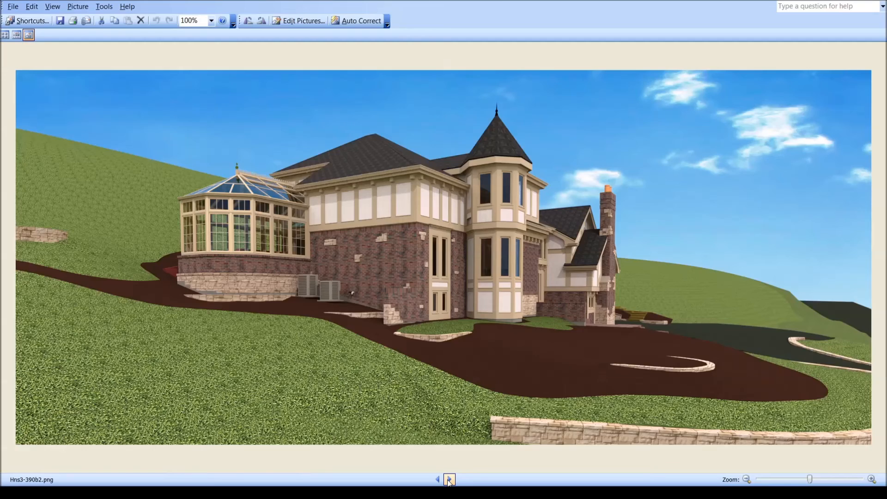
click(450, 480)
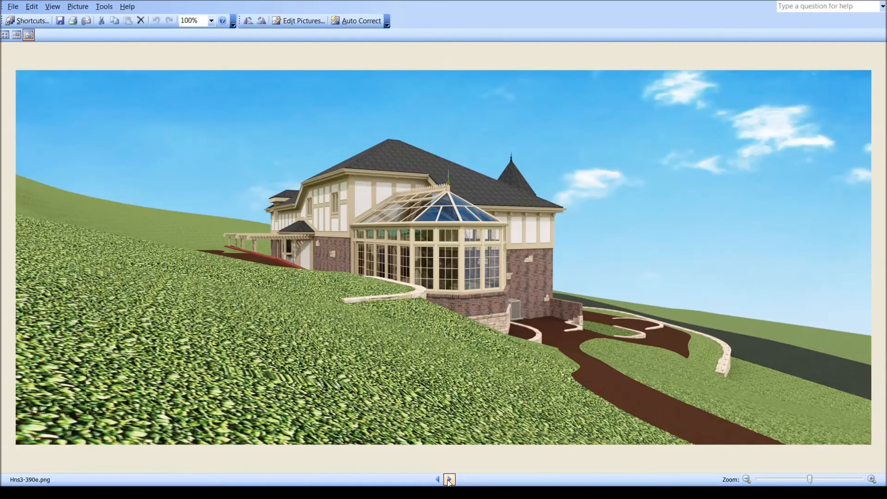
click(437, 480)
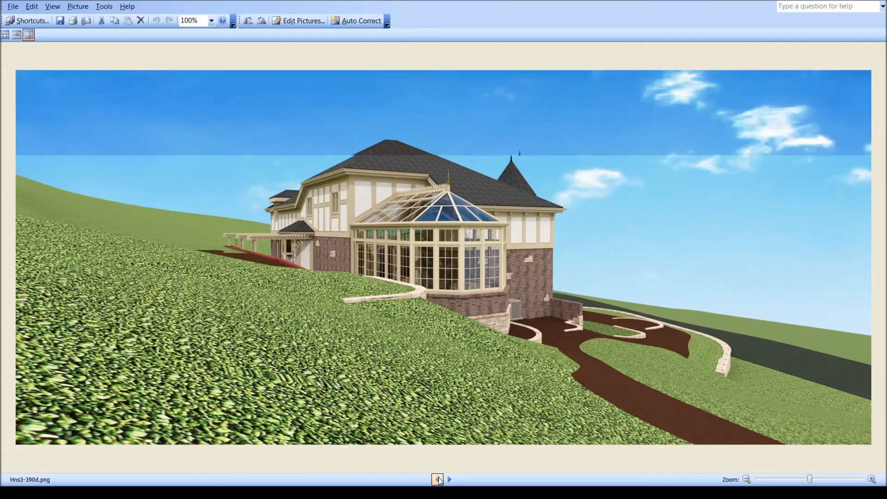
click(449, 479)
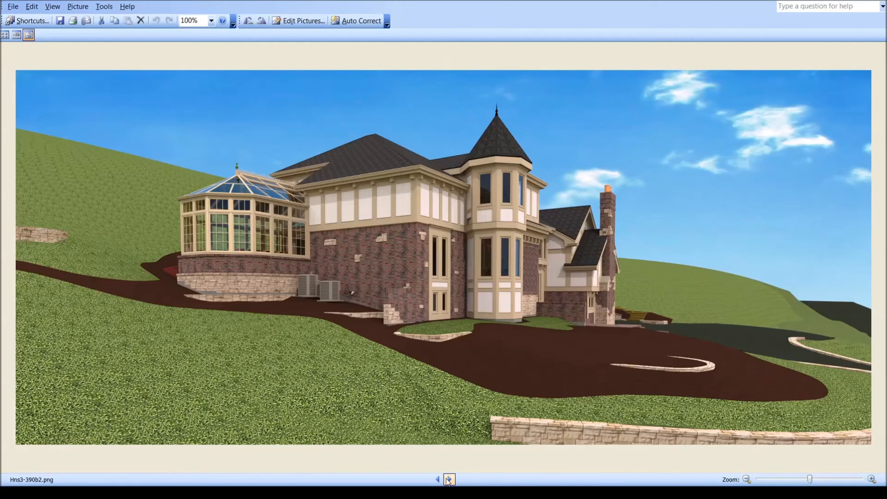
Compare the close-up Hns3-390e with its paler version 390e2, then reach the floor plan Hns3-393b.
click(449, 480)
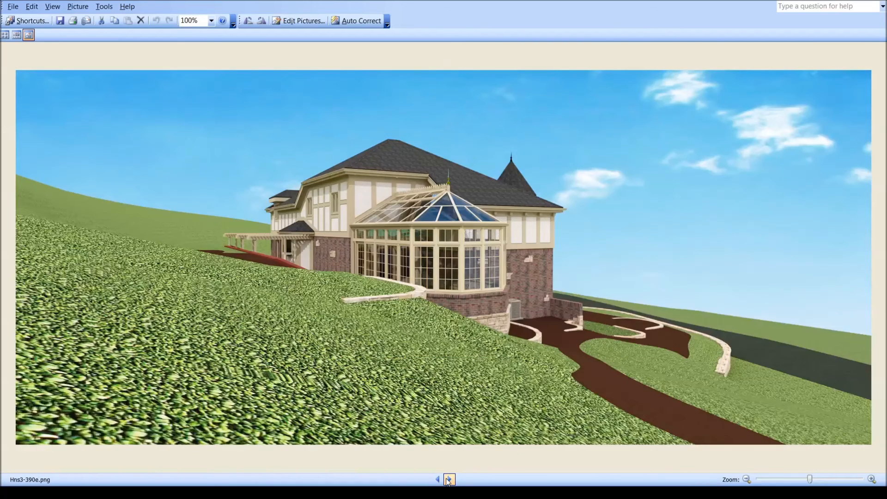
click(448, 479)
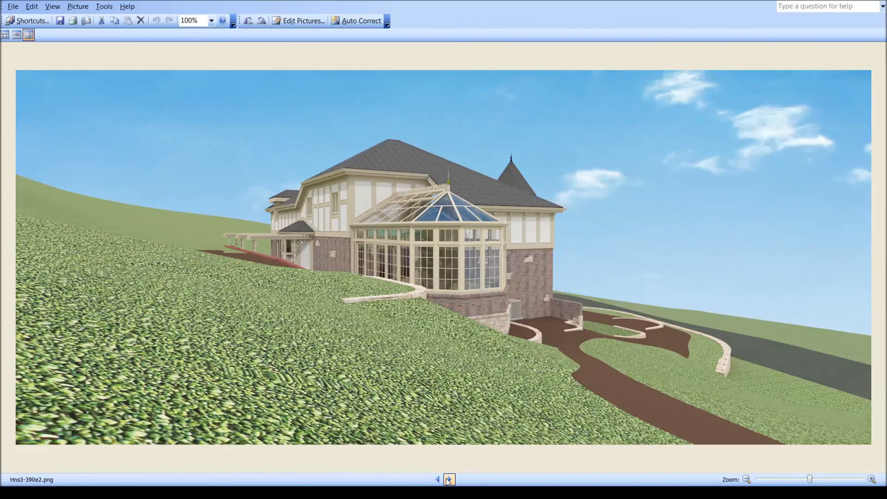
click(437, 480)
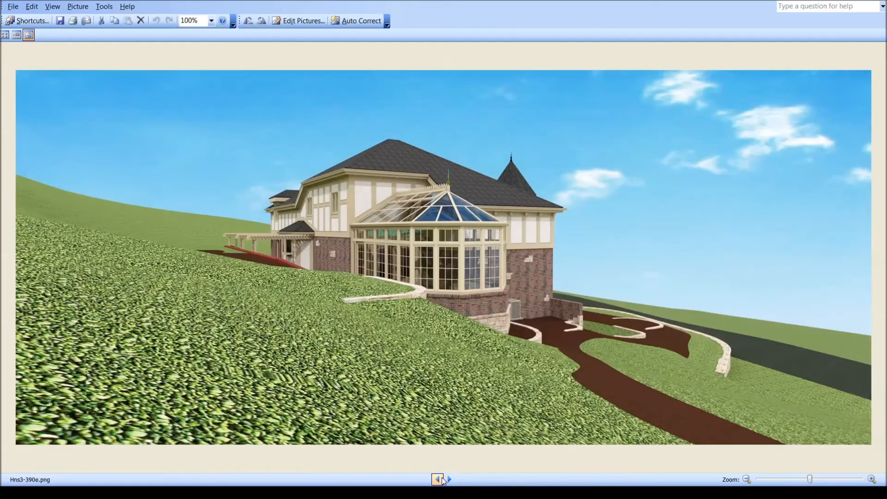
click(449, 480)
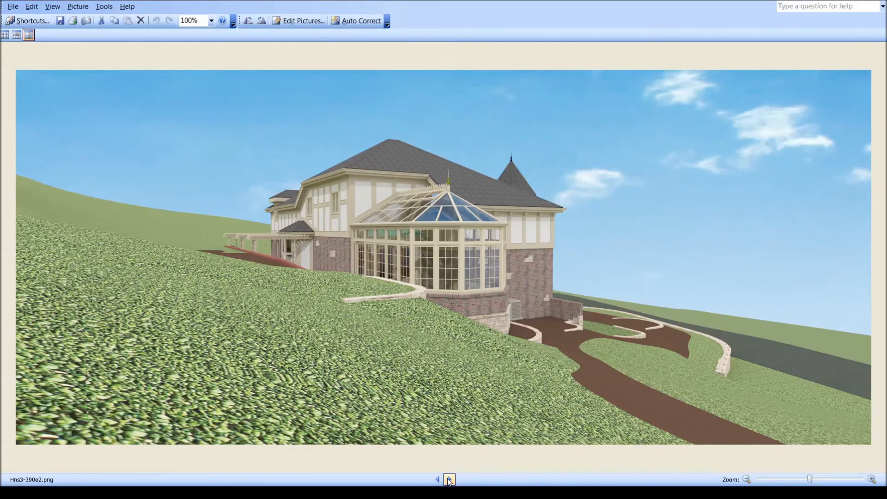
click(437, 480)
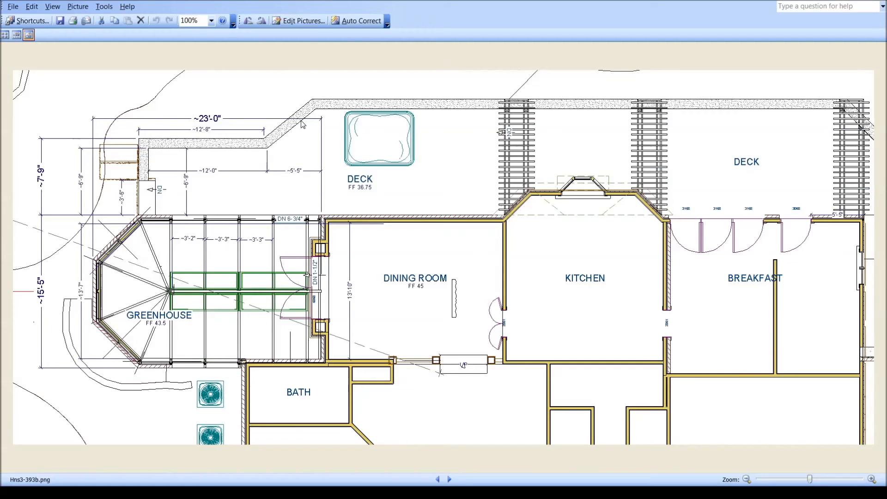
mouse_move(269, 153)
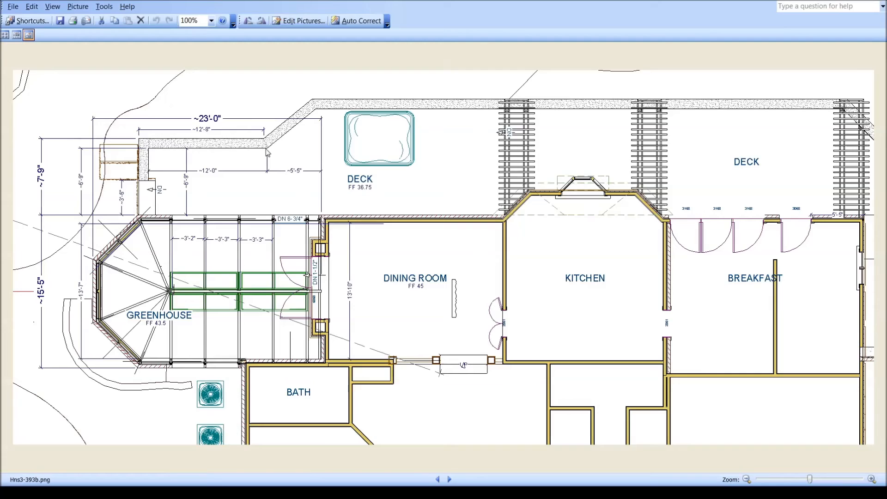
mouse_move(326, 226)
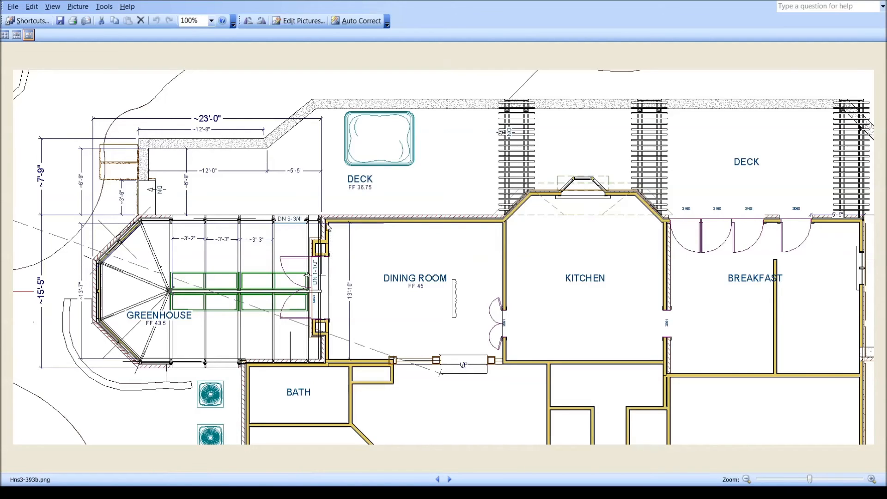
mouse_move(208, 194)
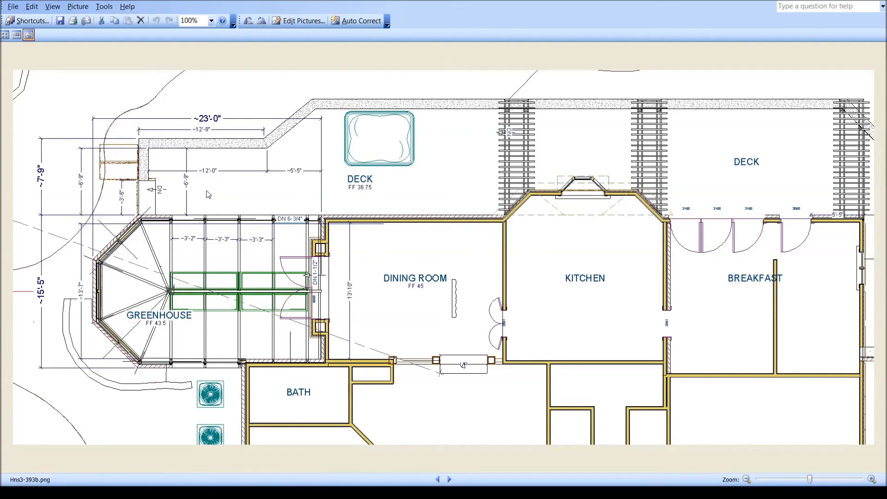
mouse_move(381, 163)
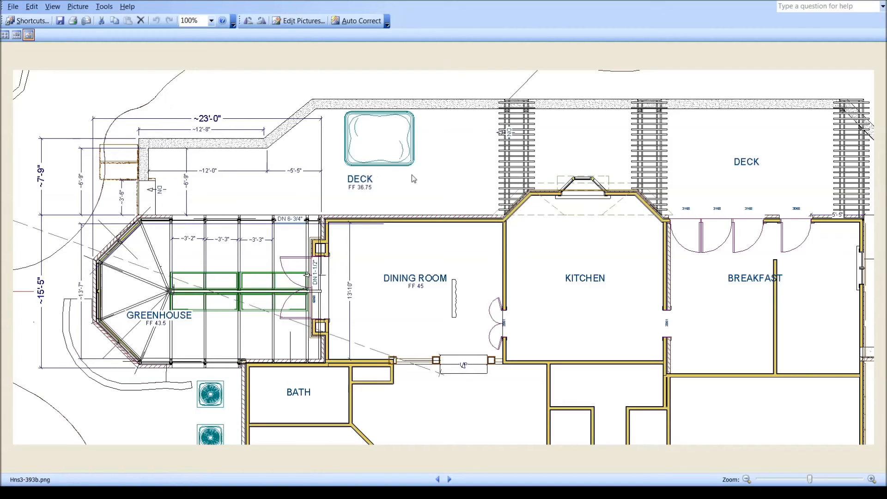
mouse_move(324, 187)
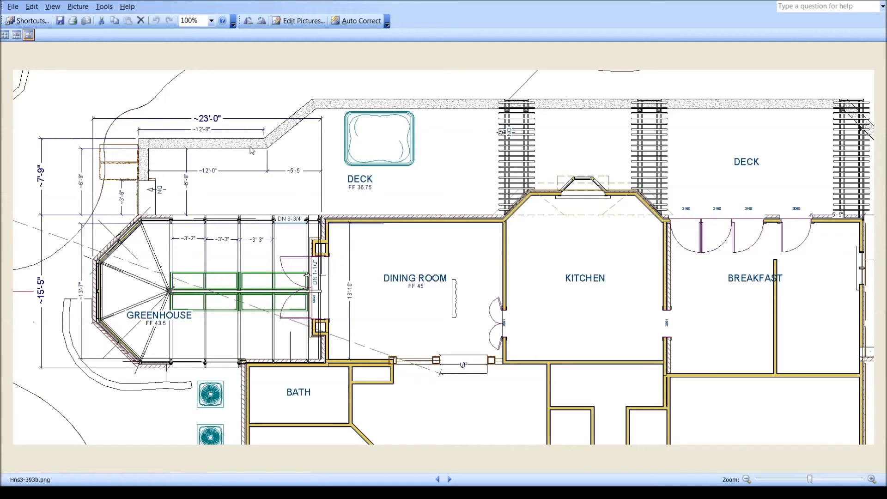
mouse_move(301, 139)
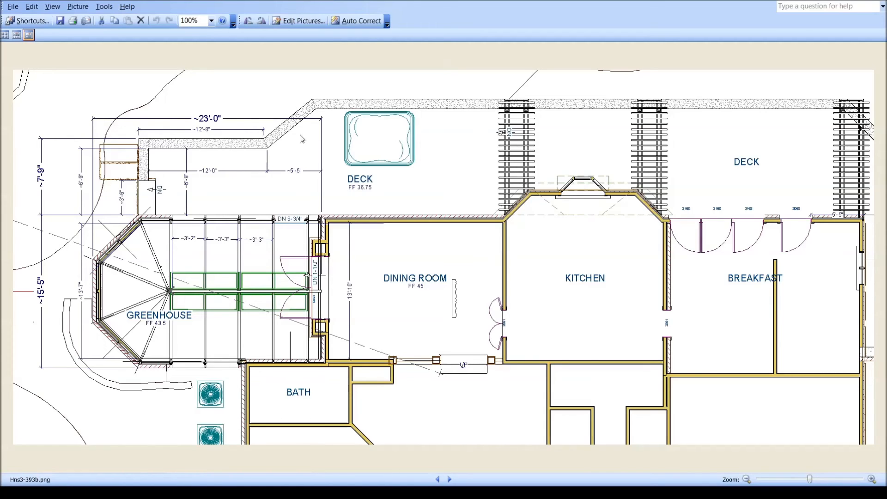
mouse_move(311, 116)
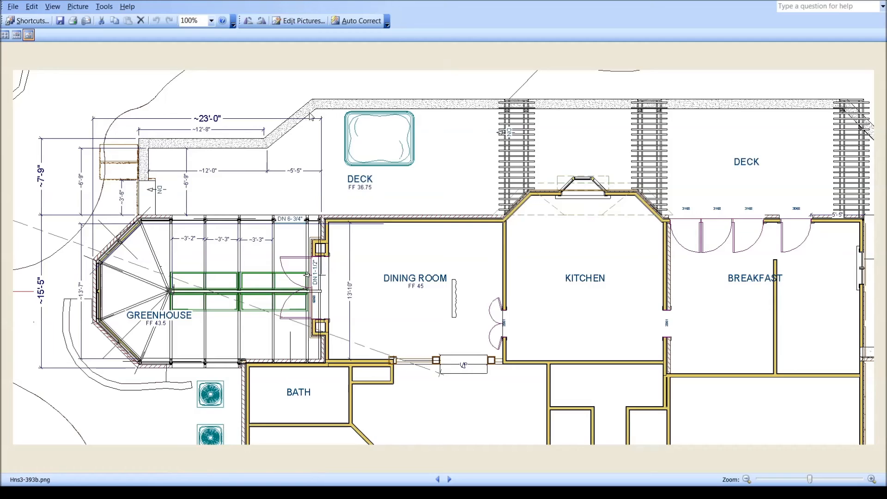
mouse_move(304, 104)
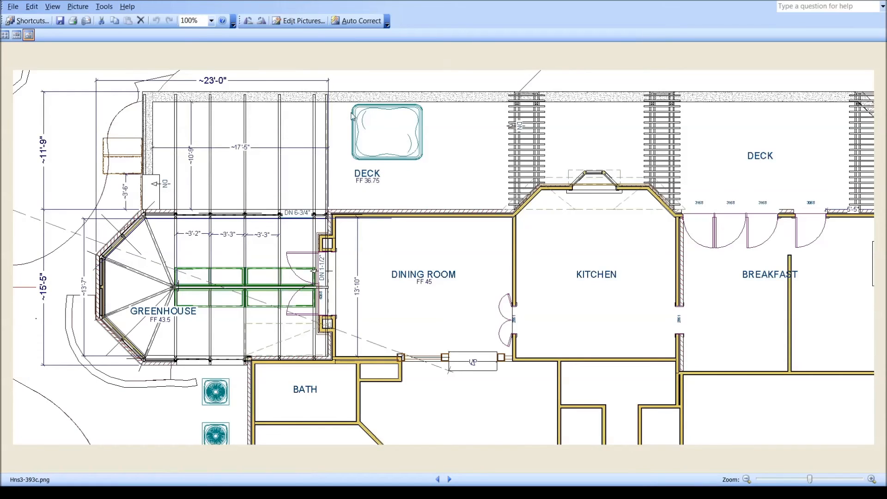
mouse_move(264, 190)
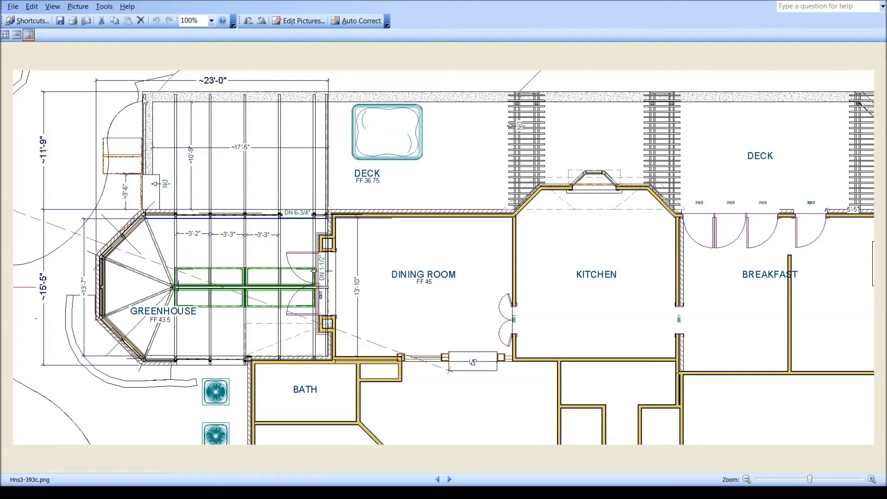
mouse_move(173, 106)
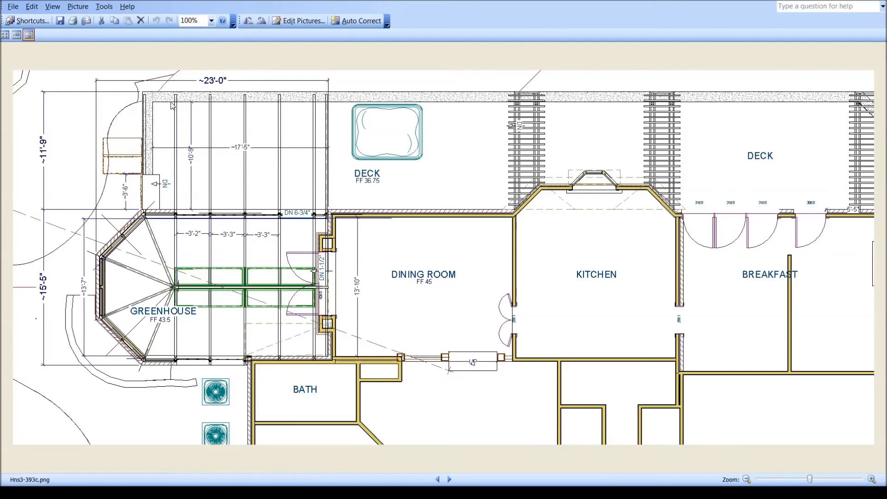
mouse_move(258, 100)
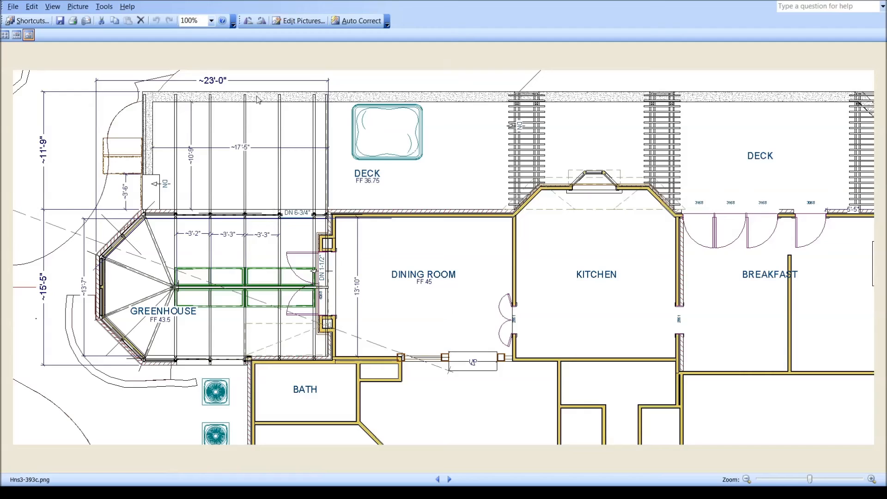
mouse_move(161, 107)
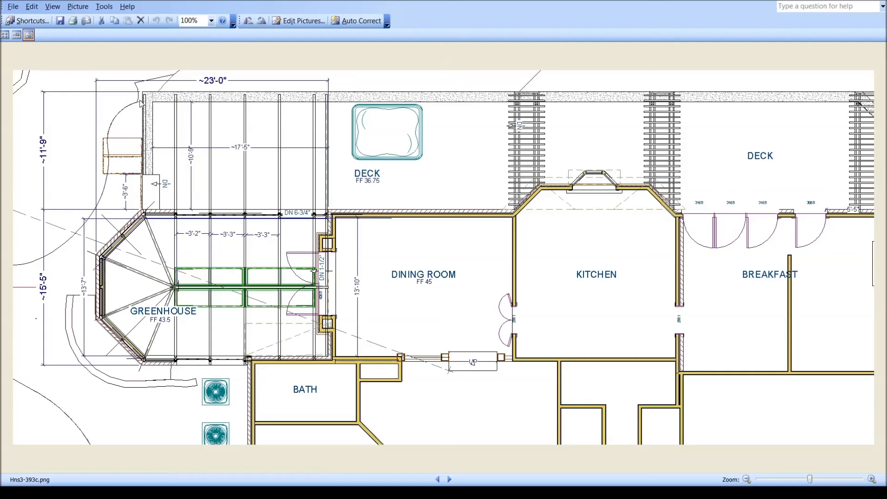
mouse_move(176, 105)
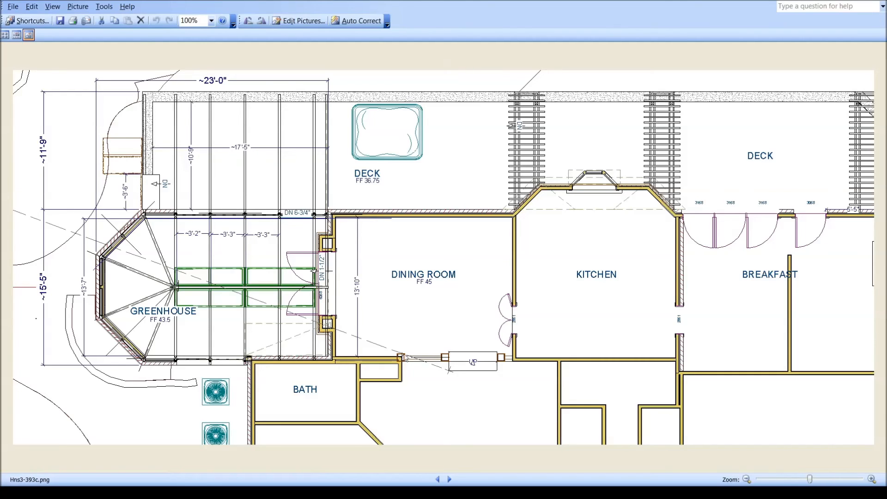
Flip back to the original floor plan Hns3-393b for comparison and return to the revised 393c.
click(438, 480)
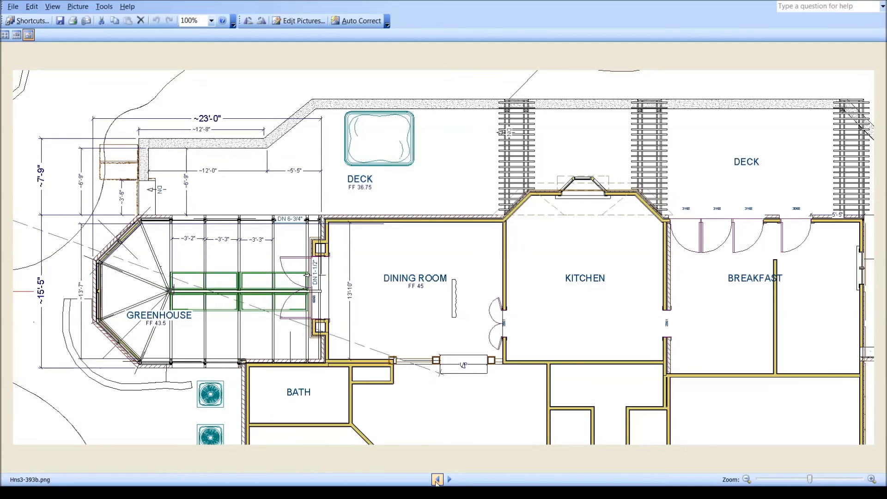
click(449, 479)
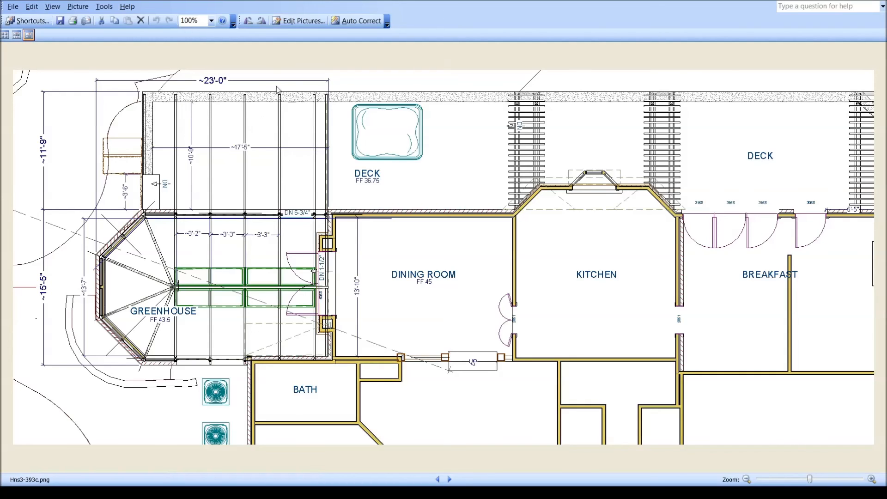
mouse_move(183, 97)
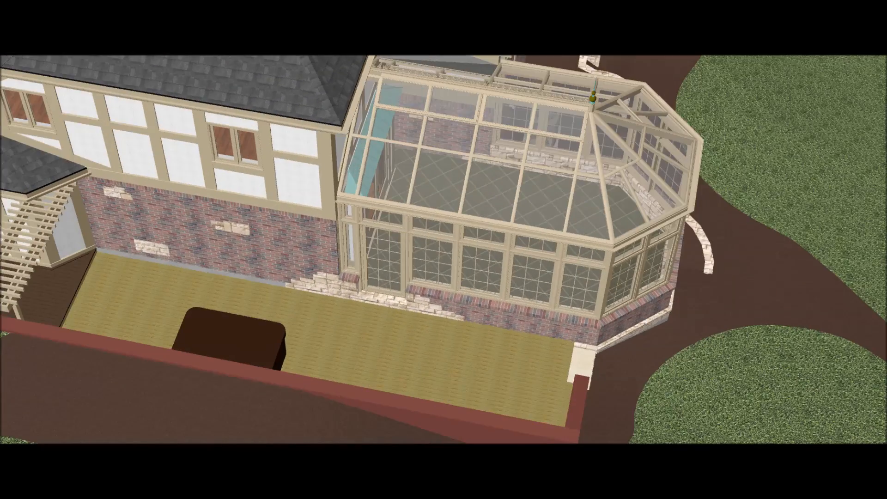
Move on from the floor plans to the low hillside render Hns3-399b.png.
click(450, 480)
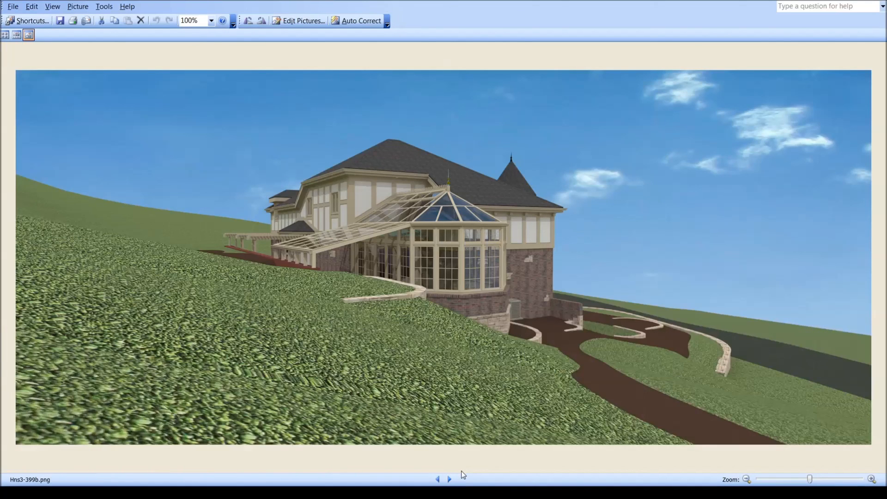
Step forward through renders 399b–399f, including the covered patio, to the hillside render Hns3-399g.
click(449, 480)
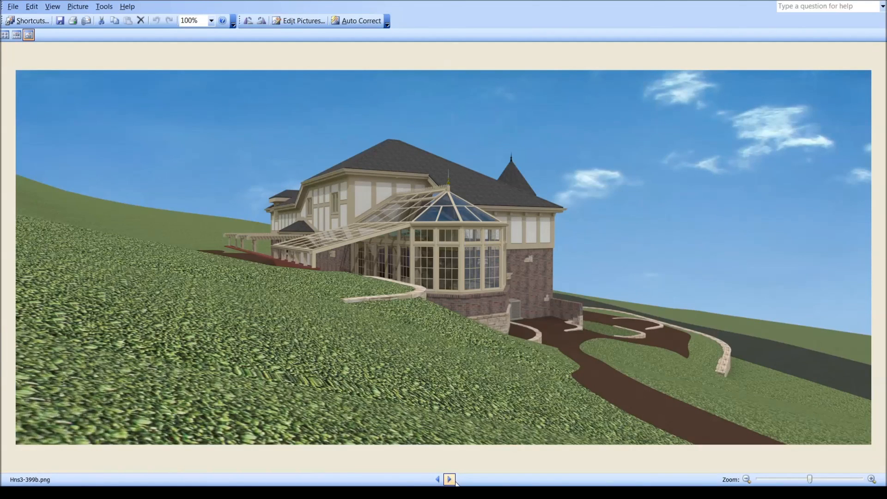
click(450, 479)
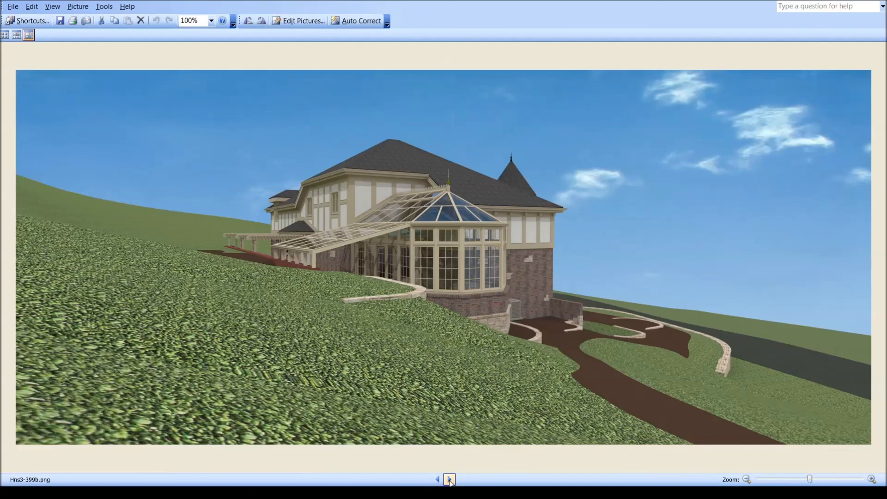
click(451, 480)
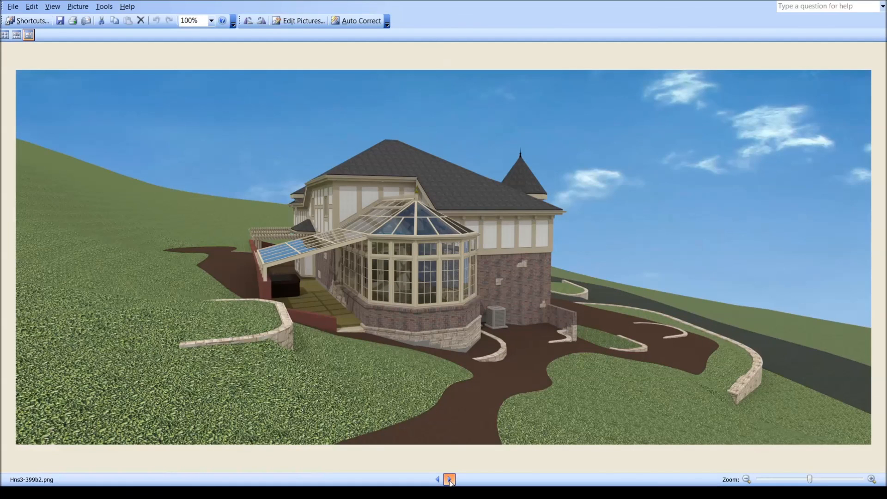
click(449, 480)
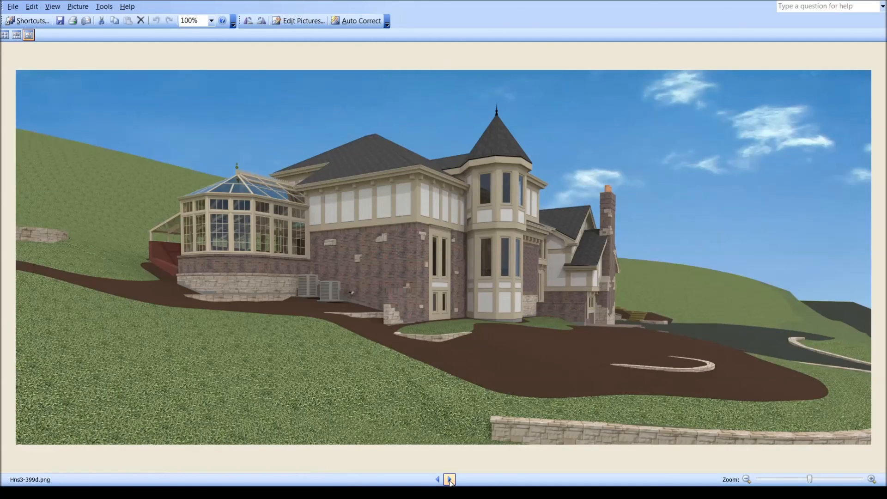
click(450, 479)
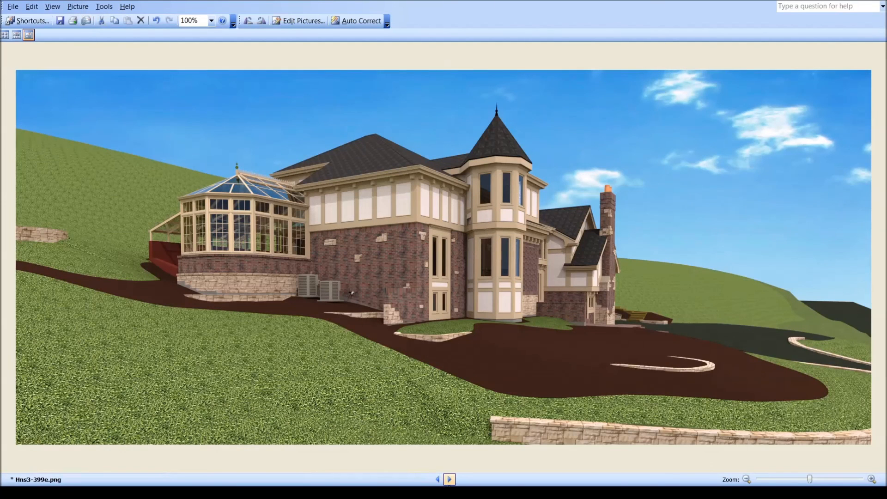
click(449, 480)
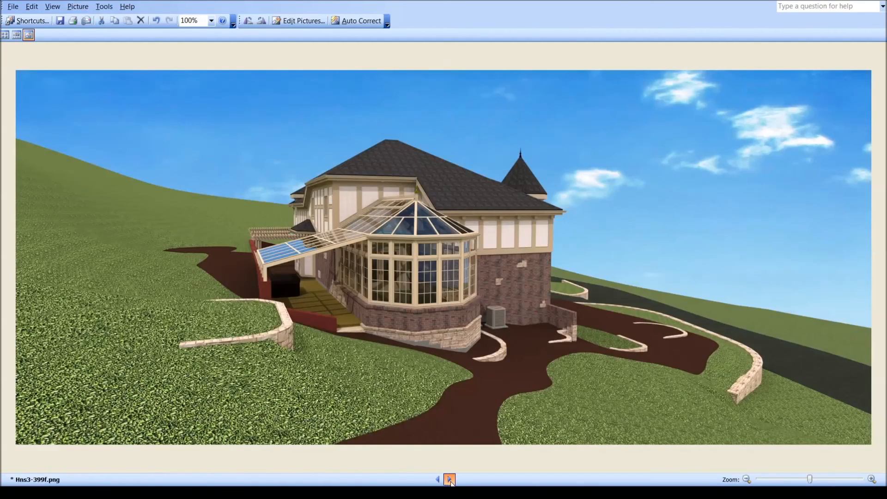
click(450, 480)
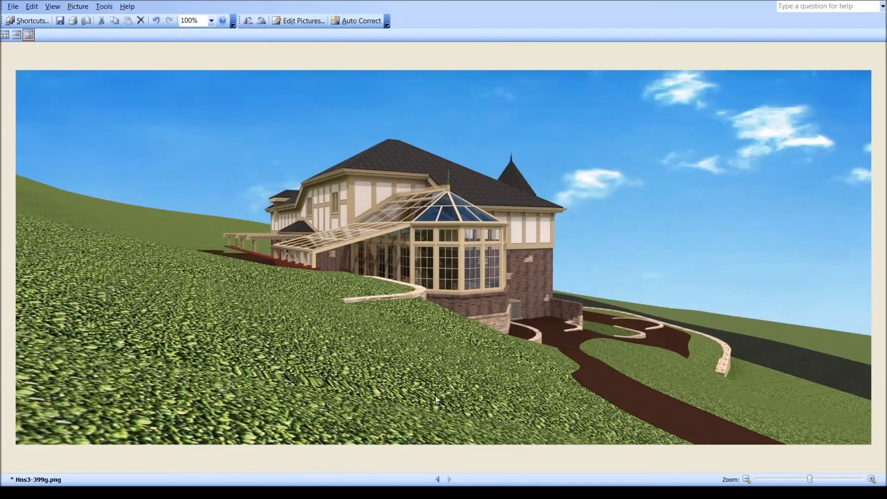
Flip back through the covered patio and far-side renders, then return to the final Hns3-399g.
click(437, 479)
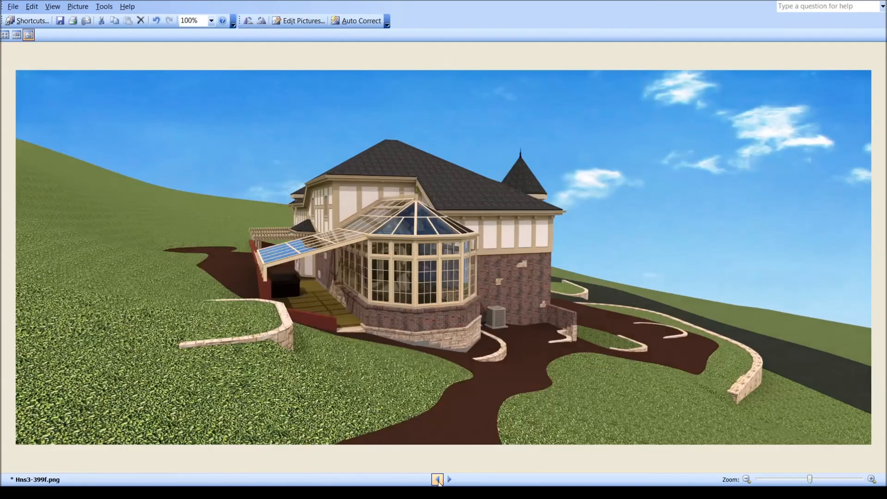
click(438, 480)
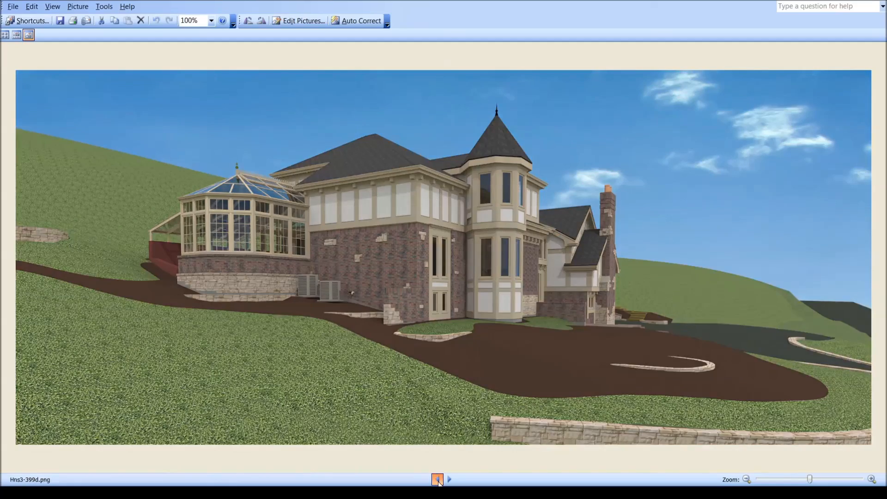
click(450, 479)
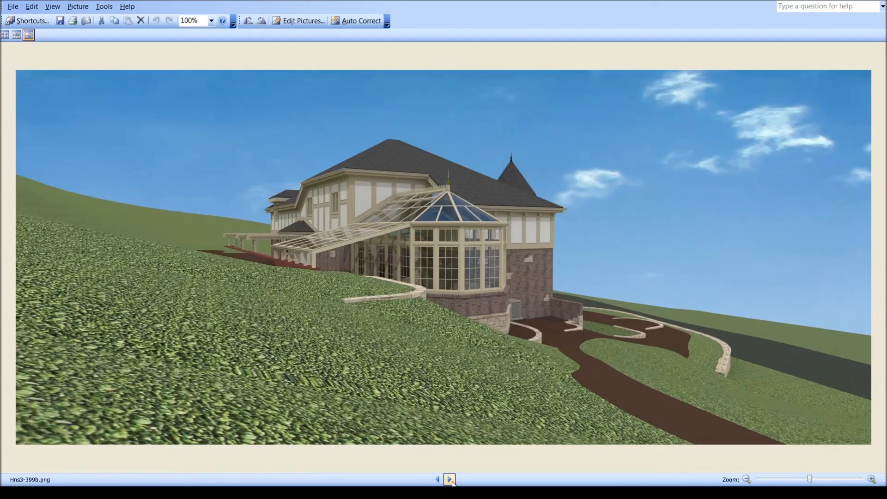
click(449, 480)
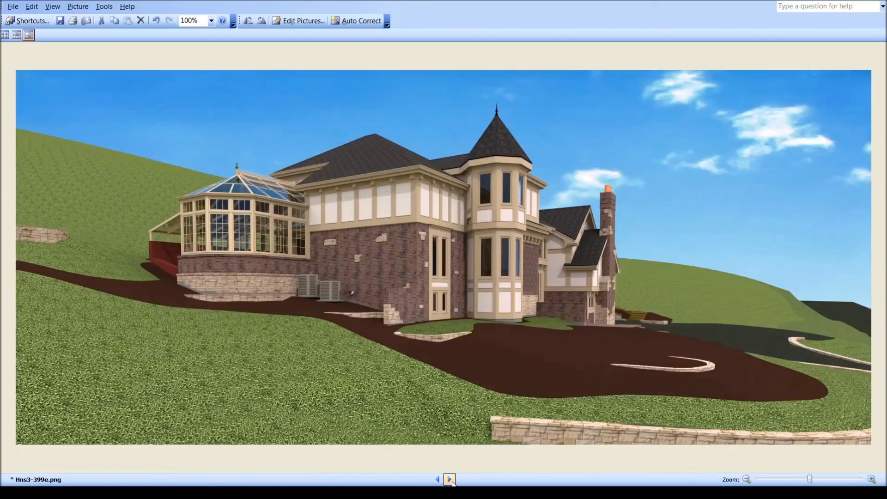
click(450, 480)
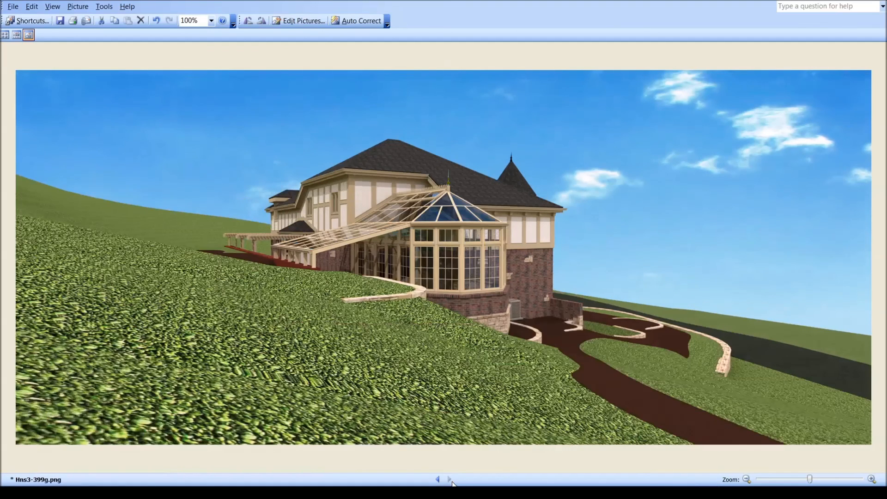